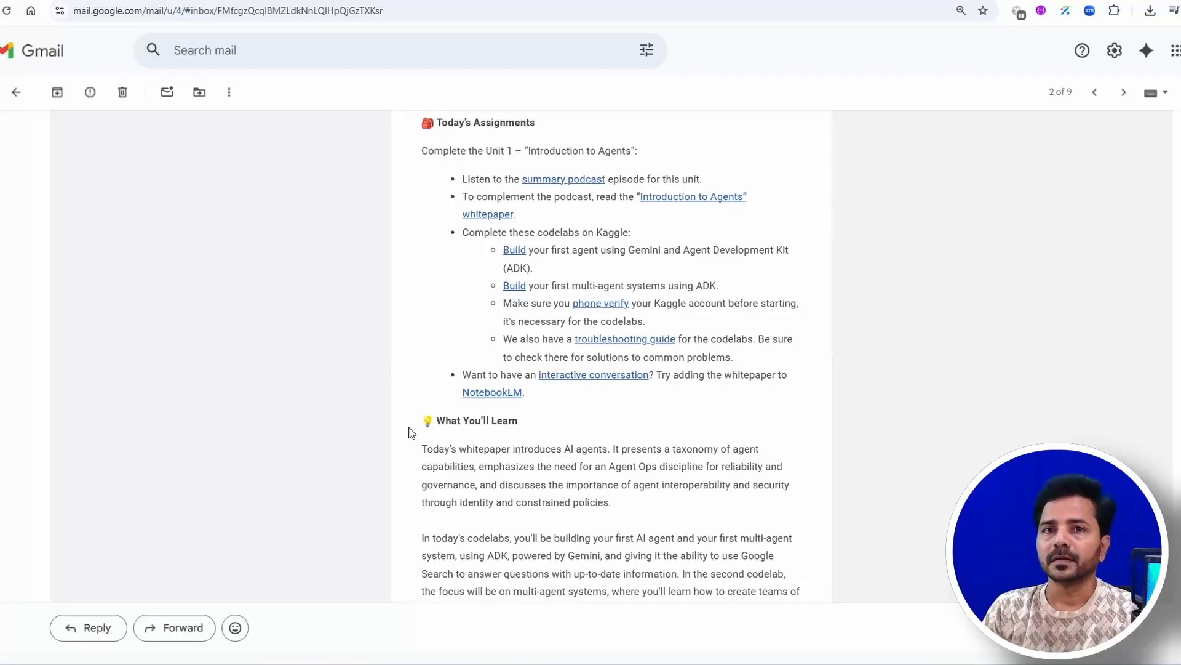
{"action": "mouse_move", "coordinate": [364, 374]}
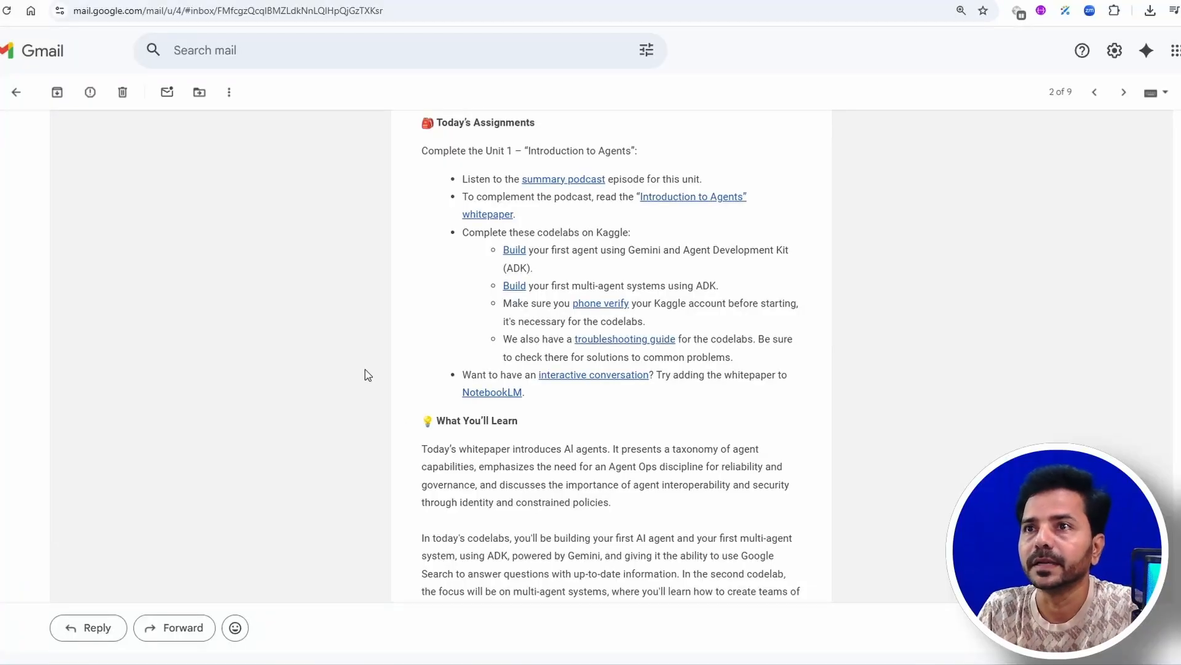
{"action": "mouse_move", "coordinate": [371, 251]}
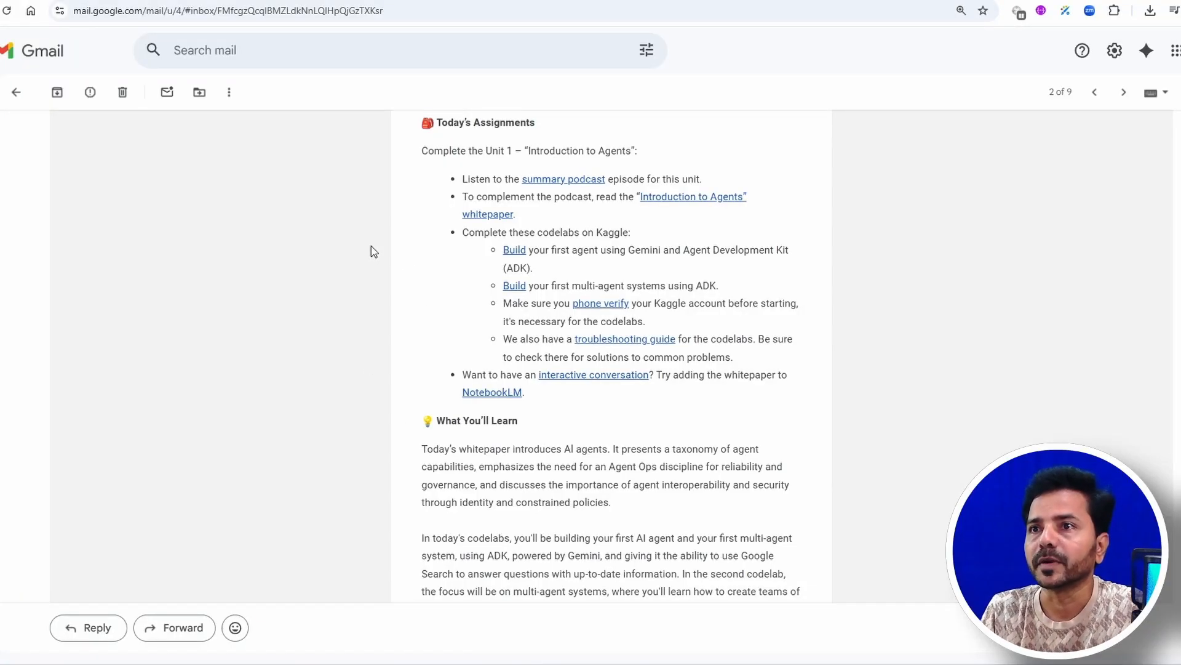
{"action": "mouse_move", "coordinate": [510, 194]}
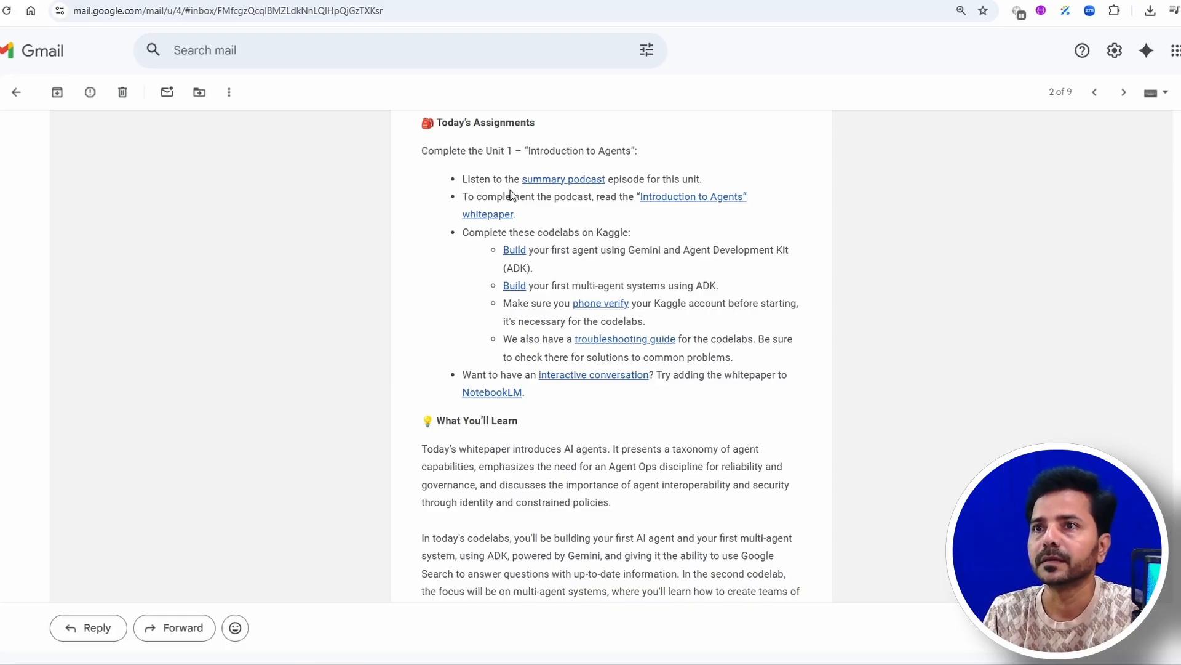
{"action": "mouse_move", "coordinate": [545, 187]}
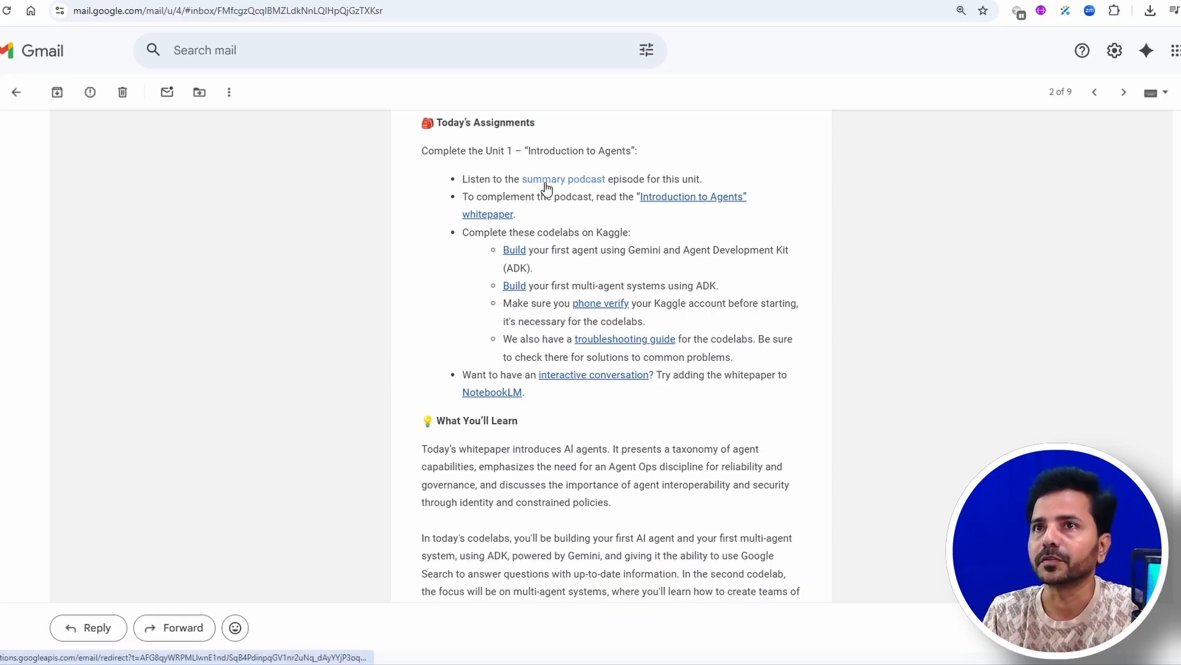
- Leave the Gmail assignments email and bring the Kaggle 5-day-agents guide back to its setup instructions
{"action": "left_click", "coordinate": [562, 178]}
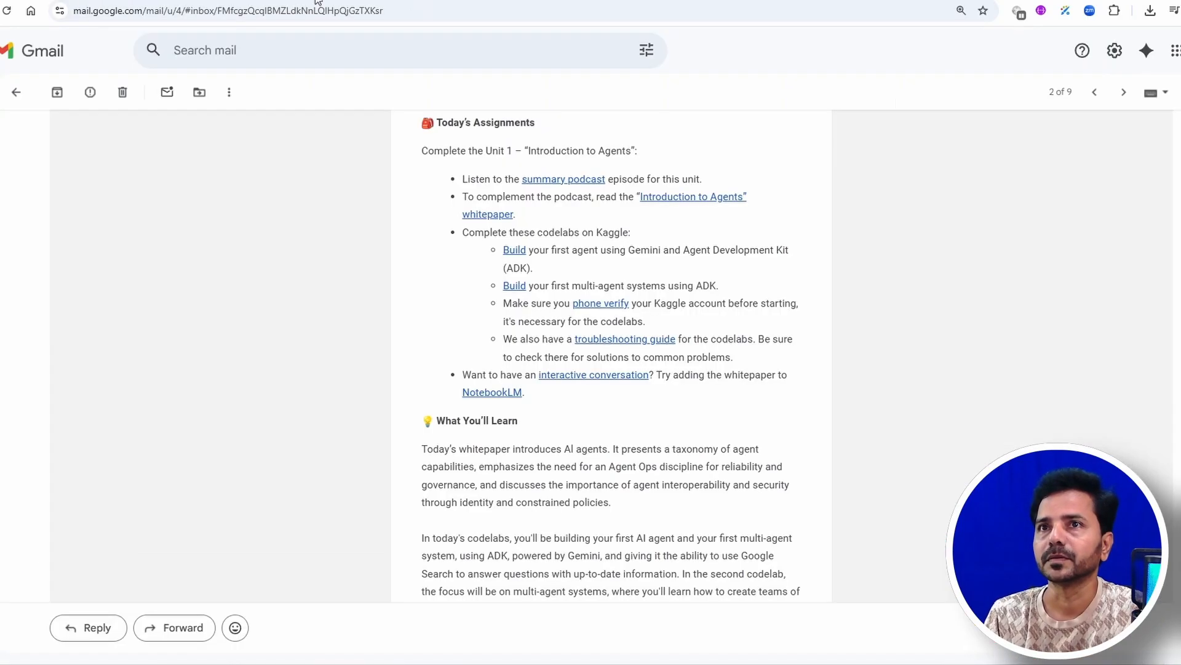
{"action": "mouse_move", "coordinate": [576, 224]}
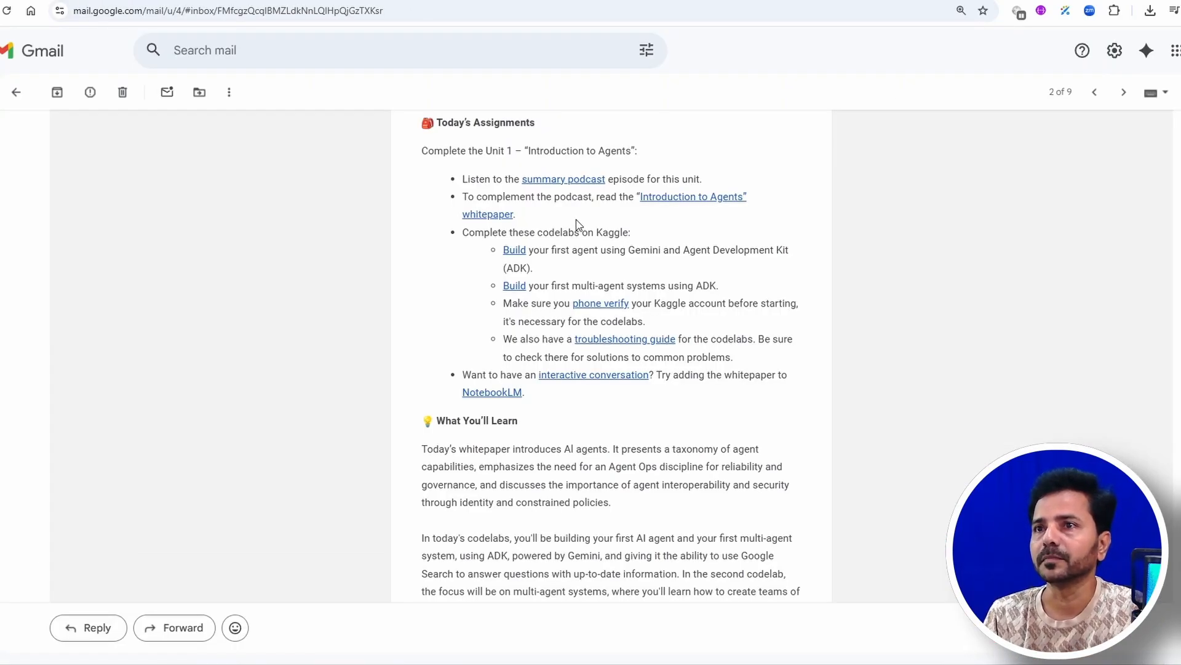
{"action": "mouse_move", "coordinate": [674, 227]}
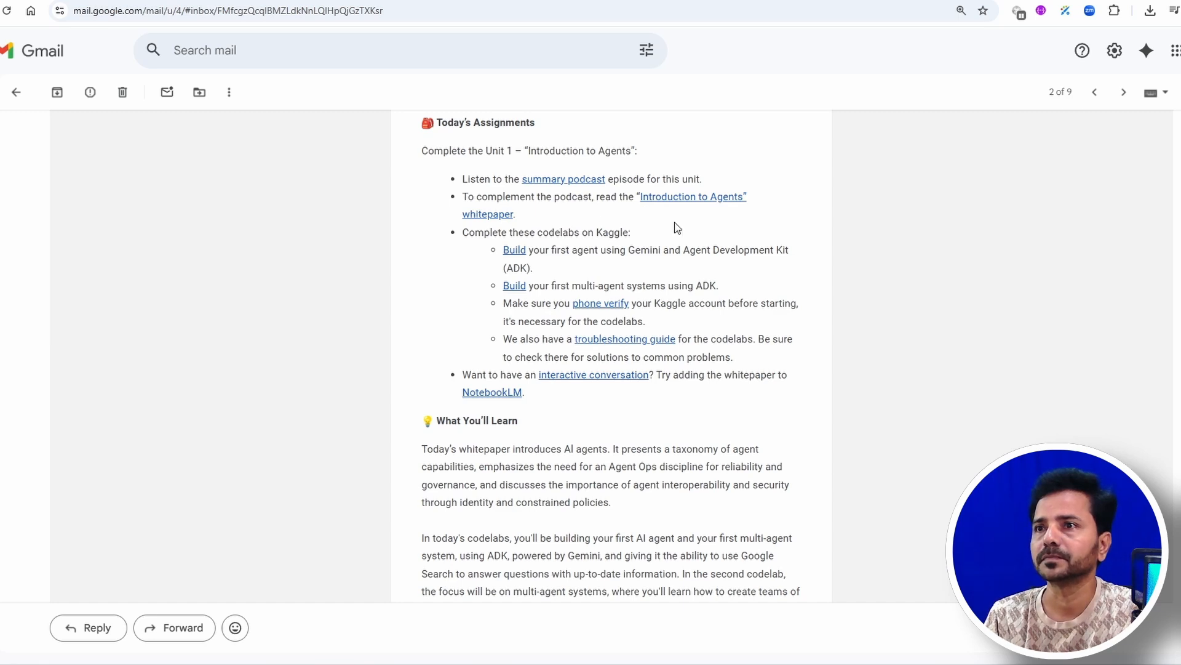
{"action": "left_click", "coordinate": [691, 197]}
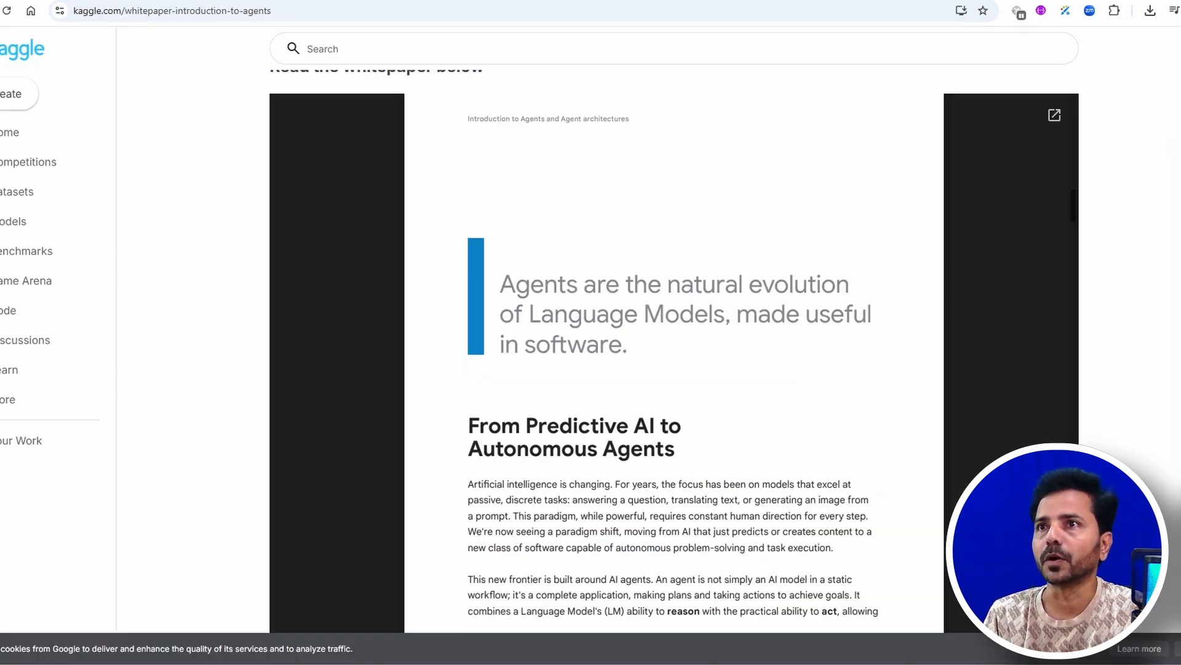
{"action": "scroll", "scroll_direction": "up", "scroll_amount": 3}
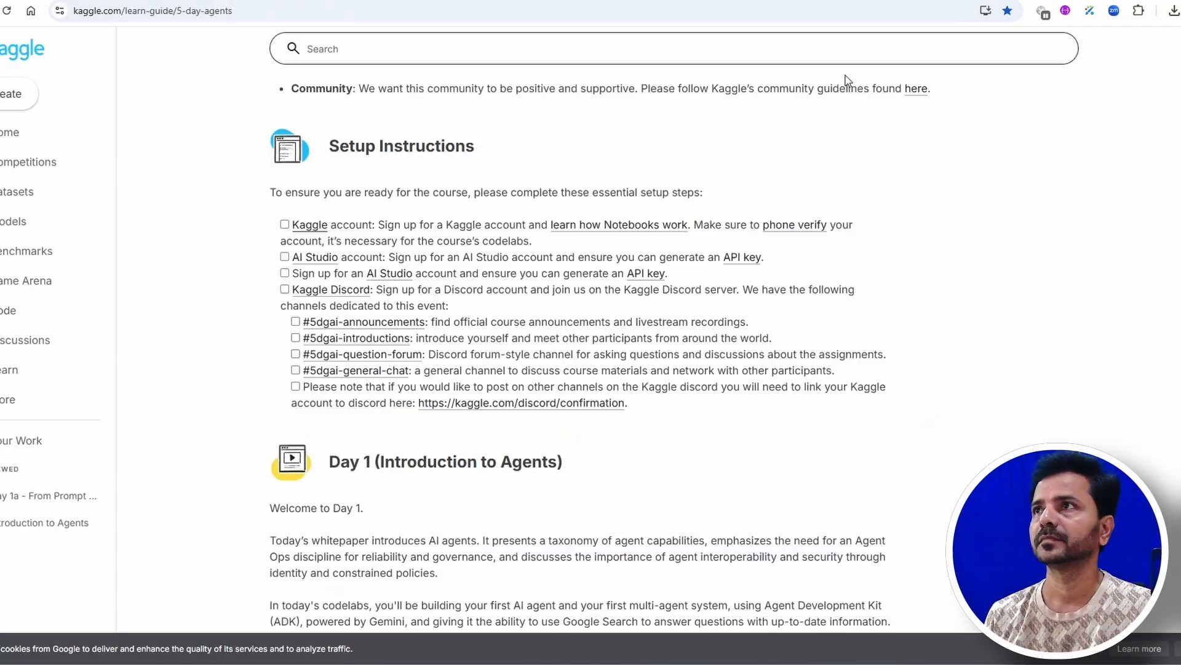
{"action": "scroll", "scroll_direction": "up", "scroll_amount": 3}
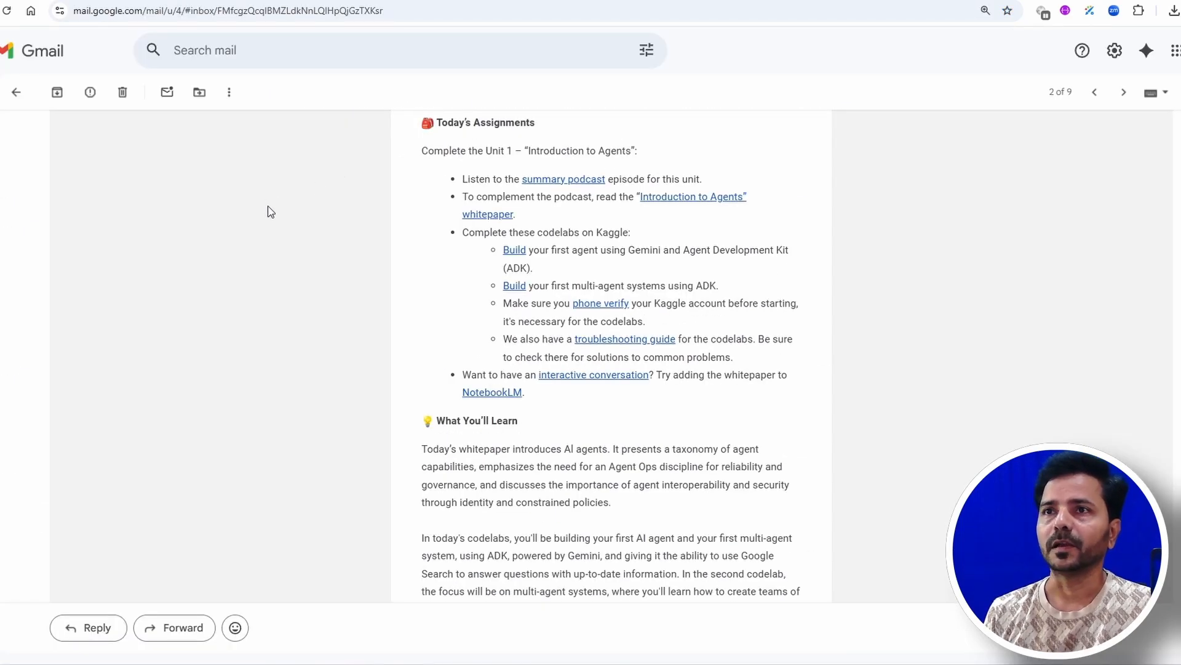
{"action": "mouse_move", "coordinate": [438, 177]}
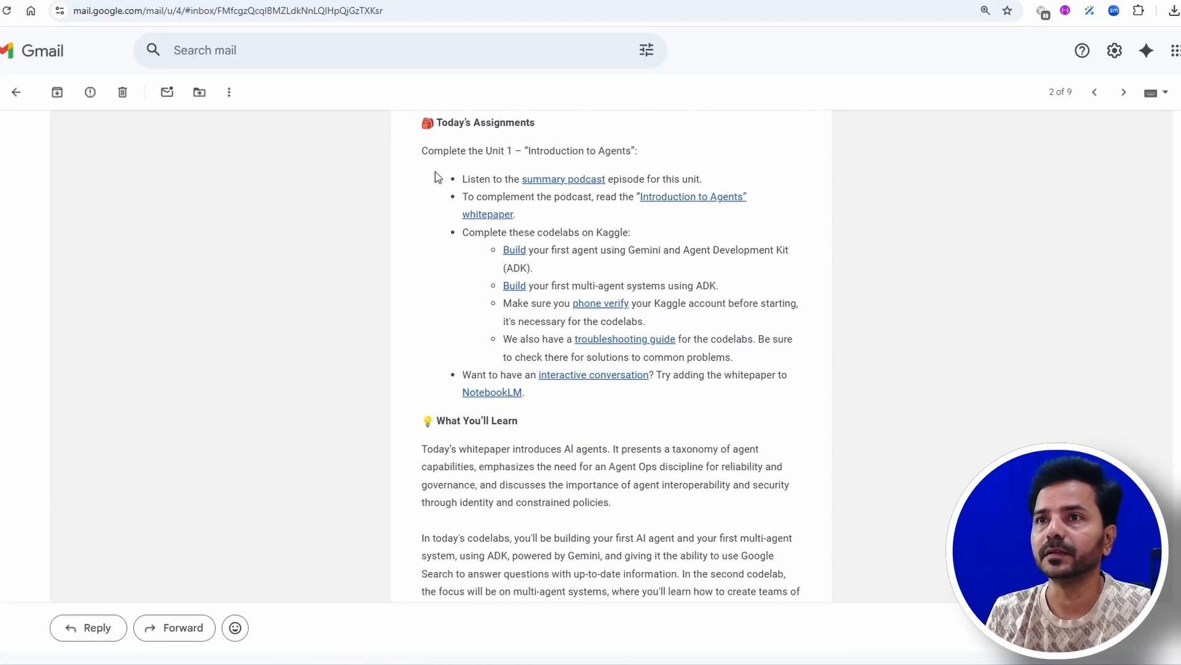
{"action": "mouse_move", "coordinate": [441, 354]}
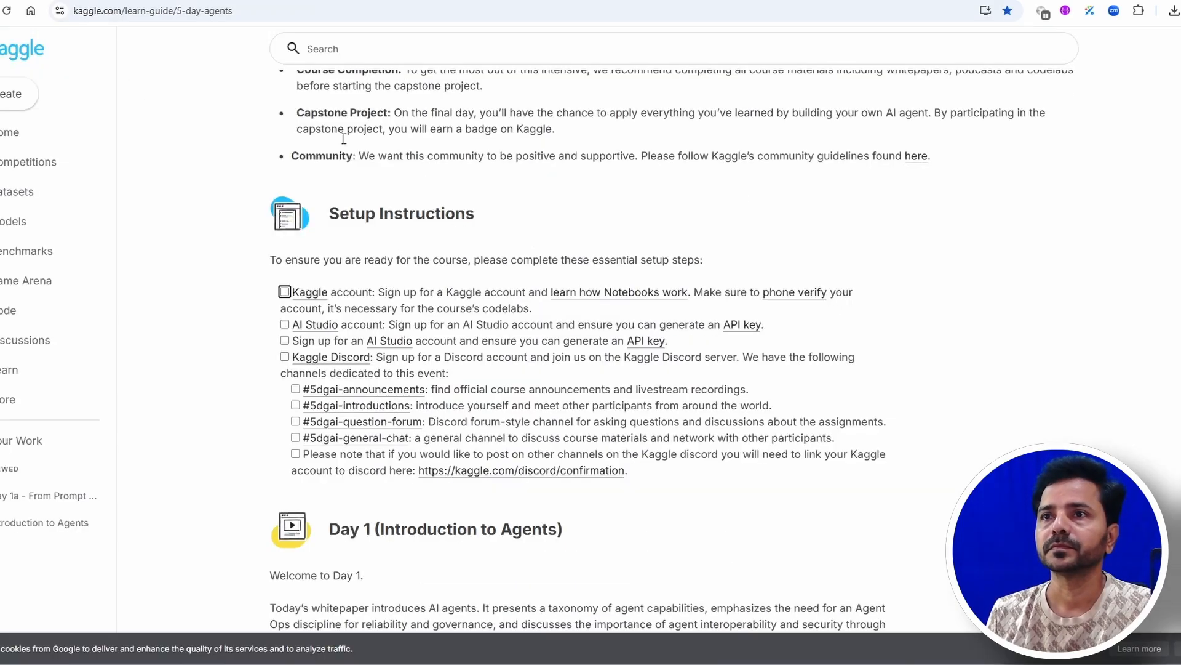
{"action": "scroll", "scroll_direction": "up", "scroll_amount": 3}
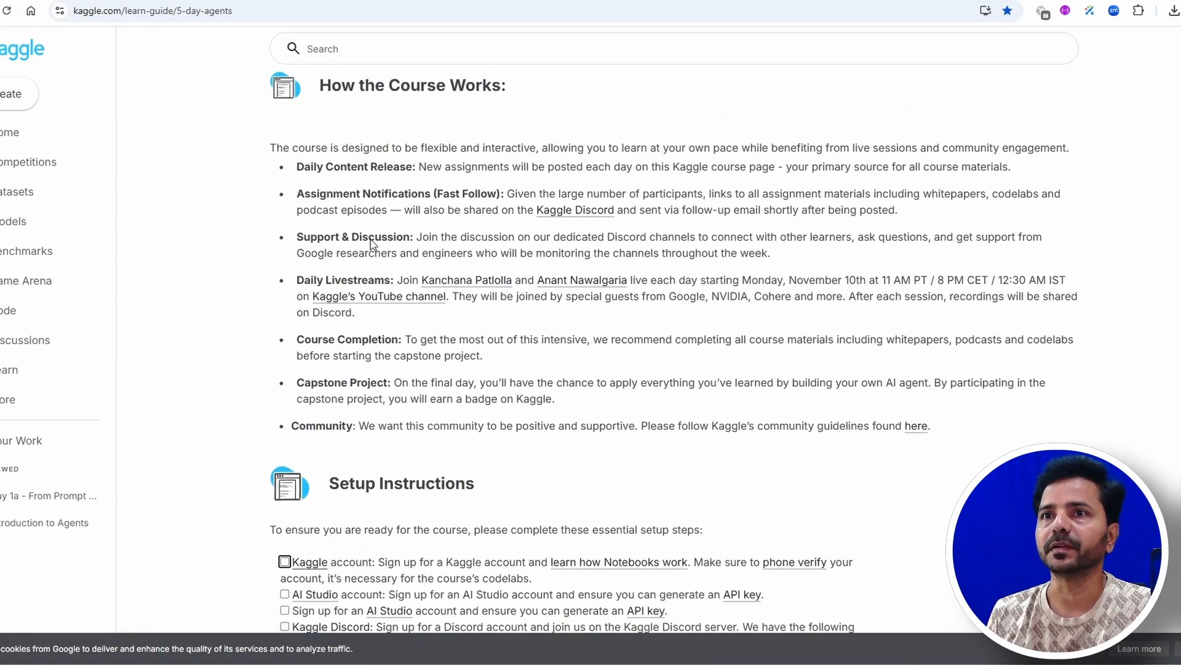
{"action": "scroll", "scroll_direction": "up", "scroll_amount": 3}
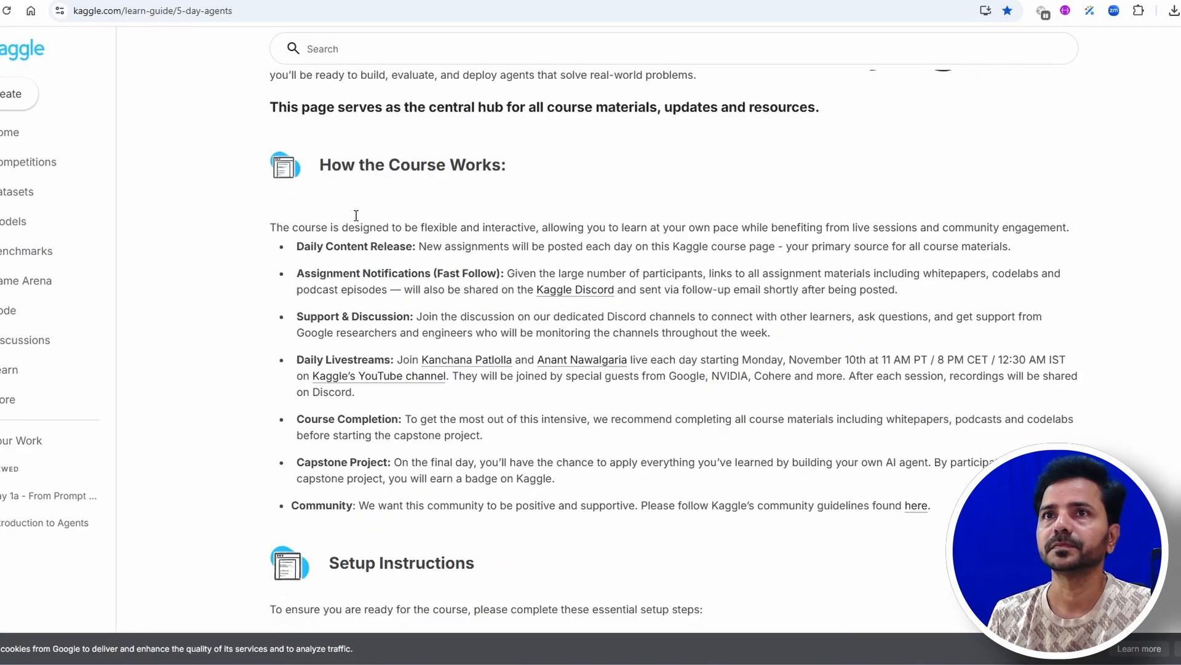
{"action": "scroll", "scroll_direction": "down", "scroll_amount": 3}
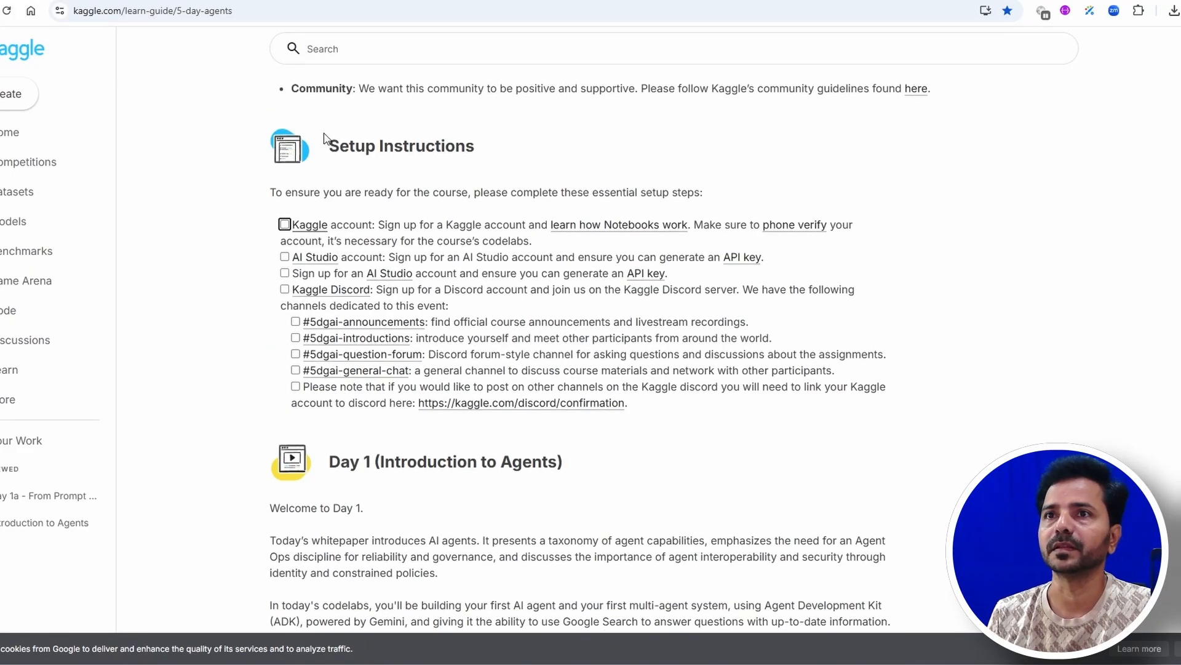
{"action": "mouse_move", "coordinate": [558, 242]}
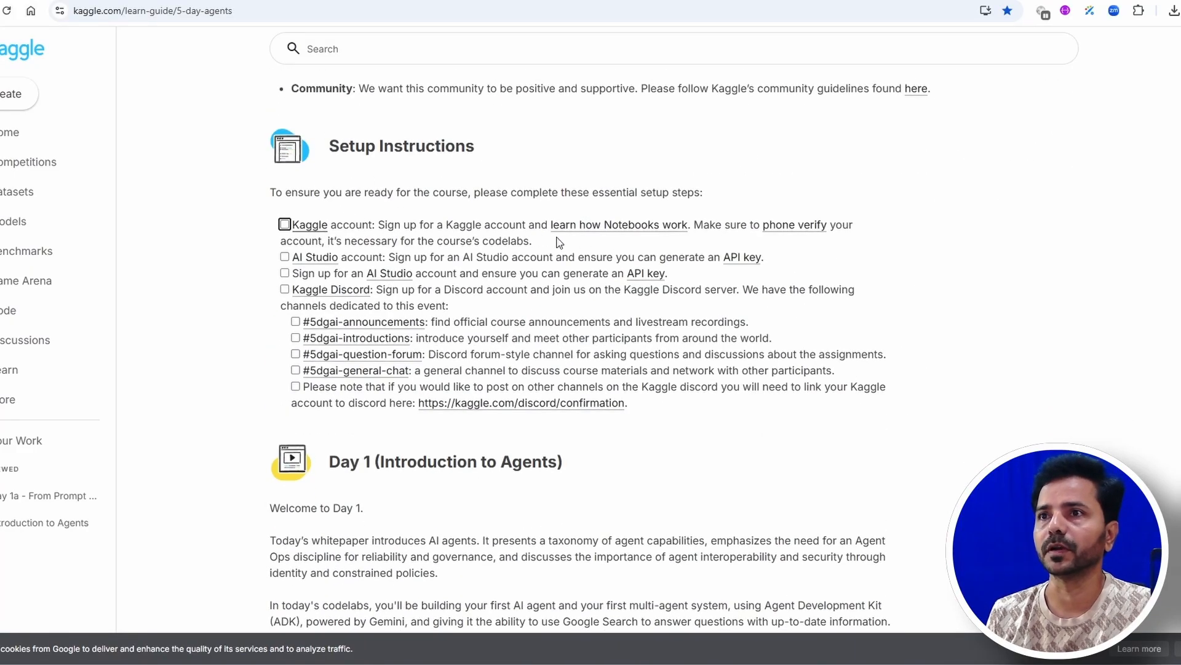
{"action": "mouse_move", "coordinate": [794, 224]}
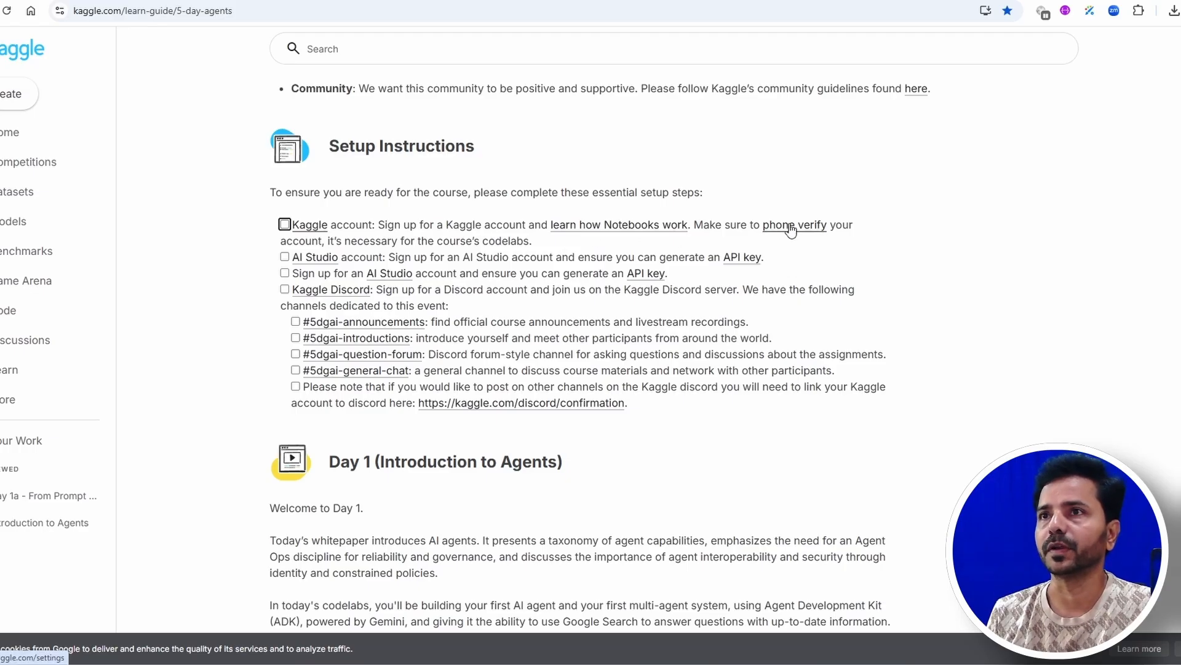
{"action": "left_click", "coordinate": [794, 224]}
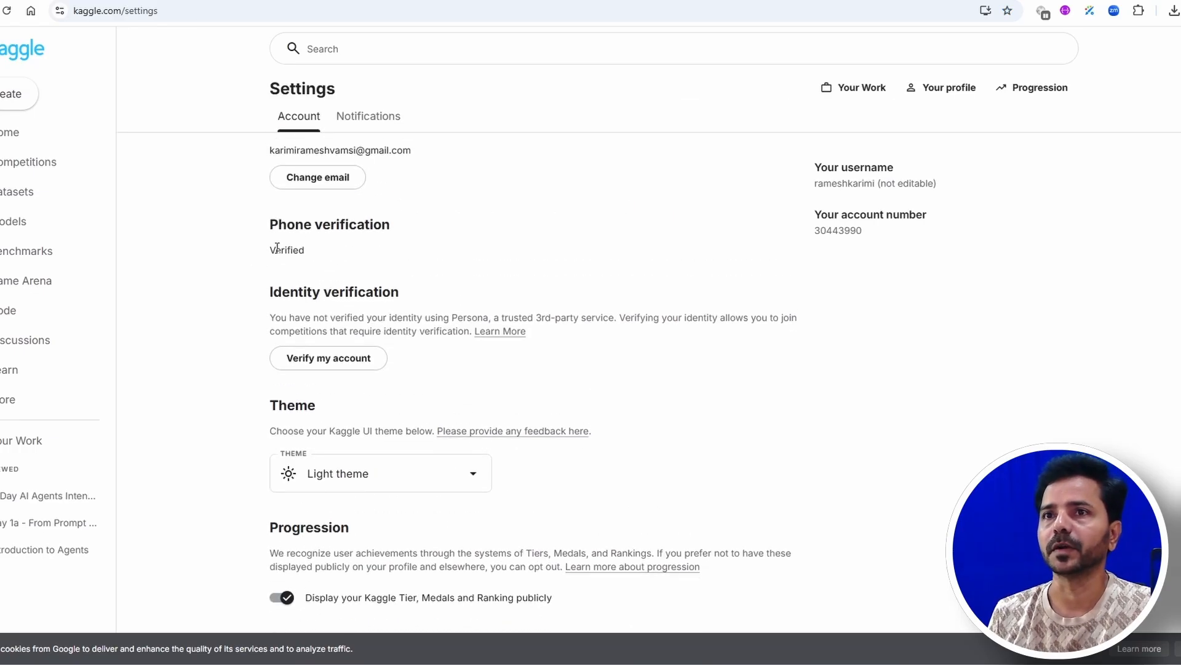
{"action": "scroll", "scroll_direction": "down", "scroll_amount": 3}
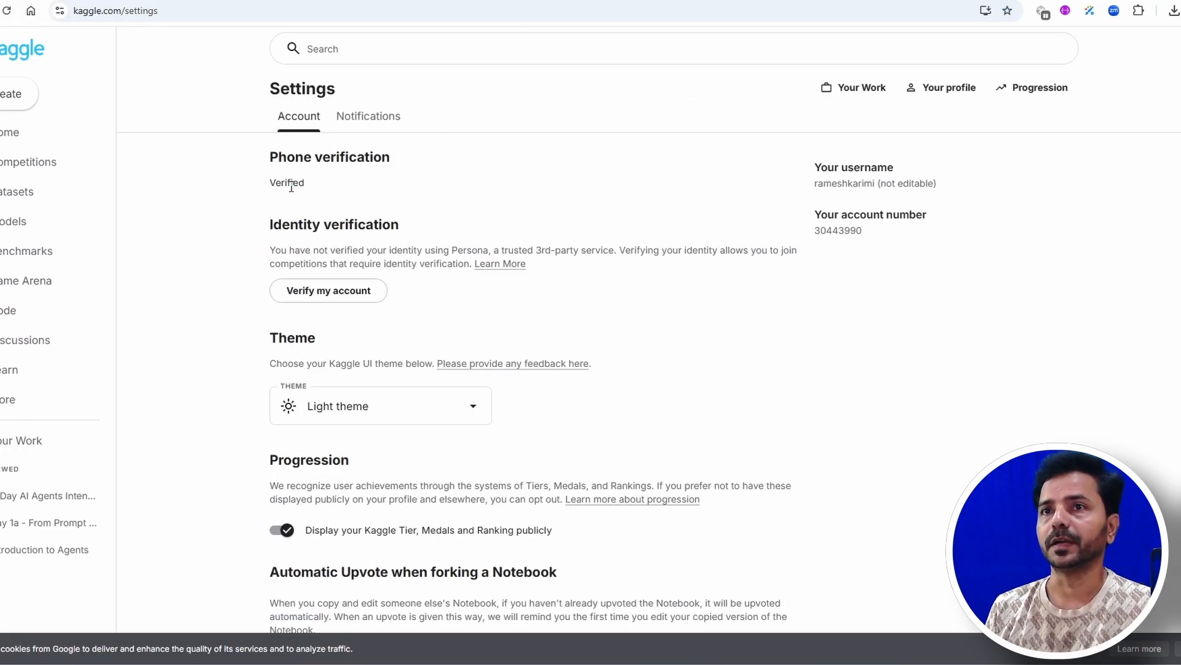
{"action": "mouse_move", "coordinate": [491, 143]}
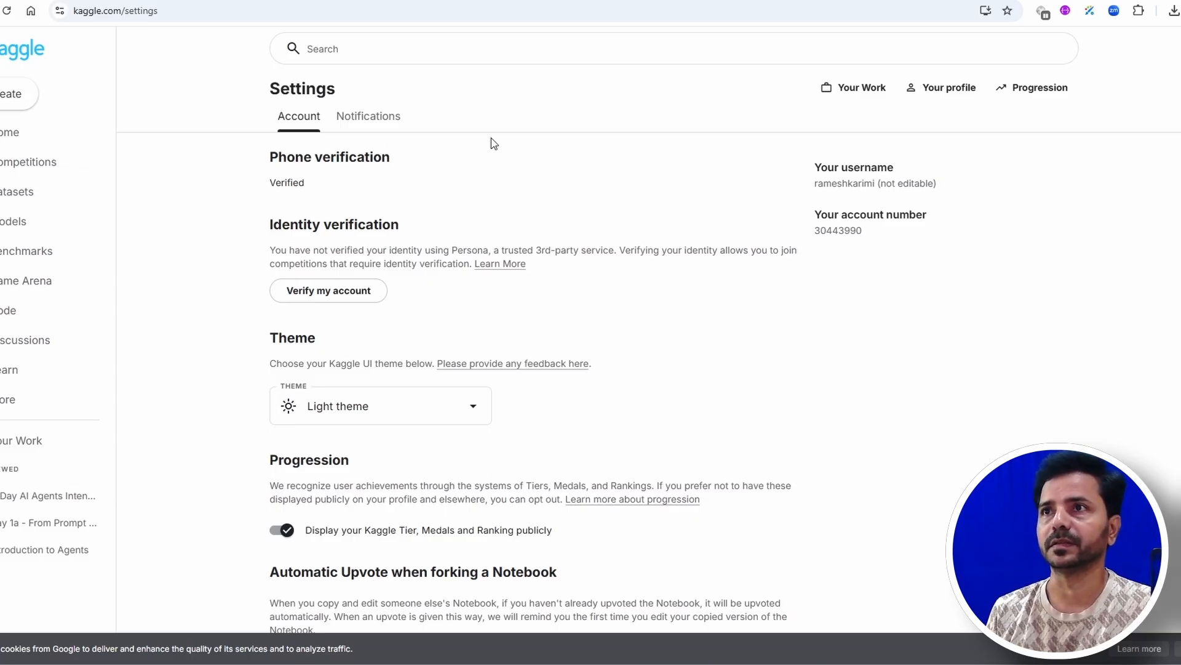
{"action": "left_click", "coordinate": [327, 290]}
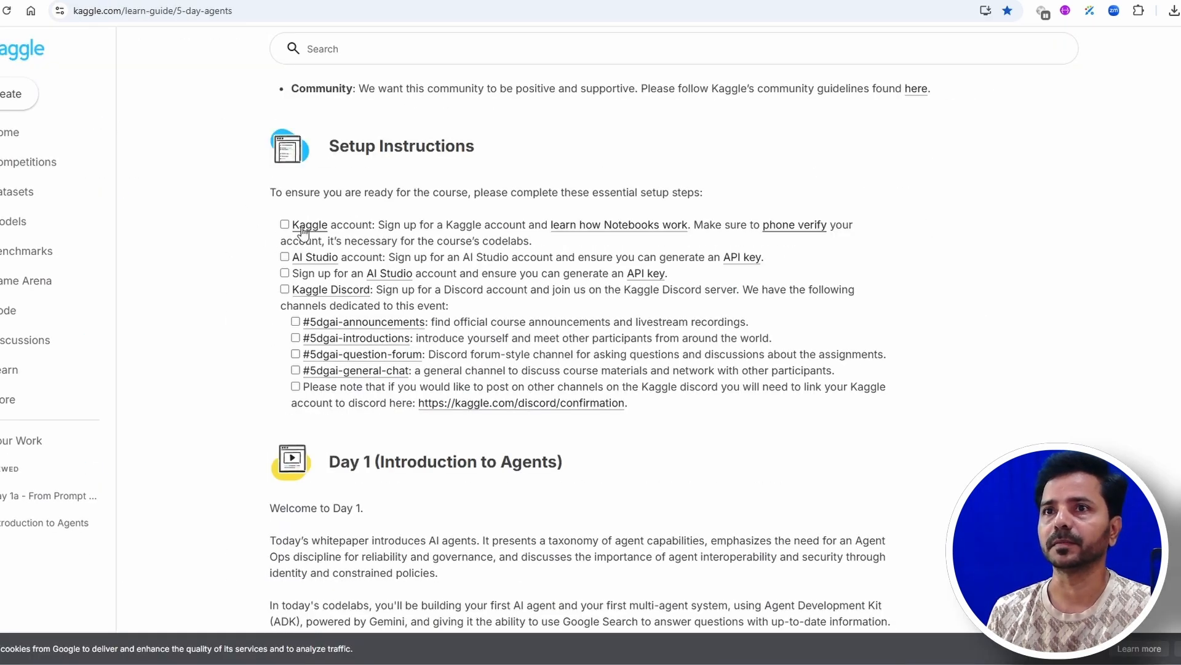
{"action": "mouse_move", "coordinate": [337, 263]}
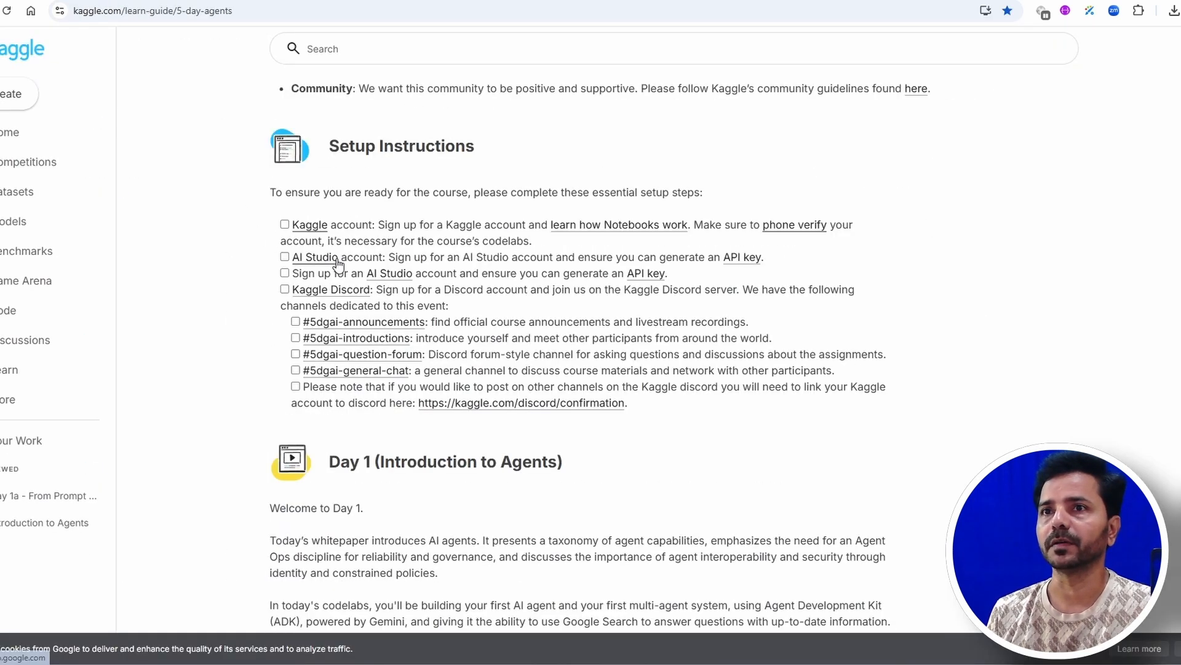
{"action": "mouse_move", "coordinate": [407, 260]}
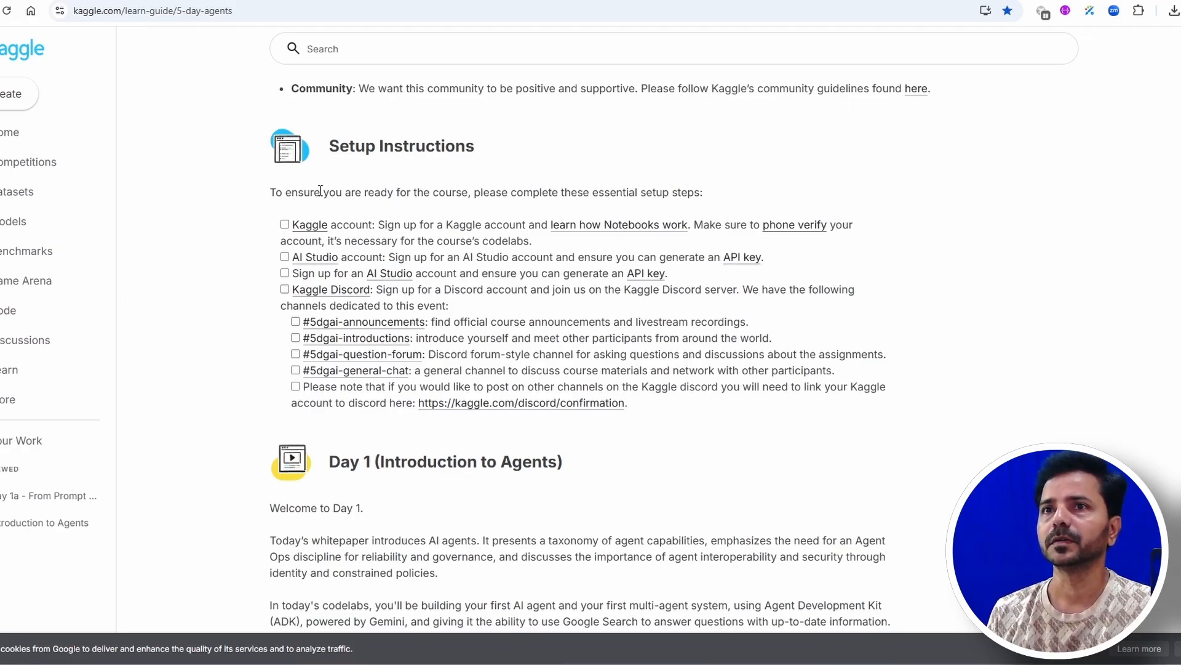
- Follow the guide's AI Studio link and sign in via Get started on the welcome page
{"action": "left_click", "coordinate": [284, 224]}
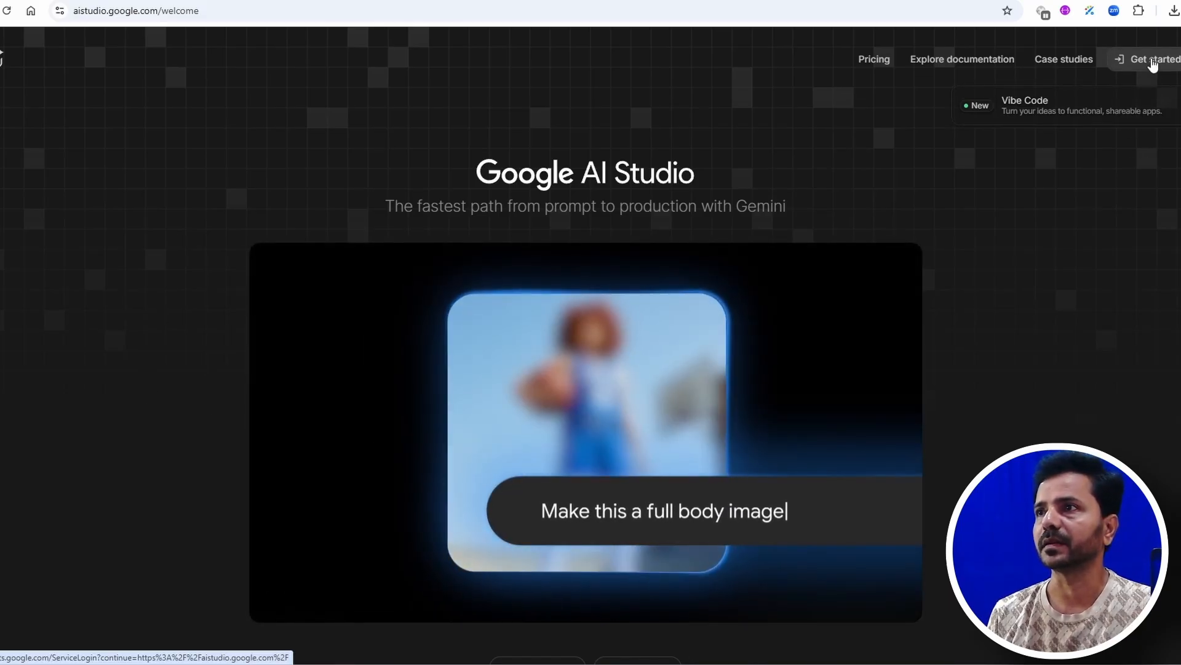
{"action": "left_click", "coordinate": [1150, 59]}
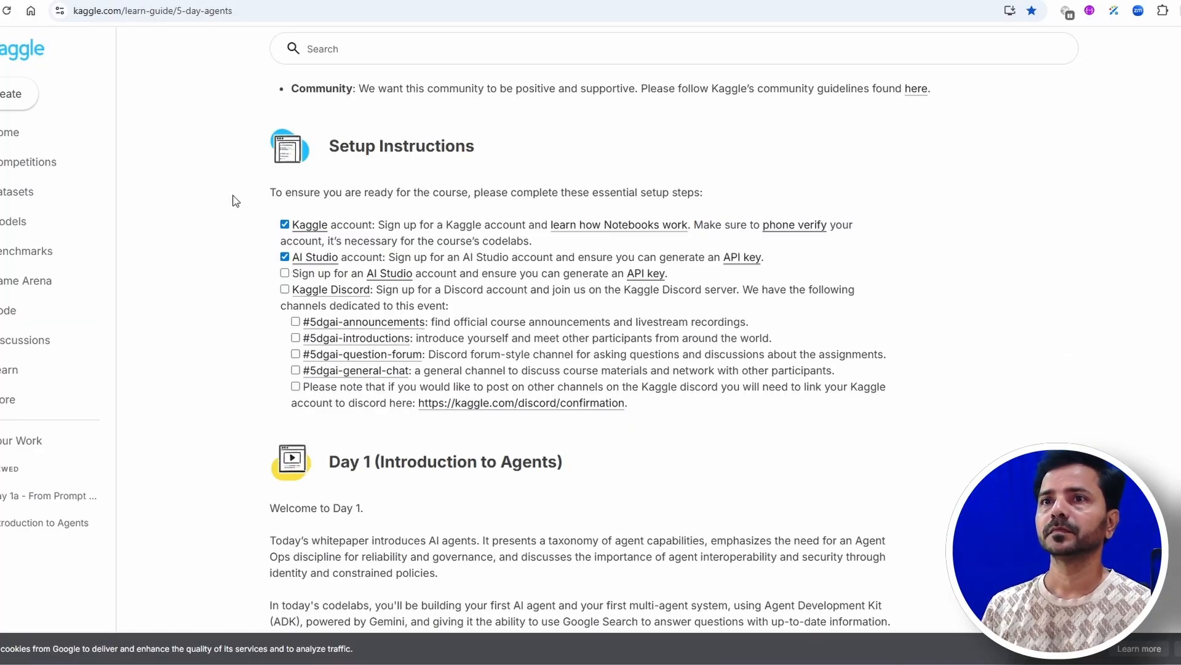
{"action": "mouse_move", "coordinate": [381, 252]}
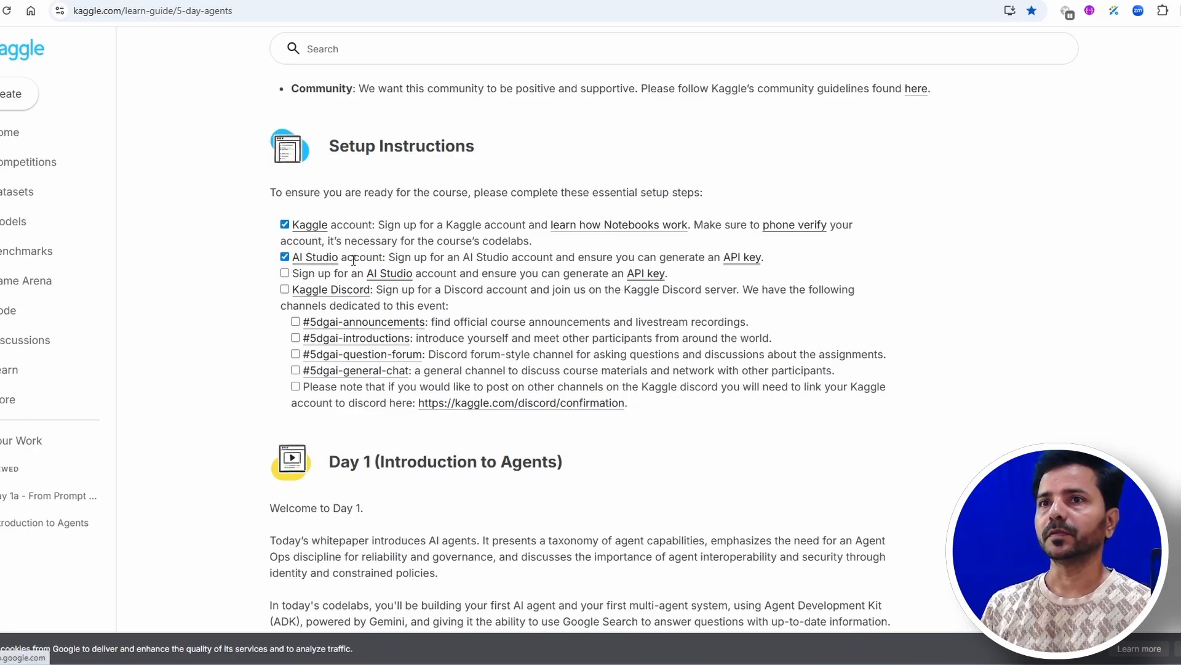
{"action": "mouse_move", "coordinate": [646, 273]}
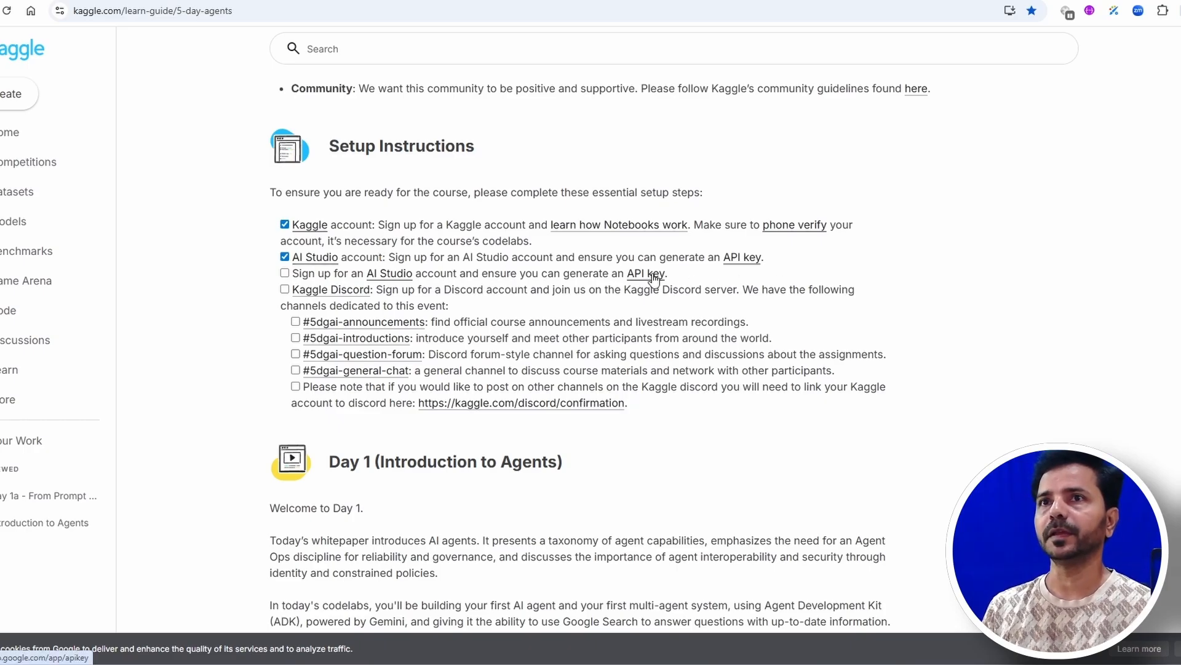
- Start a new API key in Google AI Studio named 'Kaggle Key'
{"action": "left_click", "coordinate": [645, 273]}
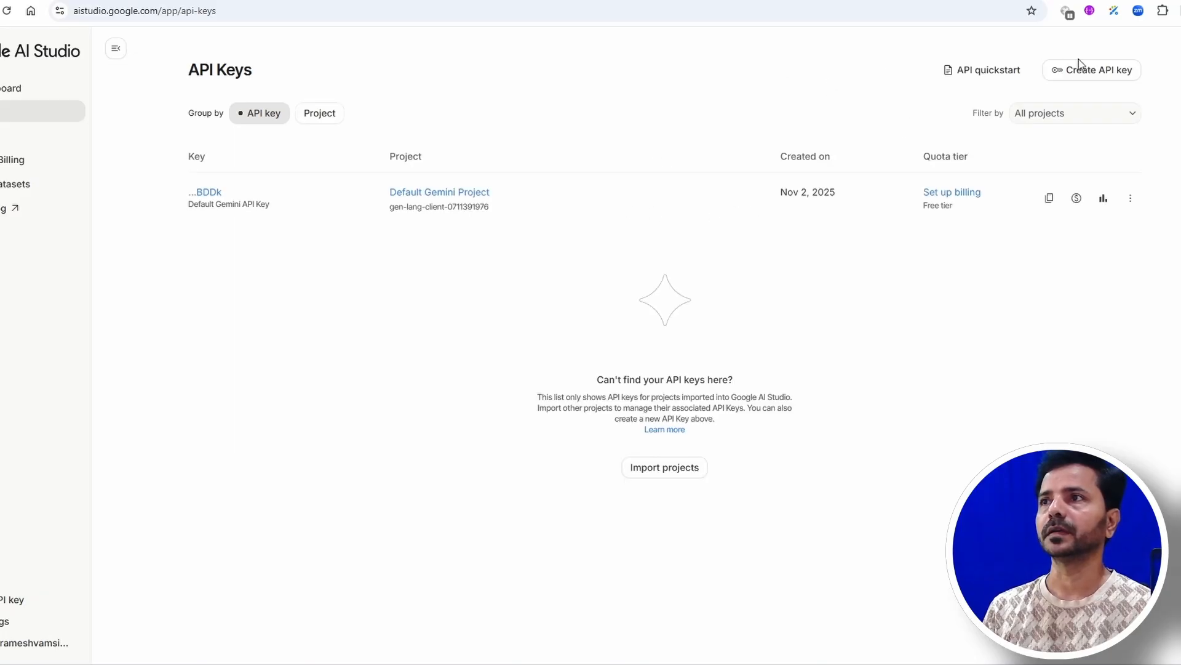
{"action": "left_click", "coordinate": [1092, 68]}
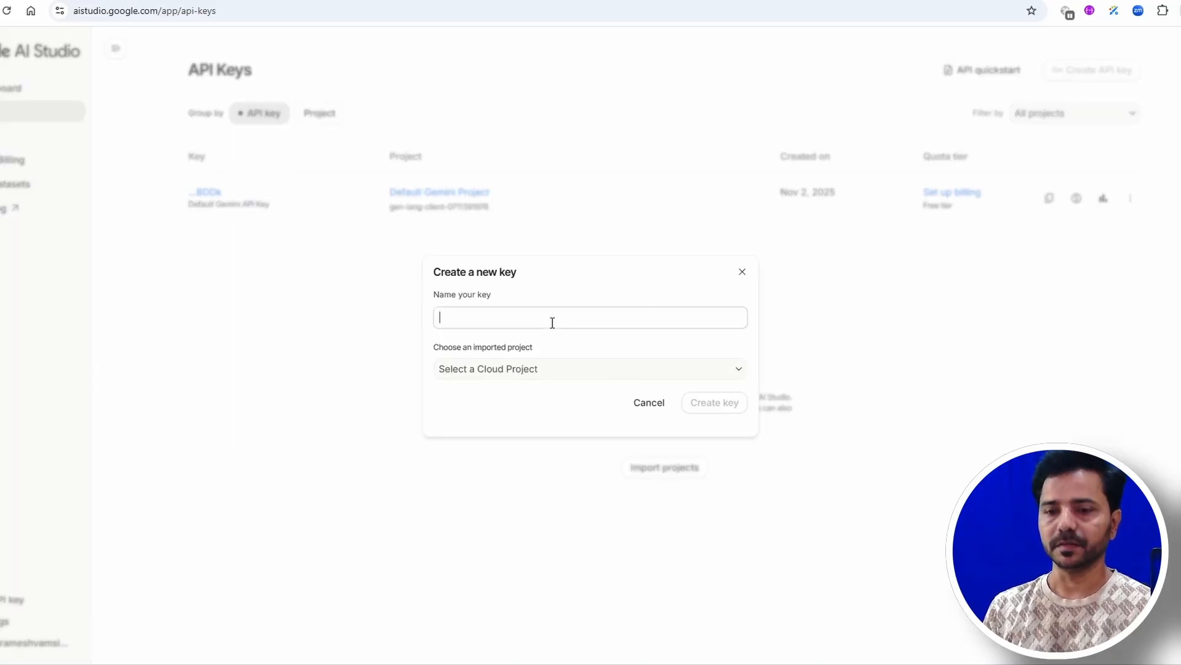
{"action": "type", "text": "Ka"}
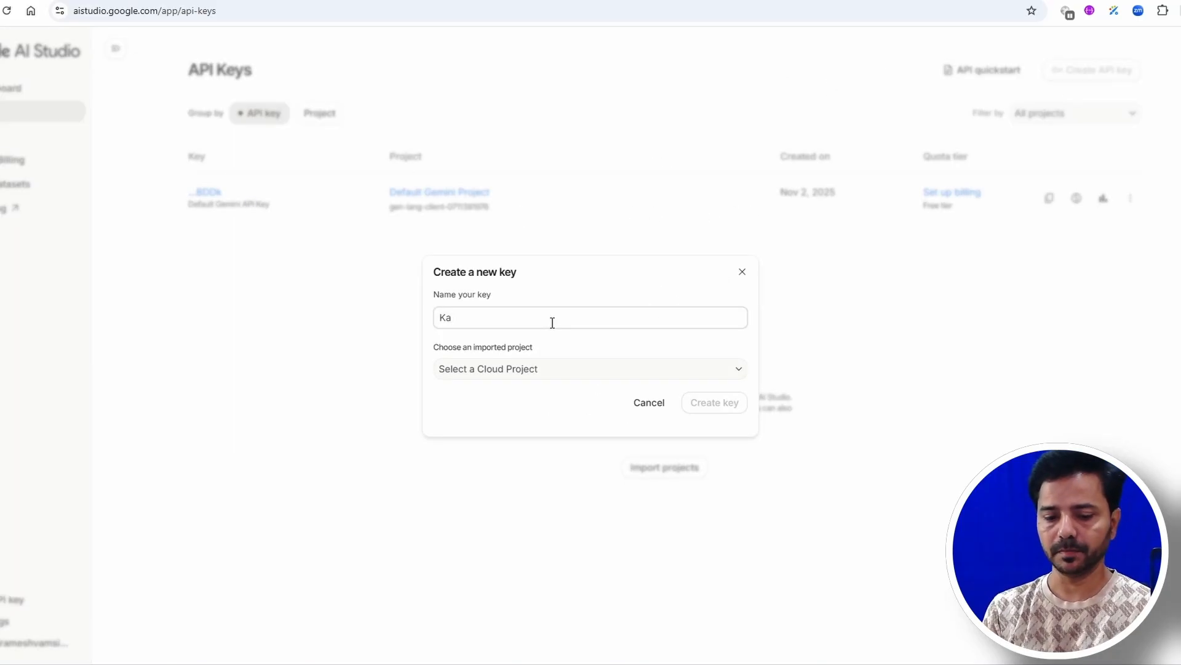
{"action": "type", "text": "ggle"}
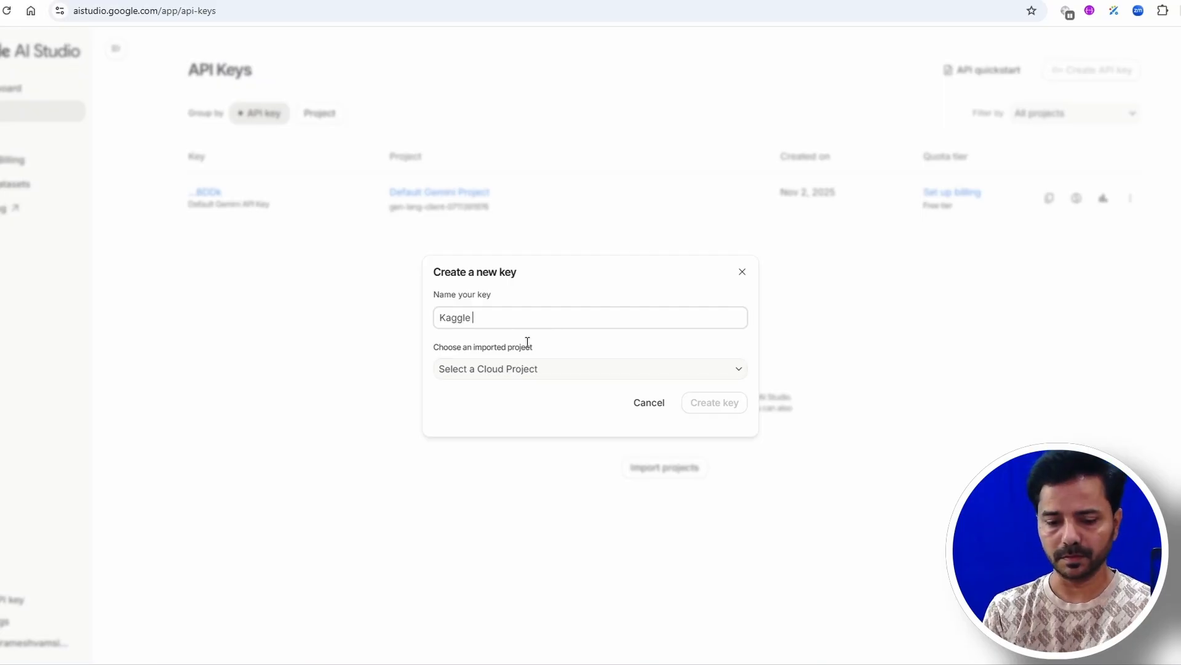
{"action": "type", "text": "Key"}
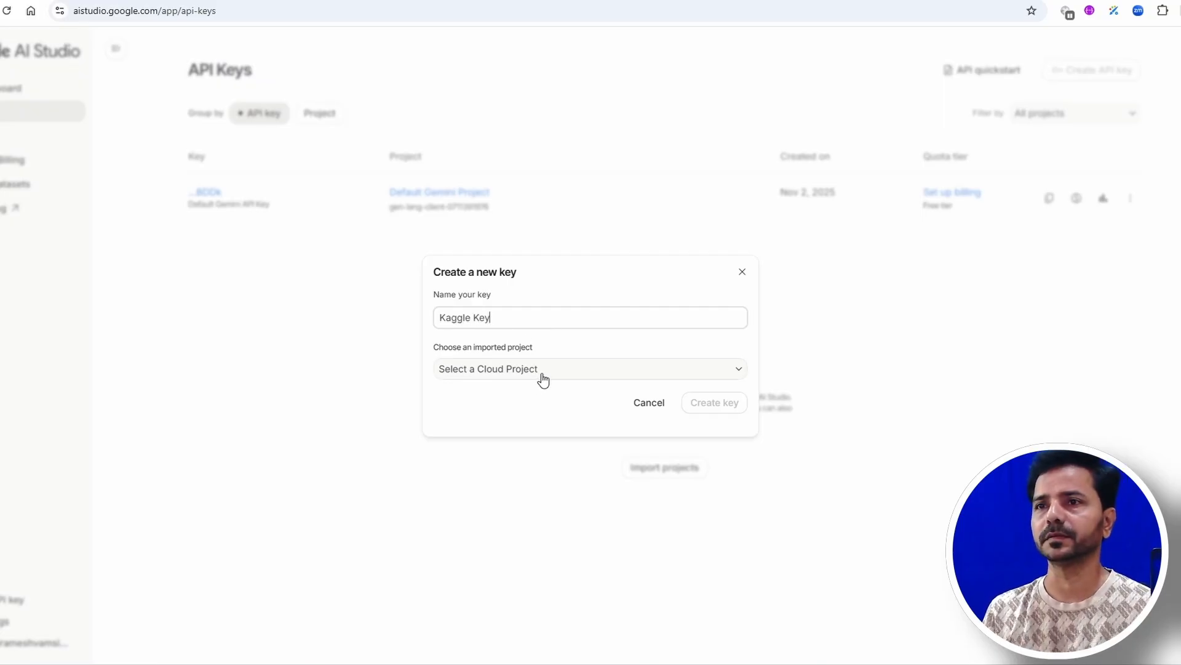
- Create a new cloud project called 'Kaggle' for the key and generate it
{"action": "left_click", "coordinate": [588, 368]}
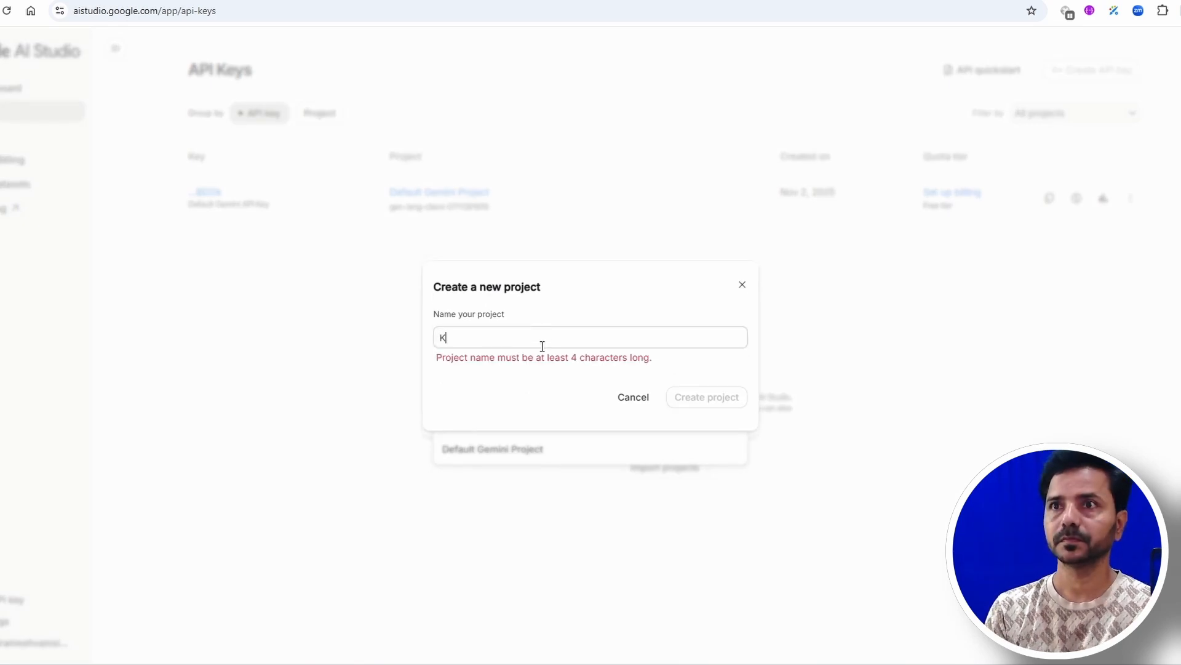
{"action": "type", "text": "aggle"}
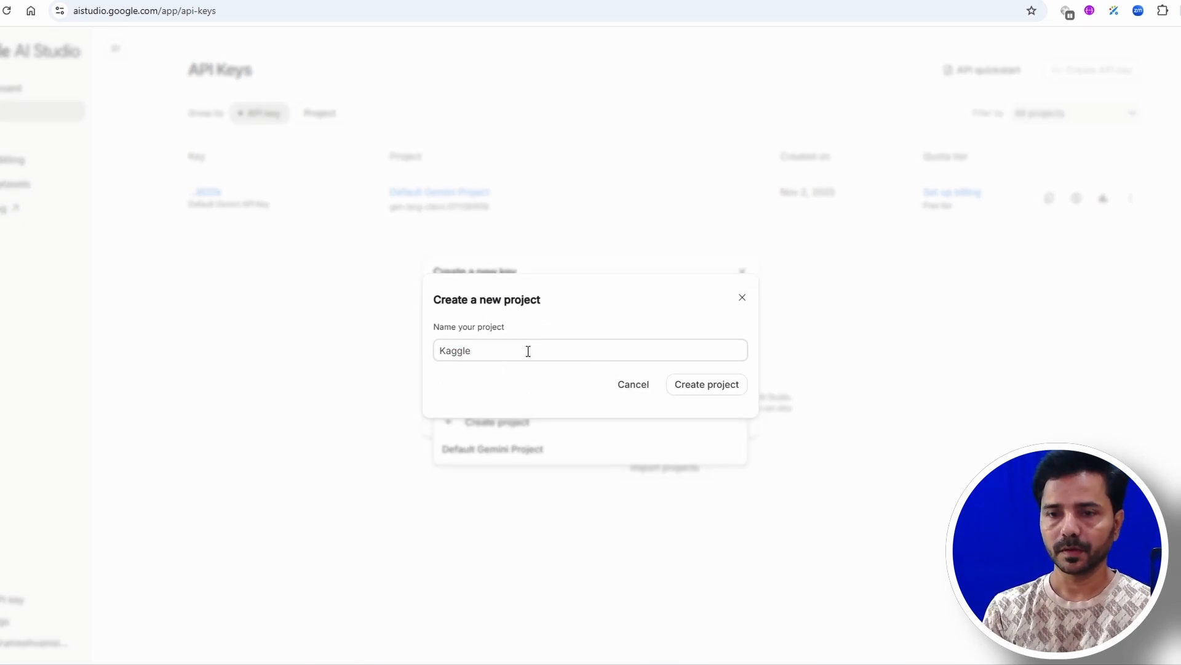
{"action": "left_click", "coordinate": [705, 384]}
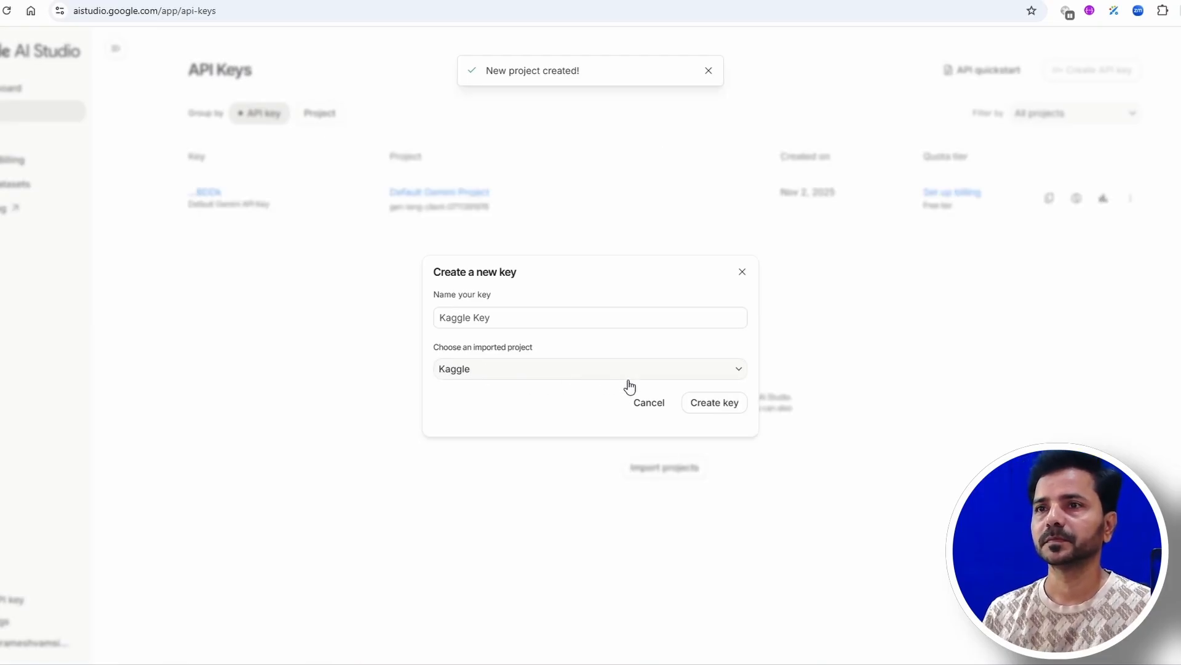
{"action": "mouse_move", "coordinate": [740, 411]}
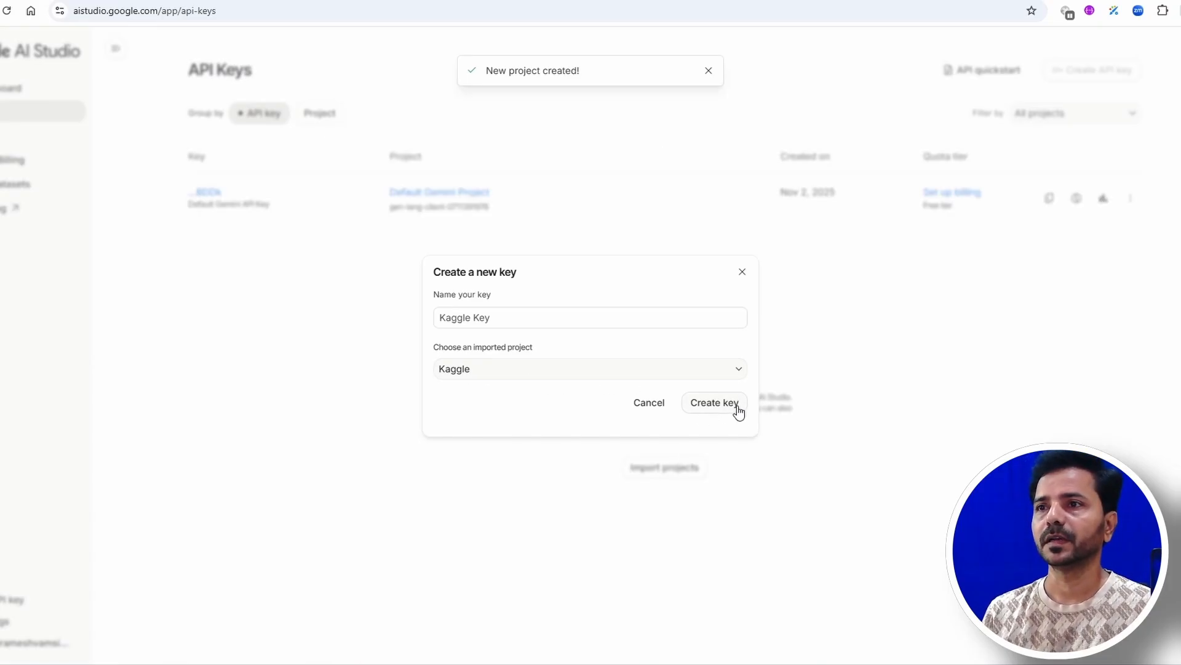
{"action": "left_click", "coordinate": [714, 401]}
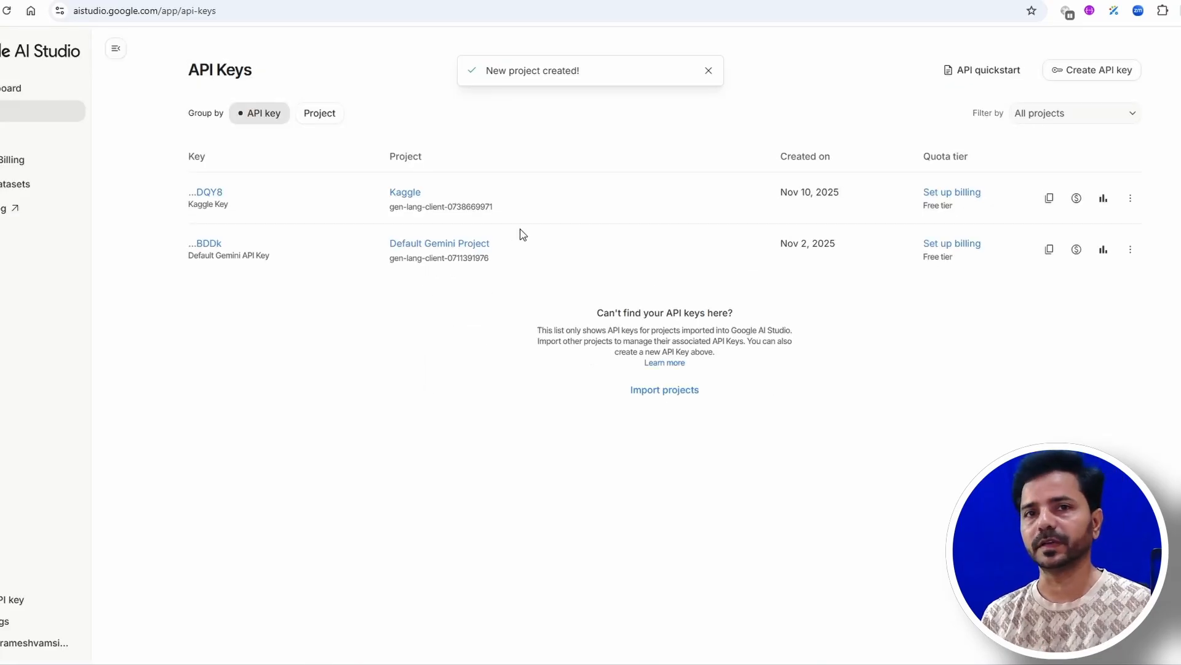
{"action": "mouse_move", "coordinate": [1009, 222]}
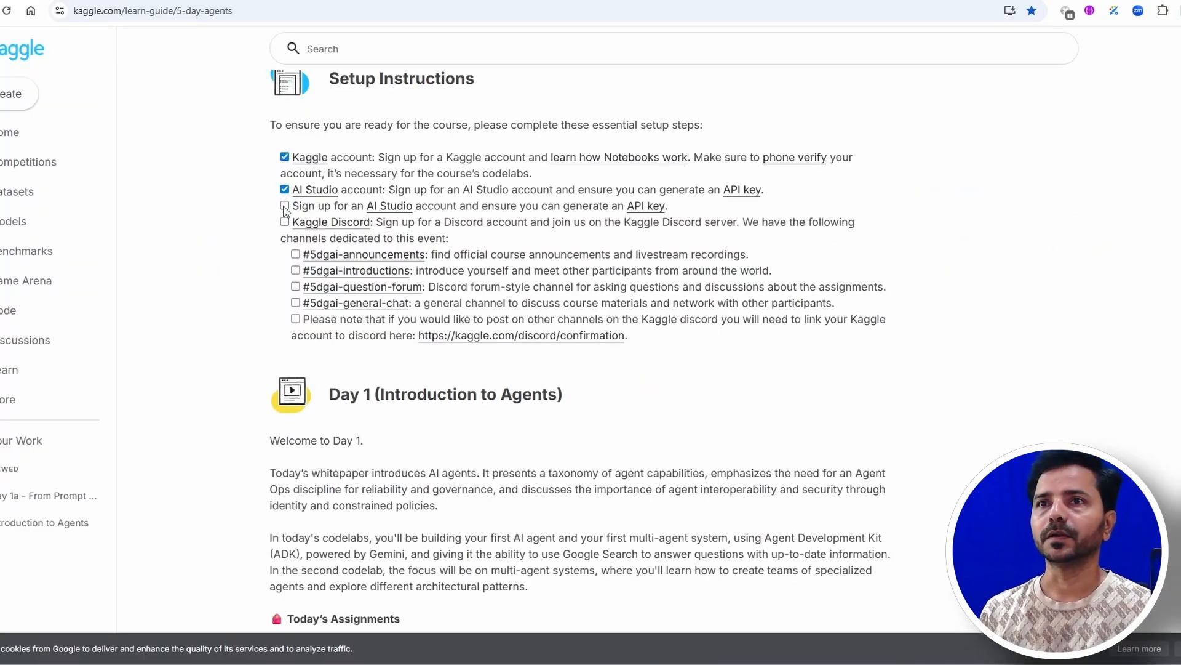
- Tick the AI Studio API key setup step and follow the Kaggle Discord invite link
{"action": "left_click", "coordinate": [284, 205]}
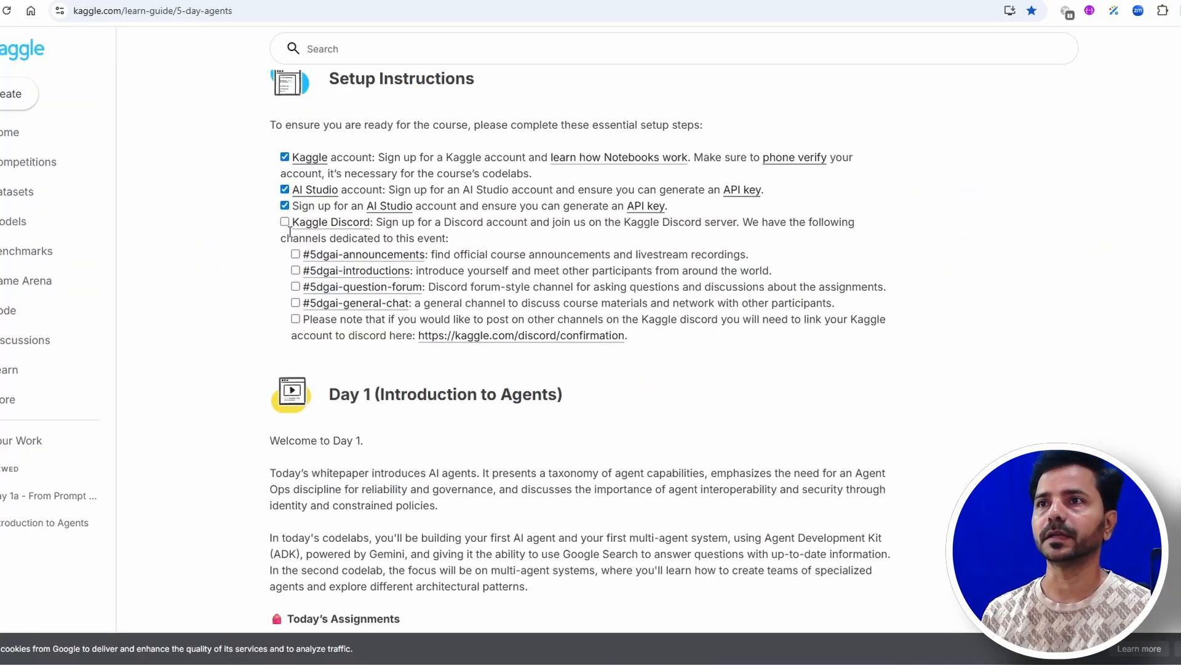
{"action": "left_click", "coordinate": [284, 222]}
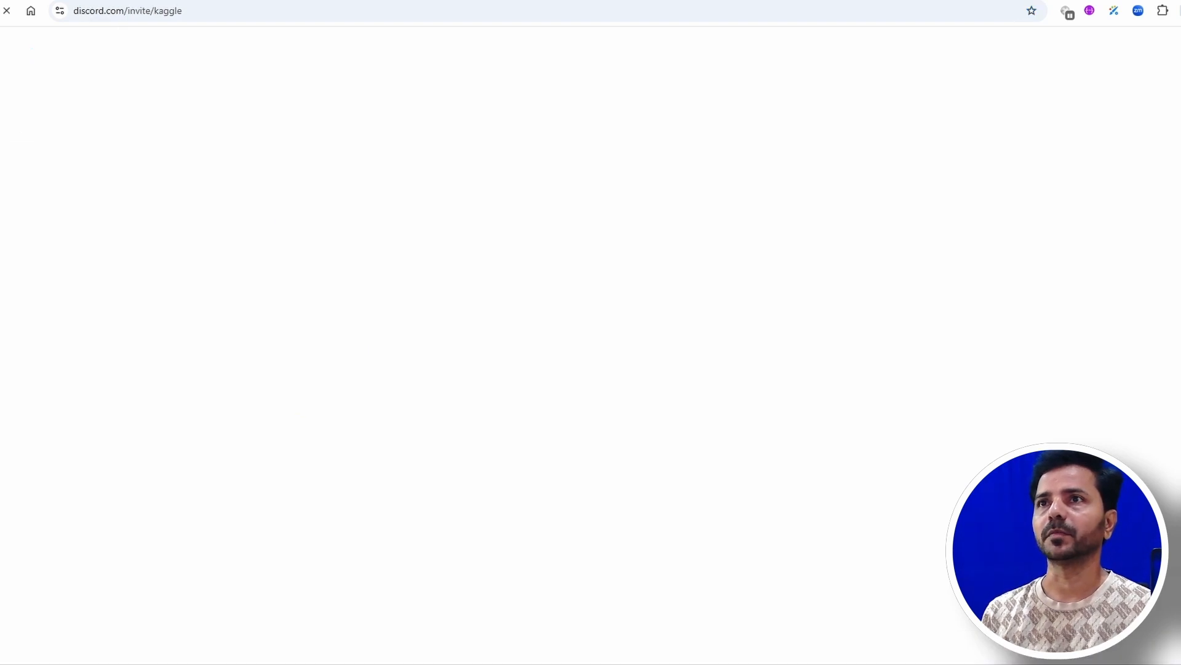
{"action": "mouse_move", "coordinate": [526, 210]}
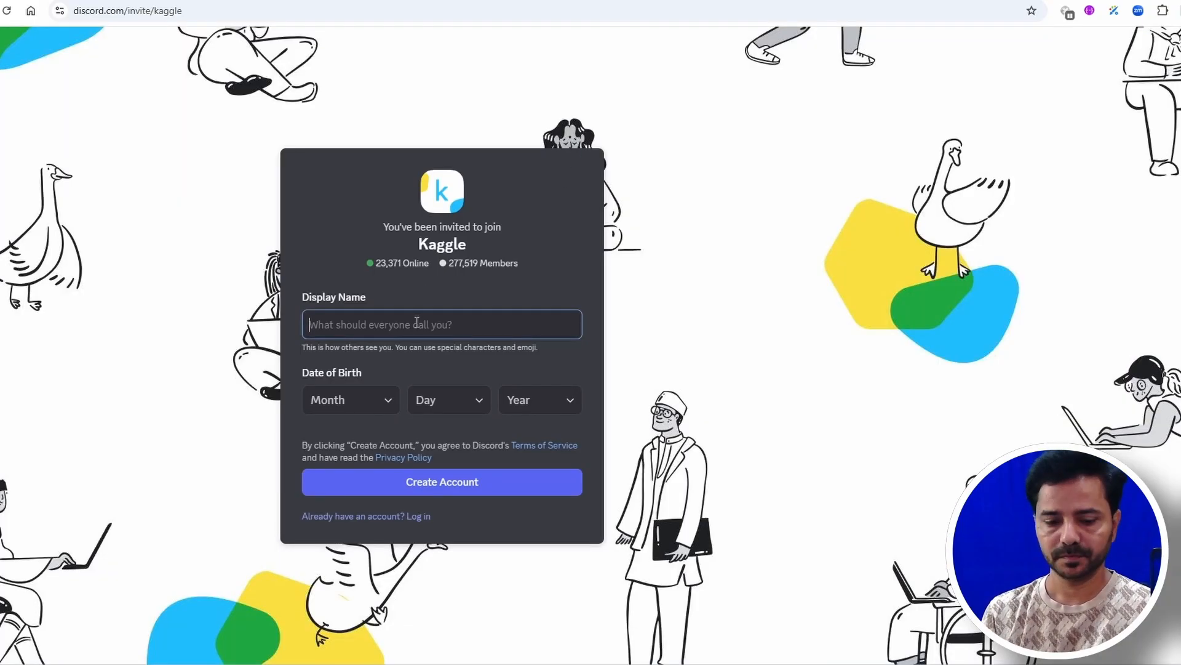
- Create a Discord account with display name 'RK' and date of birth, then finish agreeing to the Kaggle server rules
{"action": "type", "text": "RK"}
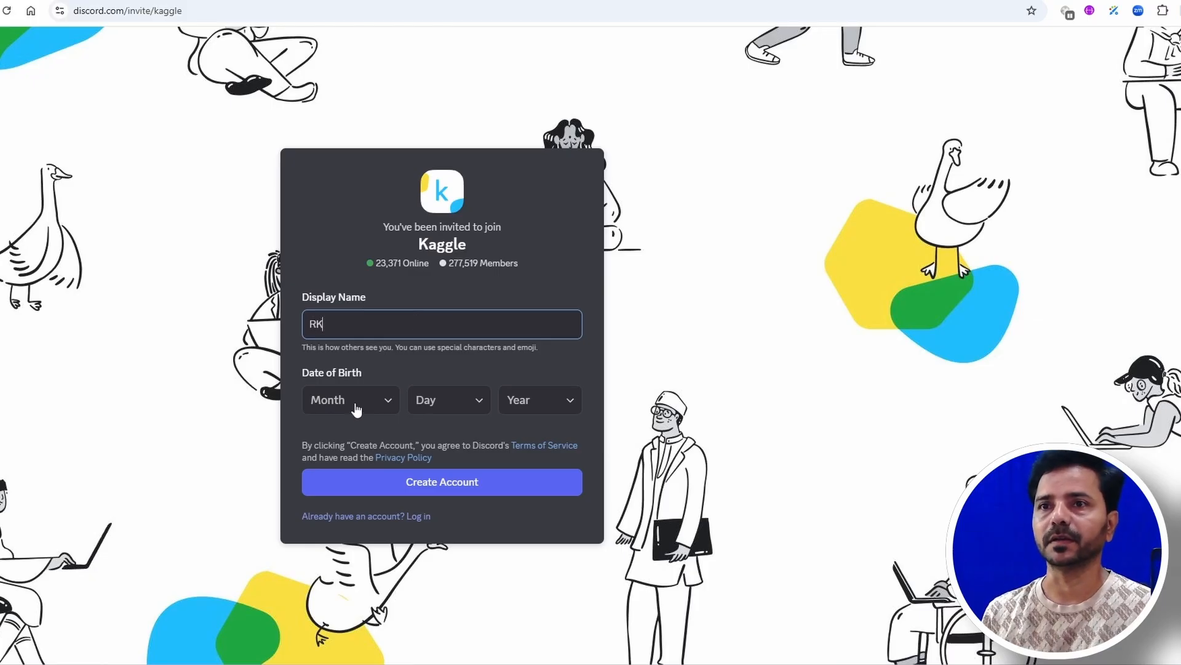
{"action": "left_click", "coordinate": [442, 481]}
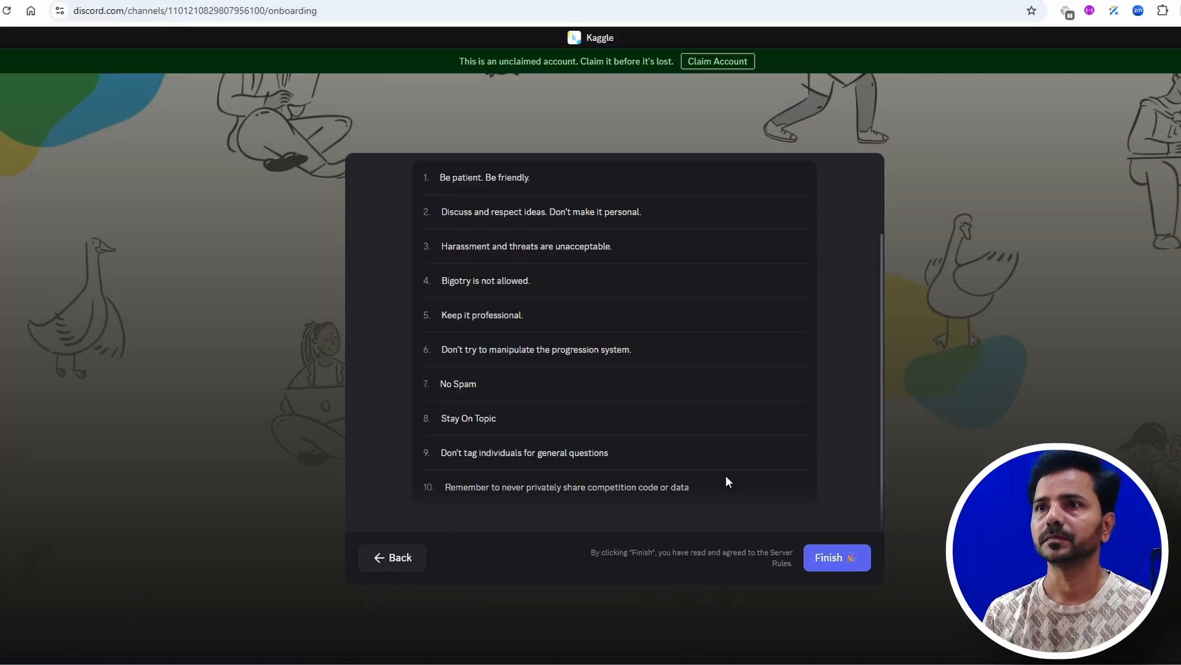
{"action": "left_click", "coordinate": [834, 557]}
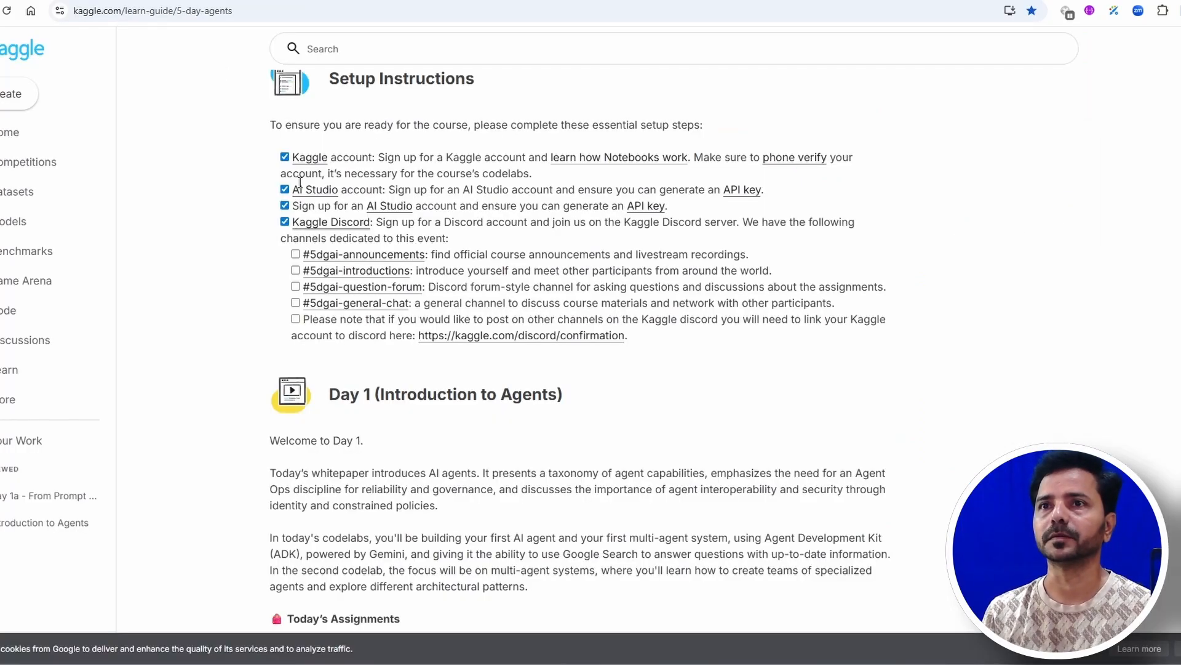
{"action": "mouse_move", "coordinate": [364, 253]}
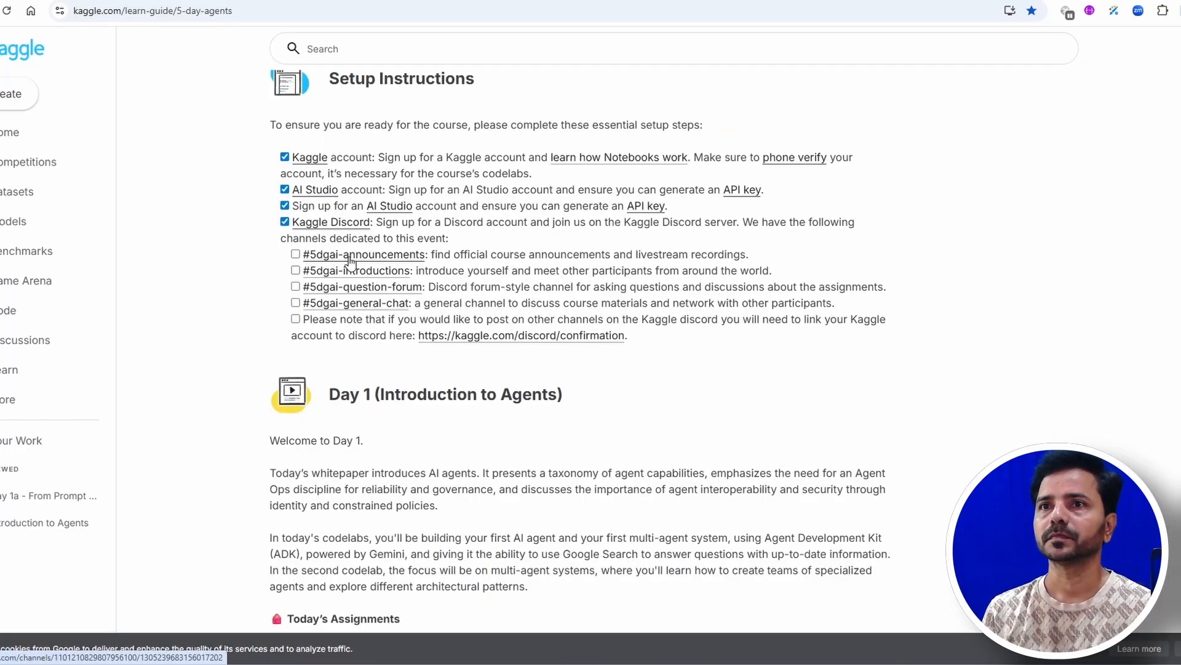
- Tick the Kaggle Discord, general-chat channel and account-linking checklist items
{"action": "left_click", "coordinate": [356, 303]}
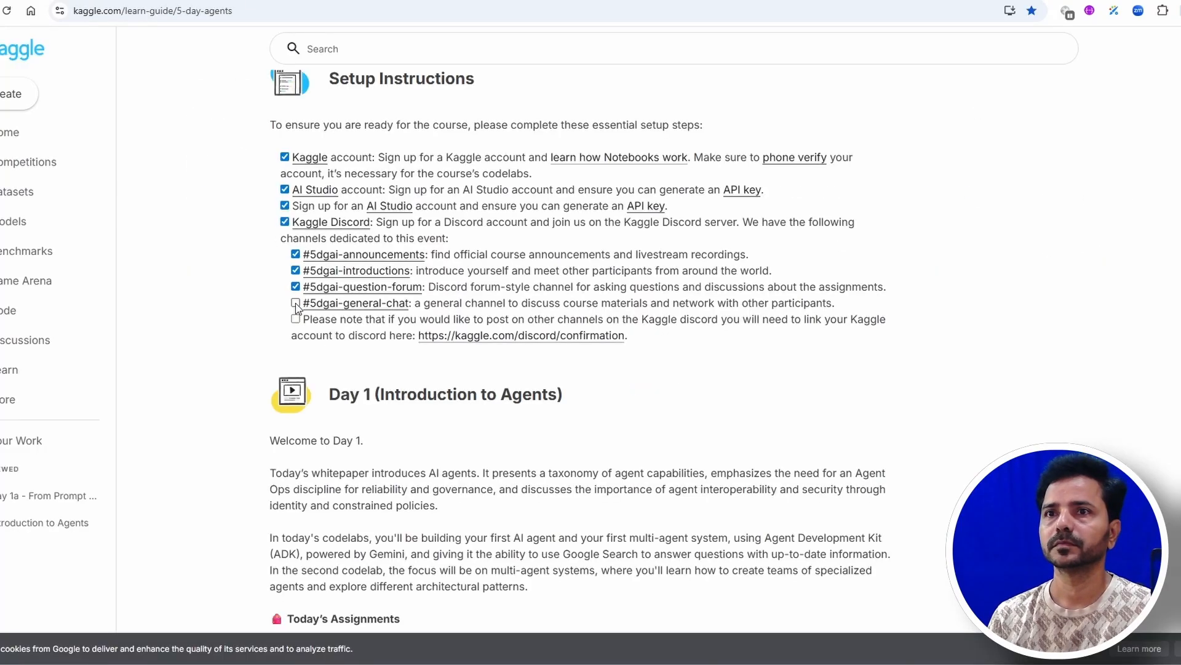
{"action": "left_click", "coordinate": [296, 303]}
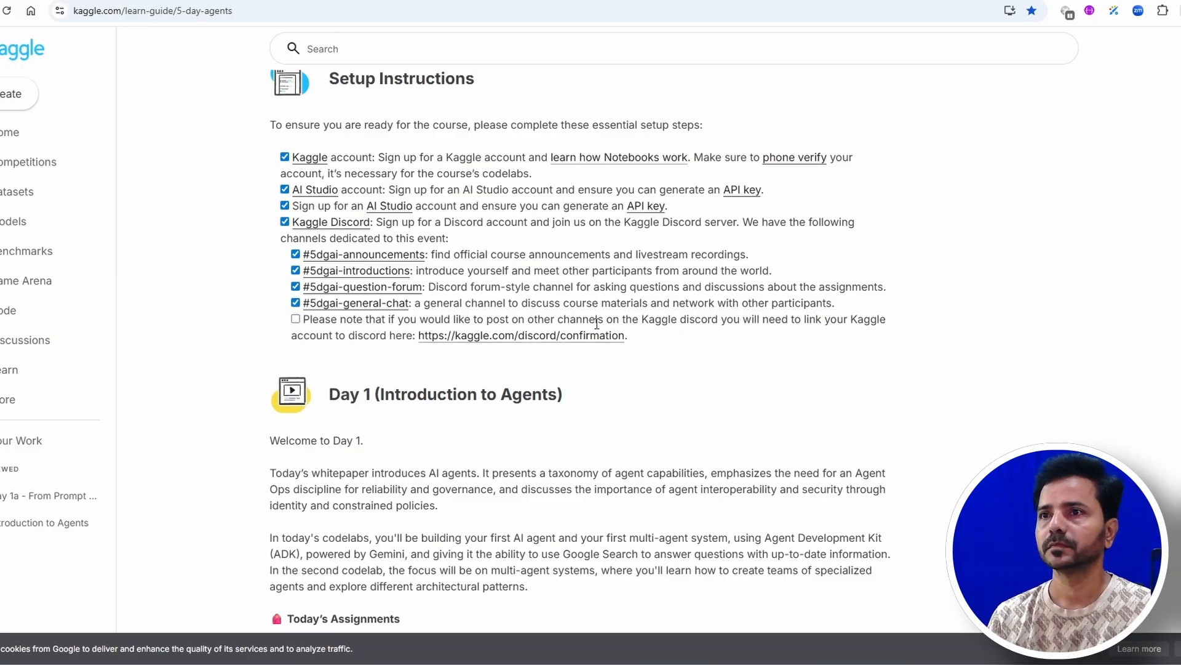
{"action": "mouse_move", "coordinate": [347, 330]}
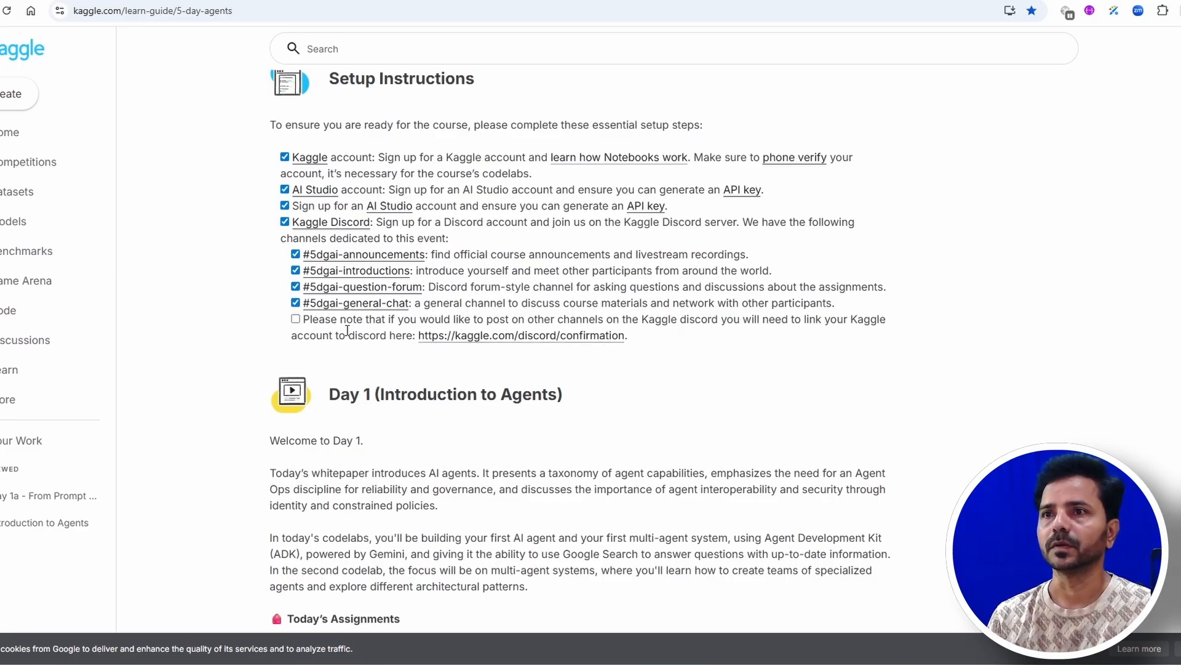
{"action": "left_click", "coordinate": [295, 319]}
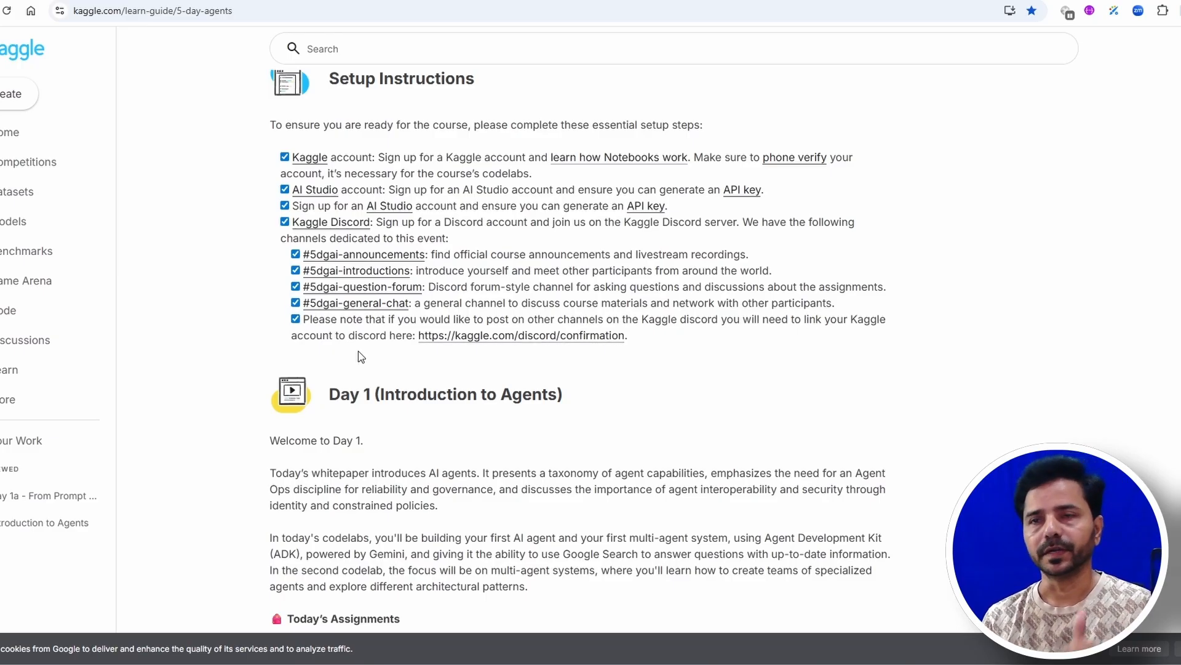
{"action": "scroll", "scroll_direction": "down", "scroll_amount": 3}
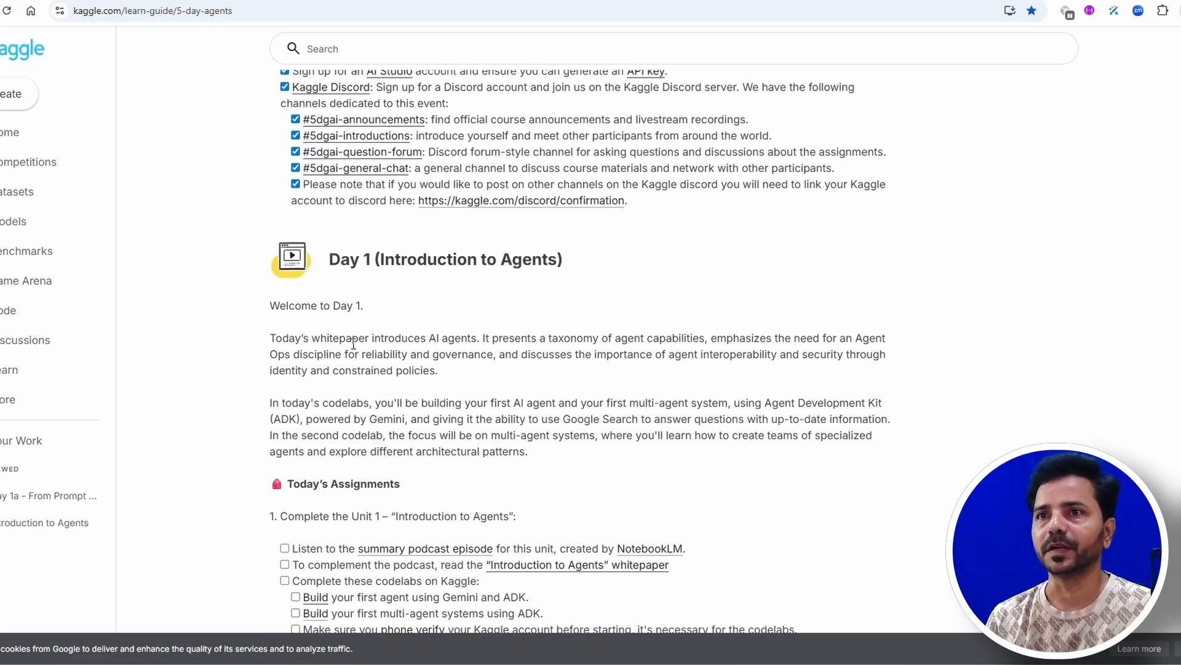
{"action": "scroll", "scroll_direction": "down", "scroll_amount": 3}
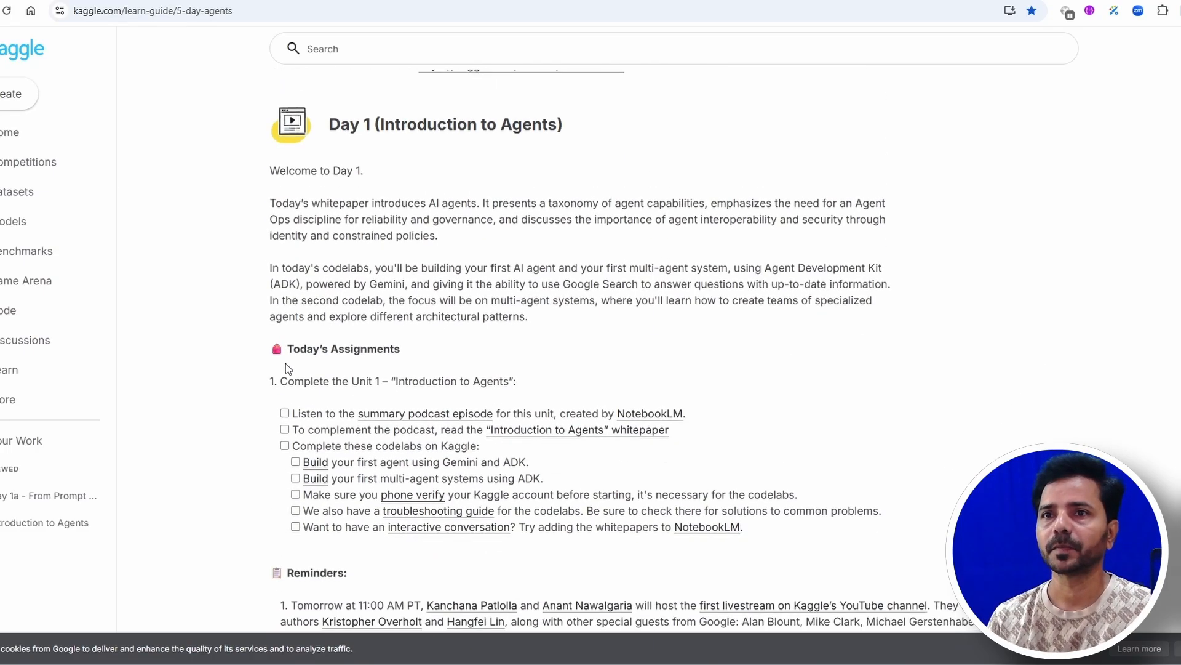
{"action": "scroll", "scroll_direction": "down", "scroll_amount": 3}
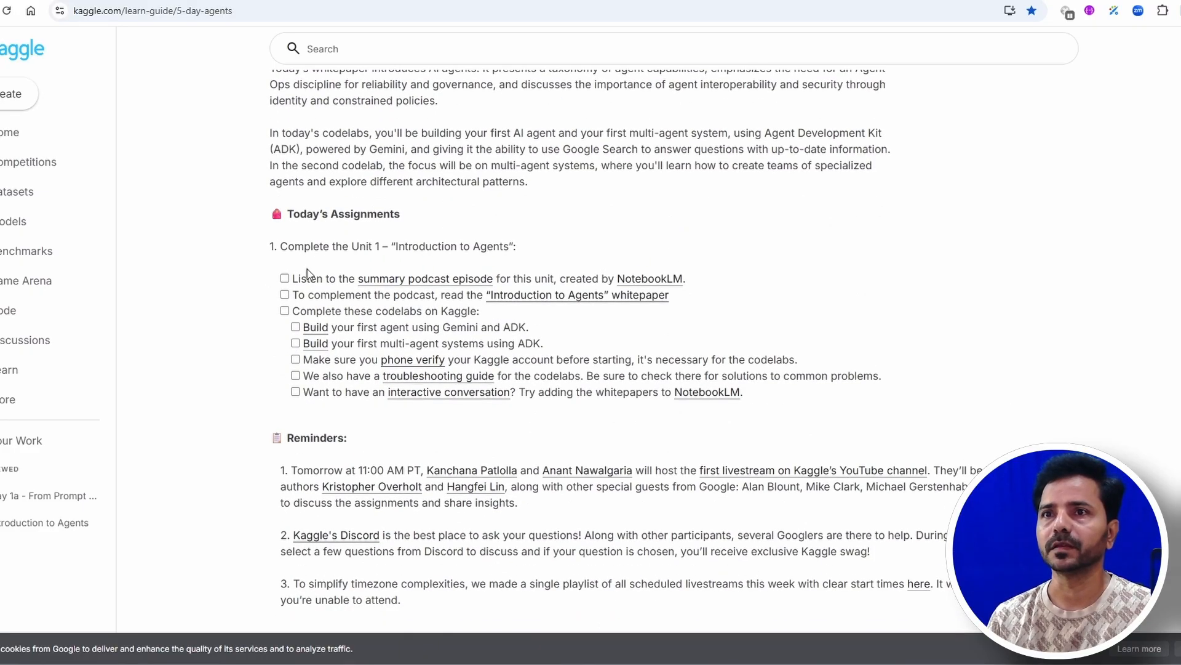
- Tick the Unit 1 podcast assignment and follow the summary podcast episode link
{"action": "left_click", "coordinate": [284, 279]}
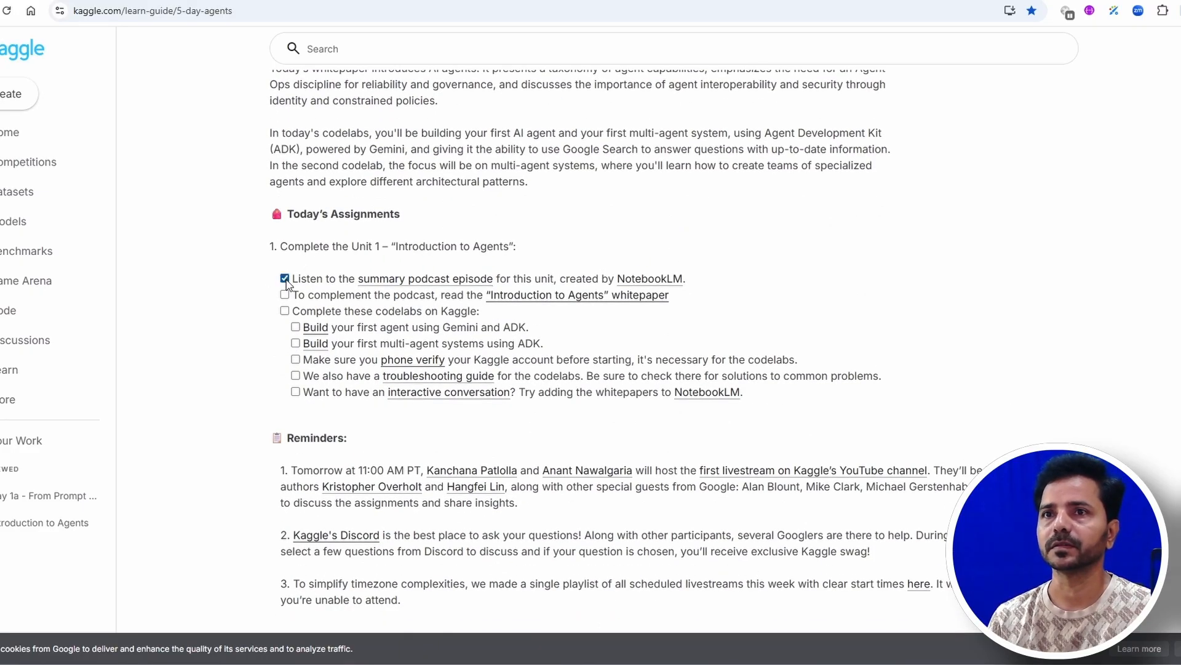
{"action": "left_click", "coordinate": [285, 278]}
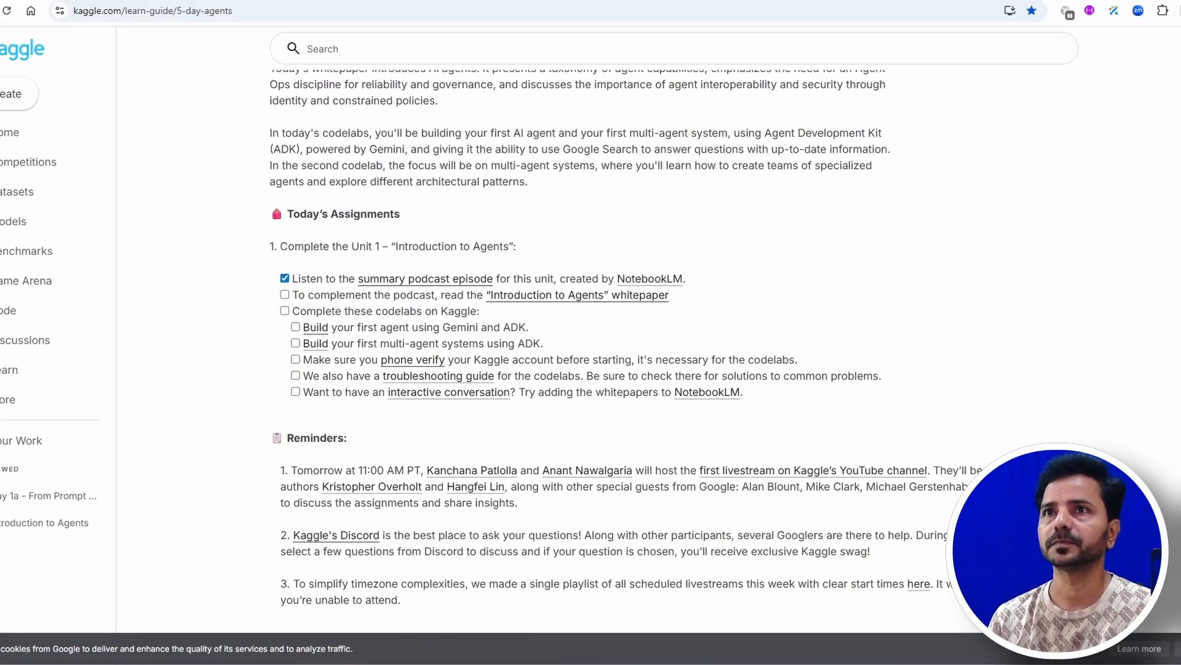
{"action": "left_click", "coordinate": [425, 278]}
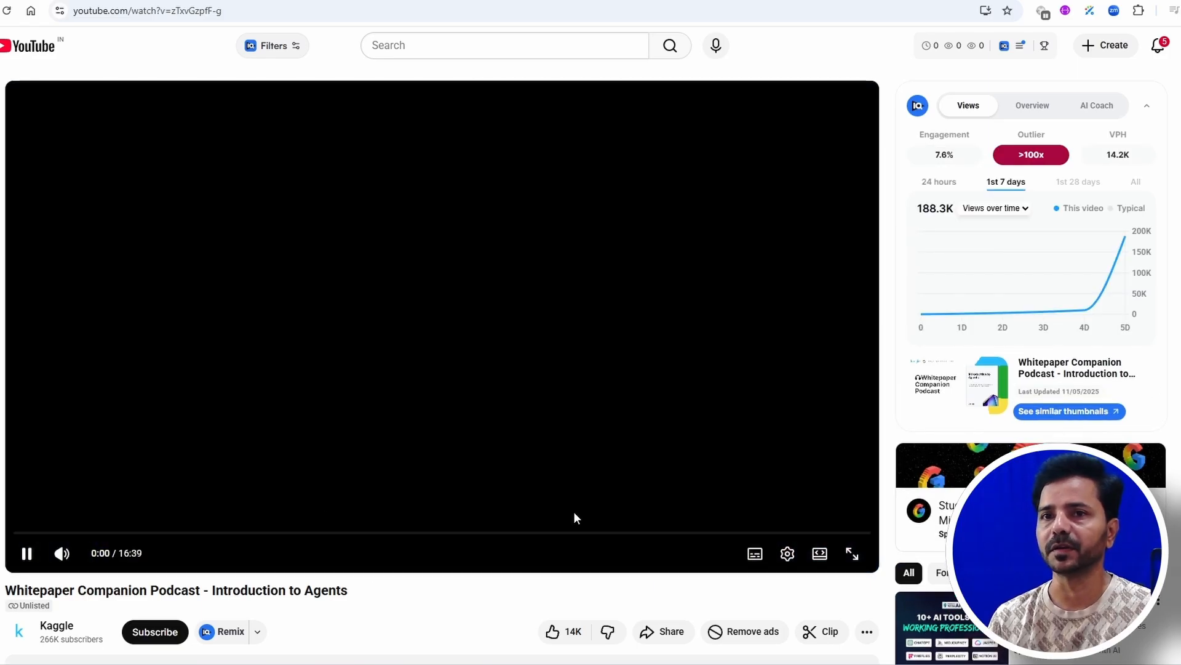
- Leave the YouTube companion podcast playing and return to the Kaggle course guide
{"action": "left_click", "coordinate": [25, 553]}
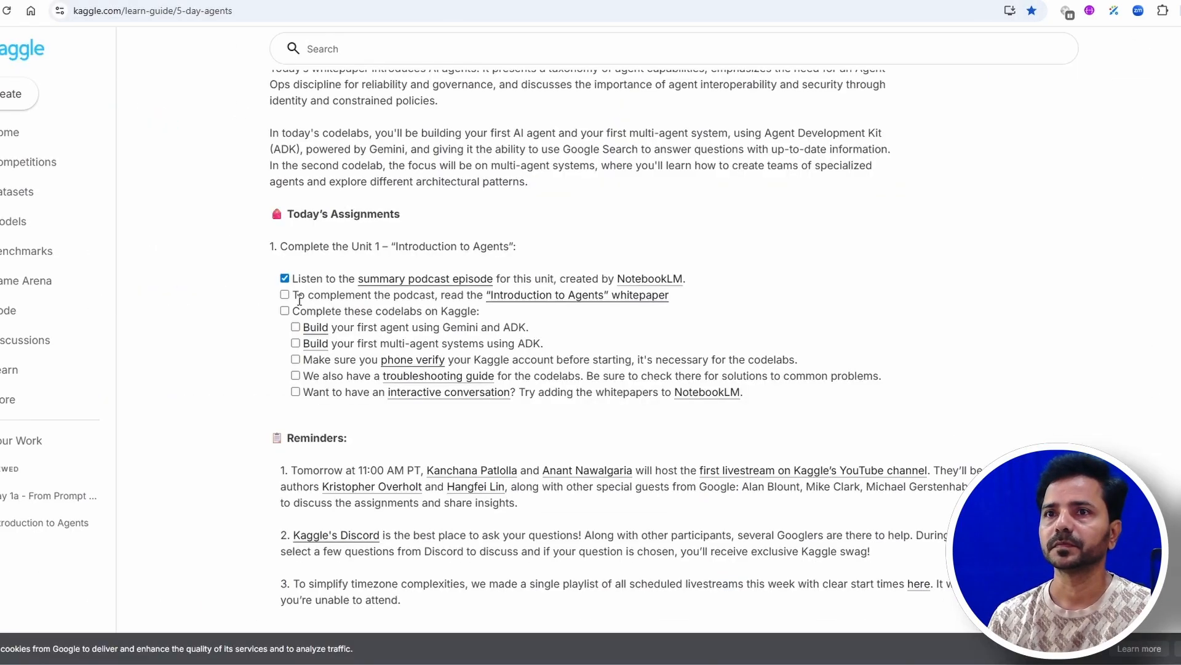
{"action": "mouse_move", "coordinate": [575, 294]}
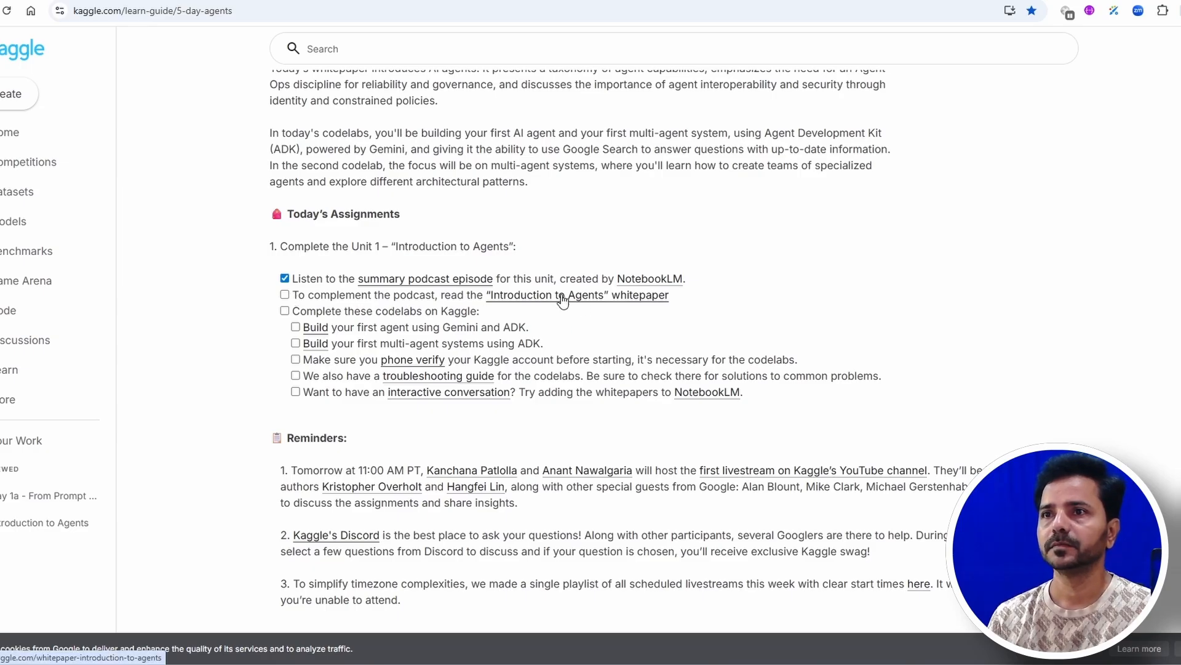
- Download the Introduction to Agents whitepaper as a PDF from its viewer page
{"action": "left_click", "coordinate": [576, 294]}
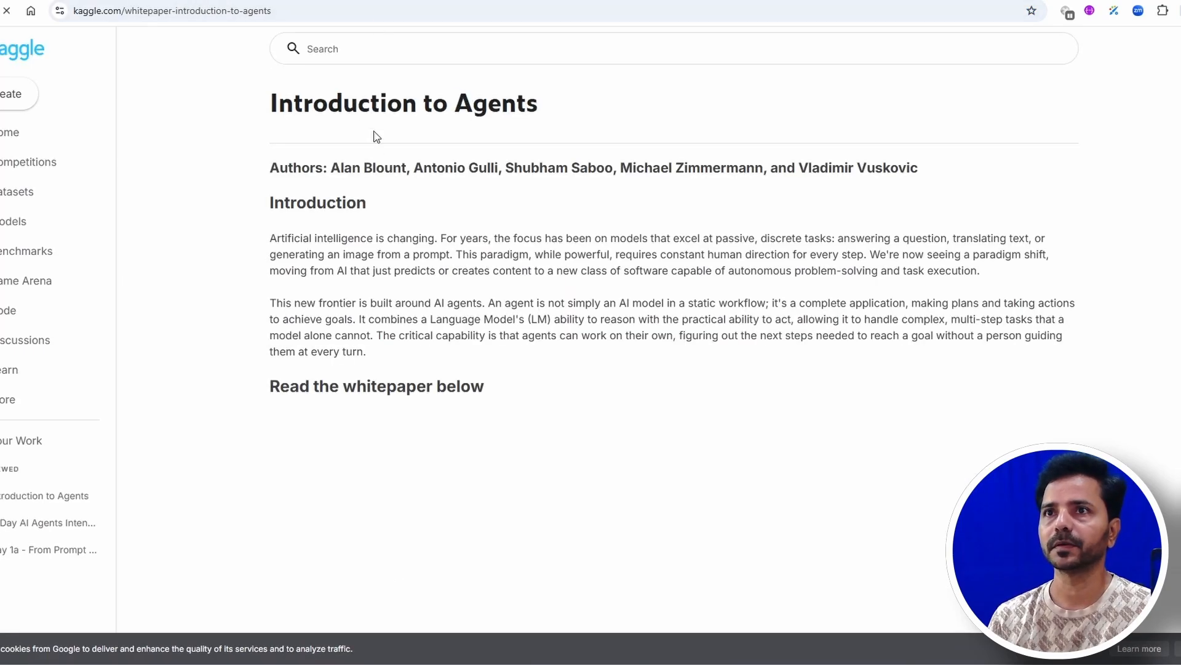
{"action": "scroll", "scroll_direction": "down", "scroll_amount": 3}
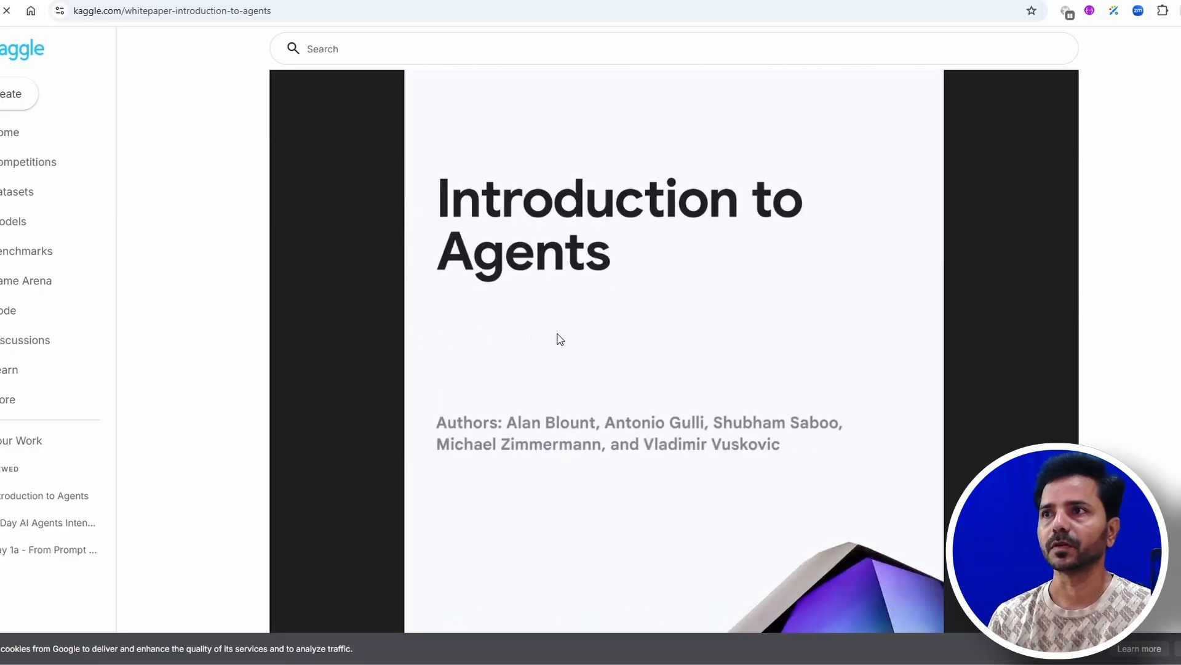
{"action": "scroll", "scroll_direction": "up", "scroll_amount": 3}
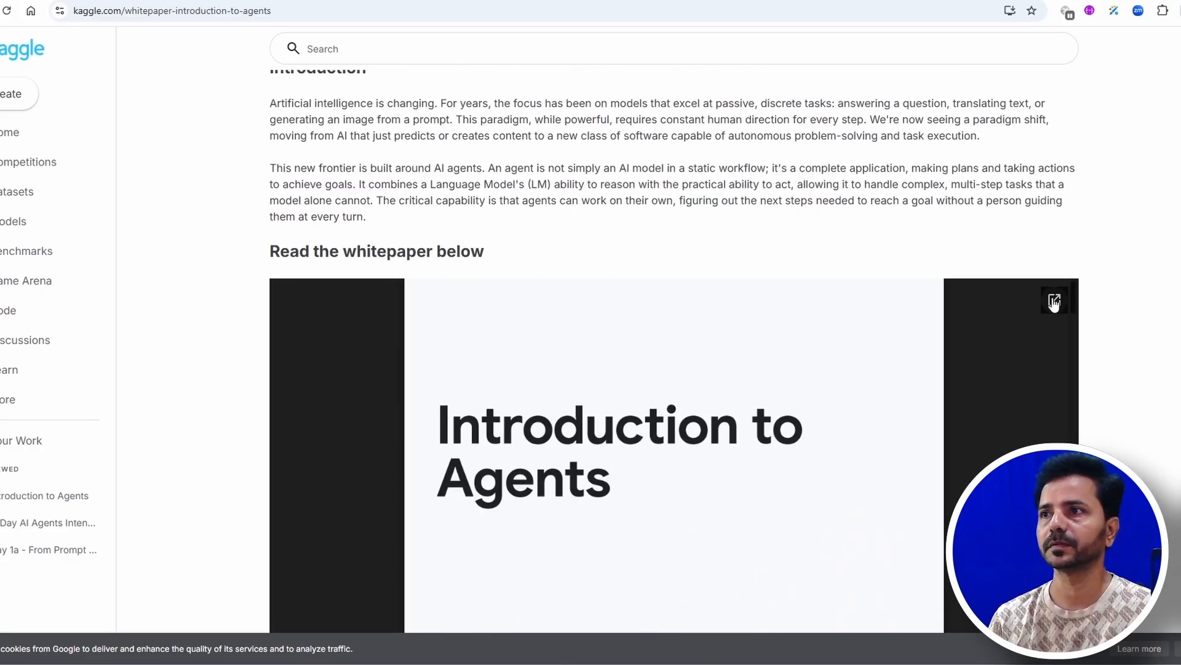
{"action": "left_click", "coordinate": [1054, 300]}
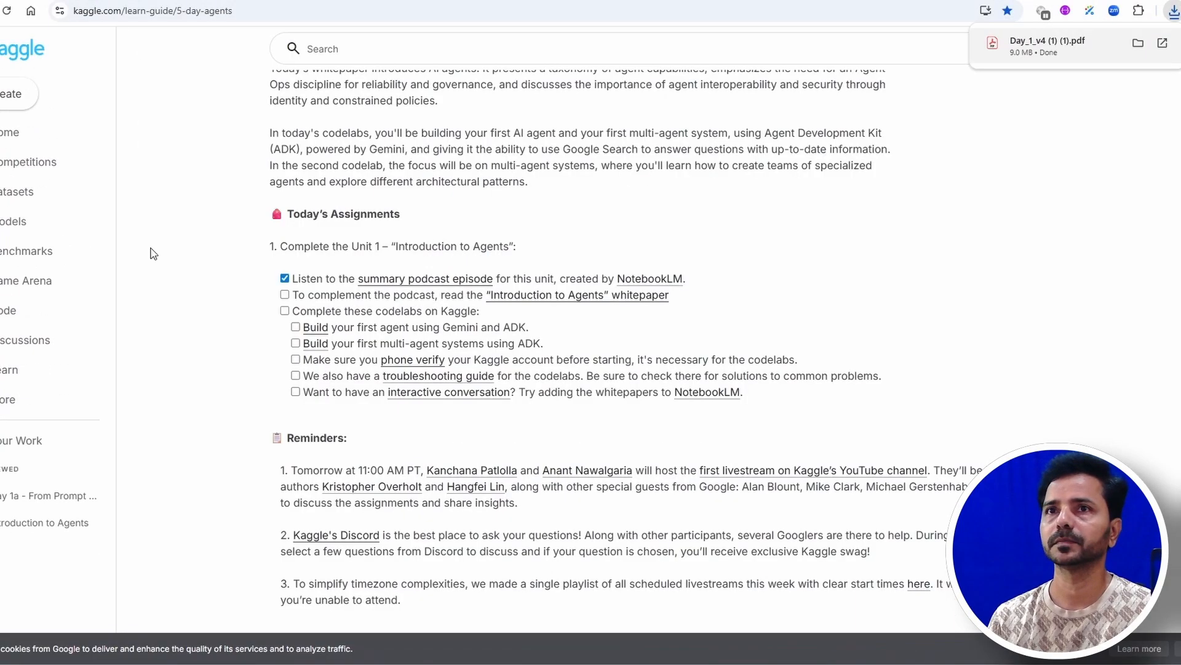
- Tick the whitepaper reading assignment and follow the first agent codelab link
{"action": "left_click", "coordinate": [284, 294]}
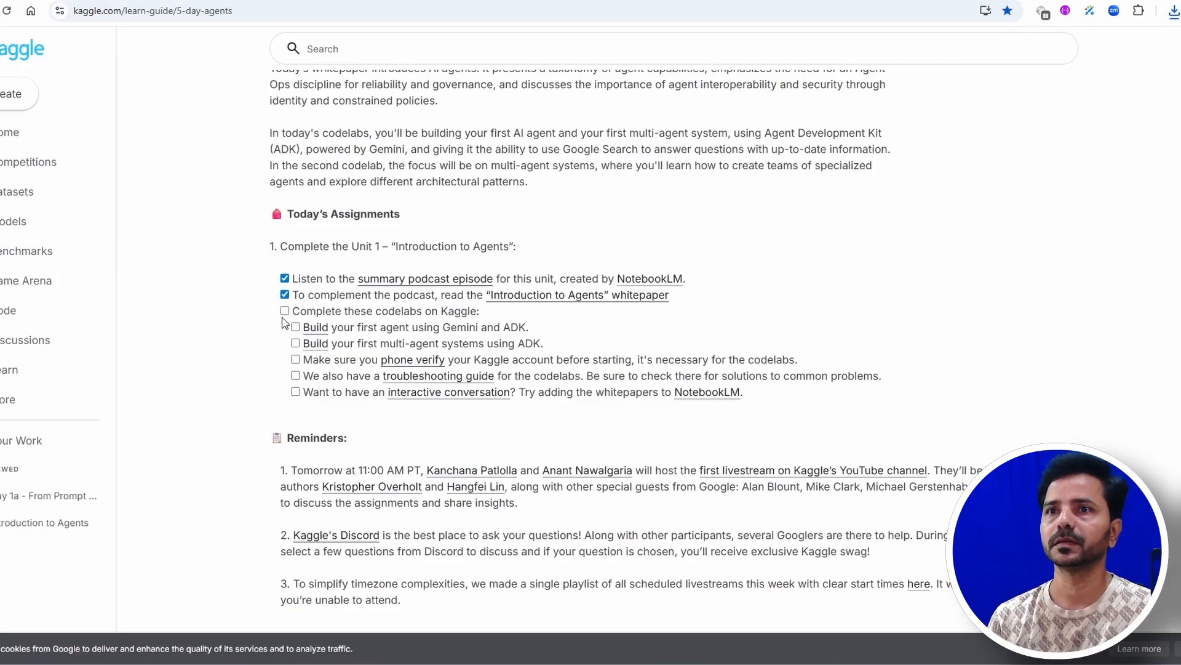
{"action": "left_click", "coordinate": [285, 310]}
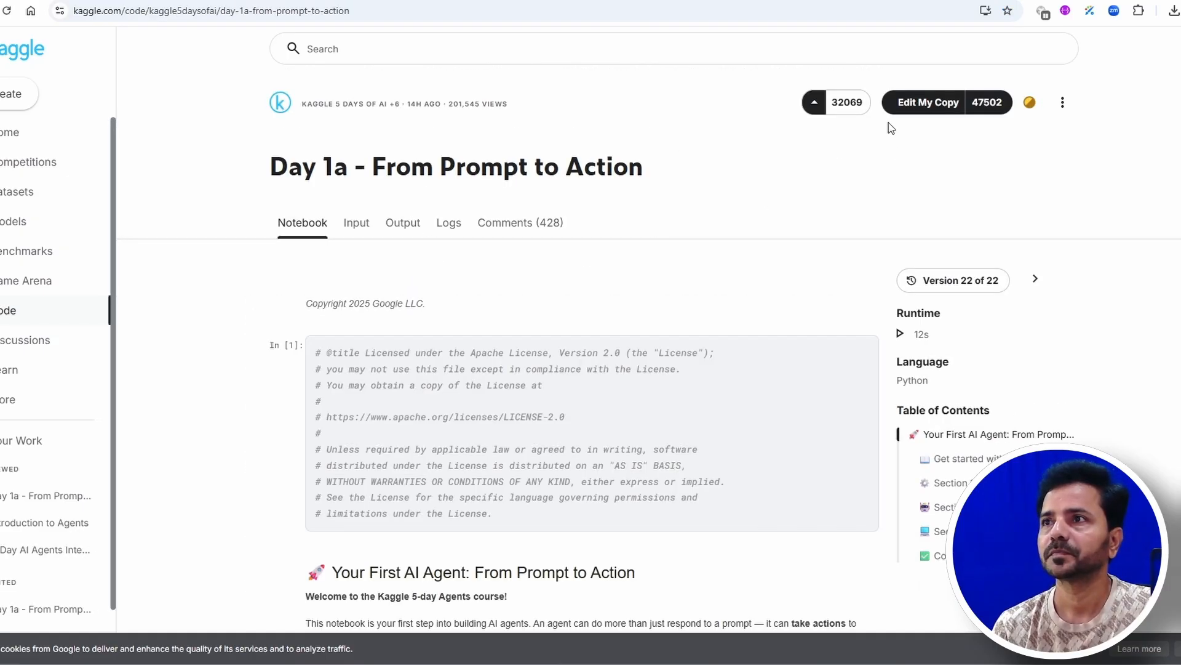
- Make an editable copy of the Day 1a notebook, reach its Add-ons menu, and return to the course guide's Day 1 assignments
{"action": "left_click", "coordinate": [931, 102]}
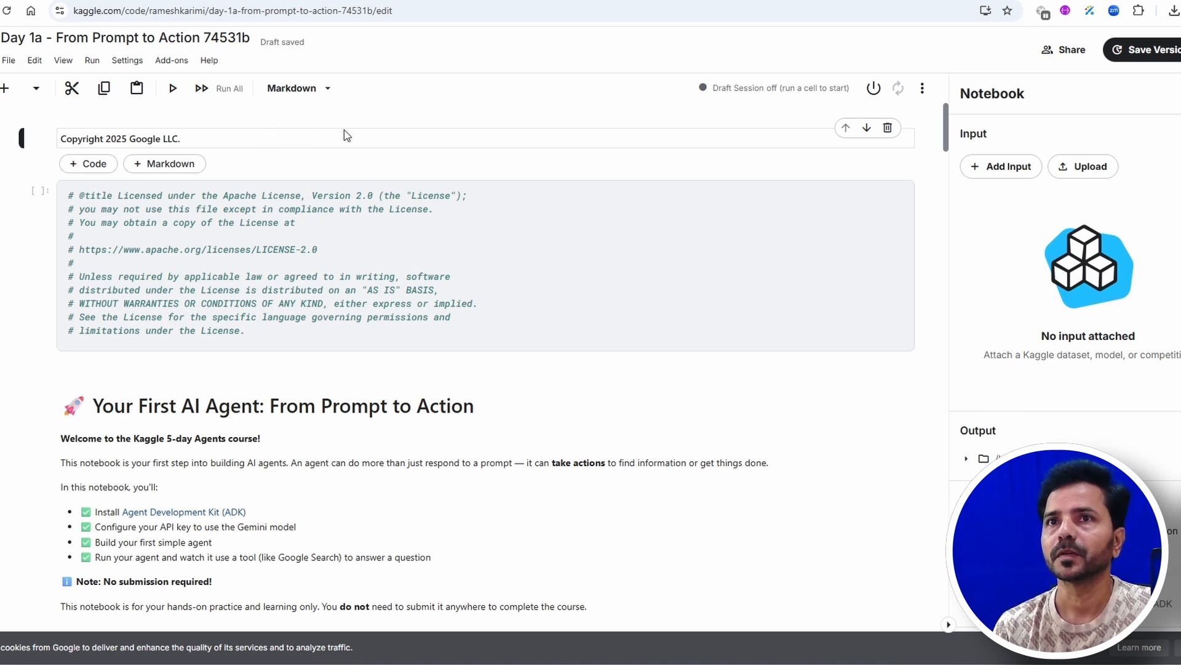
{"action": "mouse_move", "coordinate": [163, 112]}
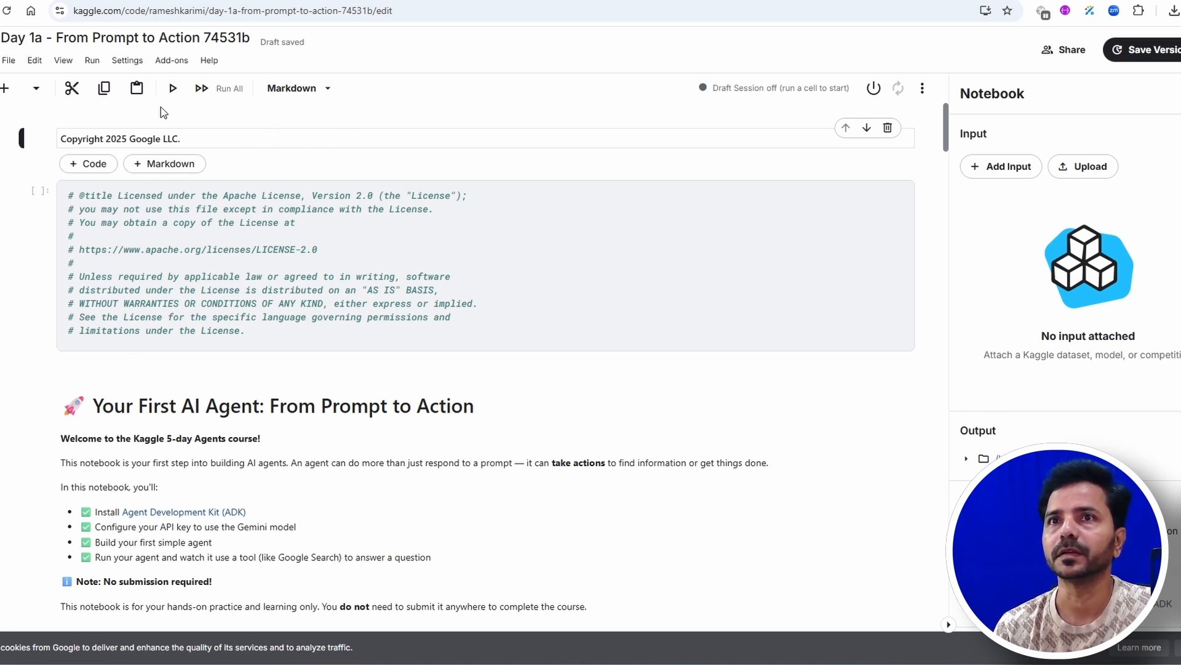
{"action": "mouse_move", "coordinate": [171, 60]}
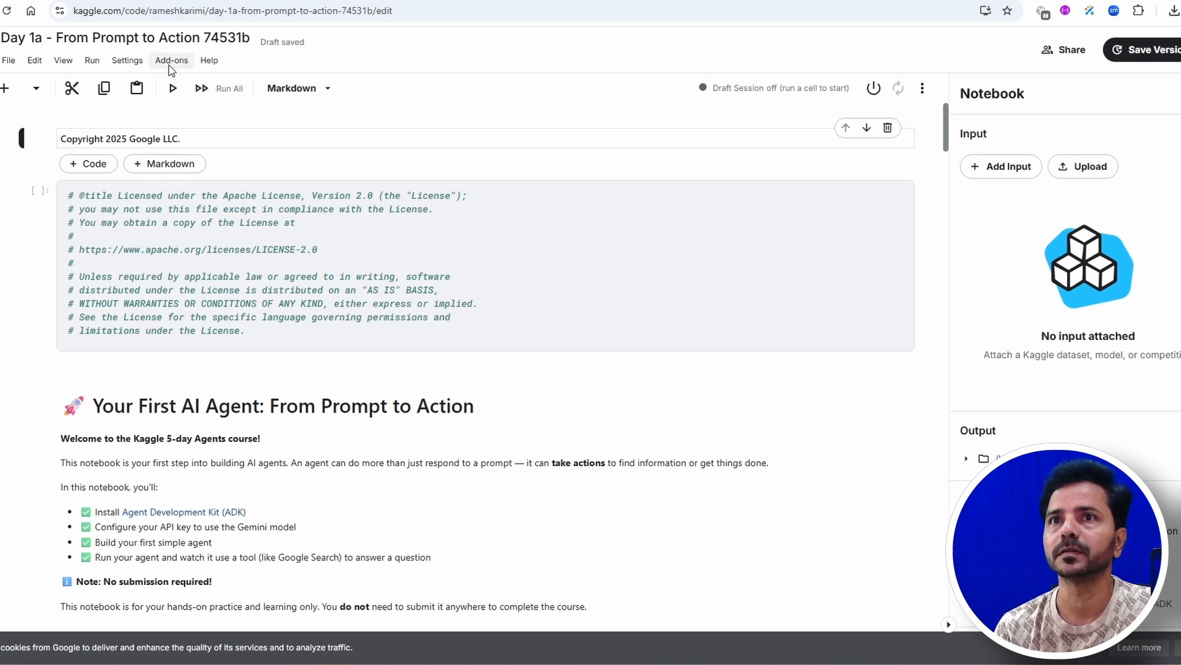
{"action": "left_click", "coordinate": [171, 59]}
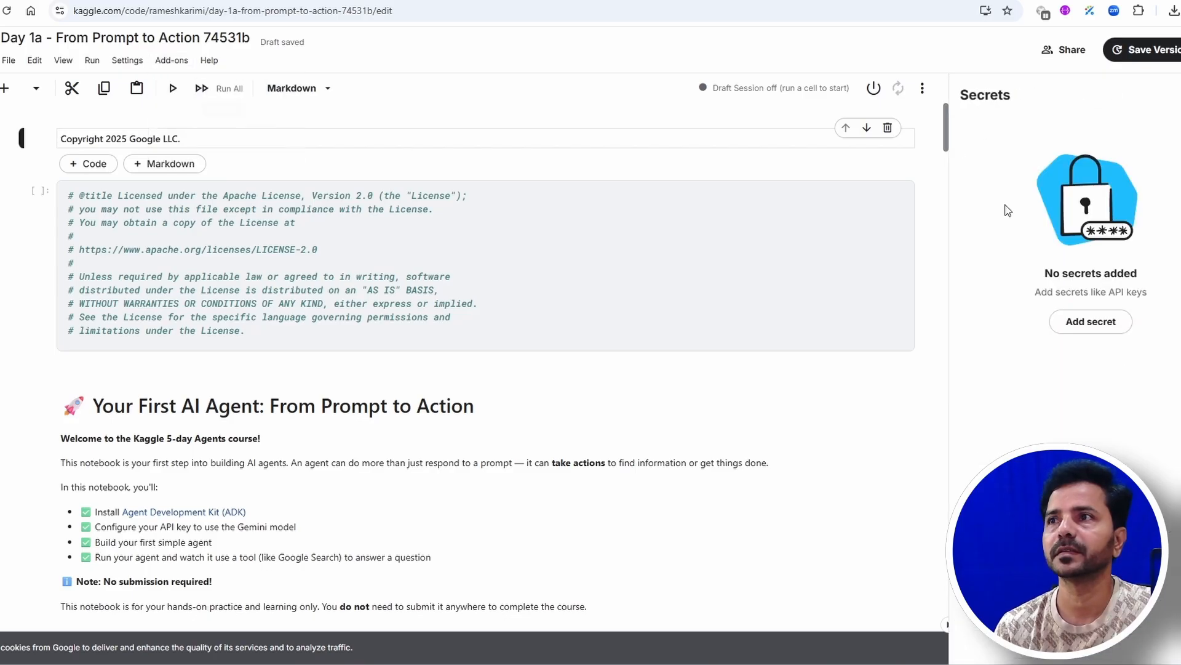
{"action": "left_click", "coordinate": [1090, 321]}
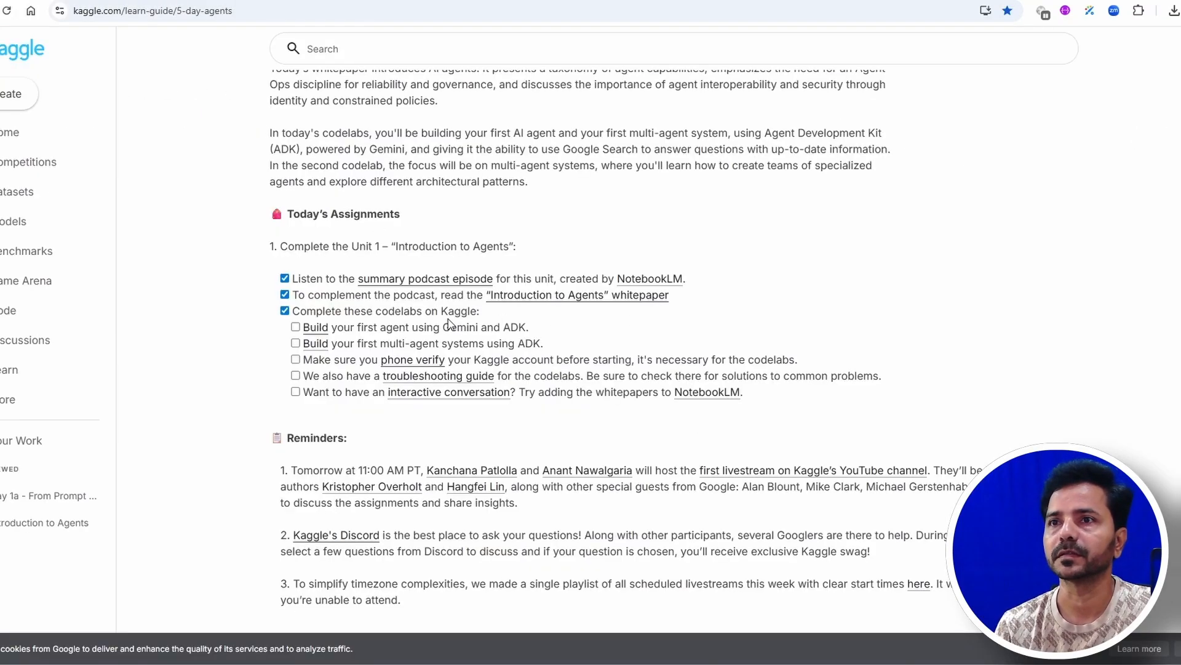
{"action": "scroll", "scroll_direction": "up", "scroll_amount": 3}
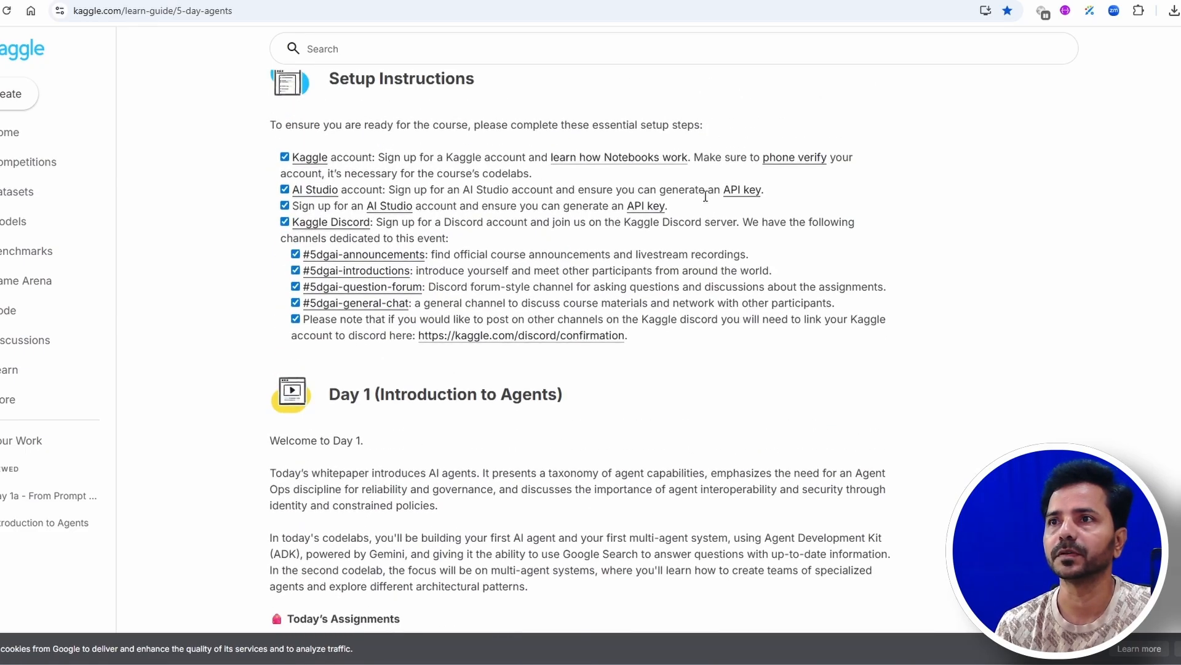
{"action": "left_click", "coordinate": [743, 190]}
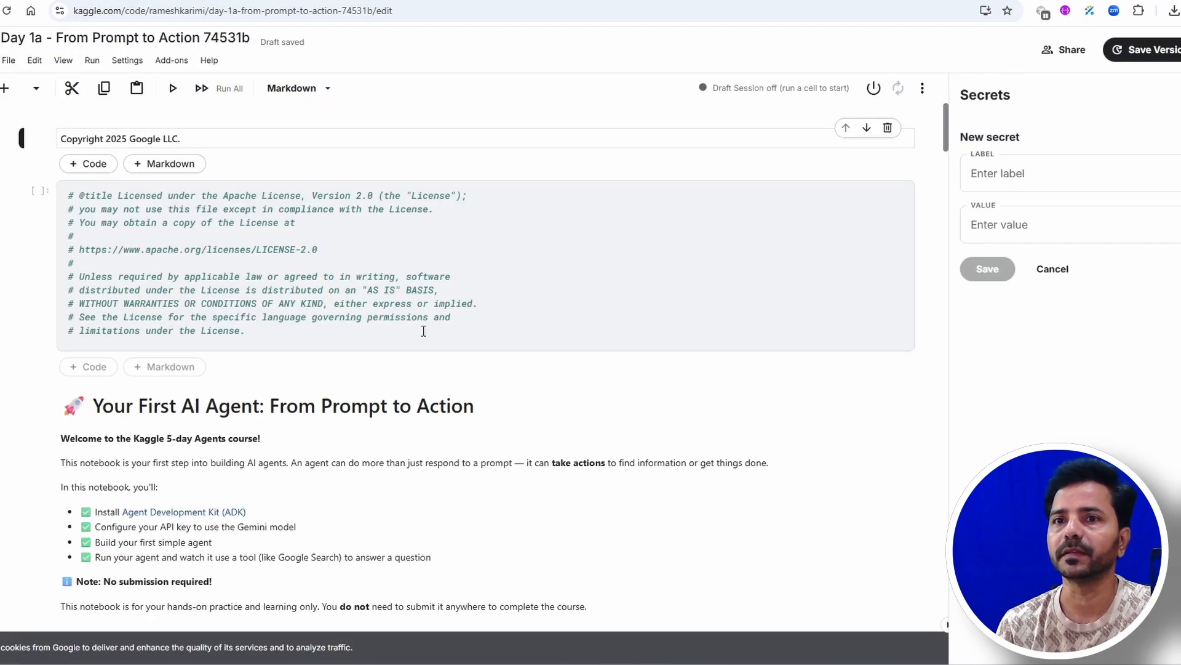
- Save a notebook secret labelled GOOGLE_API_KEY holding the Gemini API key value
{"action": "scroll", "scroll_direction": "down", "scroll_amount": 3}
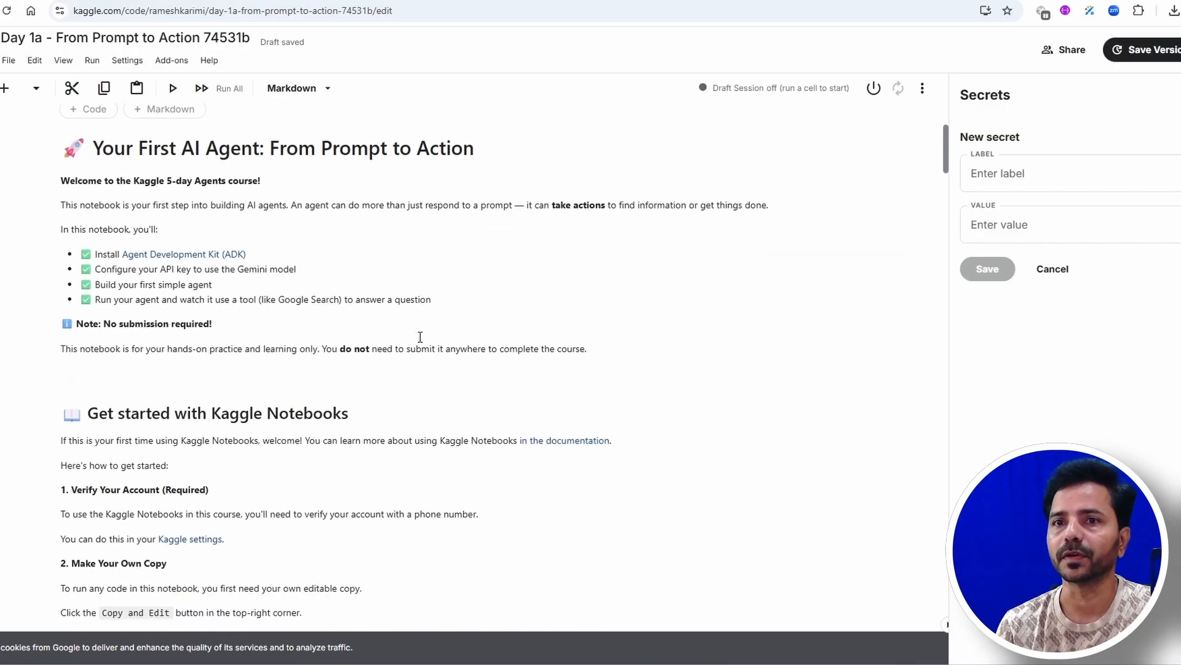
{"action": "scroll", "scroll_direction": "down", "scroll_amount": 3}
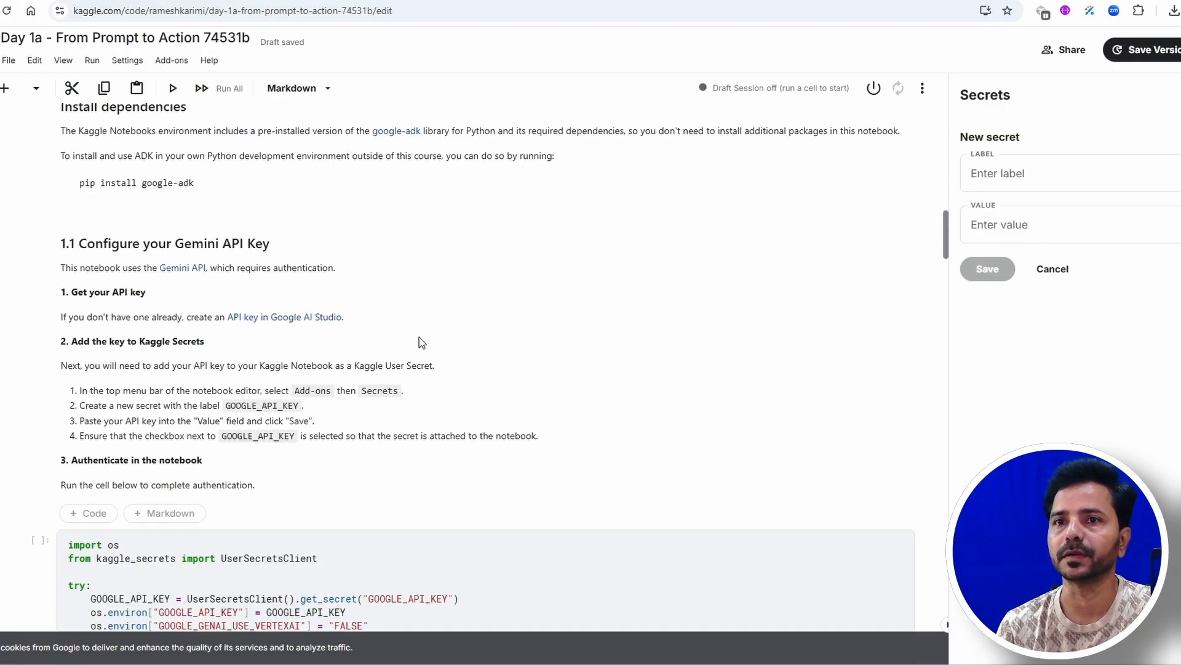
{"action": "scroll", "scroll_direction": "down", "scroll_amount": 3}
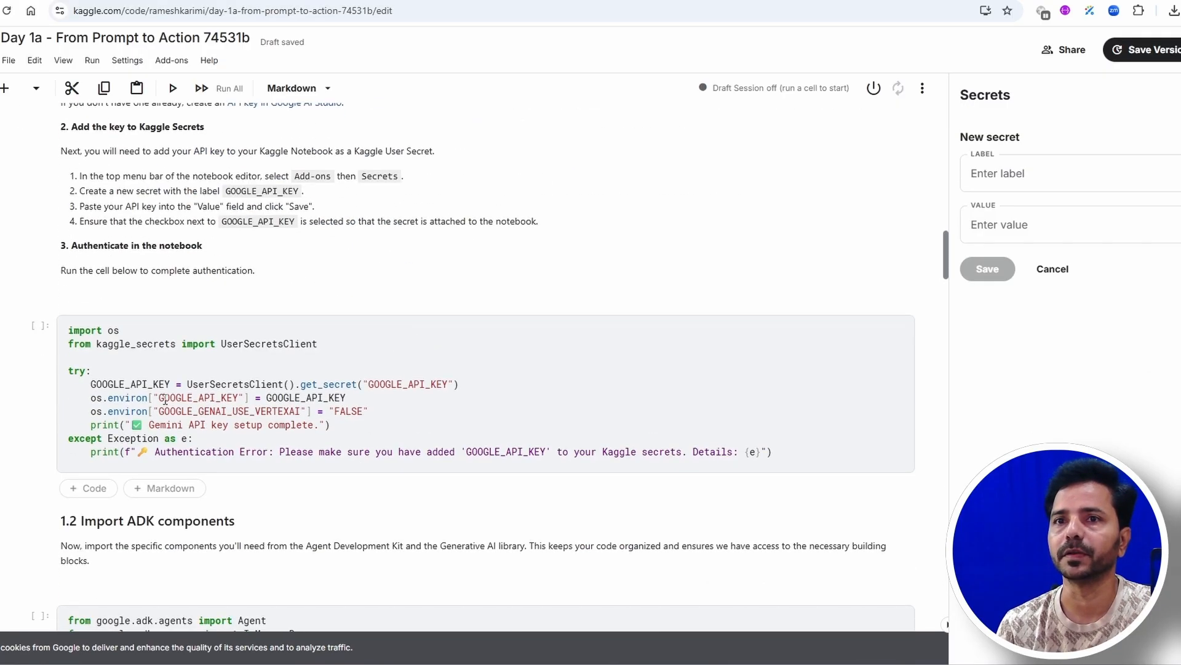
{"action": "left_click", "coordinate": [1054, 224]}
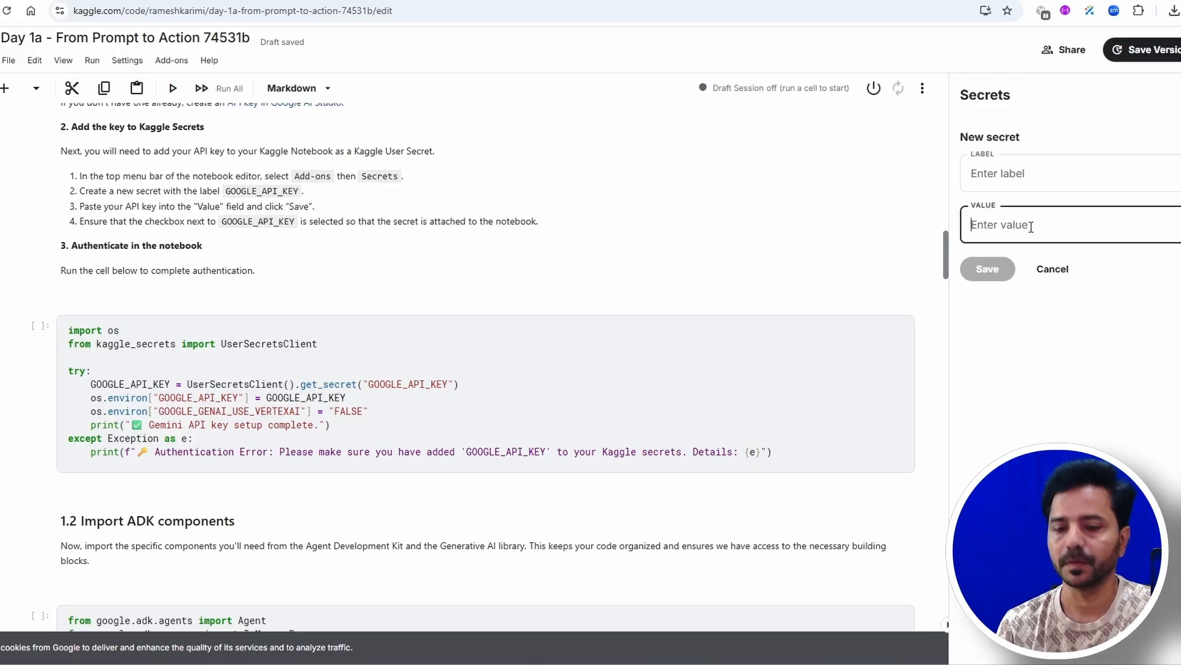
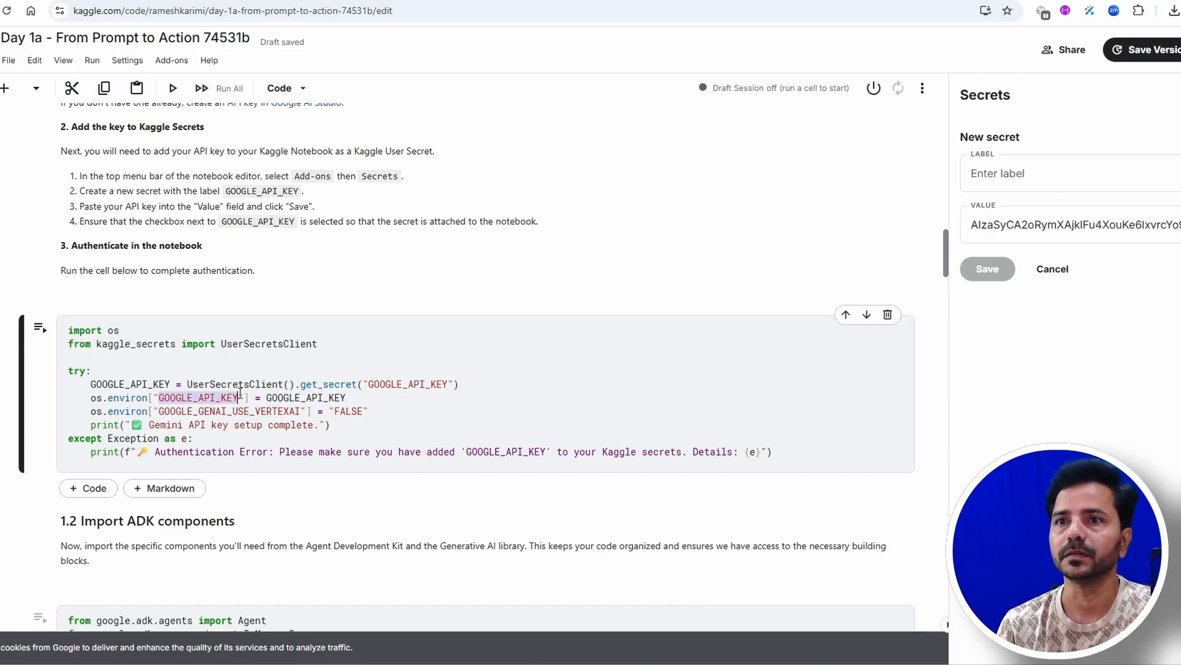
{"action": "left_click", "coordinate": [1062, 172]}
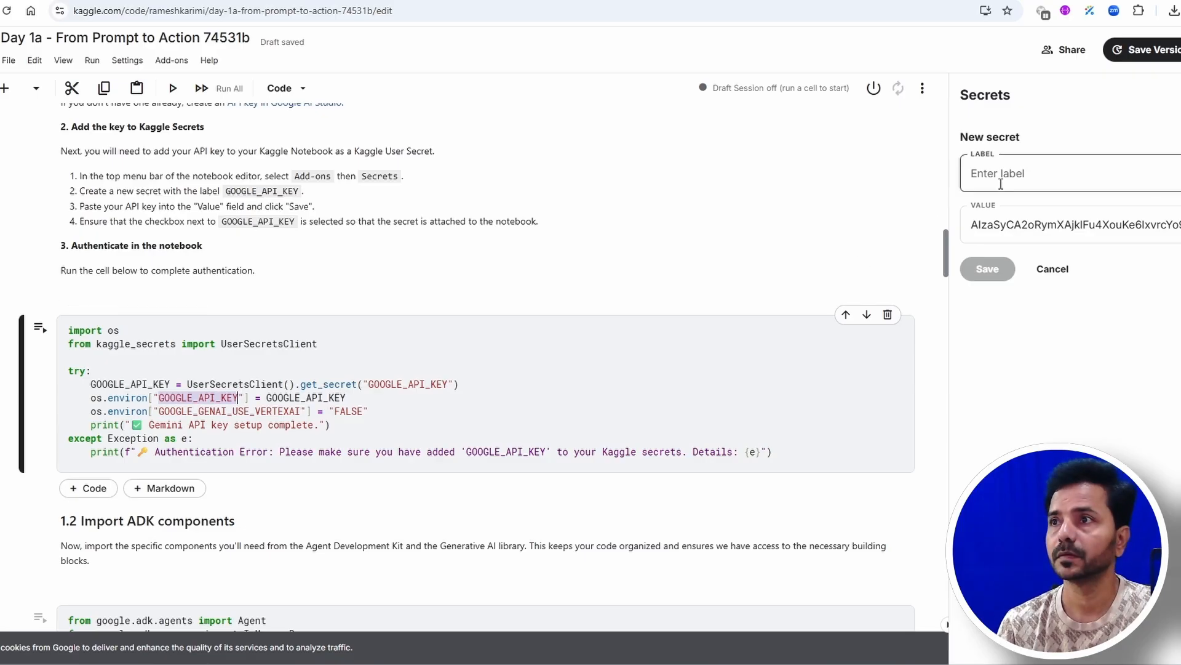
{"action": "type", "text": "GOOGLE_API_KEY"}
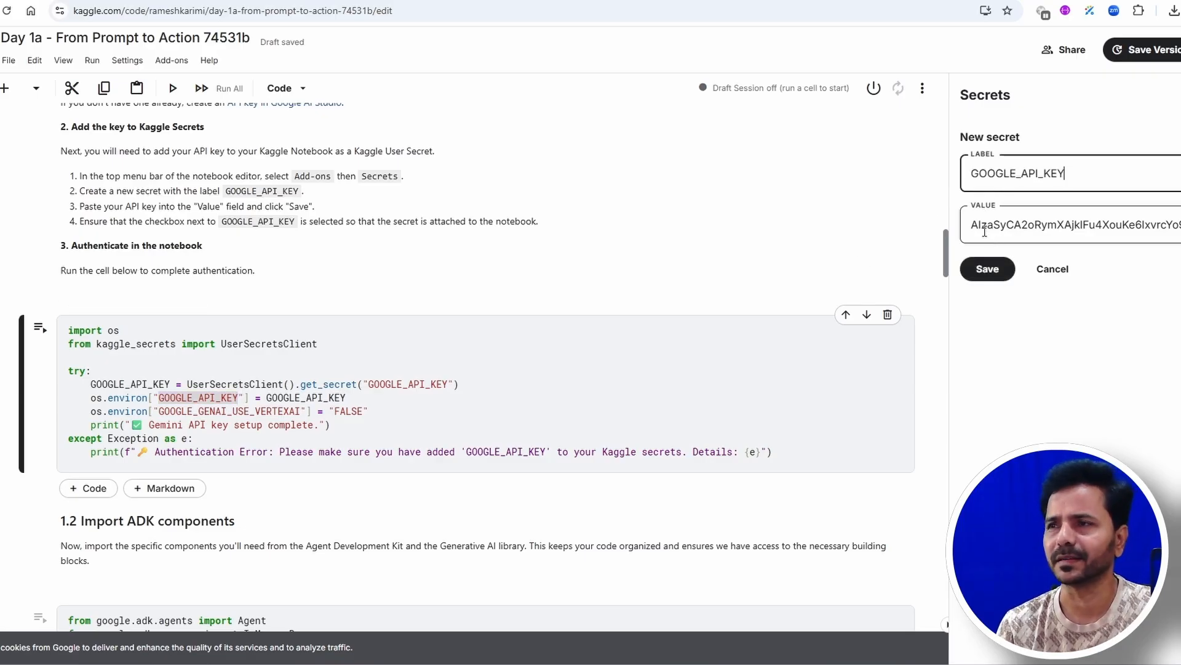
{"action": "left_click", "coordinate": [1051, 270]}
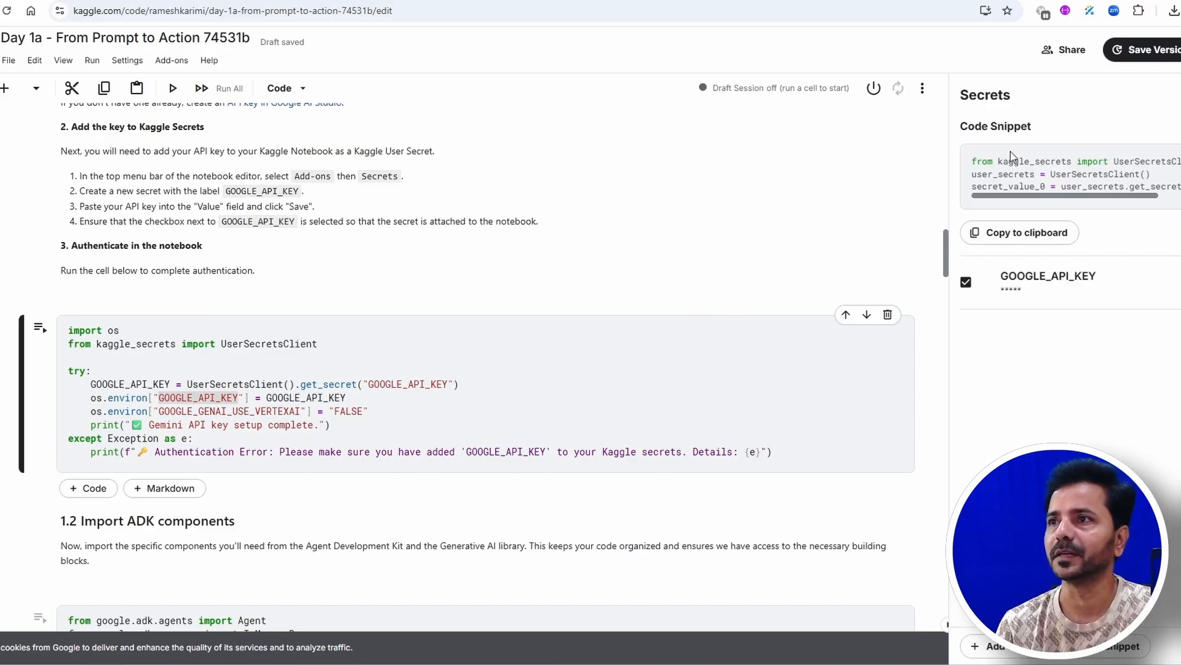
- Scroll around the authentication cell while the draft session starts up
{"action": "scroll", "scroll_direction": "up", "scroll_amount": 3}
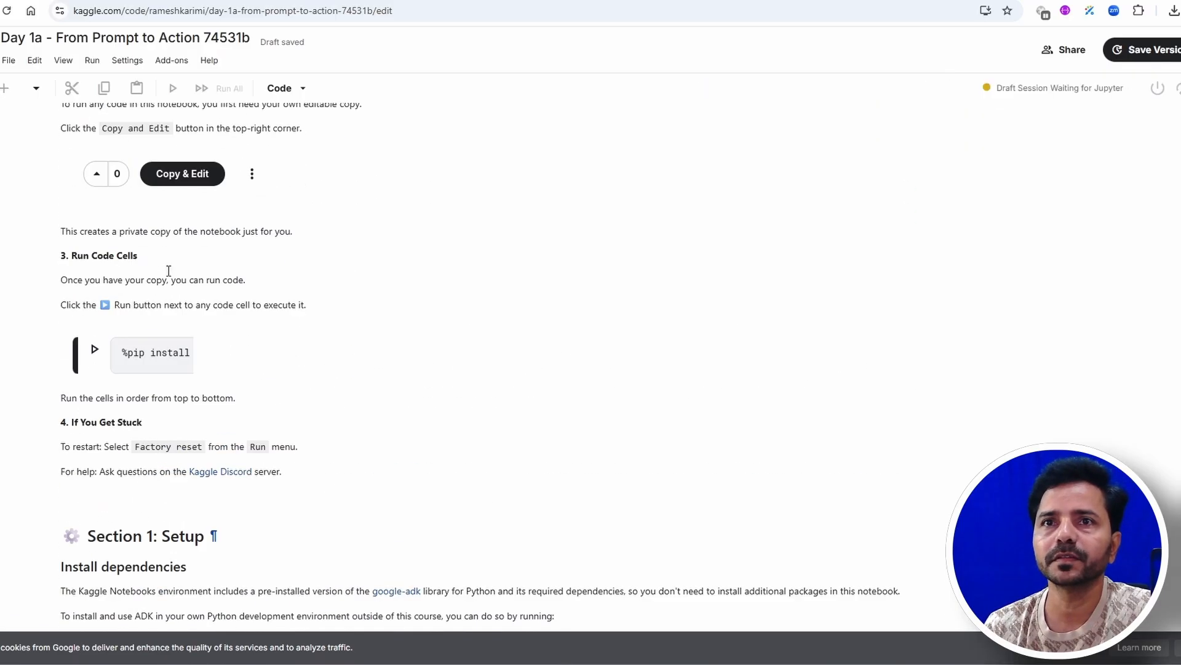
{"action": "scroll", "scroll_direction": "up", "scroll_amount": 3}
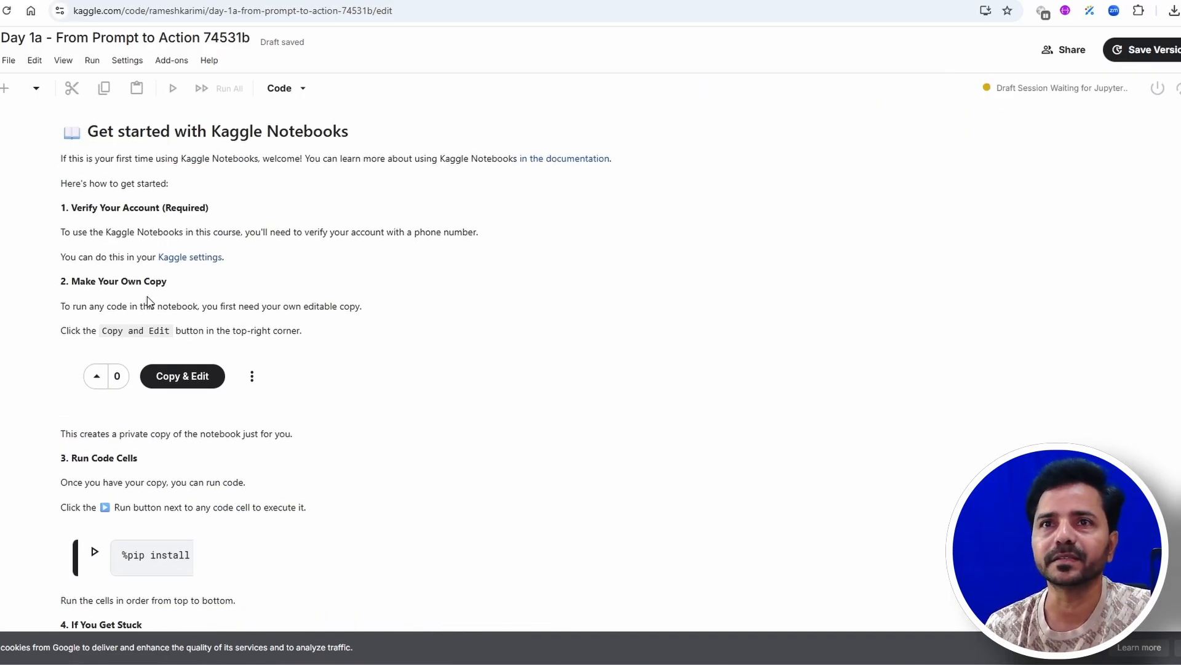
{"action": "scroll", "scroll_direction": "down", "scroll_amount": 3}
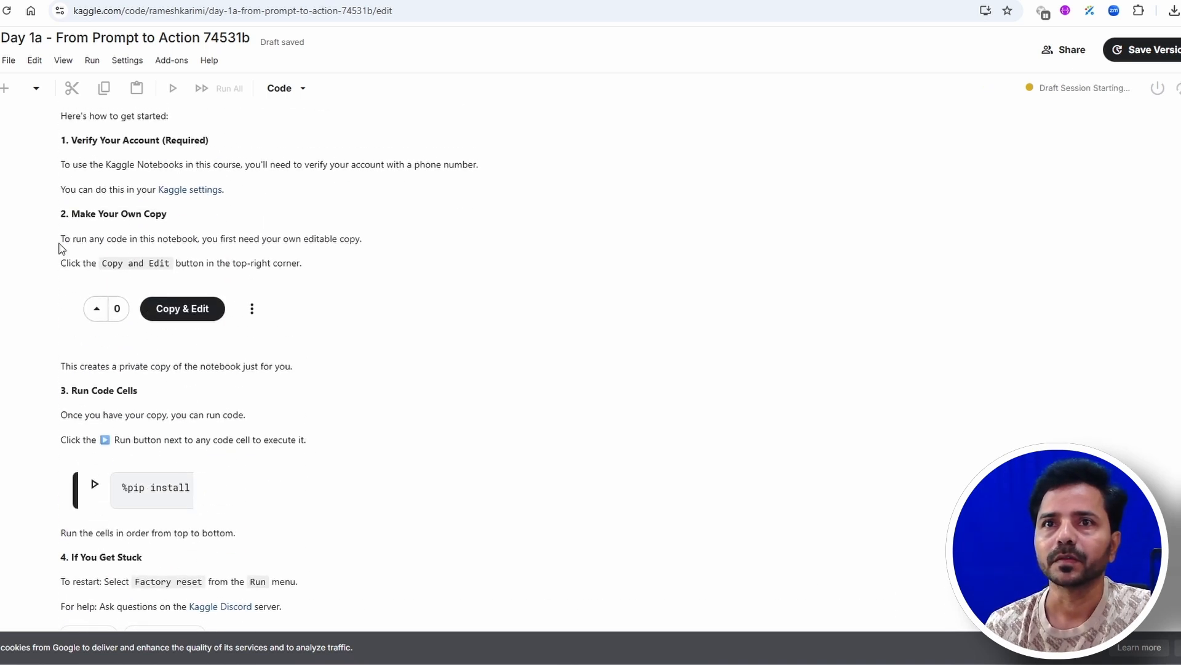
{"action": "mouse_move", "coordinate": [150, 263]}
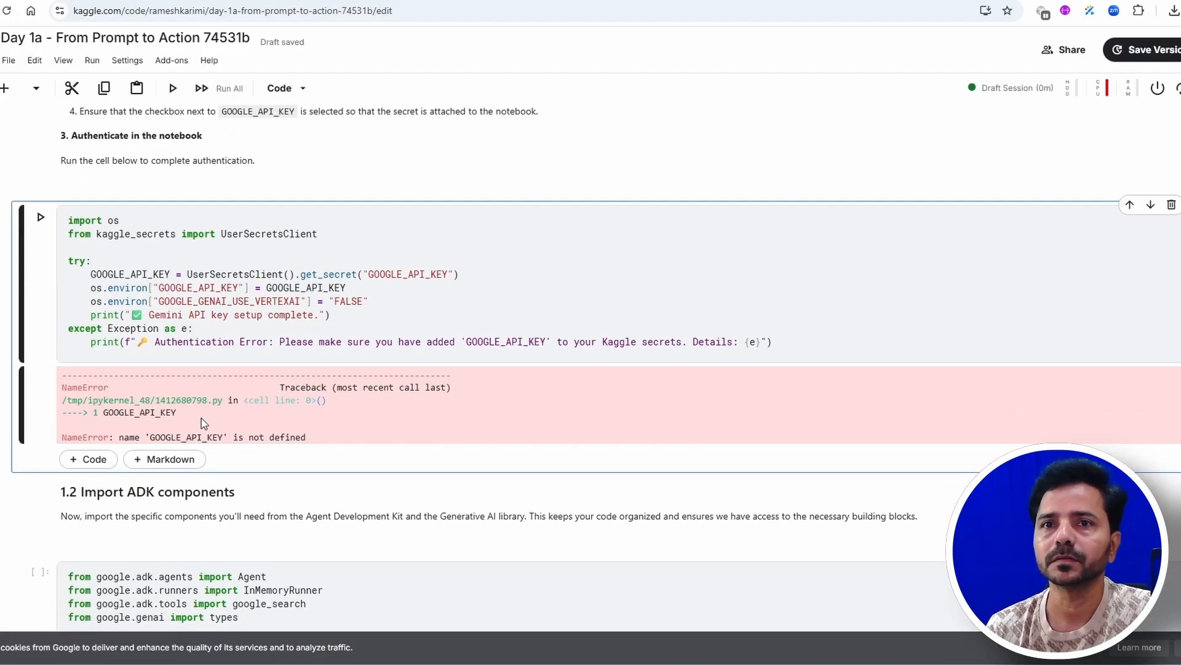
{"action": "mouse_move", "coordinate": [380, 405]}
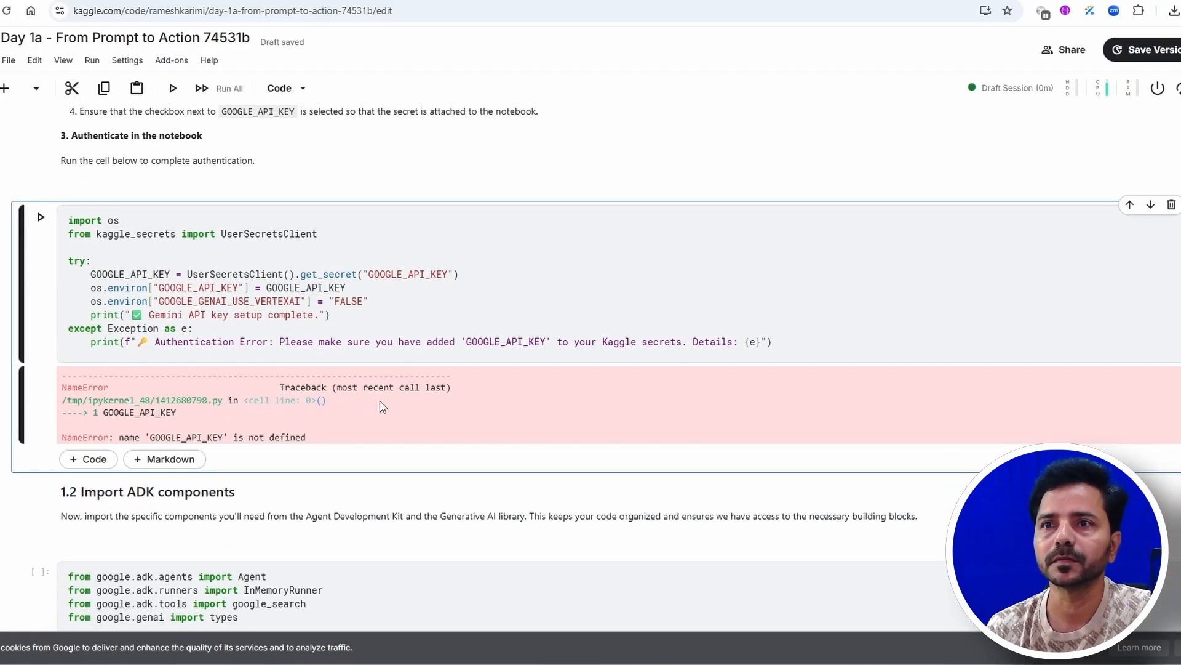
{"action": "mouse_move", "coordinate": [258, 421]}
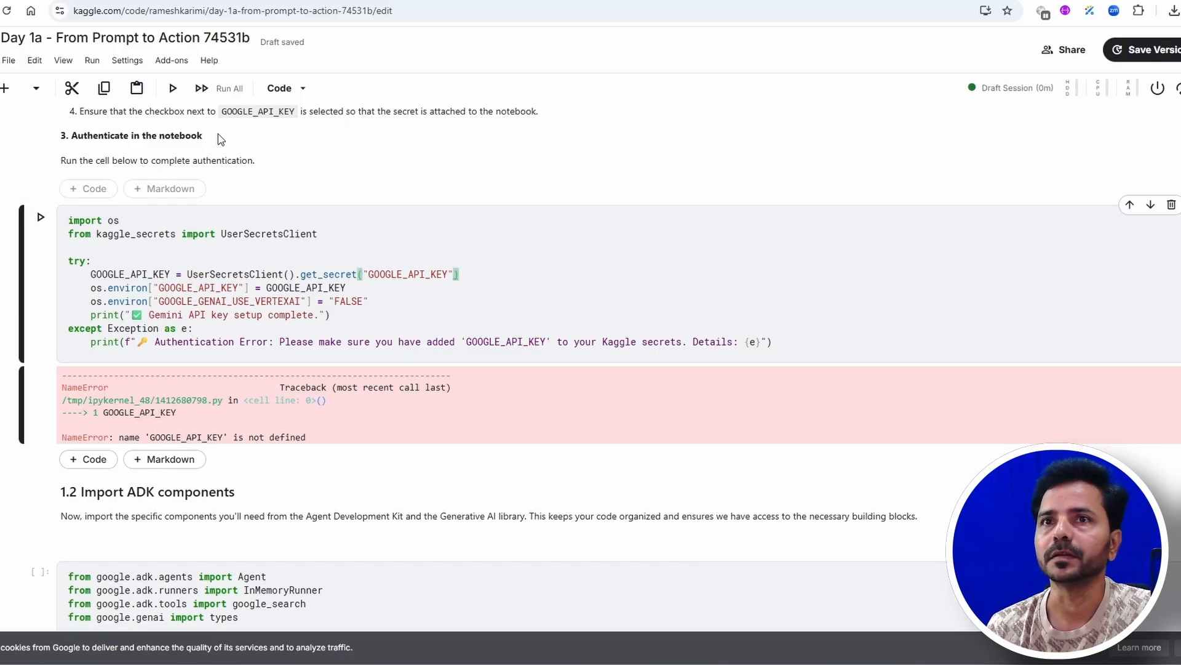
{"action": "mouse_move", "coordinate": [171, 60]}
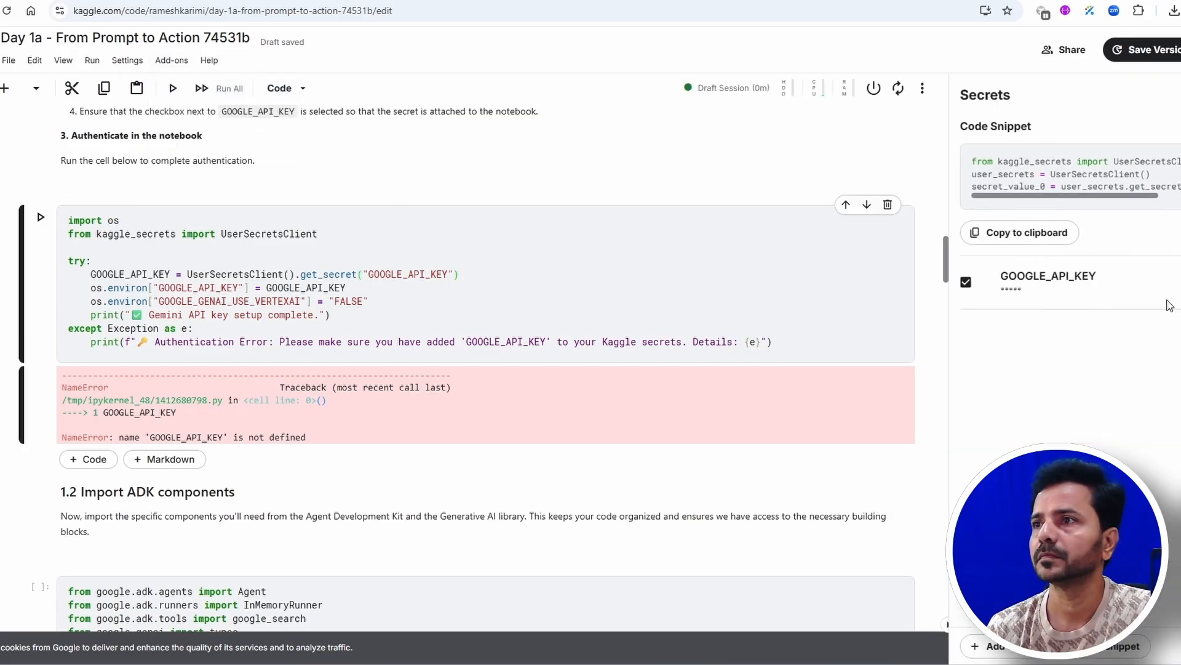
{"action": "mouse_move", "coordinate": [1089, 277]}
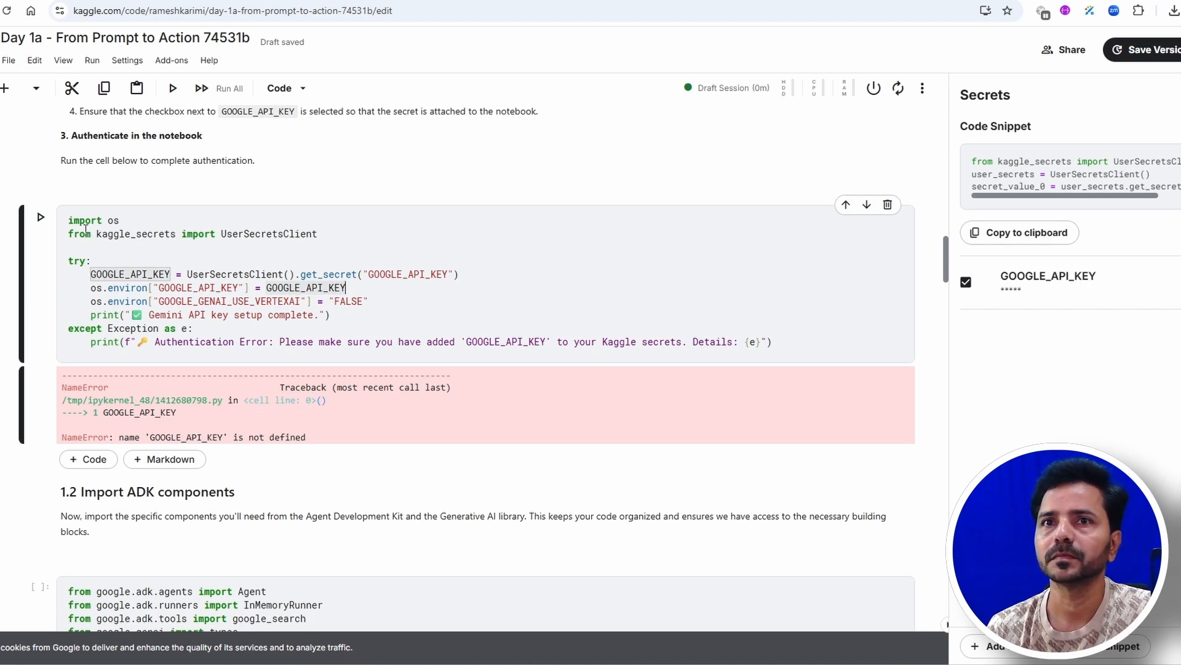
- Rerun the authentication cell so it prints 'Gemini API key setup complete'
{"action": "left_click", "coordinate": [41, 217]}
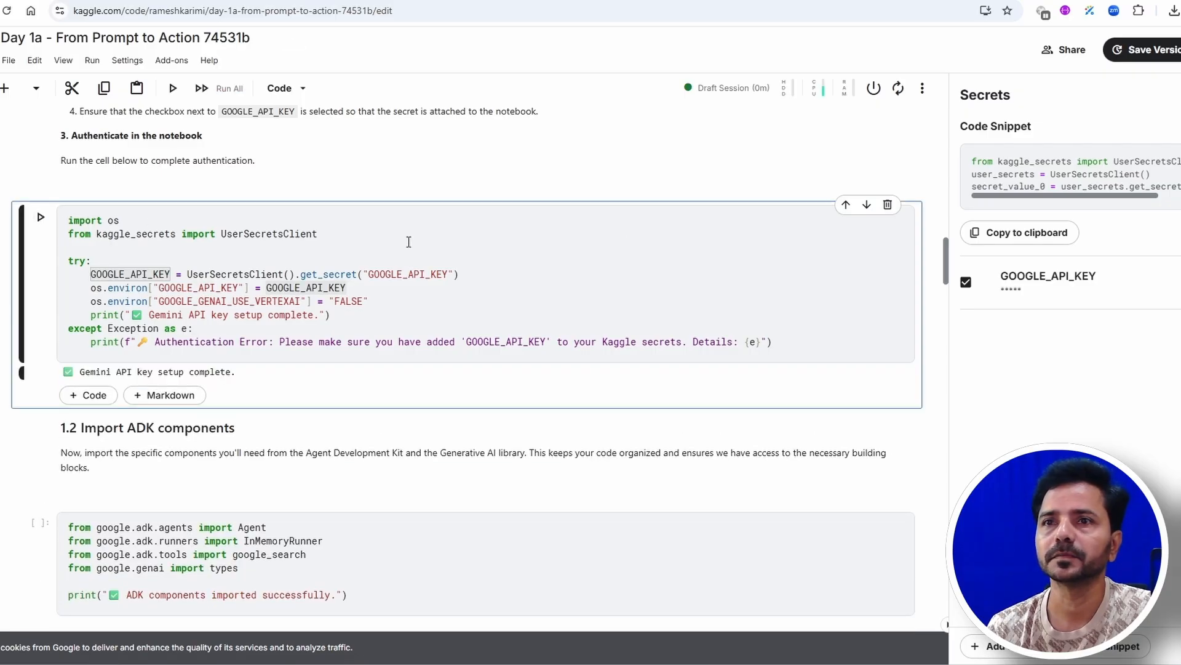
{"action": "mouse_move", "coordinate": [528, 300]}
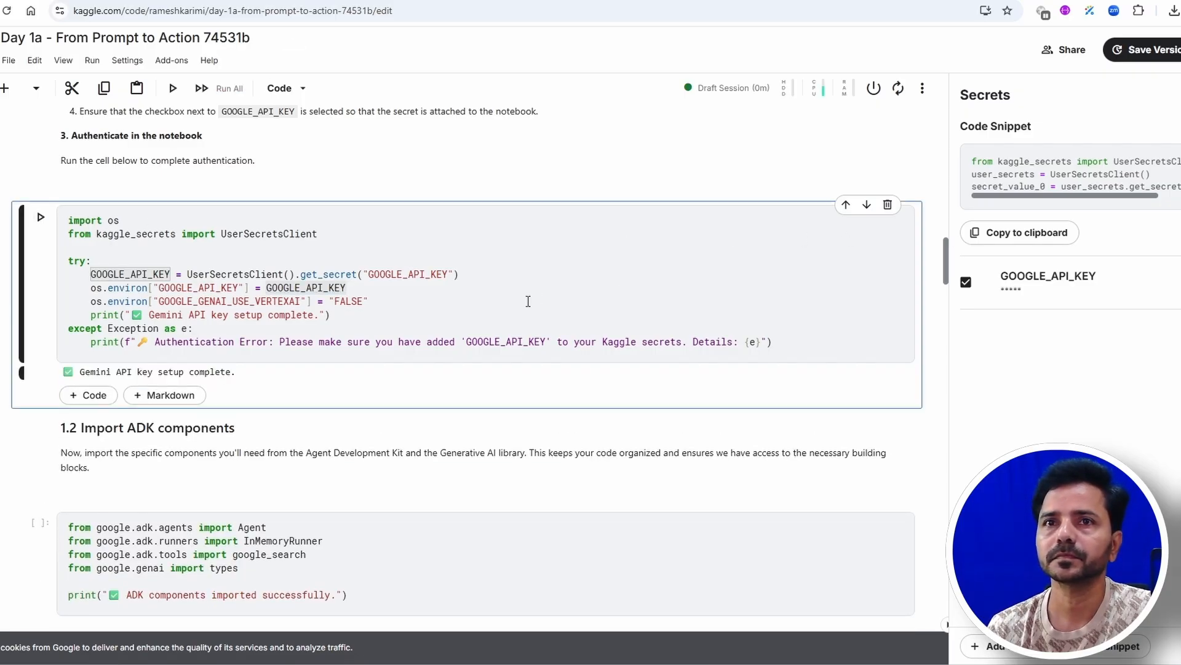
{"action": "mouse_move", "coordinate": [40, 219]}
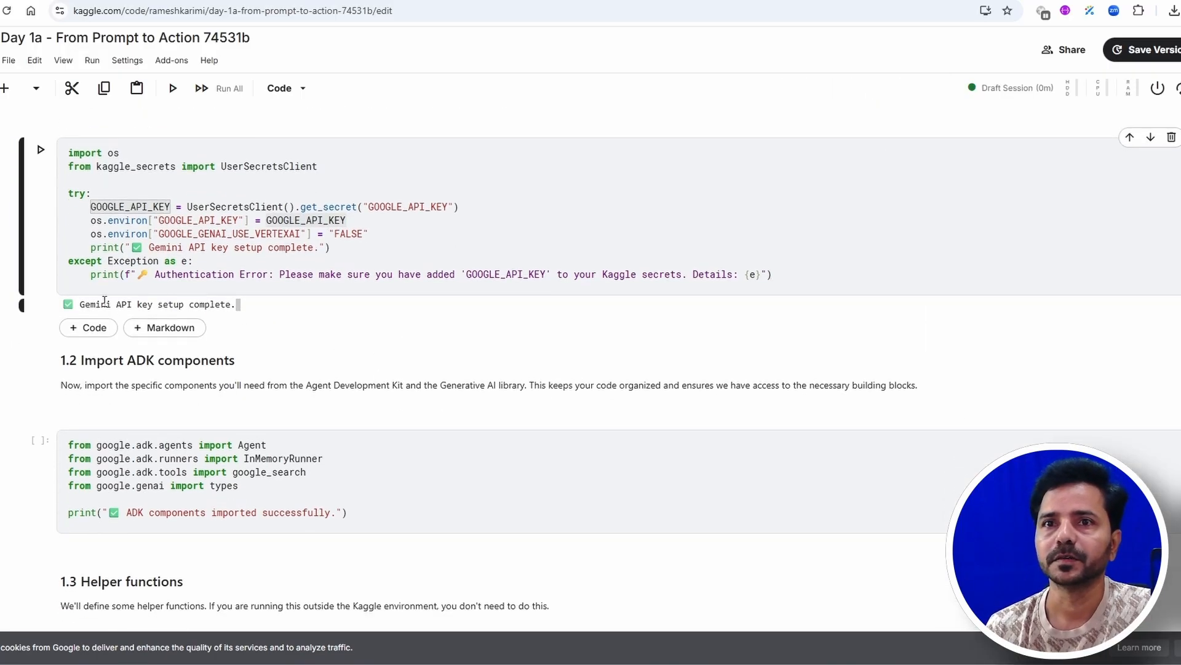
- Run the ADK components import cell
{"action": "scroll", "scroll_direction": "down", "scroll_amount": 3}
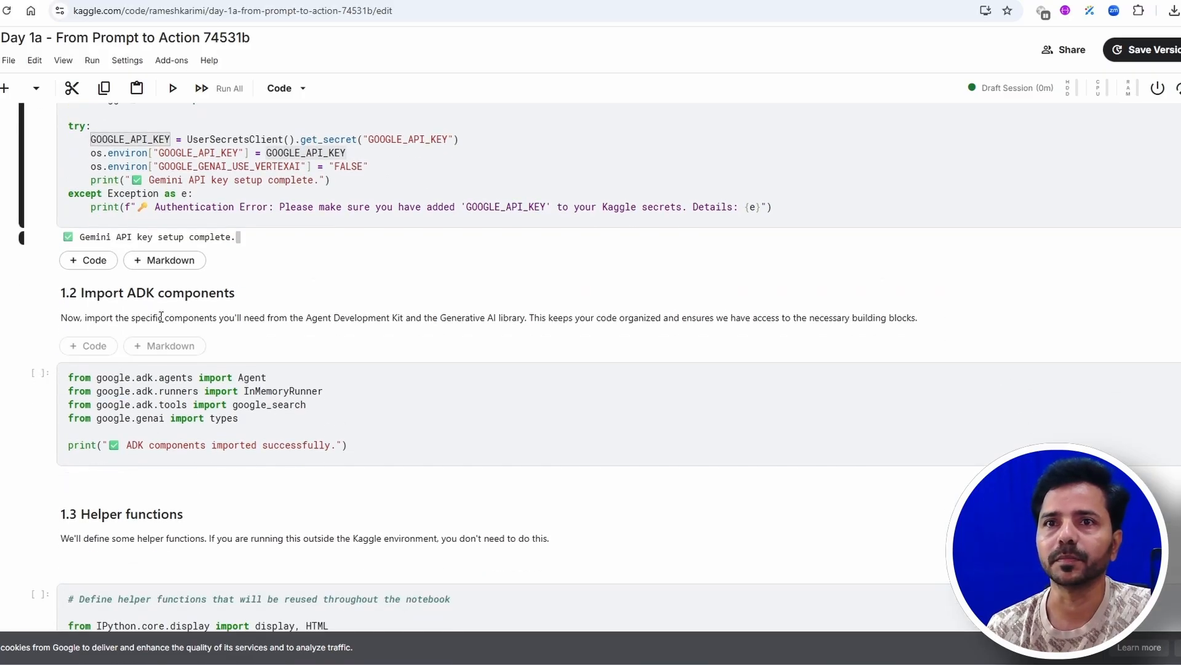
{"action": "scroll", "scroll_direction": "down", "scroll_amount": 3}
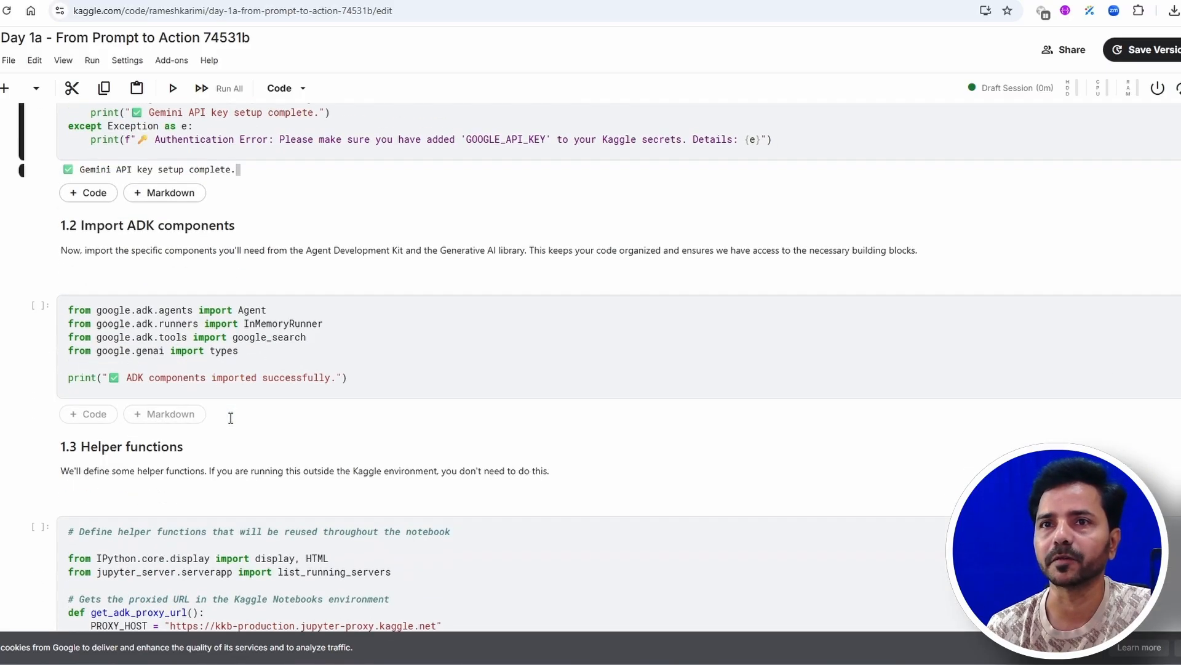
{"action": "scroll", "scroll_direction": "down", "scroll_amount": 3}
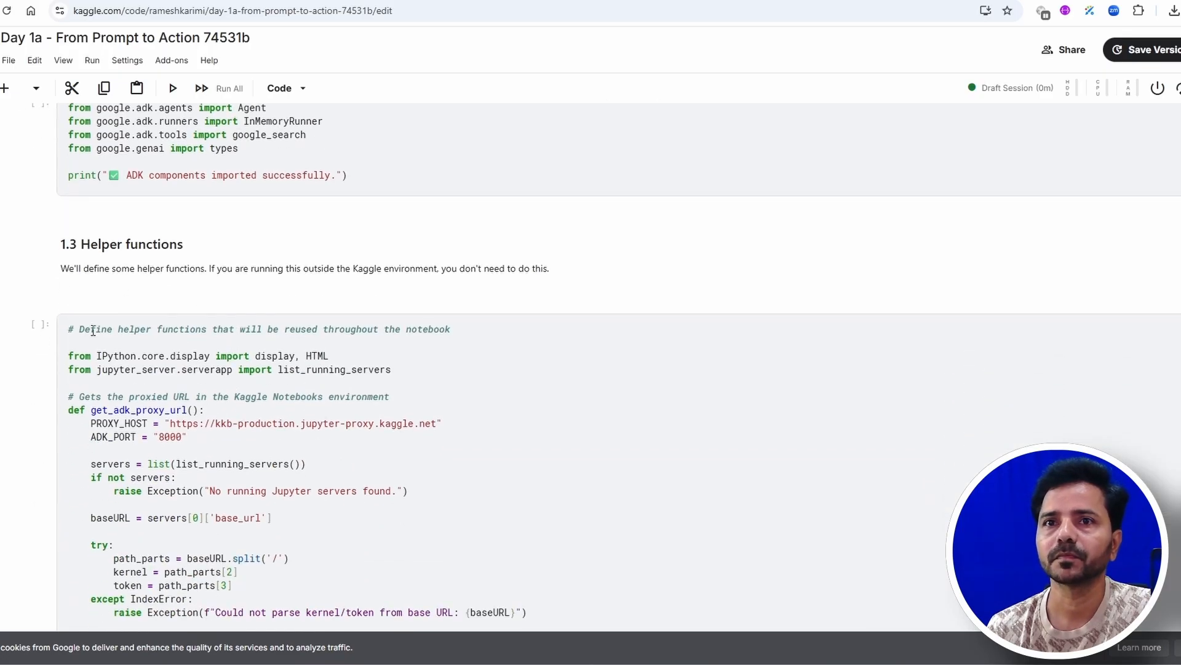
{"action": "scroll", "scroll_direction": "up", "scroll_amount": 3}
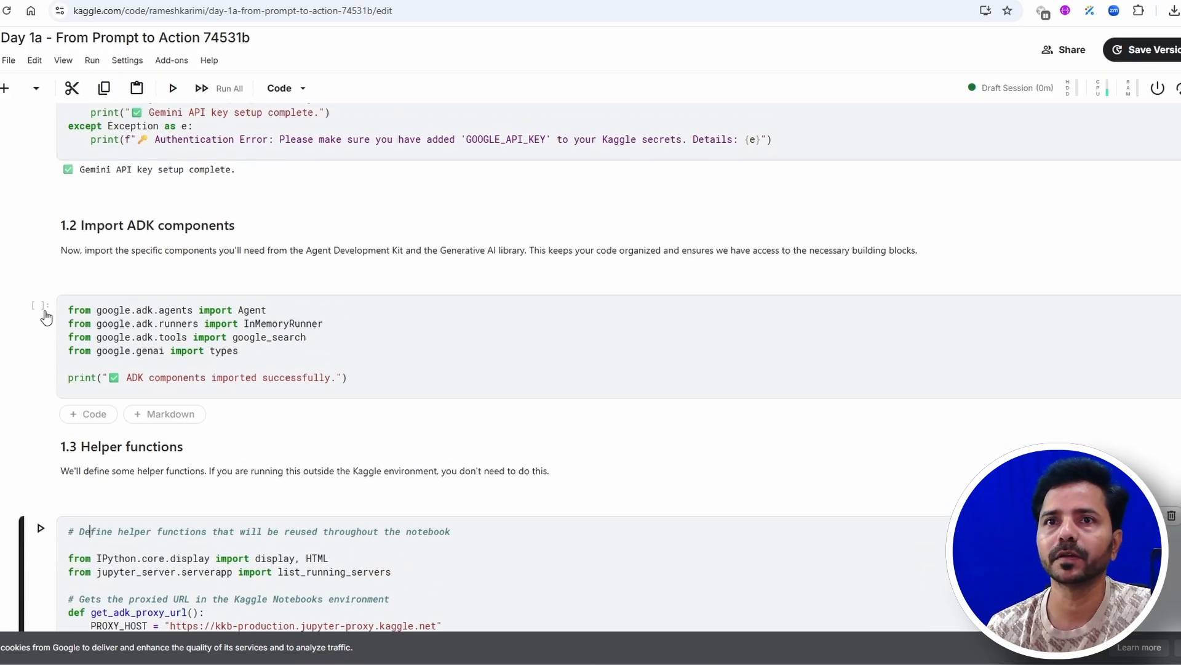
{"action": "left_click", "coordinate": [41, 311]}
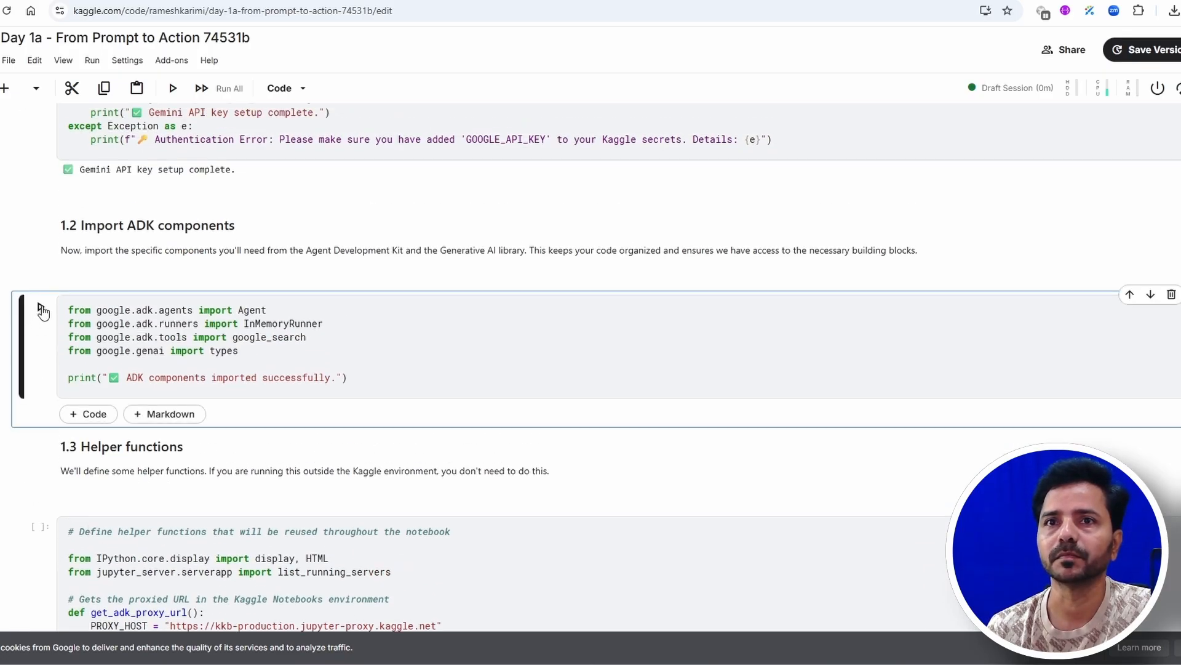
{"action": "left_click", "coordinate": [173, 89]}
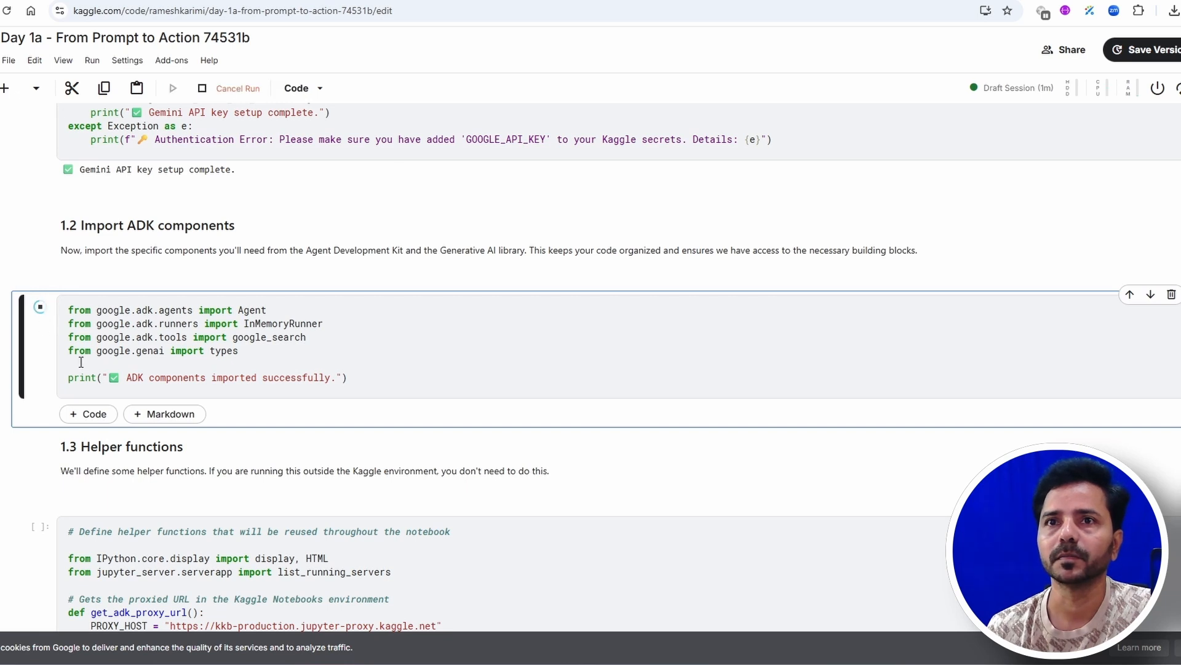
- Run the helper, root agent and runner cells; the run_debug query fails with a ClientError
{"action": "scroll", "scroll_direction": "down", "scroll_amount": 3}
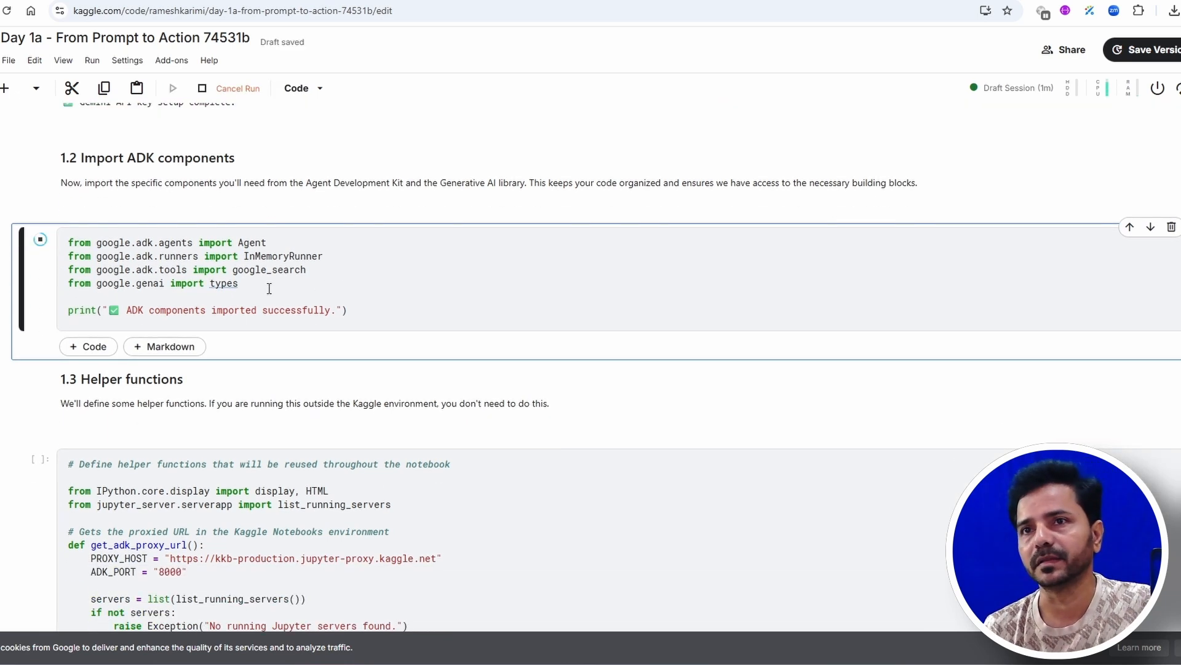
{"action": "scroll", "scroll_direction": "down", "scroll_amount": 3}
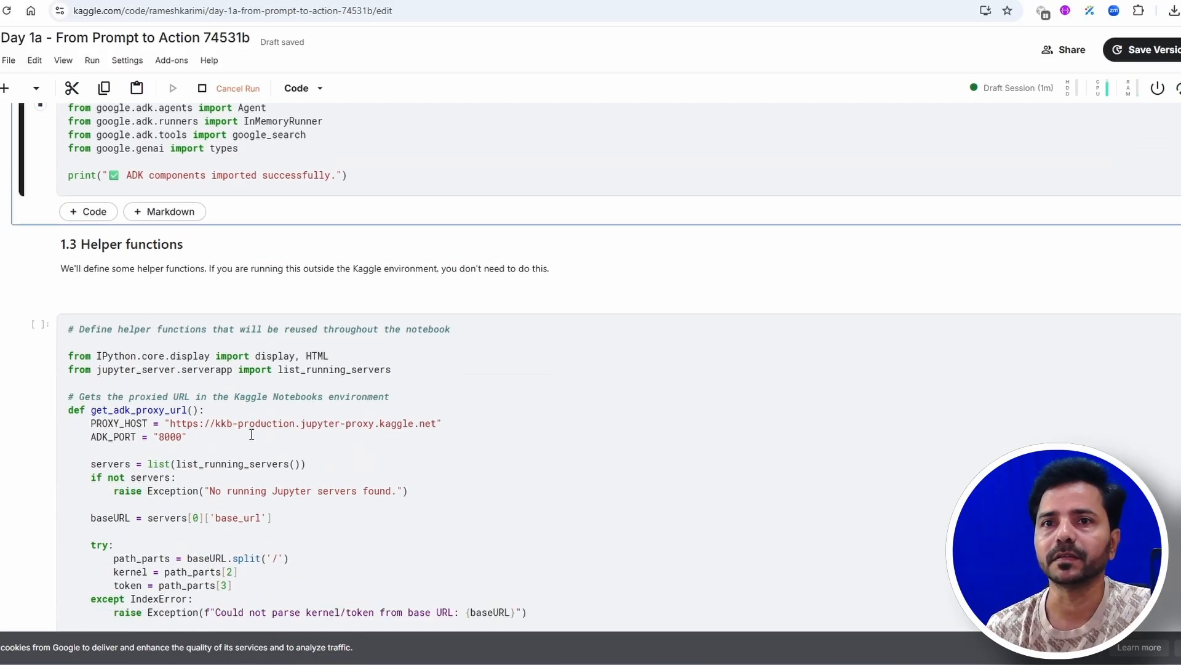
{"action": "scroll", "scroll_direction": "down", "scroll_amount": 3}
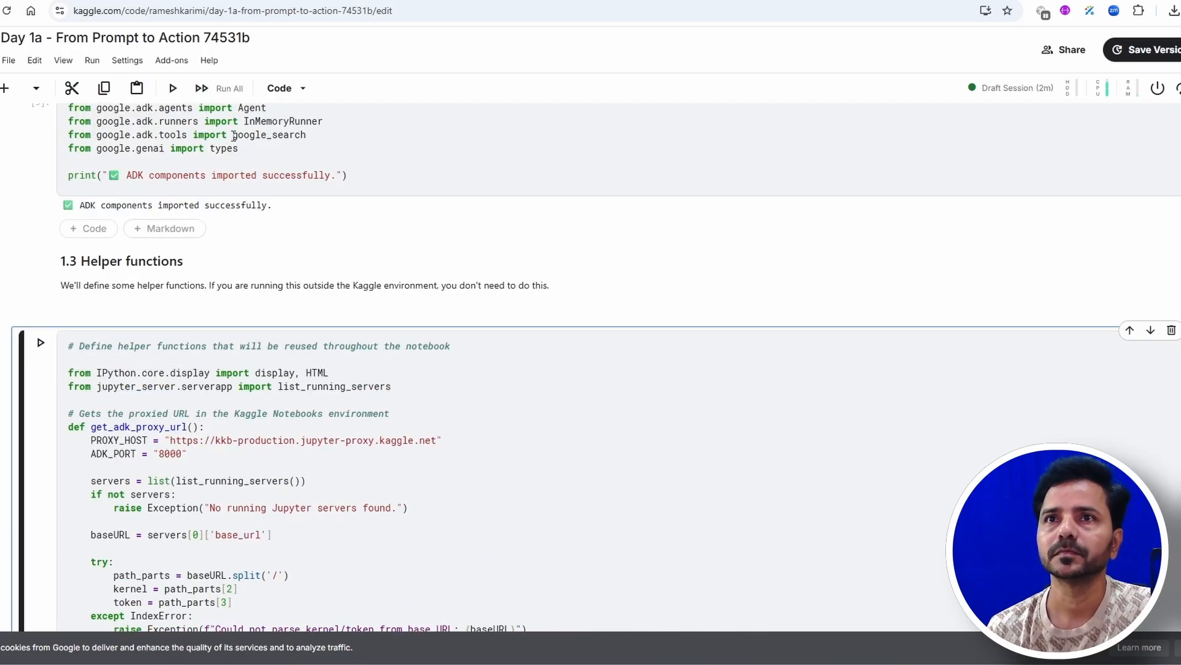
{"action": "mouse_move", "coordinate": [229, 89]}
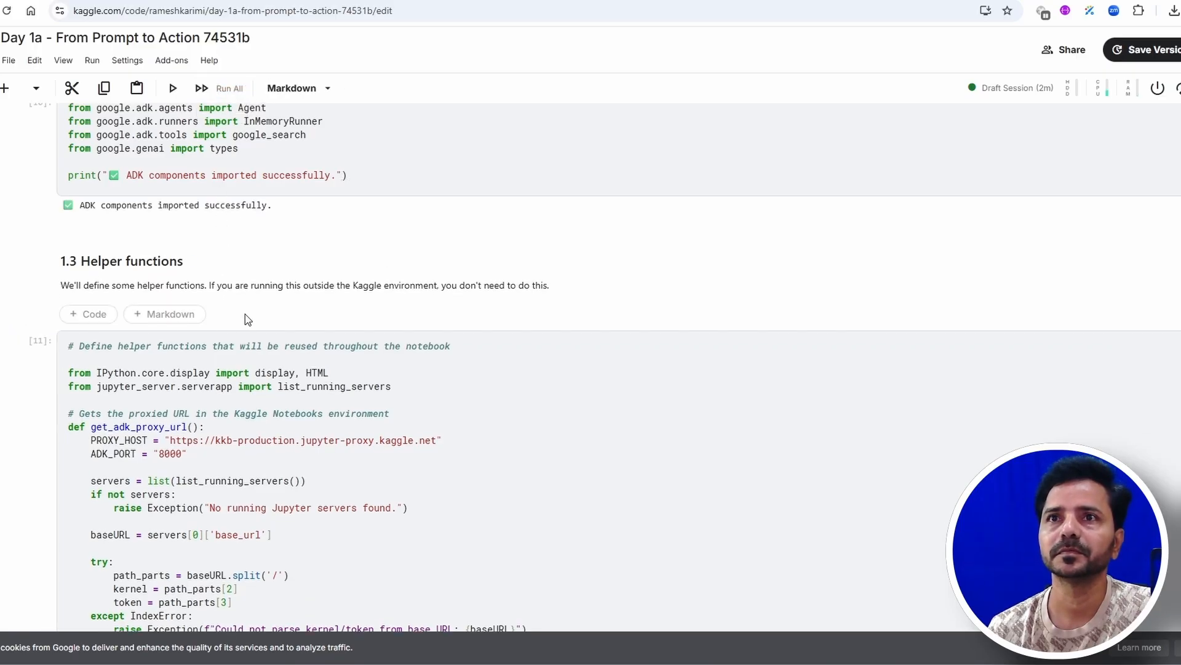
{"action": "scroll", "scroll_direction": "up", "scroll_amount": 3}
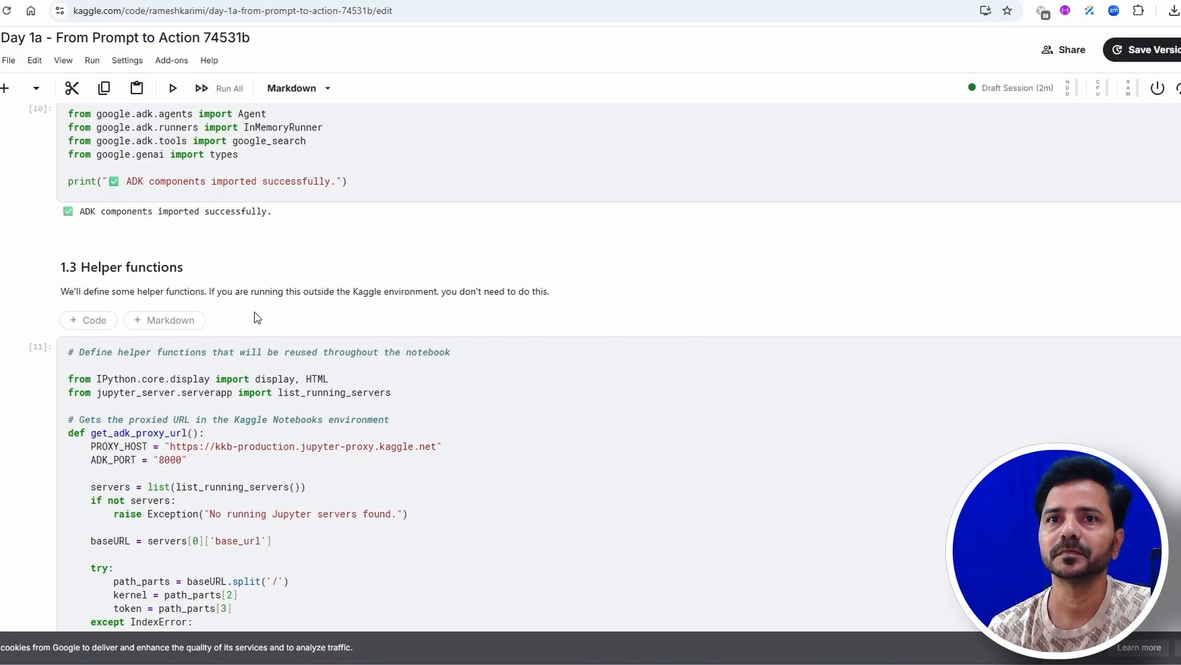
{"action": "scroll", "scroll_direction": "down", "scroll_amount": 3}
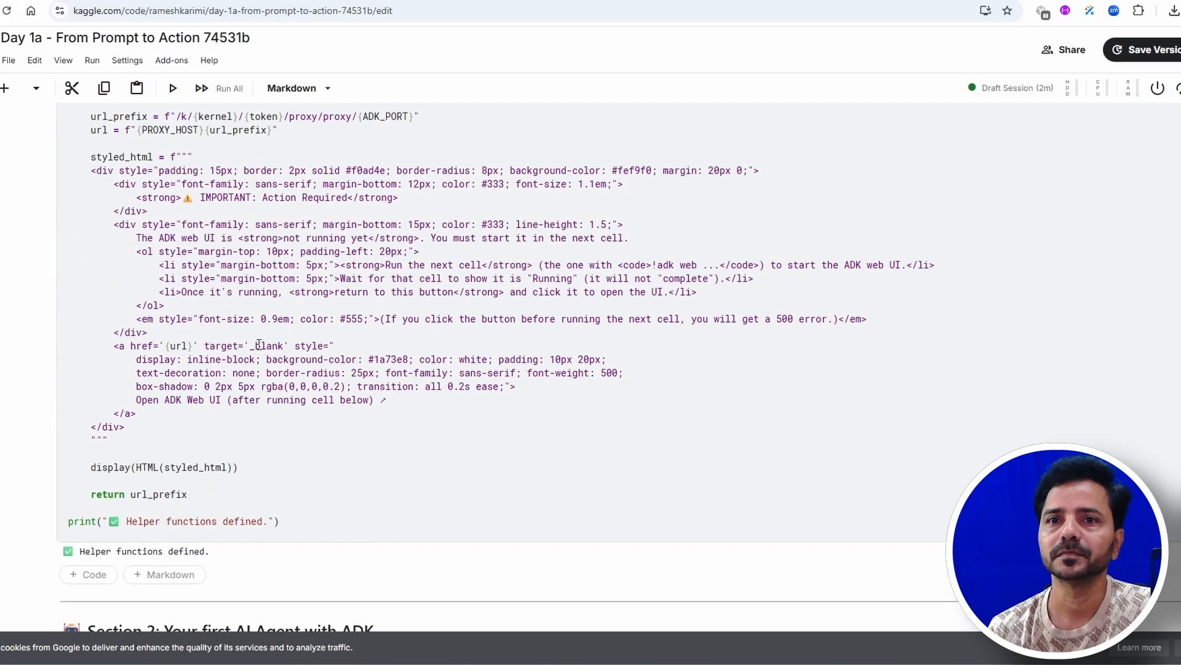
{"action": "scroll", "scroll_direction": "down", "scroll_amount": 3}
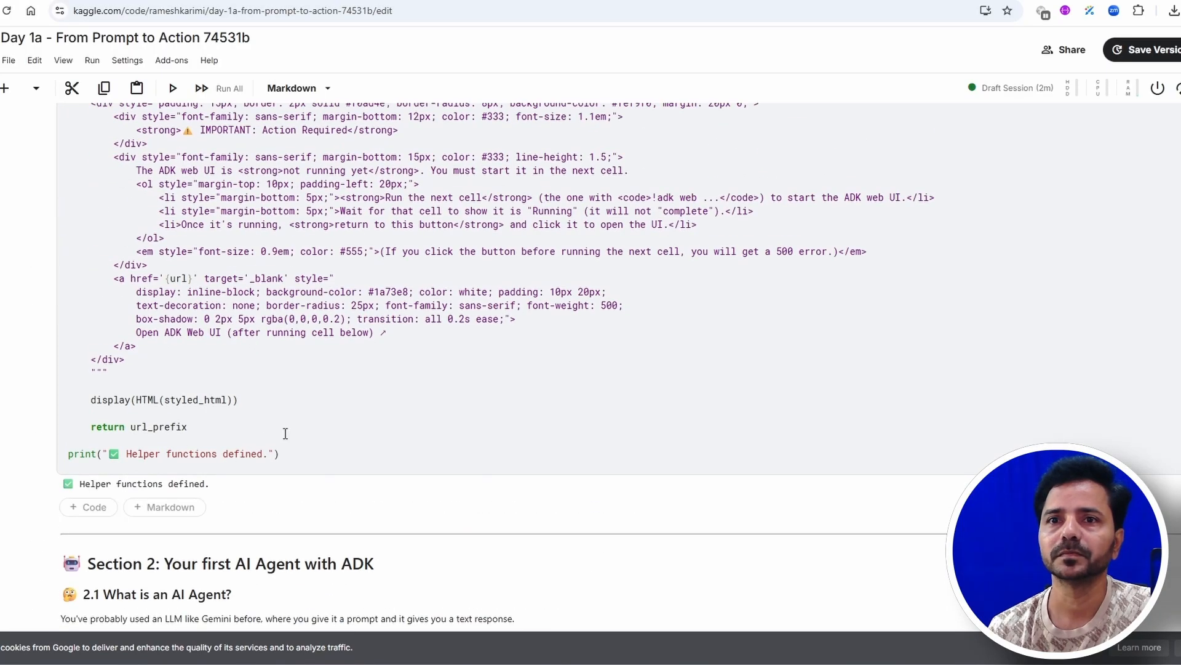
{"action": "scroll", "scroll_direction": "up", "scroll_amount": 3}
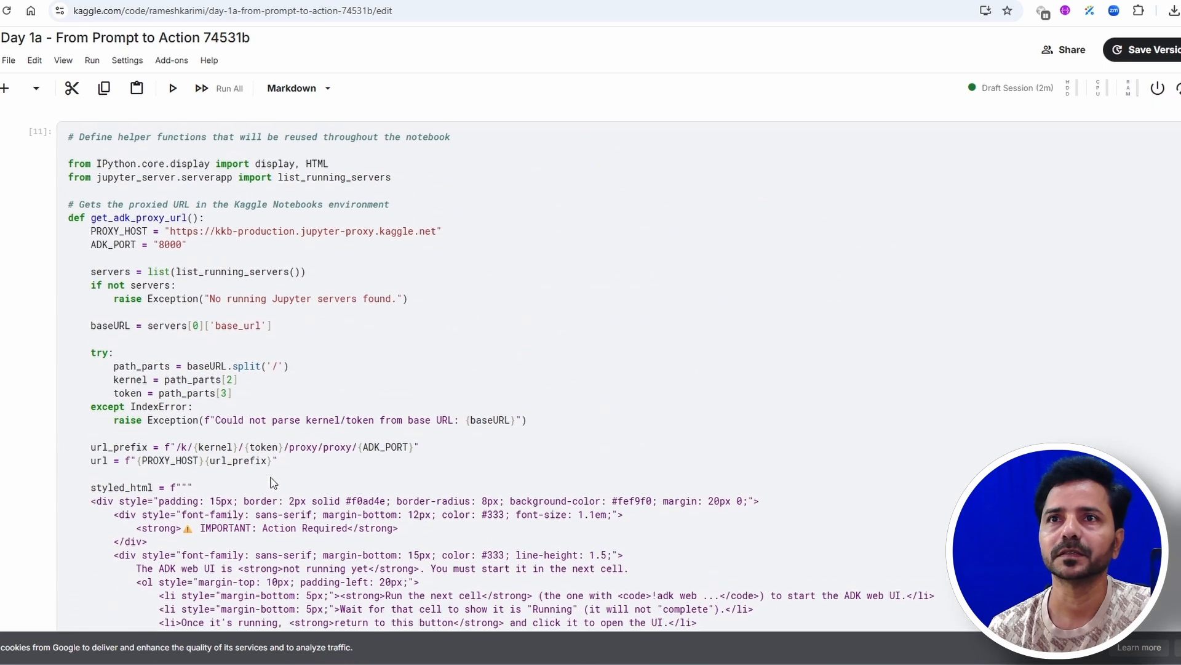
{"action": "scroll", "scroll_direction": "up", "scroll_amount": 3}
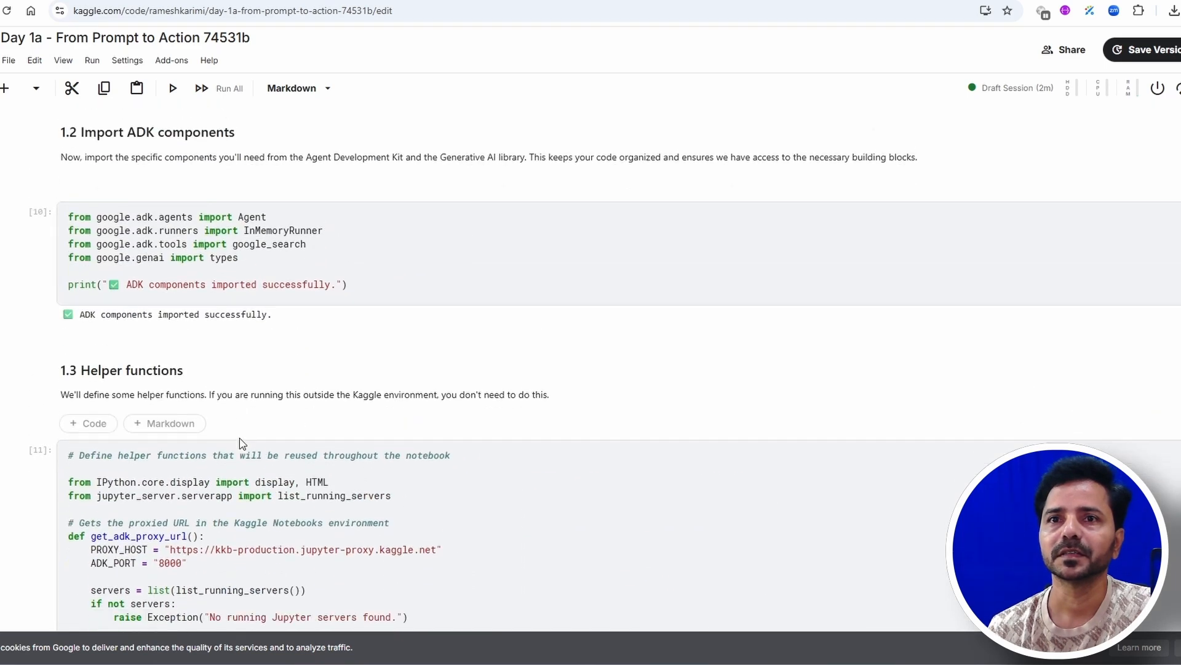
{"action": "scroll", "scroll_direction": "down", "scroll_amount": 3}
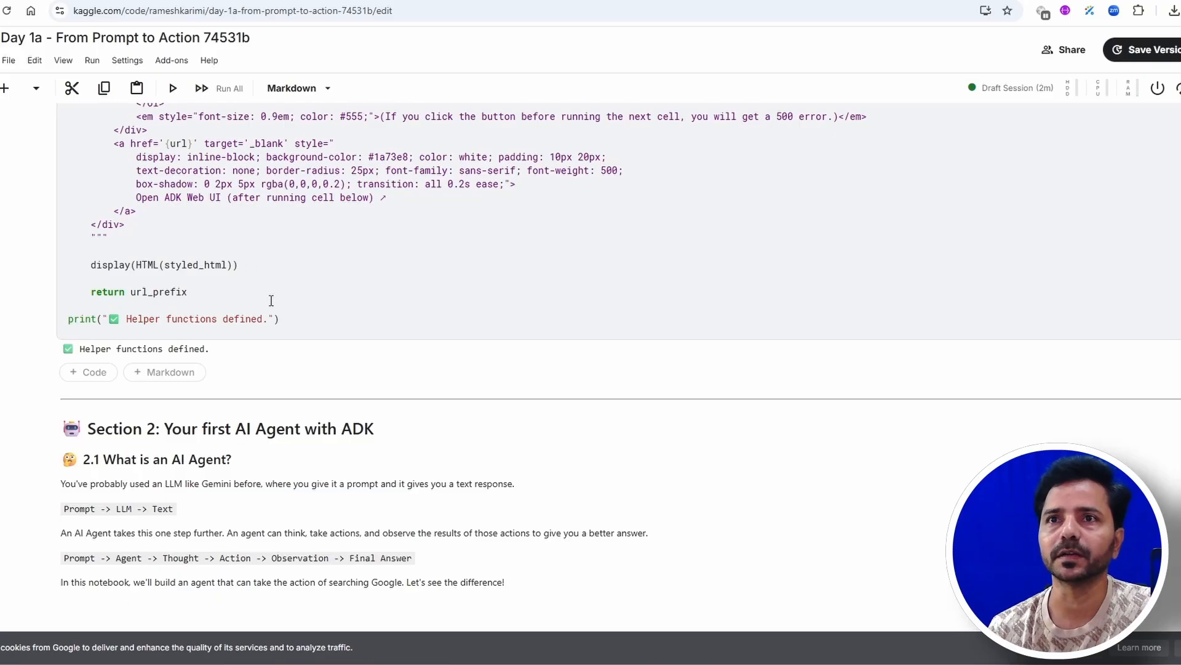
{"action": "scroll", "scroll_direction": "up", "scroll_amount": 3}
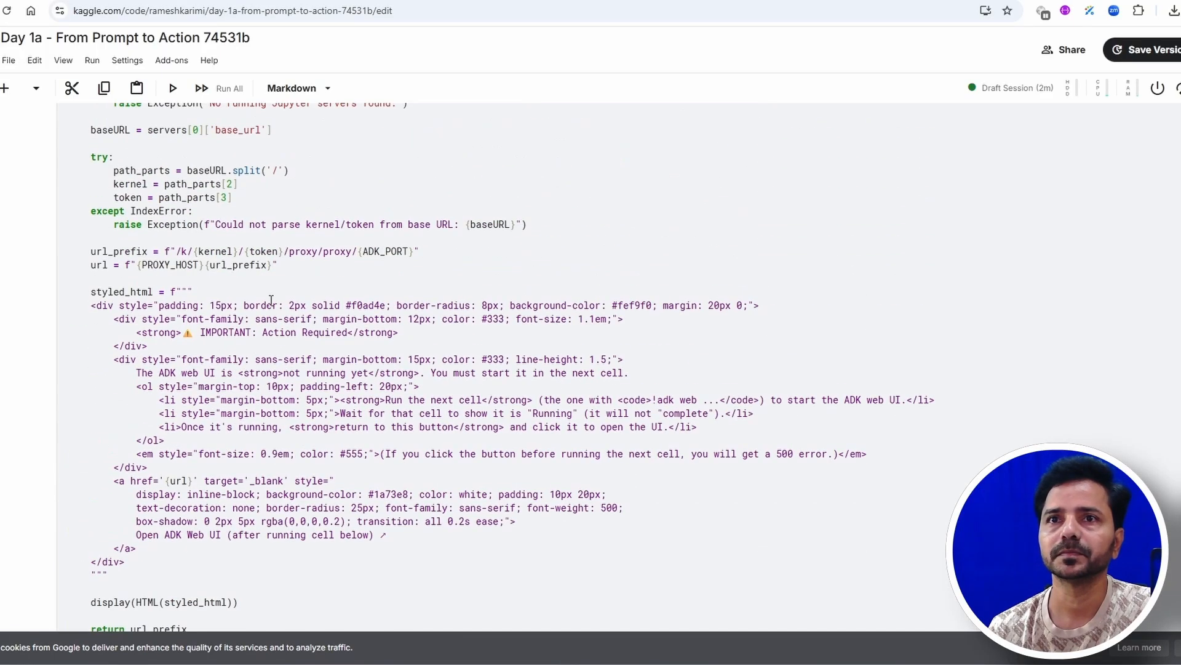
{"action": "scroll", "scroll_direction": "up", "scroll_amount": 3}
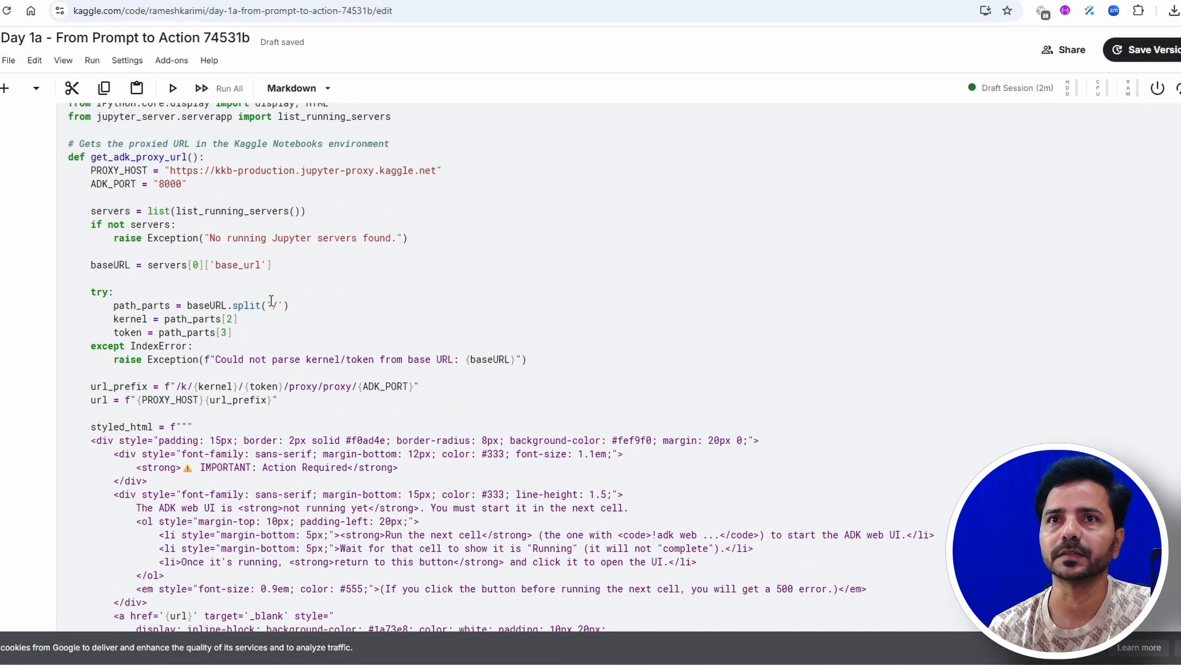
{"action": "scroll", "scroll_direction": "down", "scroll_amount": 3}
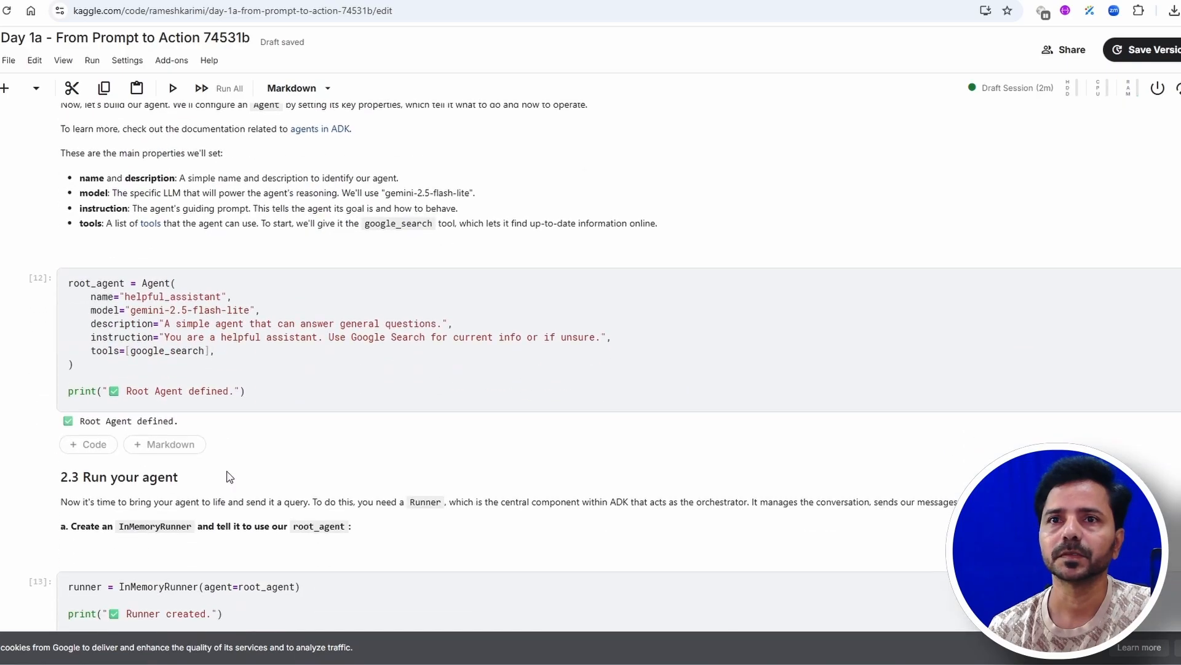
{"action": "scroll", "scroll_direction": "down", "scroll_amount": 3}
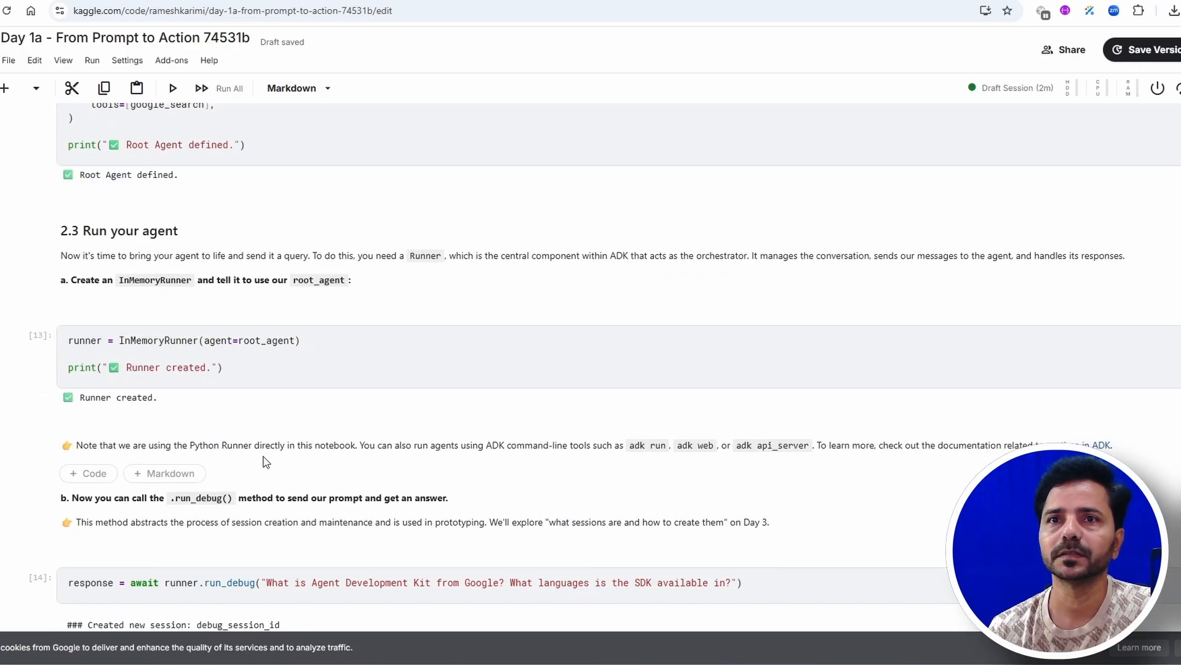
{"action": "scroll", "scroll_direction": "down", "scroll_amount": 3}
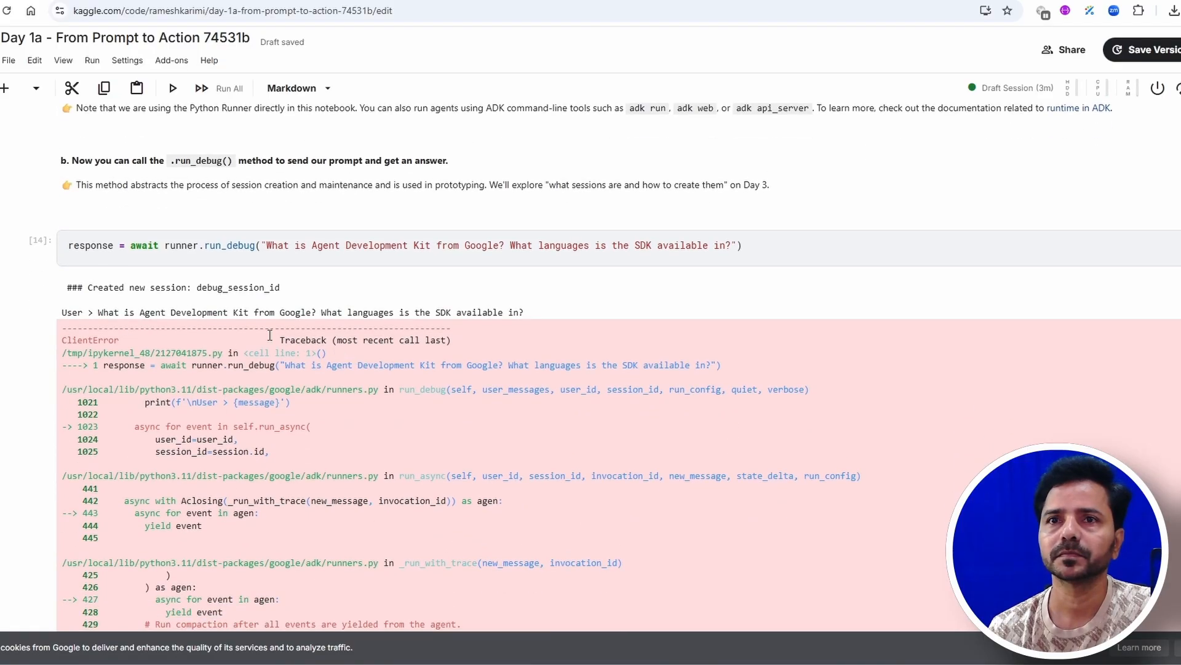
- Rerun the run_debug query cell so the agent answers about ADK's Python, Java and Go SDKs
{"action": "left_click", "coordinate": [293, 88]}
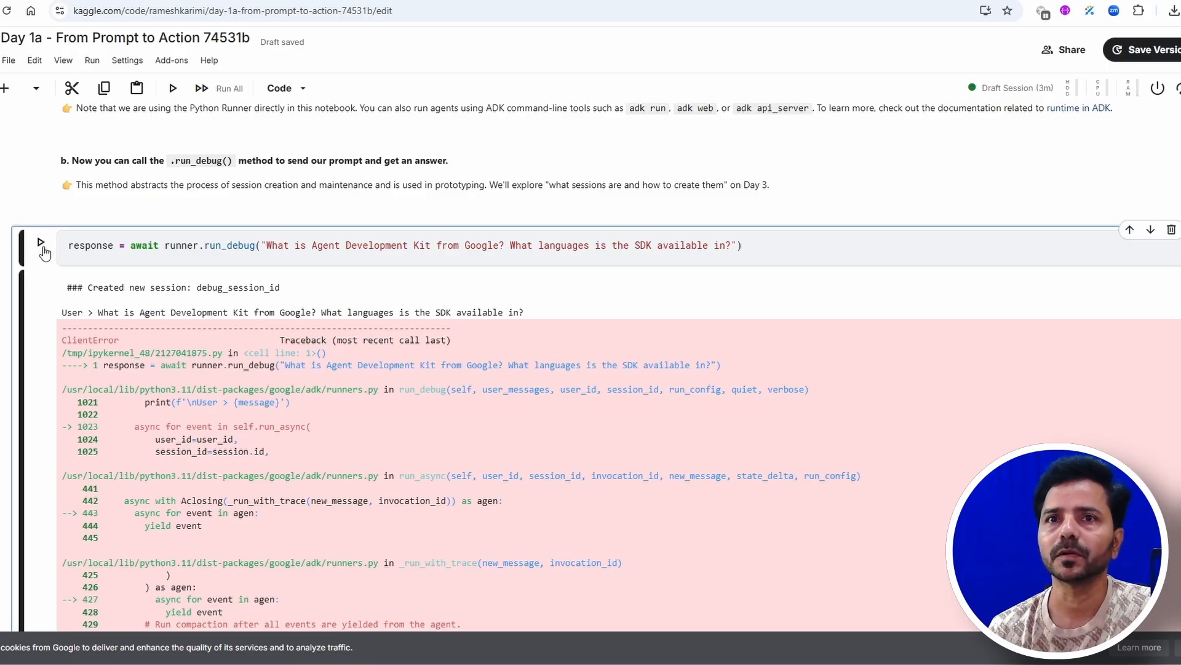
{"action": "left_click", "coordinate": [39, 244]}
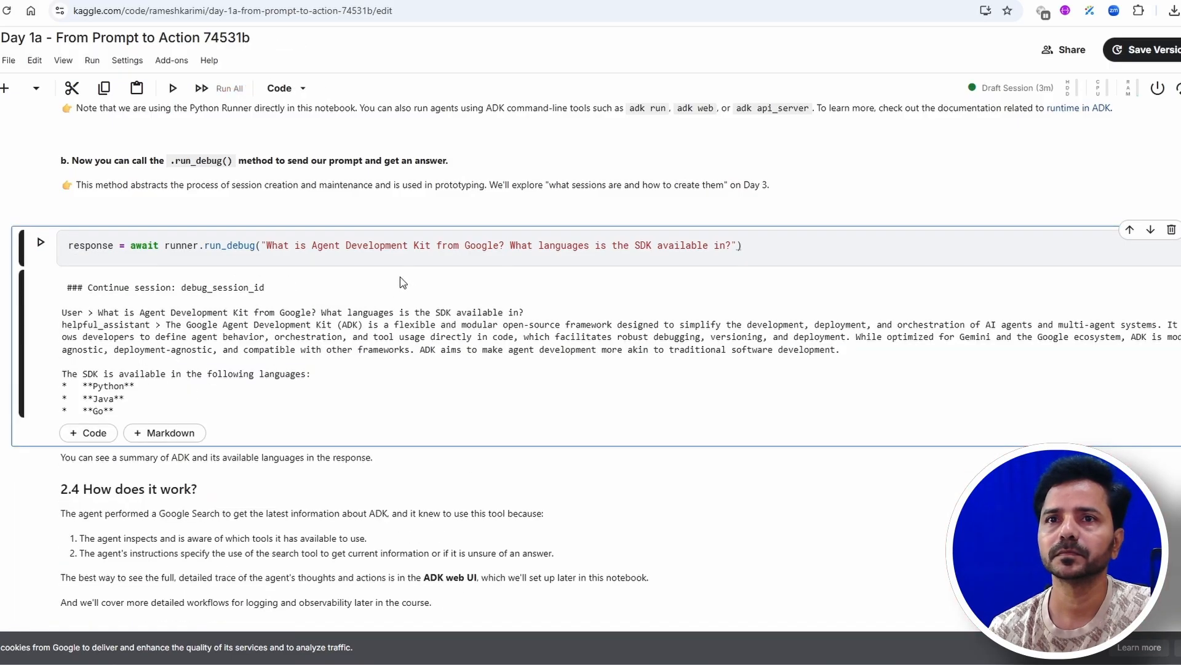
{"action": "mouse_move", "coordinate": [356, 281]}
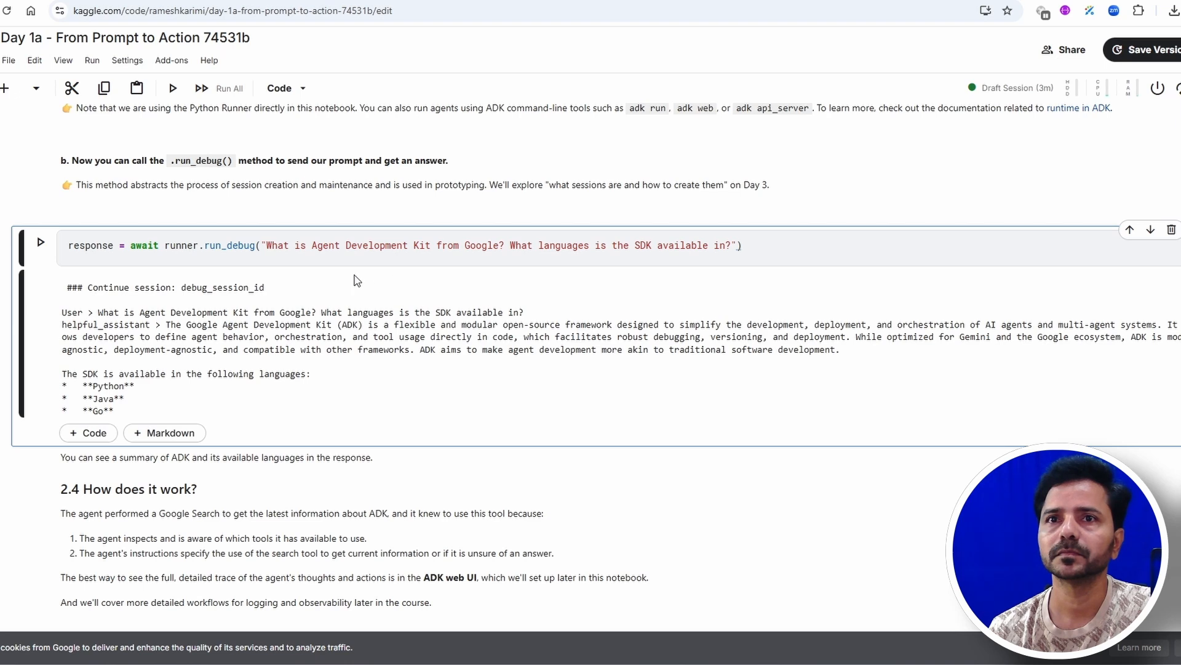
{"action": "mouse_move", "coordinate": [305, 389]}
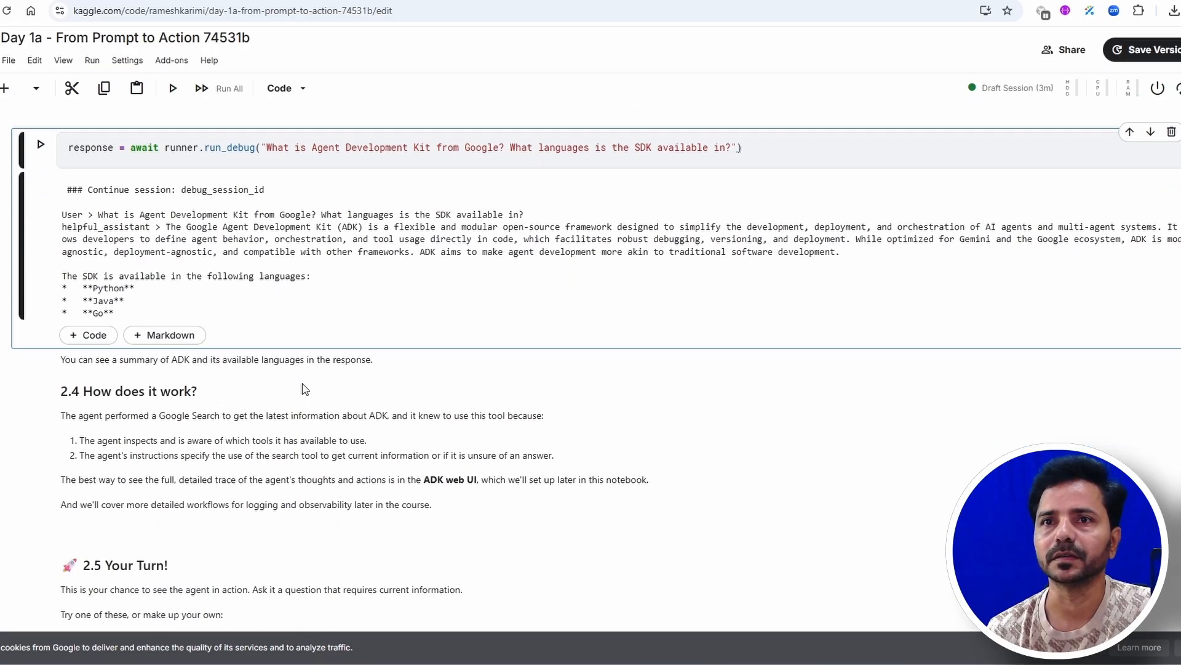
{"action": "scroll", "scroll_direction": "down", "scroll_amount": 3}
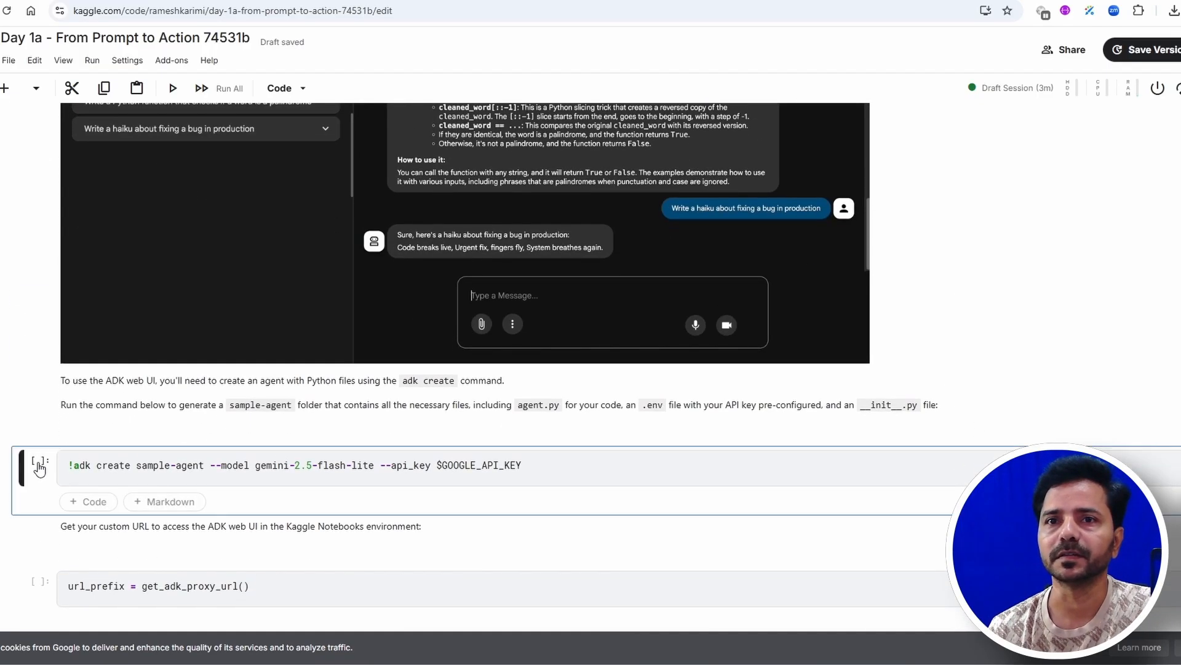
- Run the !adk create, get_adk_proxy_url() and !adk web cells to start the sample agent's web UI
{"action": "left_click", "coordinate": [173, 87]}
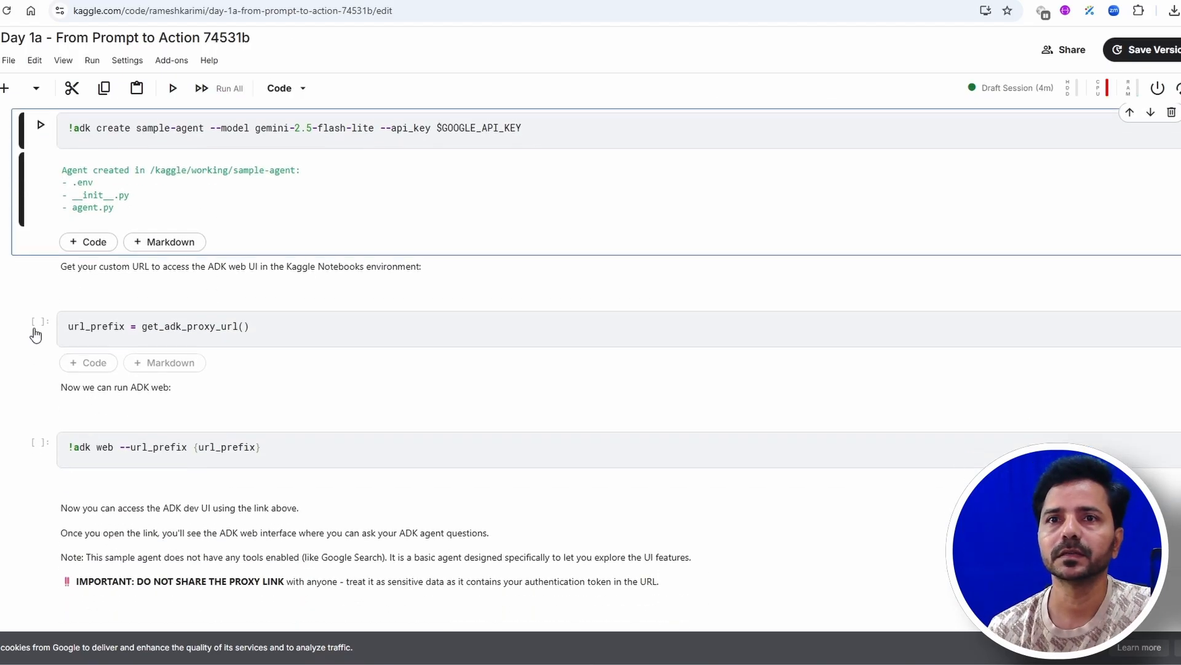
{"action": "left_click", "coordinate": [40, 323]}
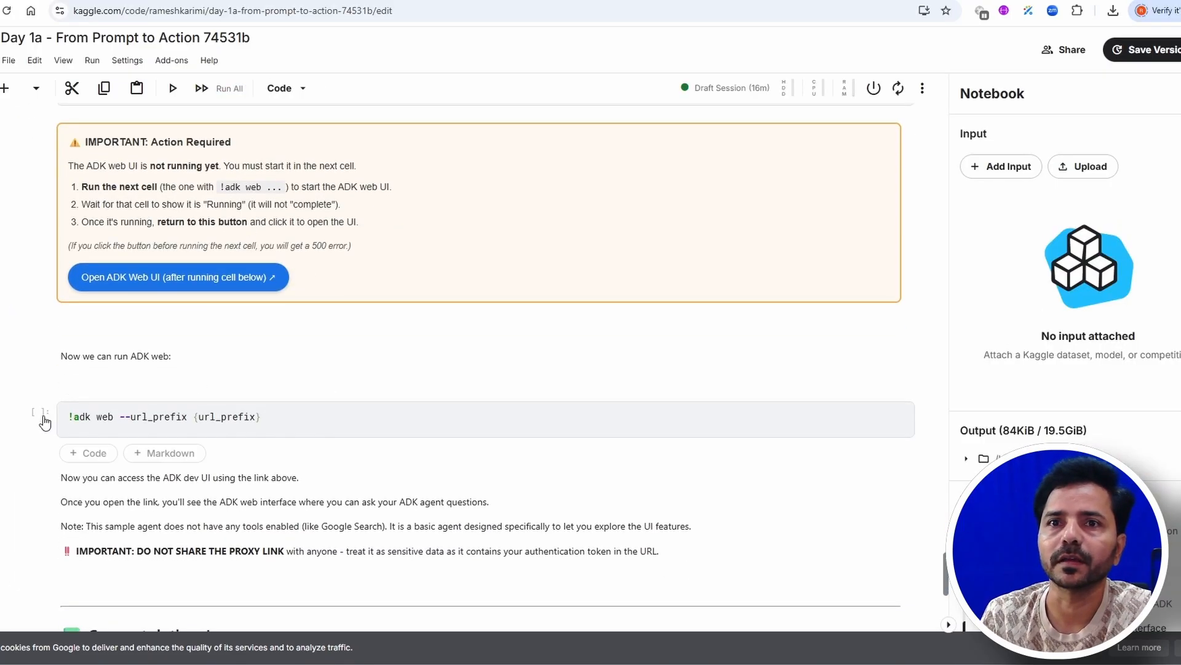
{"action": "left_click", "coordinate": [41, 417]}
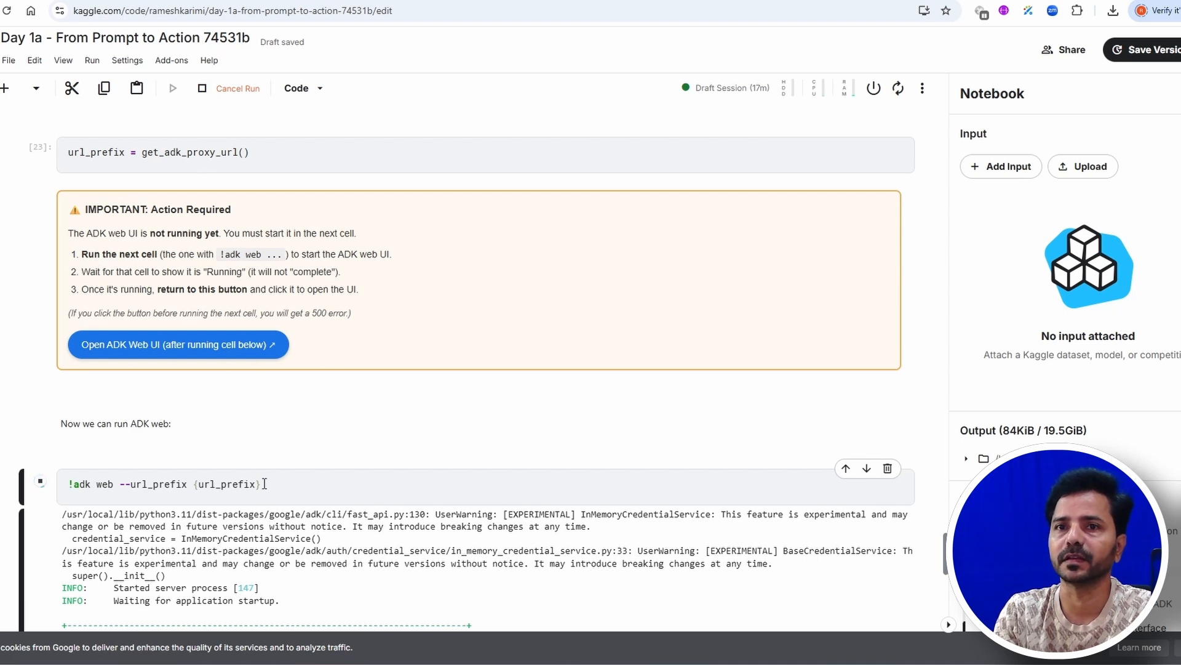
{"action": "scroll", "scroll_direction": "down", "scroll_amount": 3}
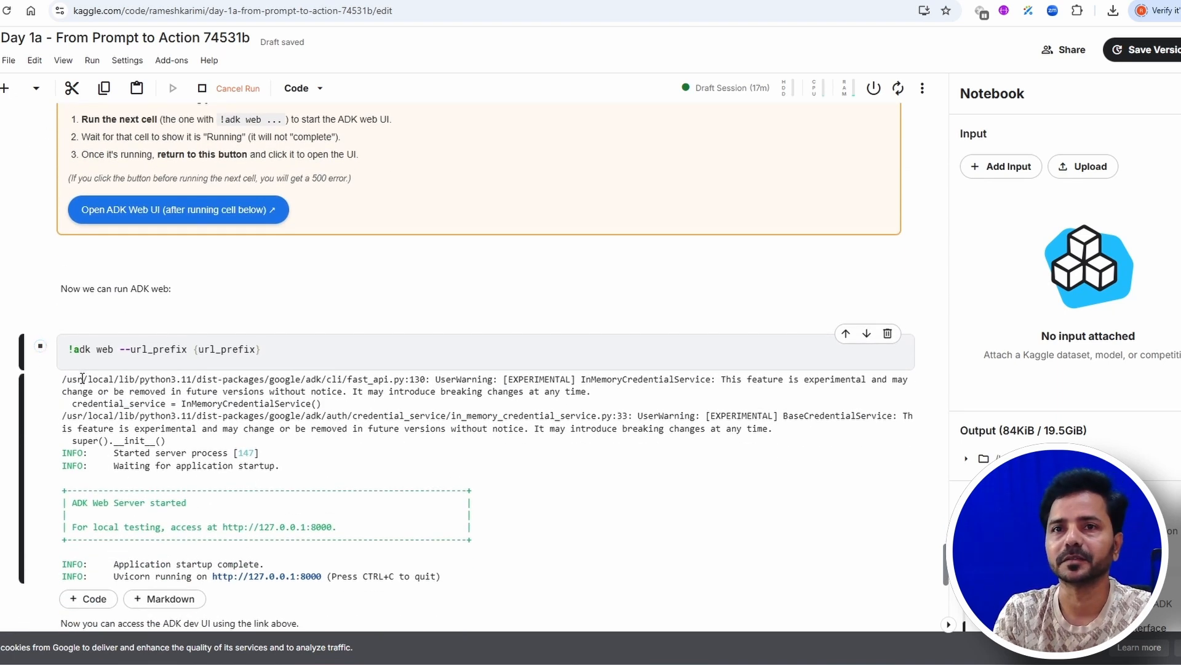
{"action": "scroll", "scroll_direction": "down", "scroll_amount": 3}
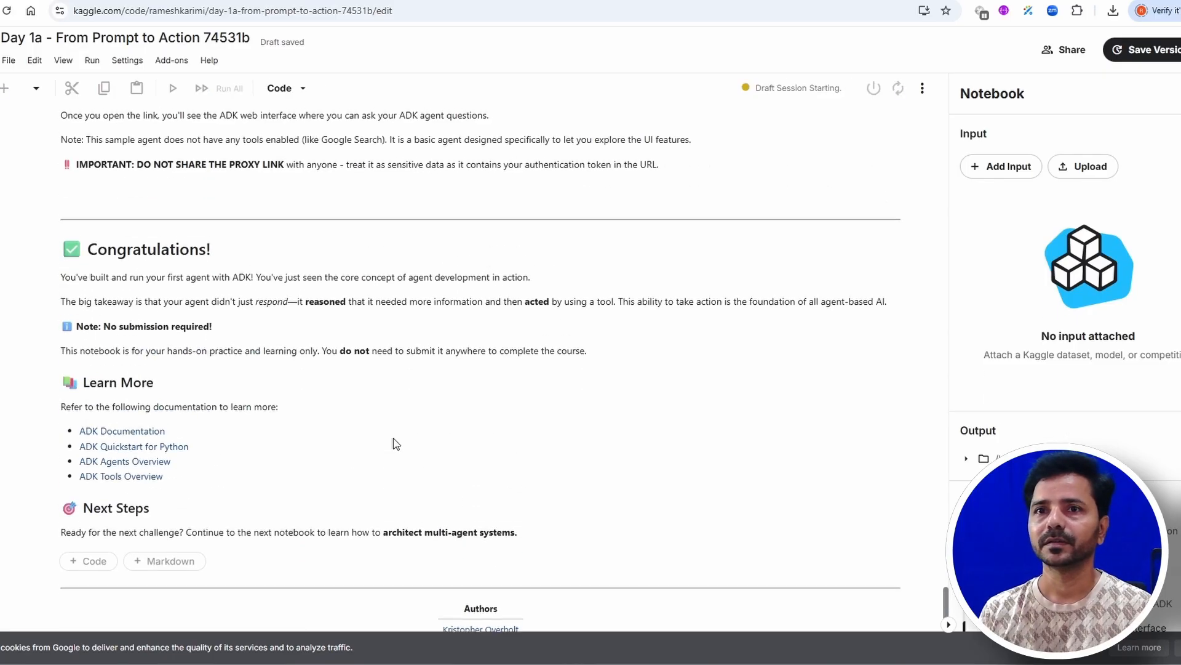
{"action": "scroll", "scroll_direction": "up", "scroll_amount": 3}
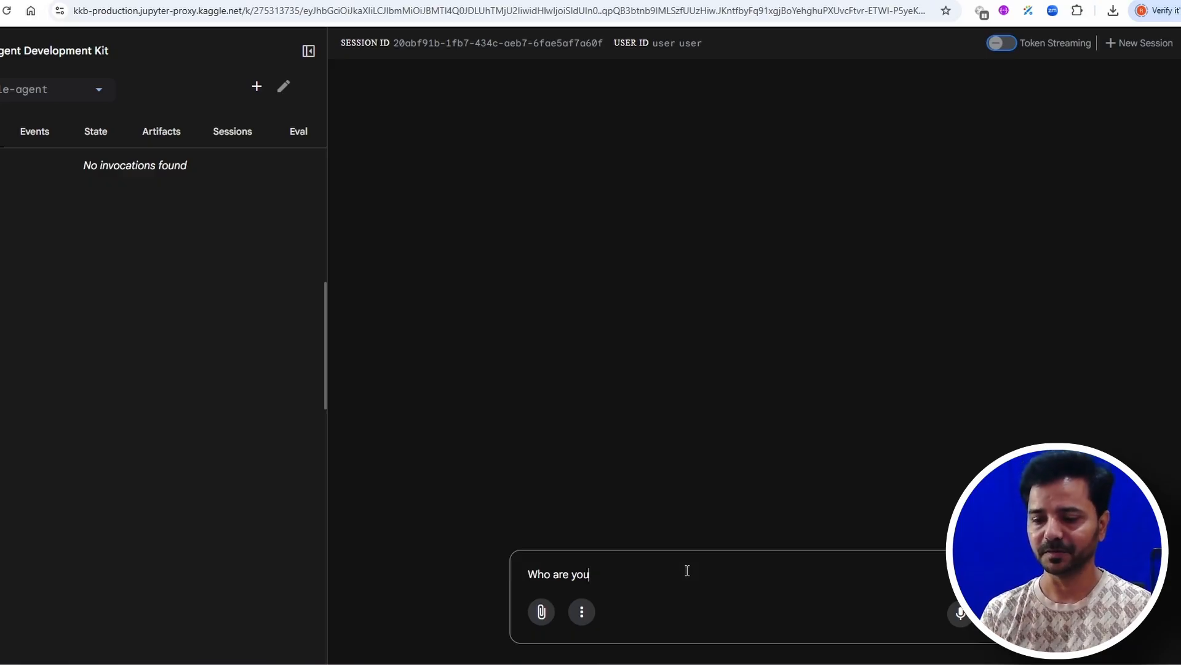
- Send 'Who are you' to the sample agent, then ask 'Can you explain what is AI'
{"action": "key", "text": "Return"}
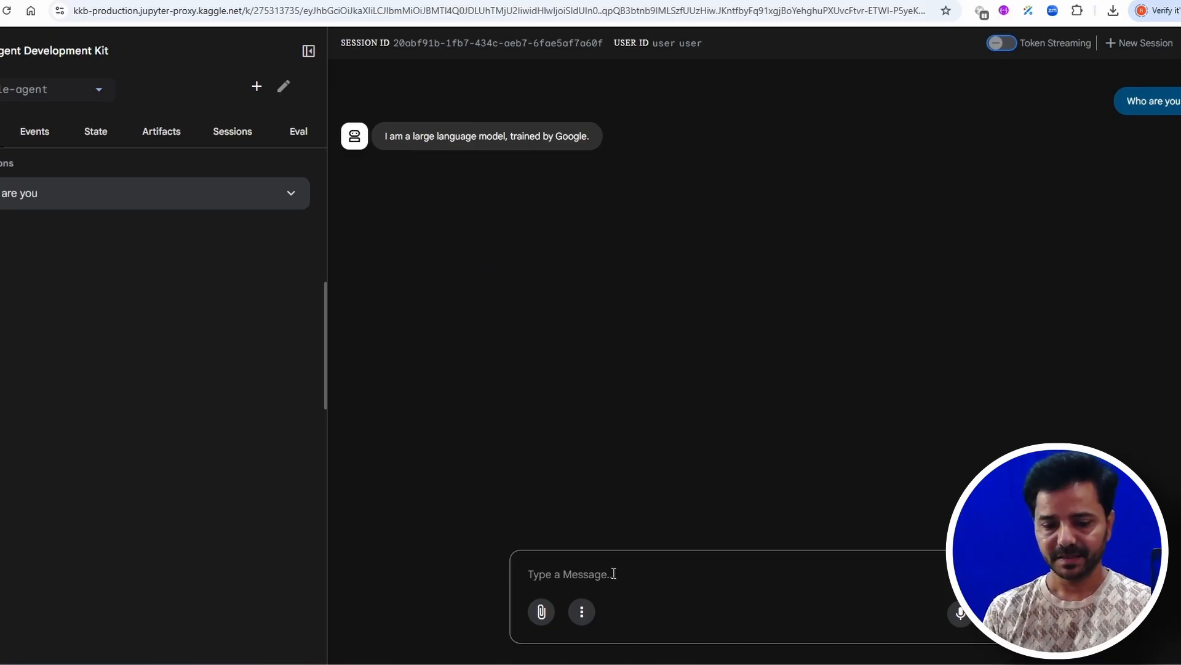
{"action": "type", "text": "Can you e"}
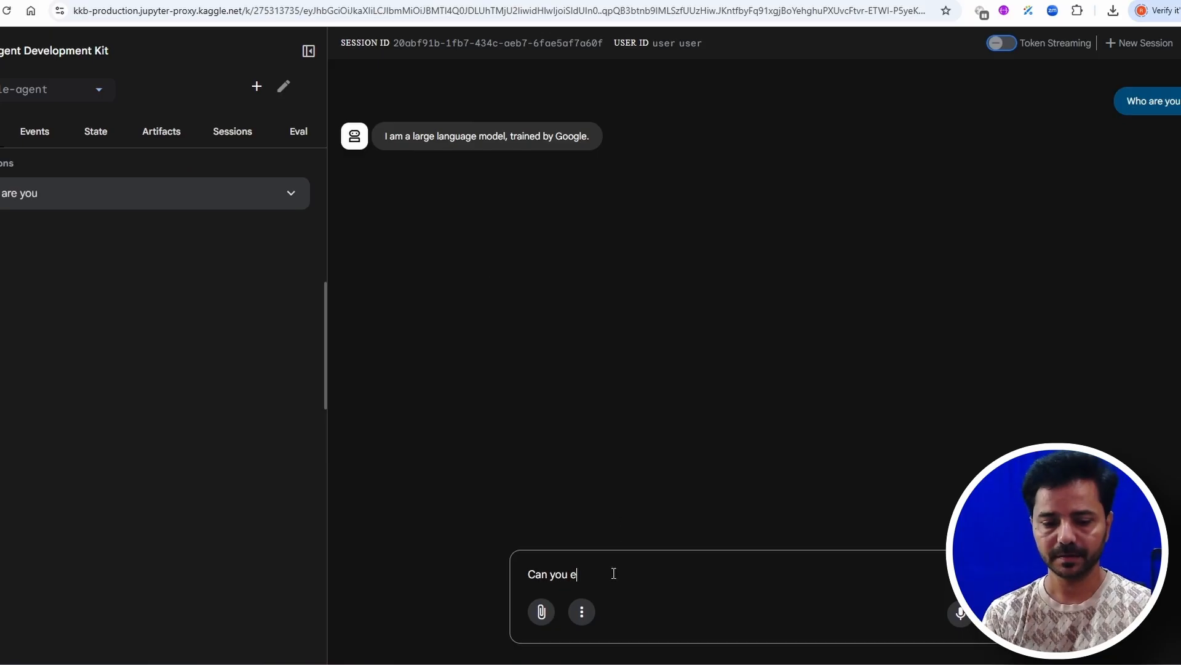
{"action": "type", "text": "xplain wh"}
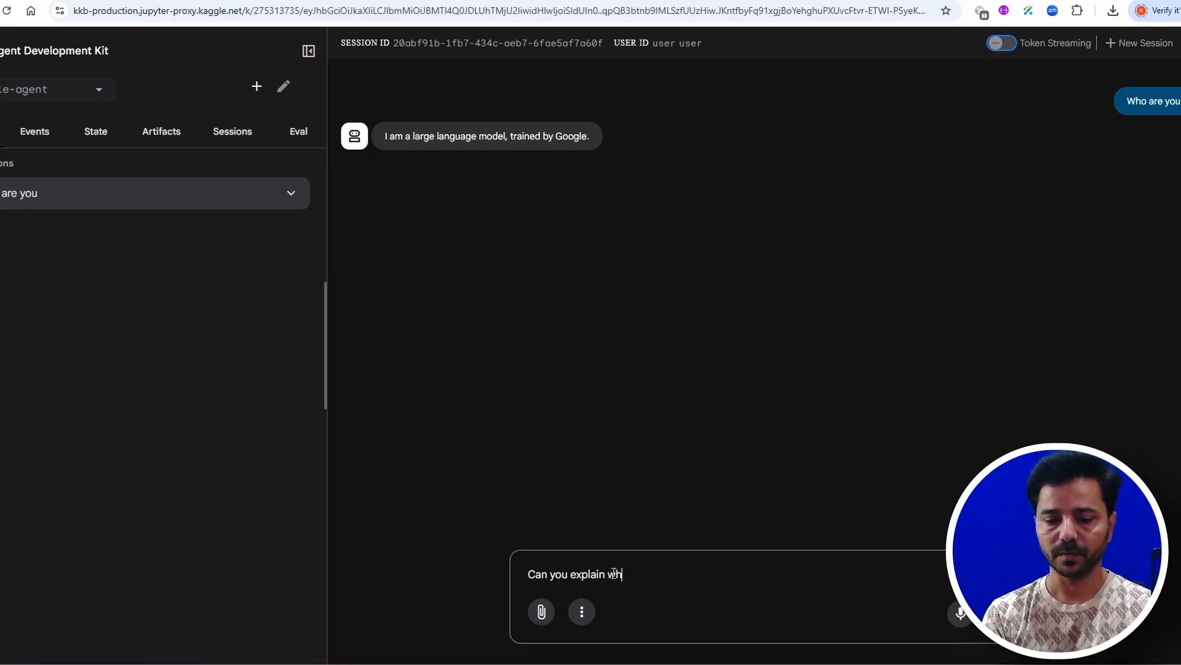
{"action": "type", "text": "at is AI"}
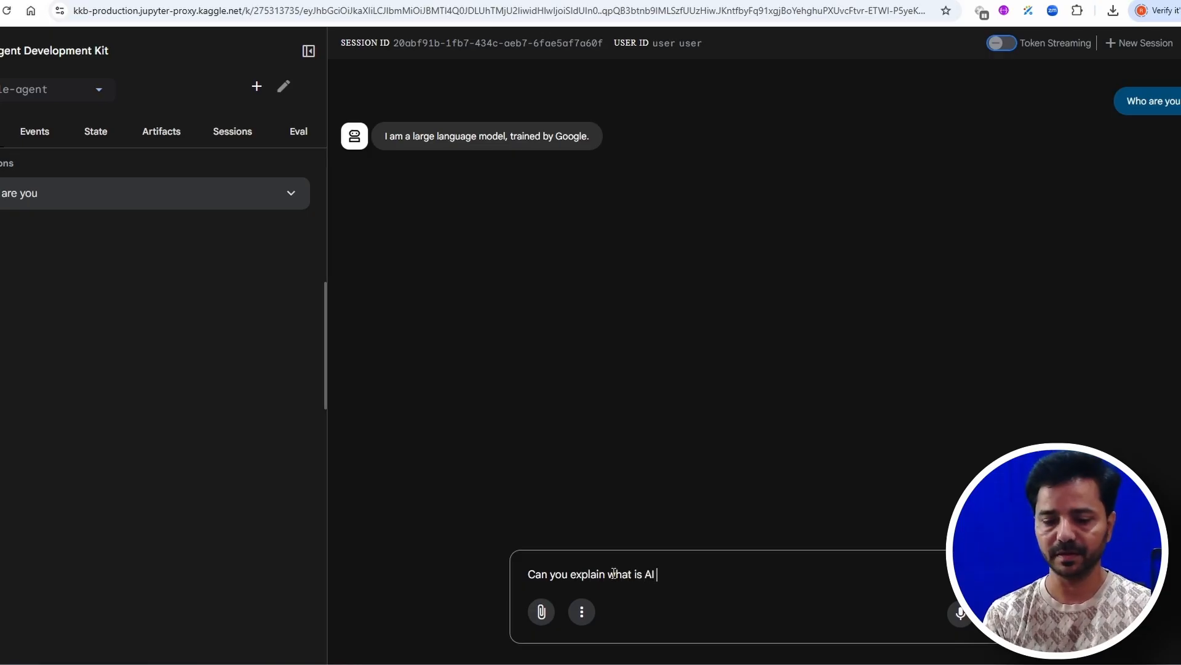
{"action": "key", "text": "Return"}
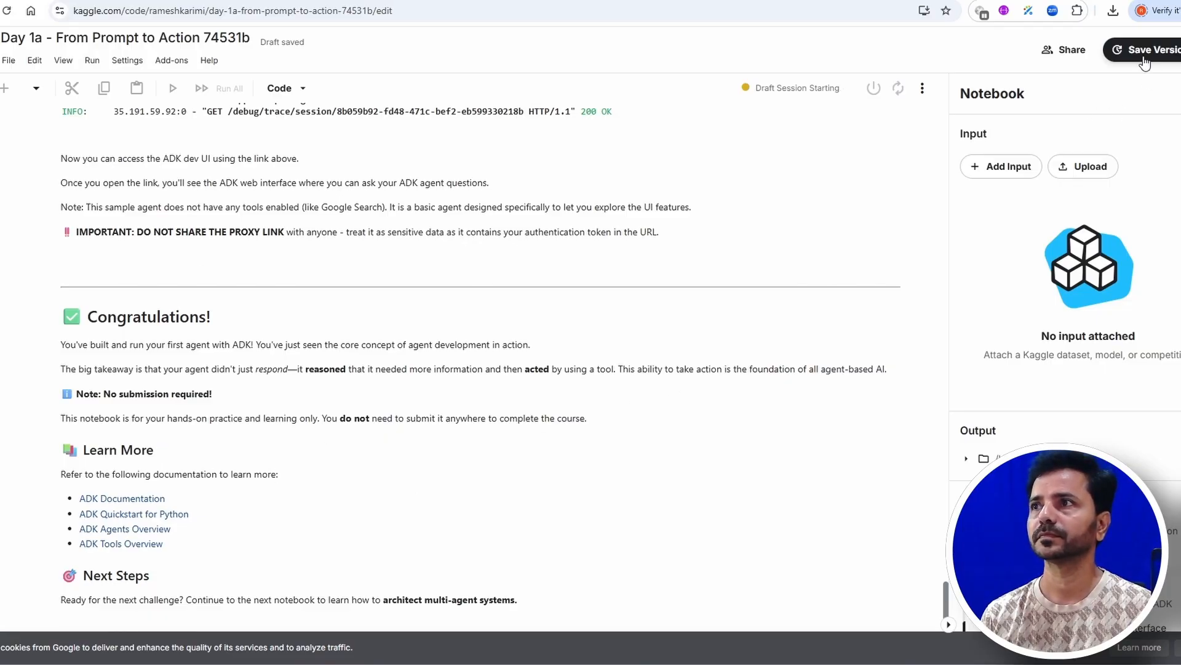
{"action": "mouse_move", "coordinate": [1143, 57]}
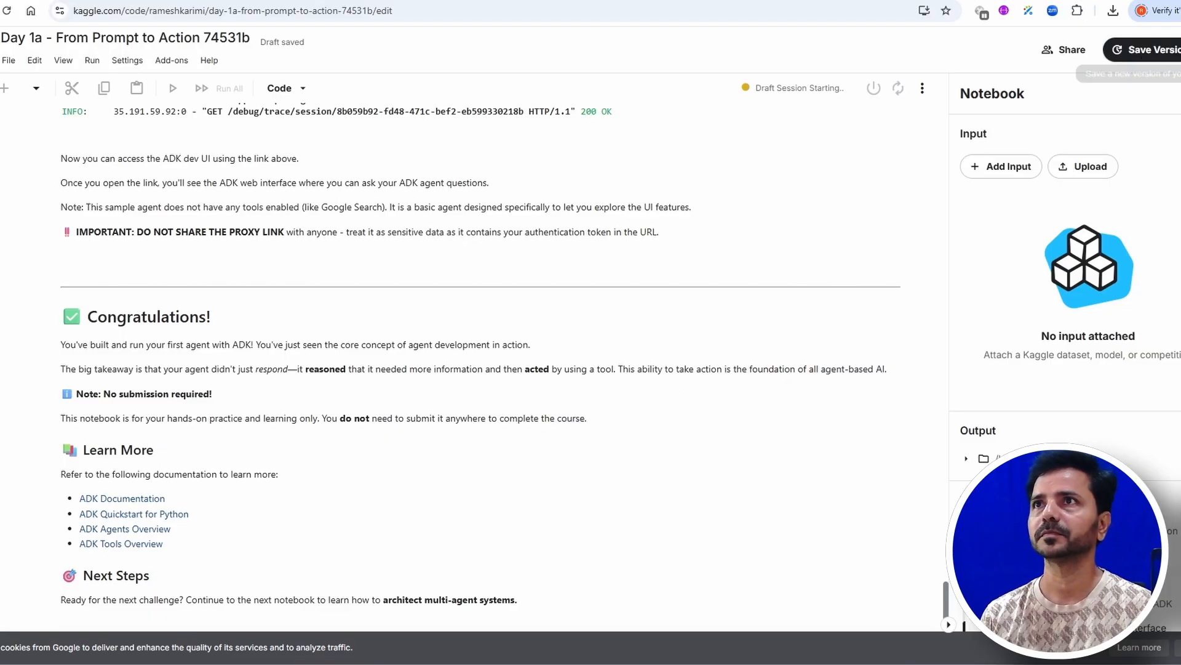
- Name the version 'Day1-assignment' and save it with Save & Run All (Commit)
{"action": "left_click", "coordinate": [1148, 49]}
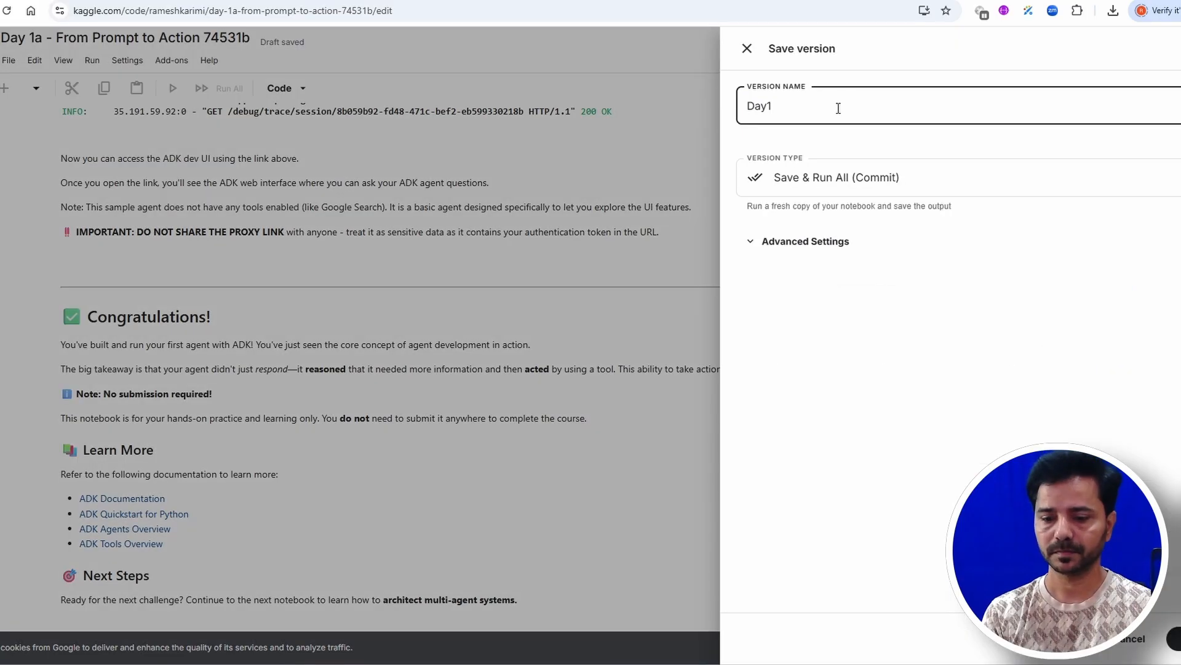
{"action": "type", "text": "-assig"}
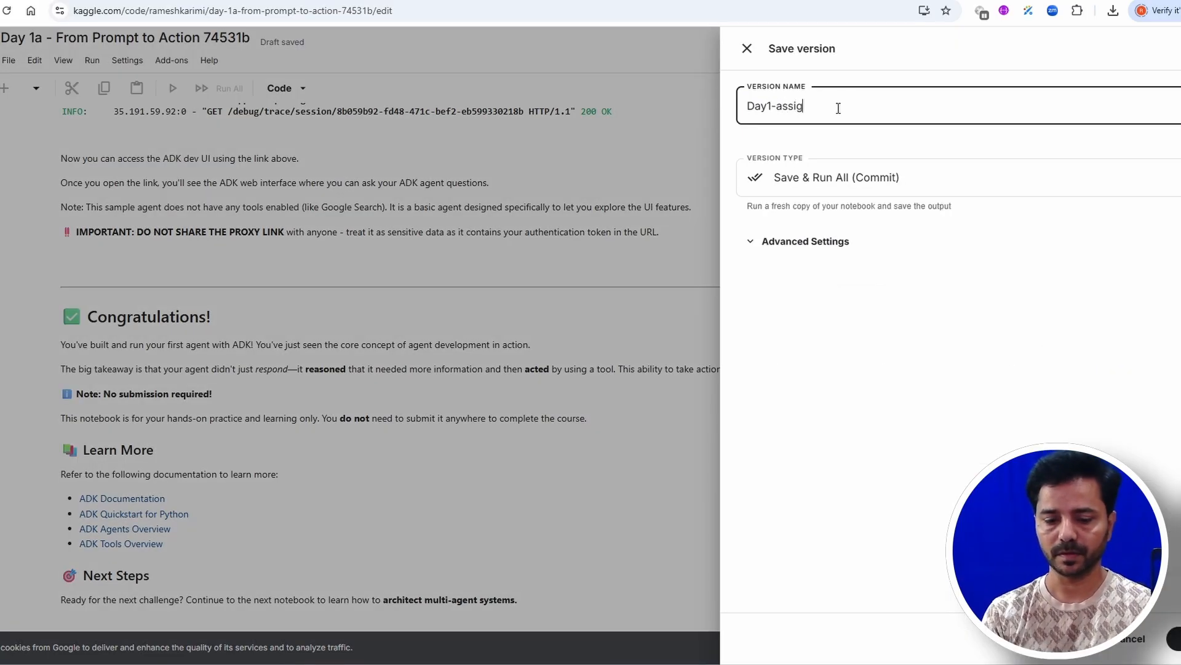
{"action": "type", "text": "nment"}
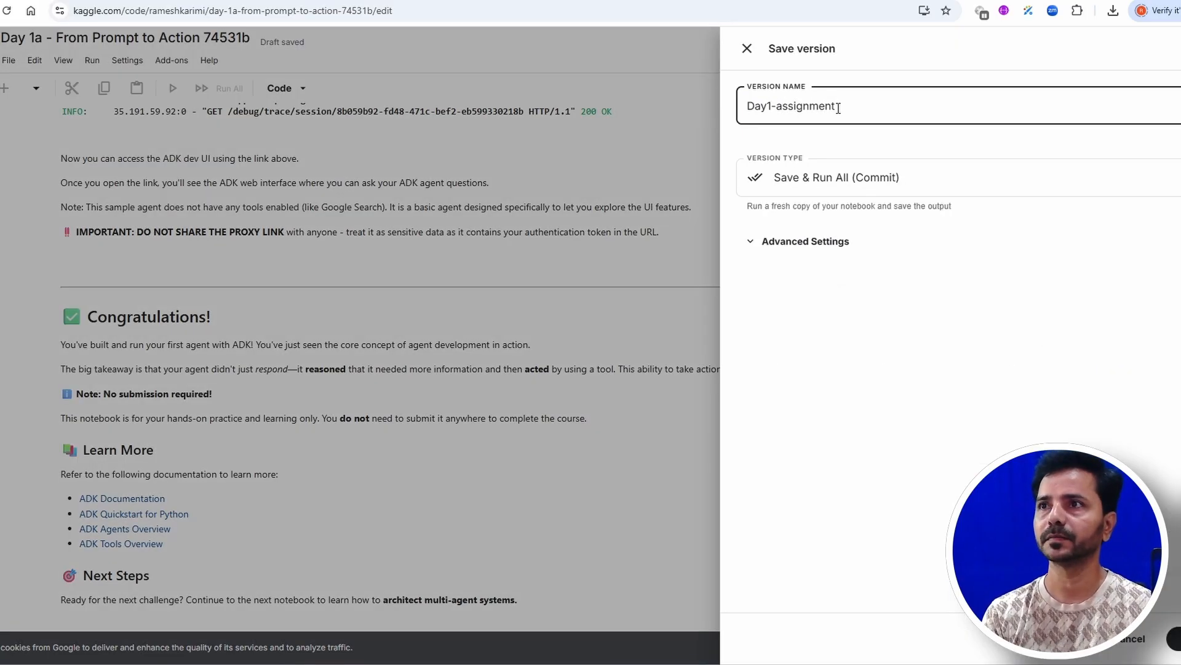
{"action": "type", "text": "RK"}
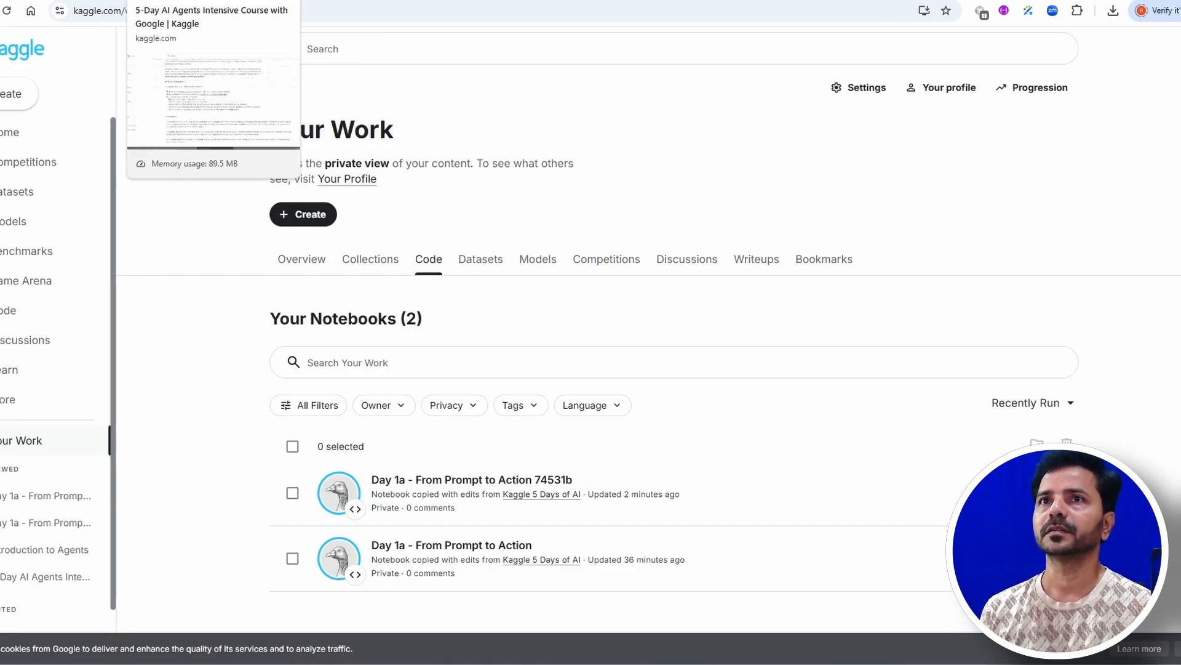
- From the course guide, make an editable Copy & Edit of the Day 1b Agent Architectures notebook
{"action": "left_click", "coordinate": [213, 16]}
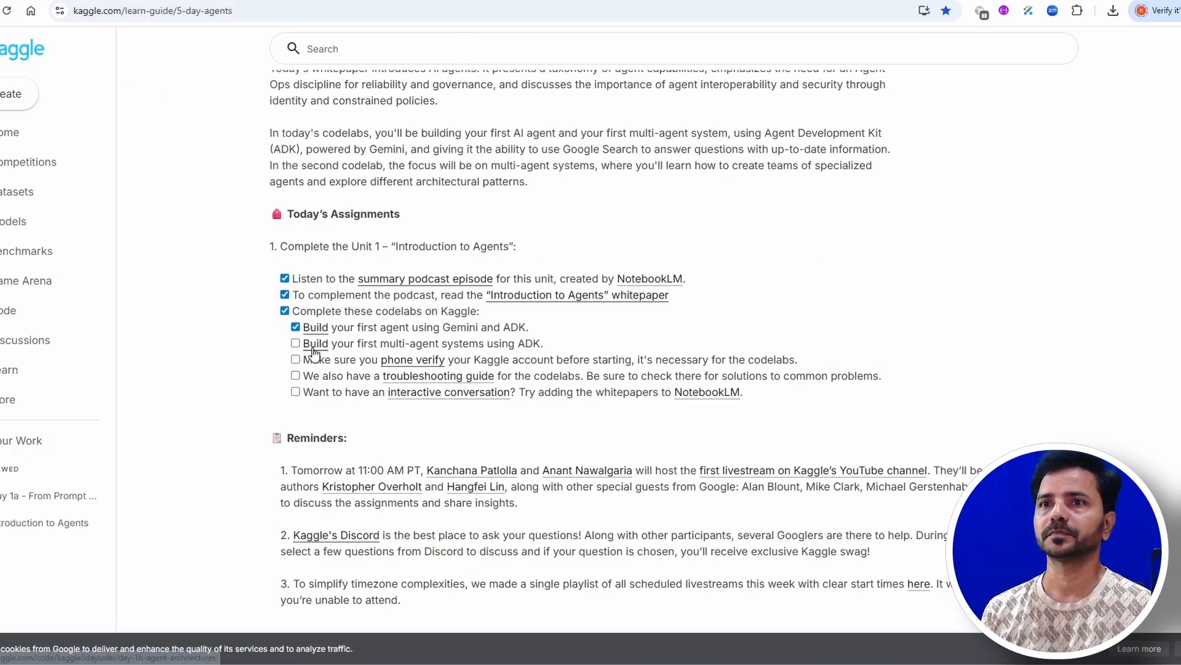
{"action": "mouse_move", "coordinate": [314, 353]}
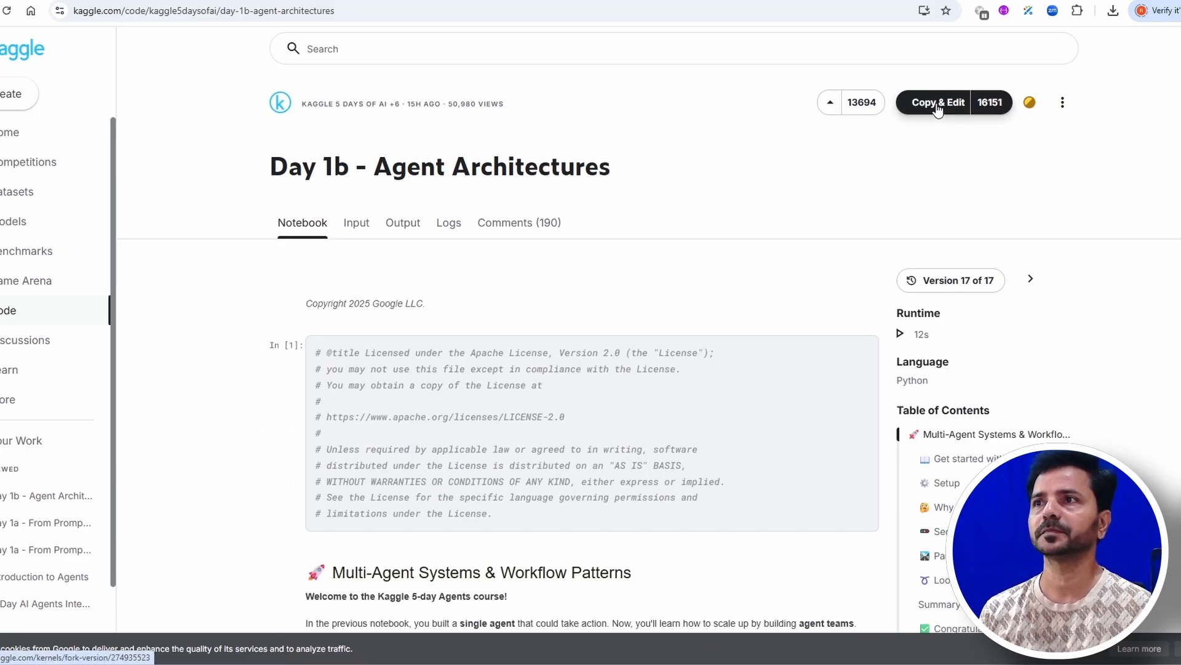
{"action": "left_click", "coordinate": [937, 102]}
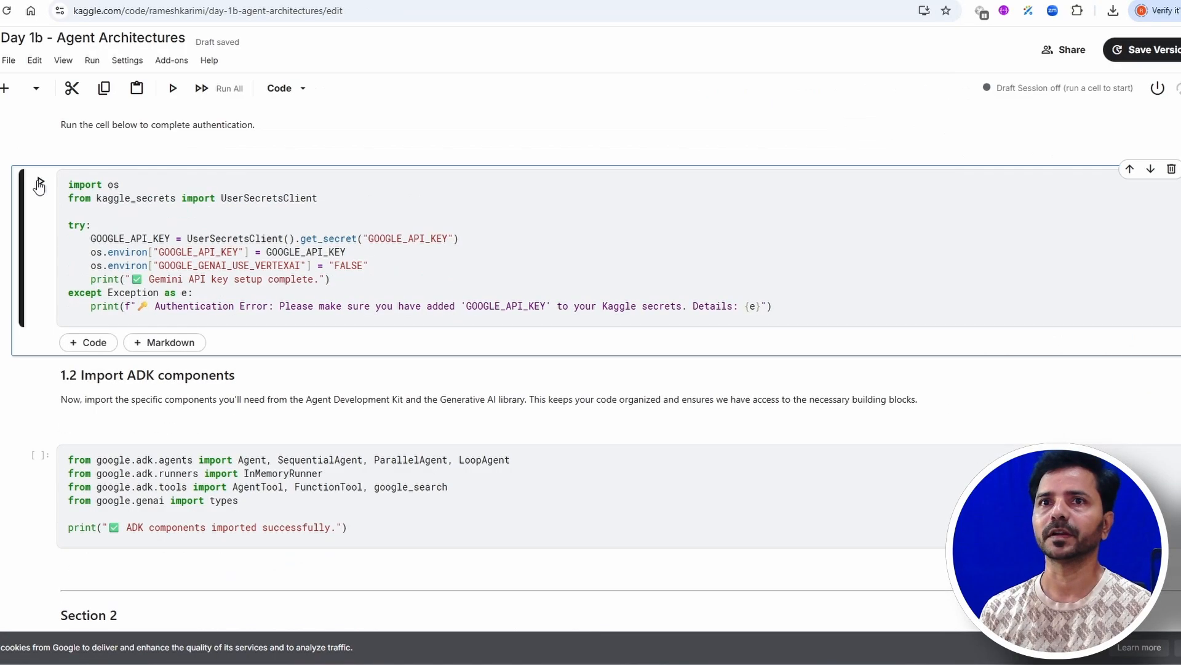
- Attach the GOOGLE_API_KEY secret via Add-ons > Secrets and rerun authentication successfully
{"action": "left_click", "coordinate": [39, 184]}
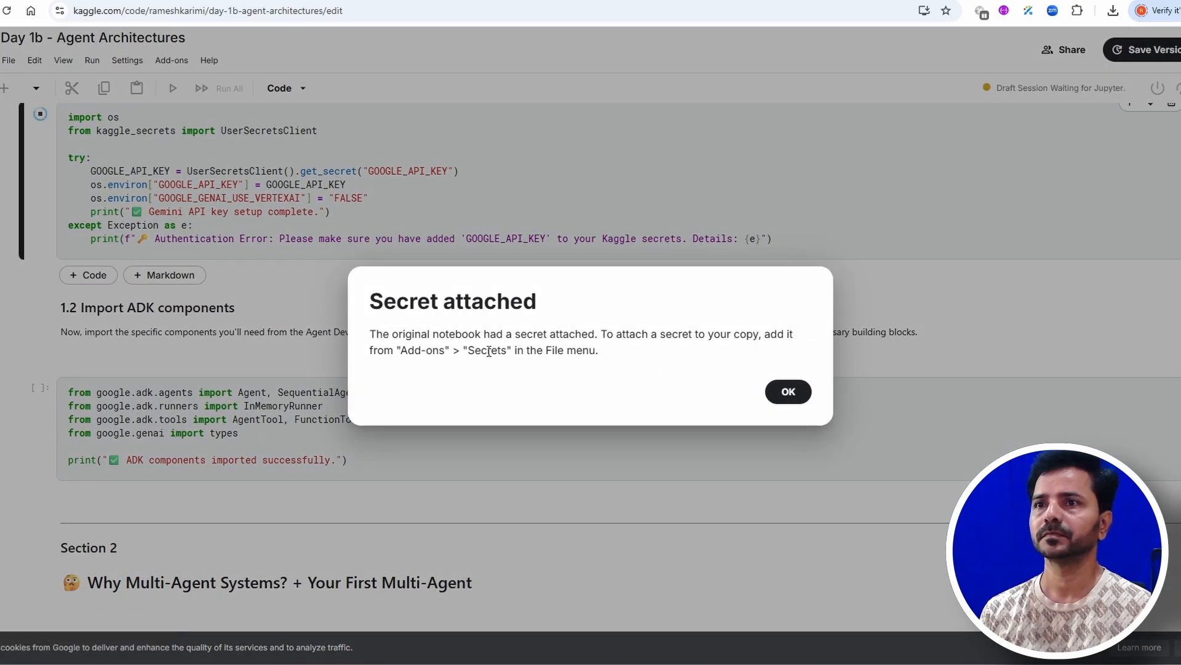
{"action": "mouse_move", "coordinate": [682, 358]}
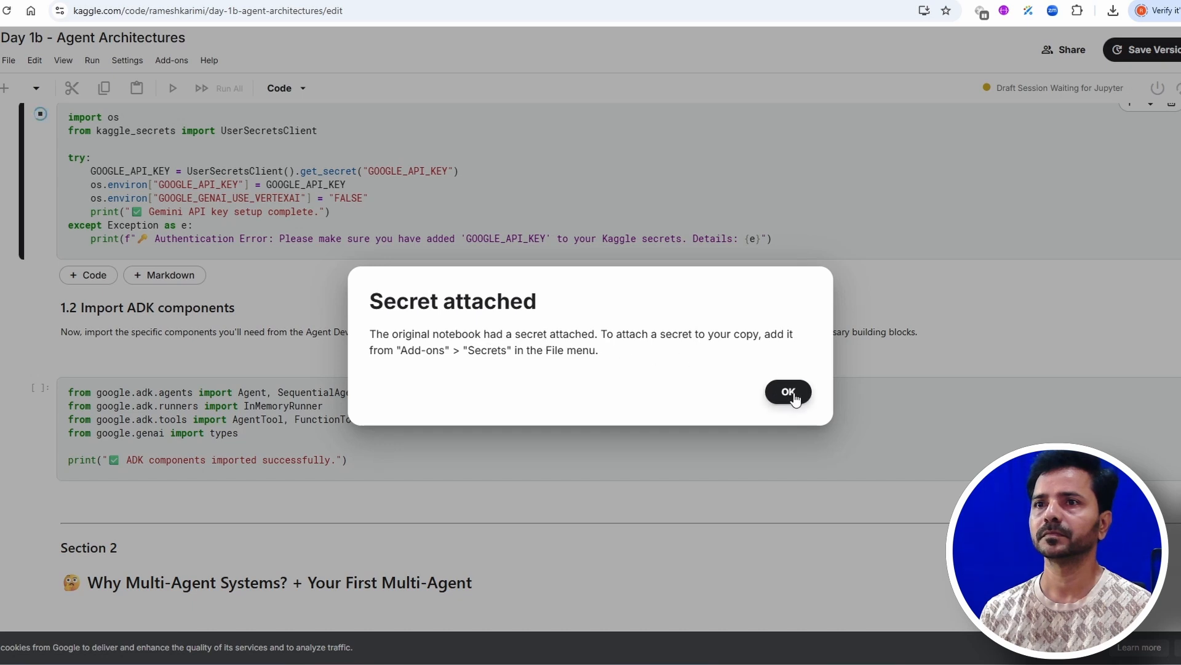
{"action": "mouse_move", "coordinate": [501, 339]}
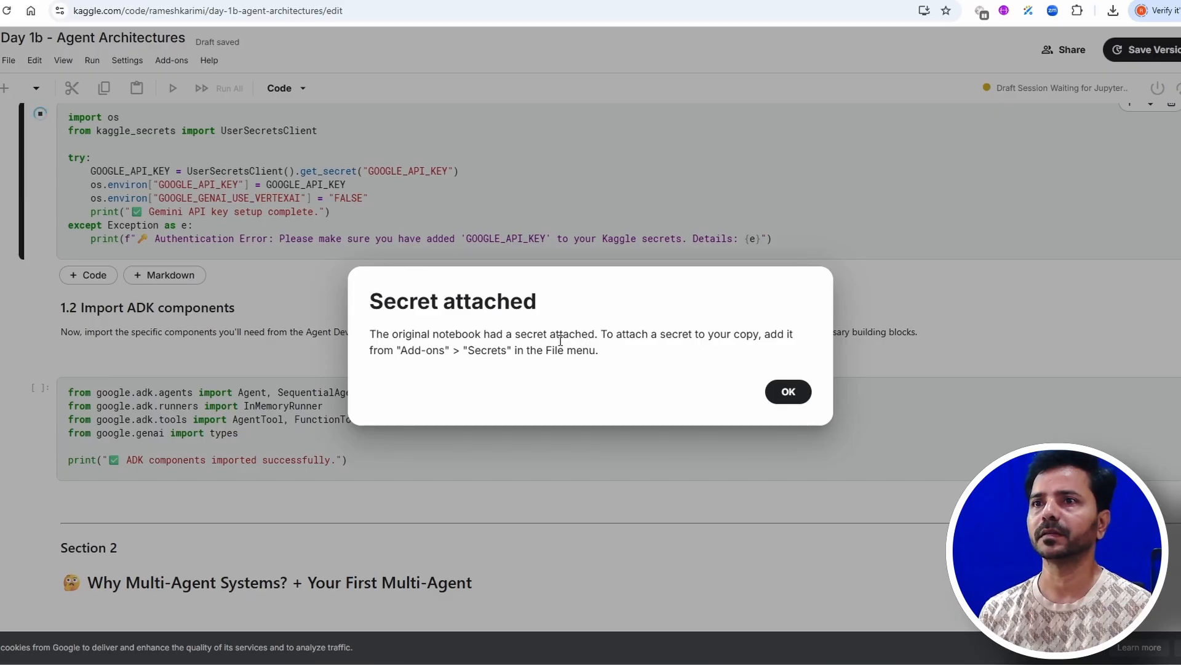
{"action": "mouse_move", "coordinate": [771, 389]}
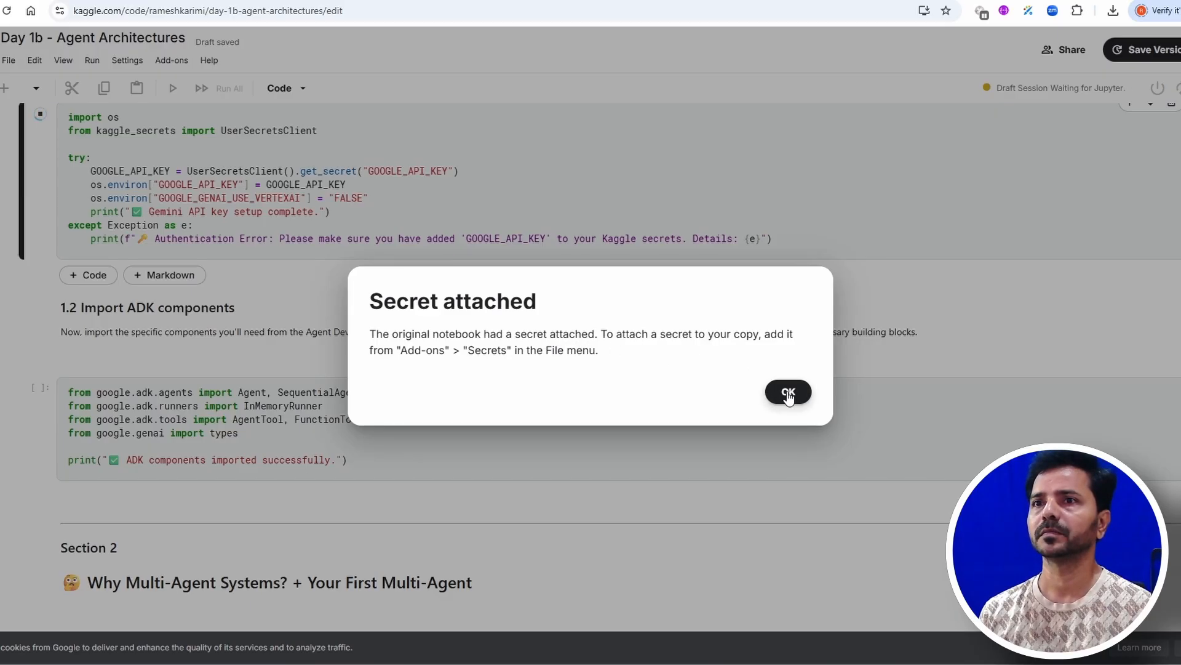
{"action": "left_click", "coordinate": [788, 393]}
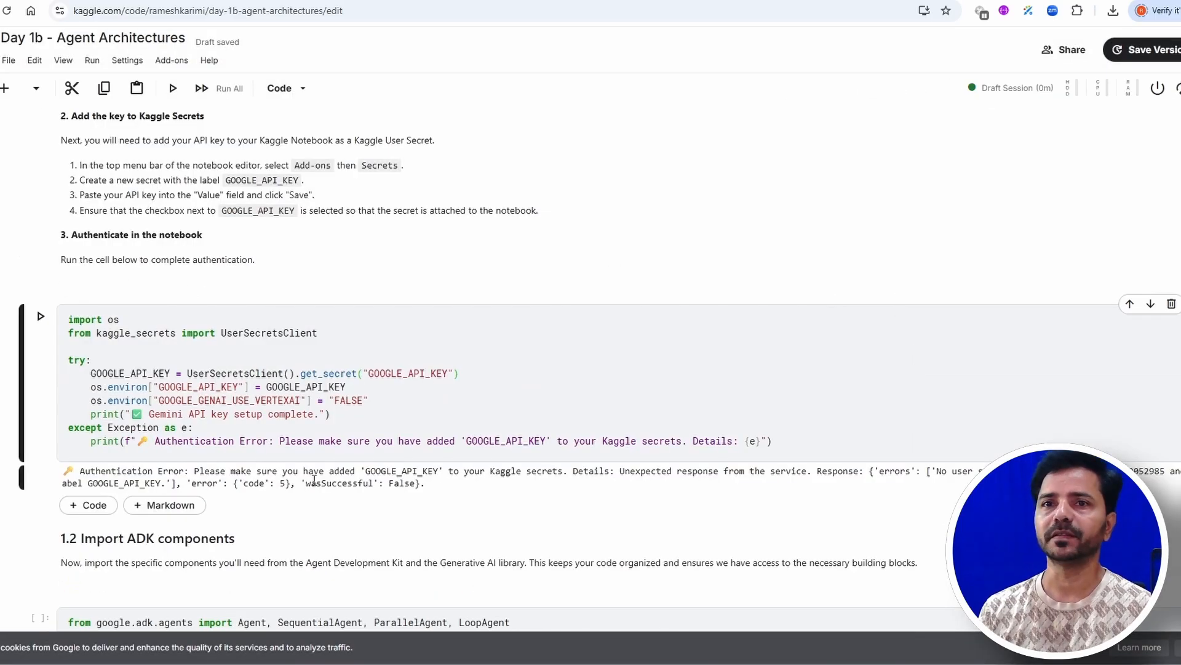
{"action": "mouse_move", "coordinate": [171, 61]}
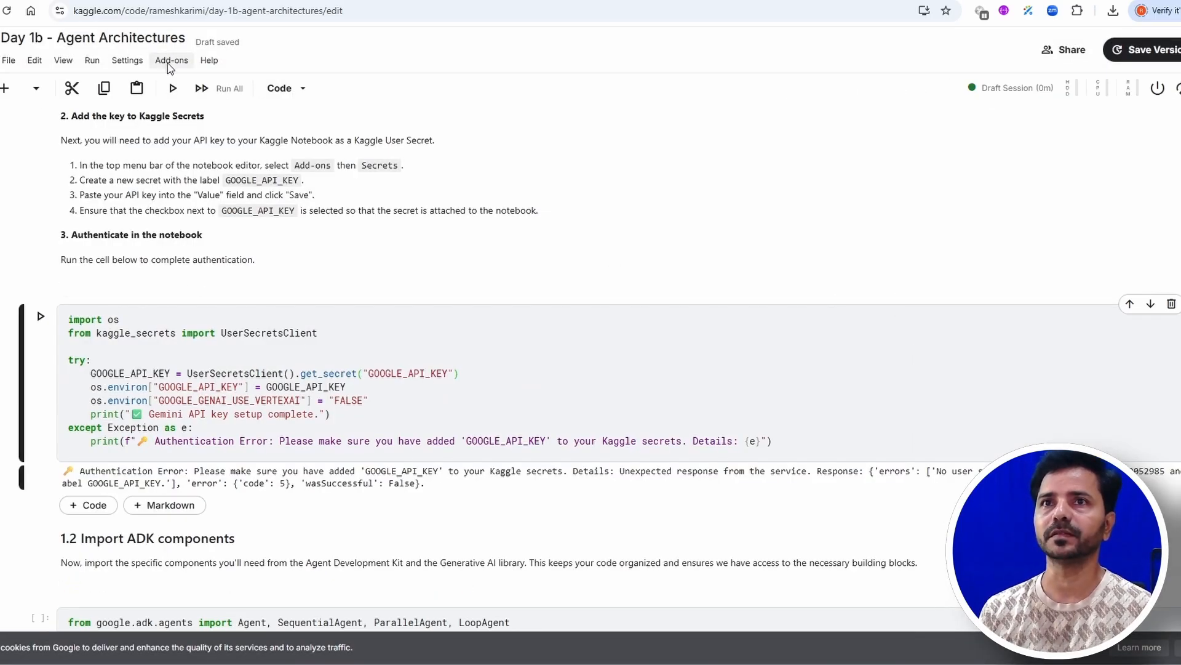
{"action": "left_click", "coordinate": [171, 61]}
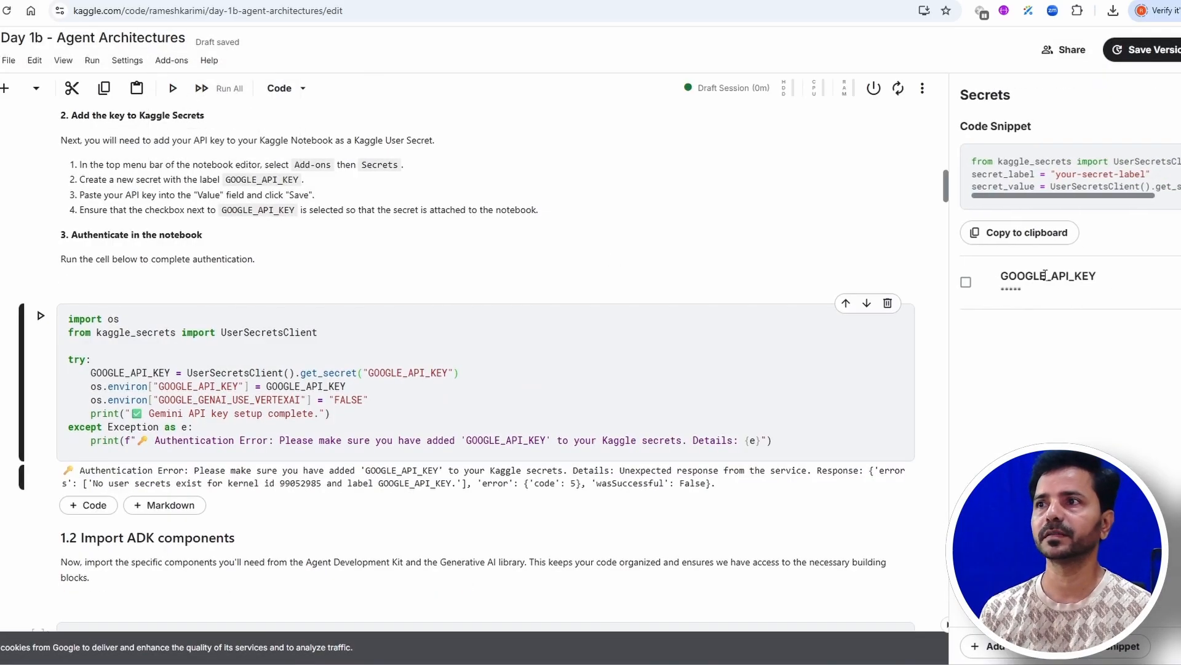
{"action": "left_click", "coordinate": [966, 282]}
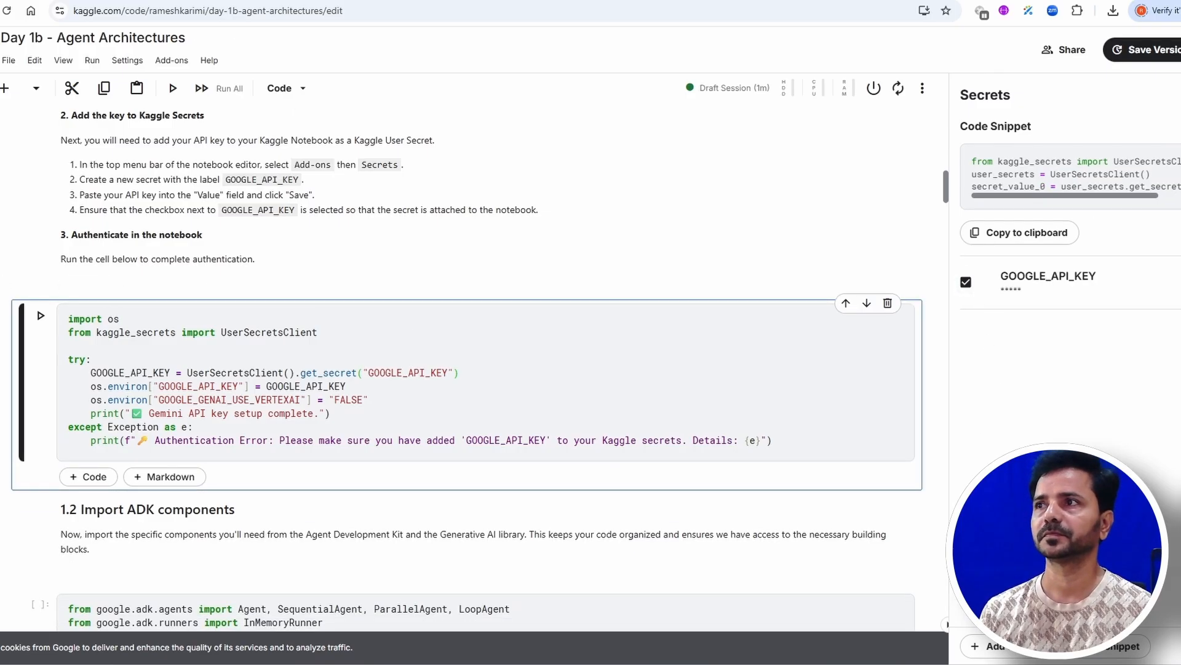
{"action": "left_click", "coordinate": [41, 315]}
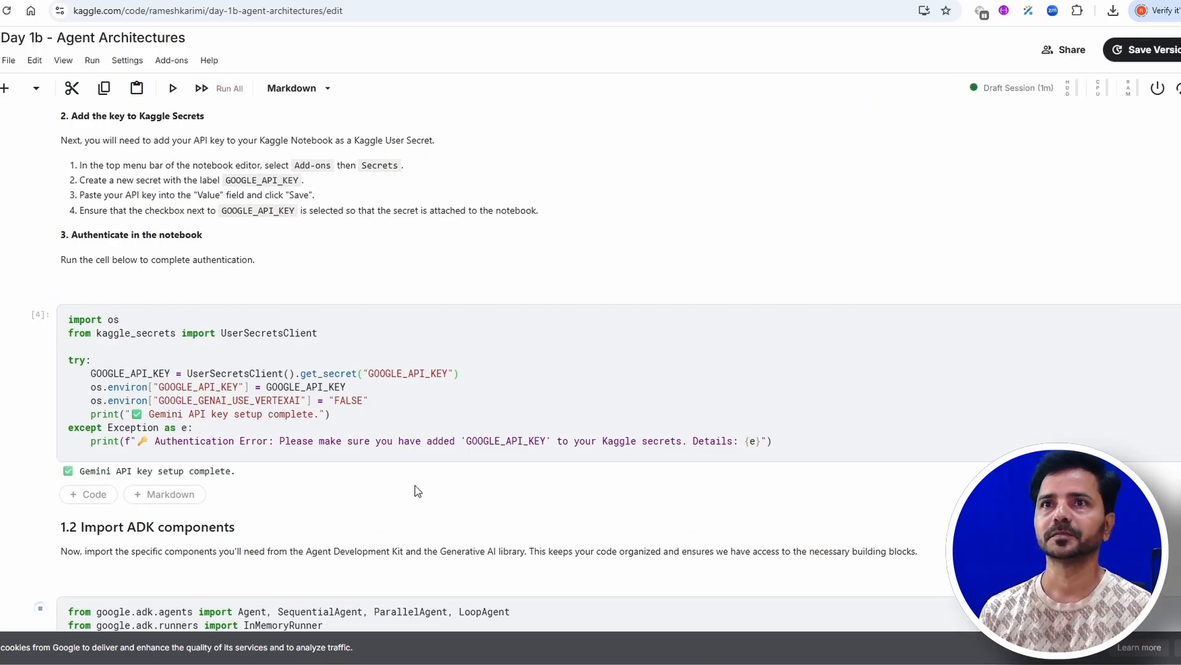
- Review Section 2 outputs: research, summarizer and coordinator agents created, quantum computing query errors
{"action": "scroll", "scroll_direction": "down", "scroll_amount": 3}
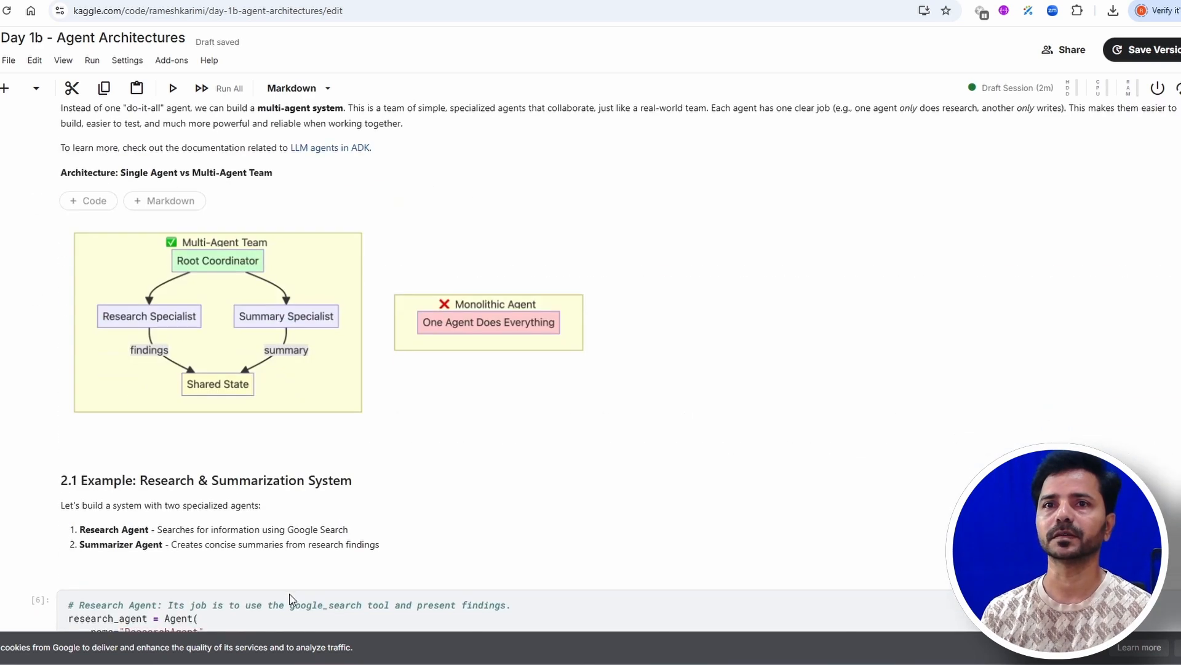
{"action": "scroll", "scroll_direction": "down", "scroll_amount": 3}
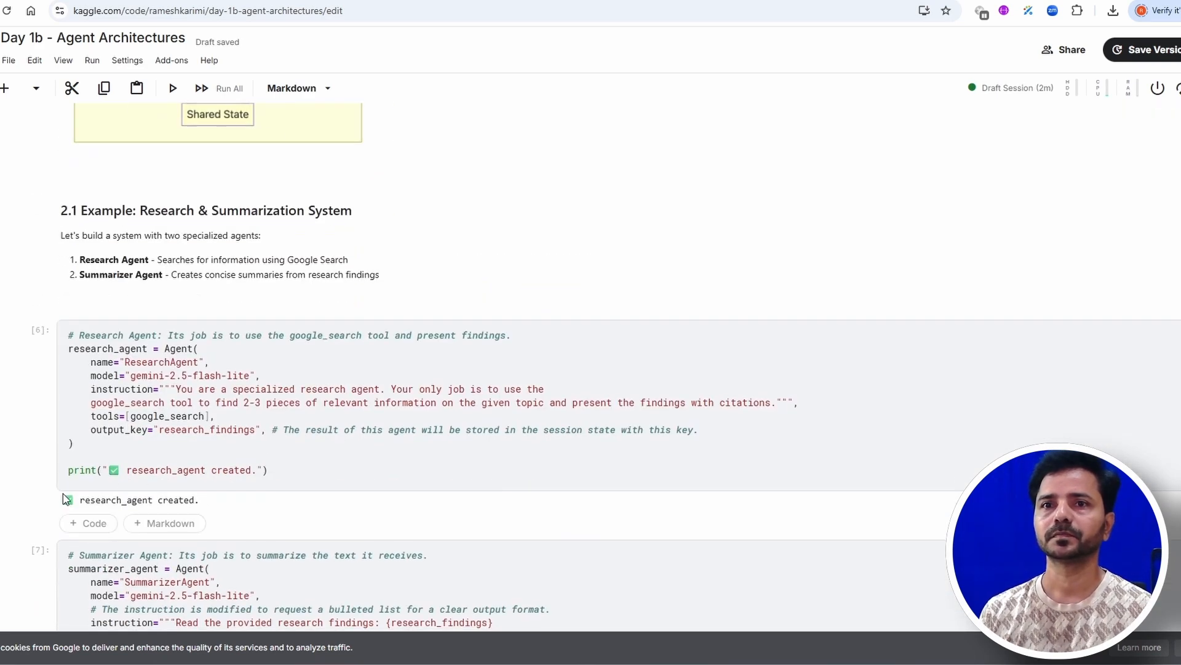
{"action": "scroll", "scroll_direction": "down", "scroll_amount": 3}
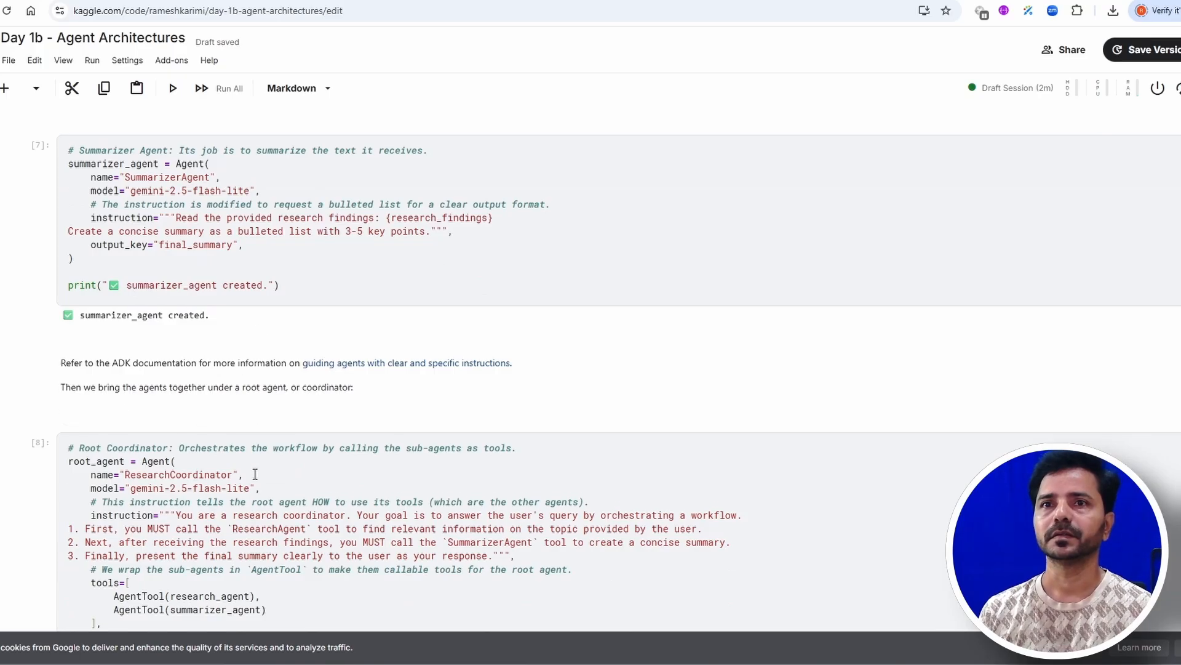
{"action": "scroll", "scroll_direction": "down", "scroll_amount": 3}
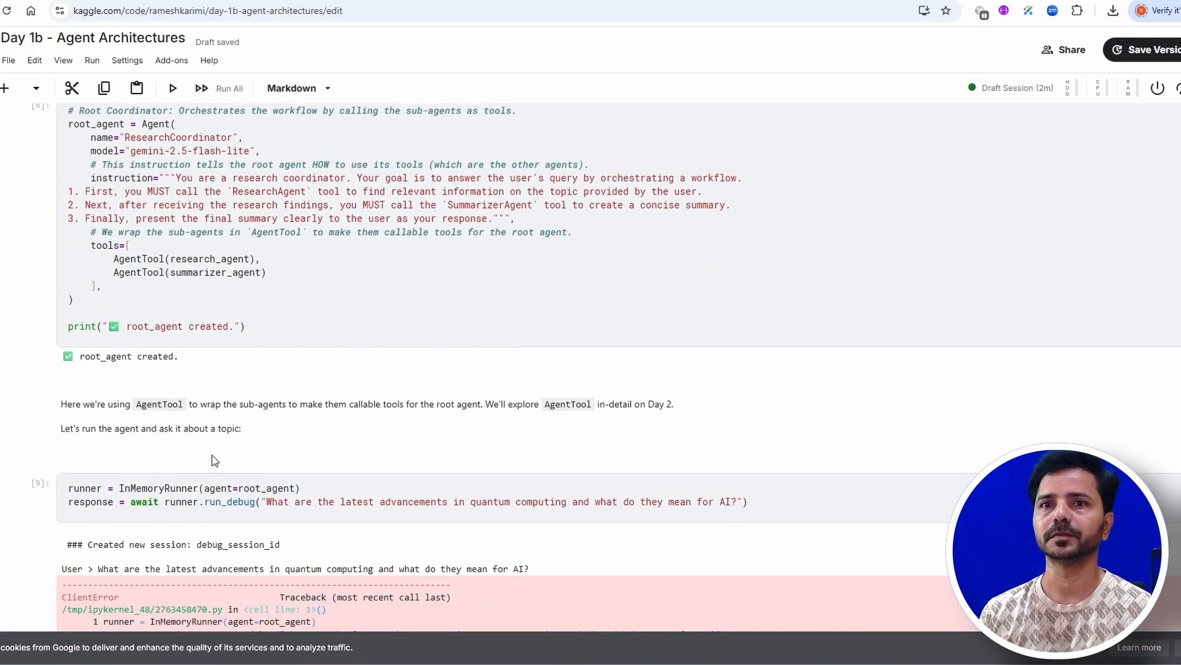
{"action": "scroll", "scroll_direction": "down", "scroll_amount": 3}
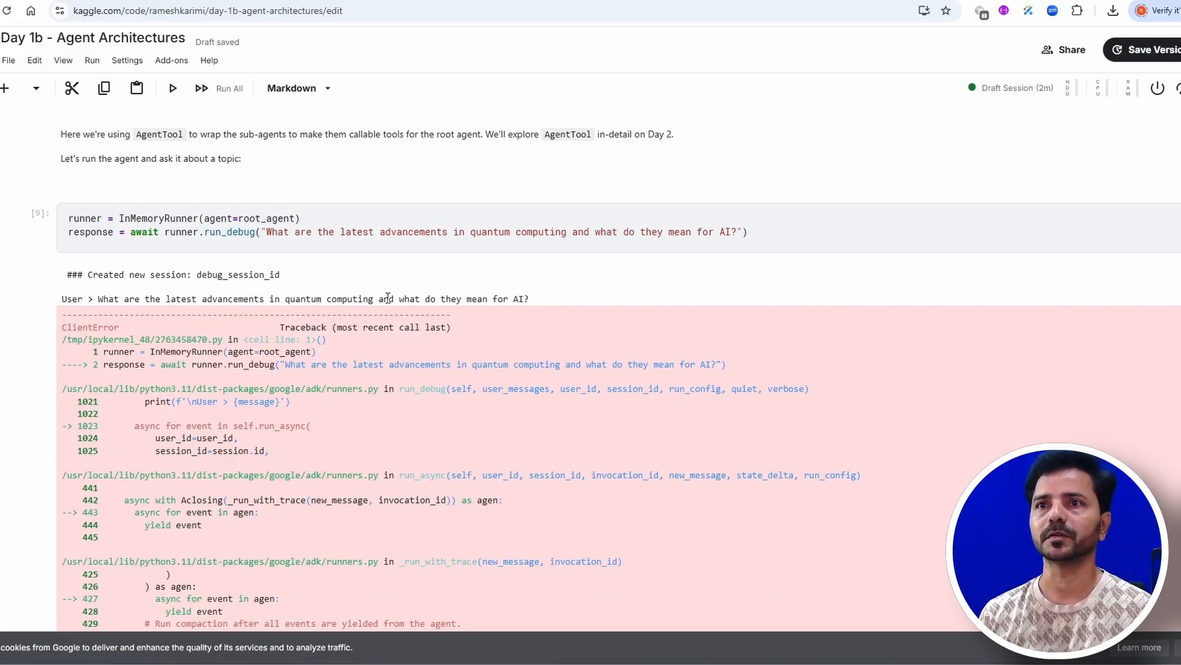
{"action": "mouse_move", "coordinate": [141, 364]}
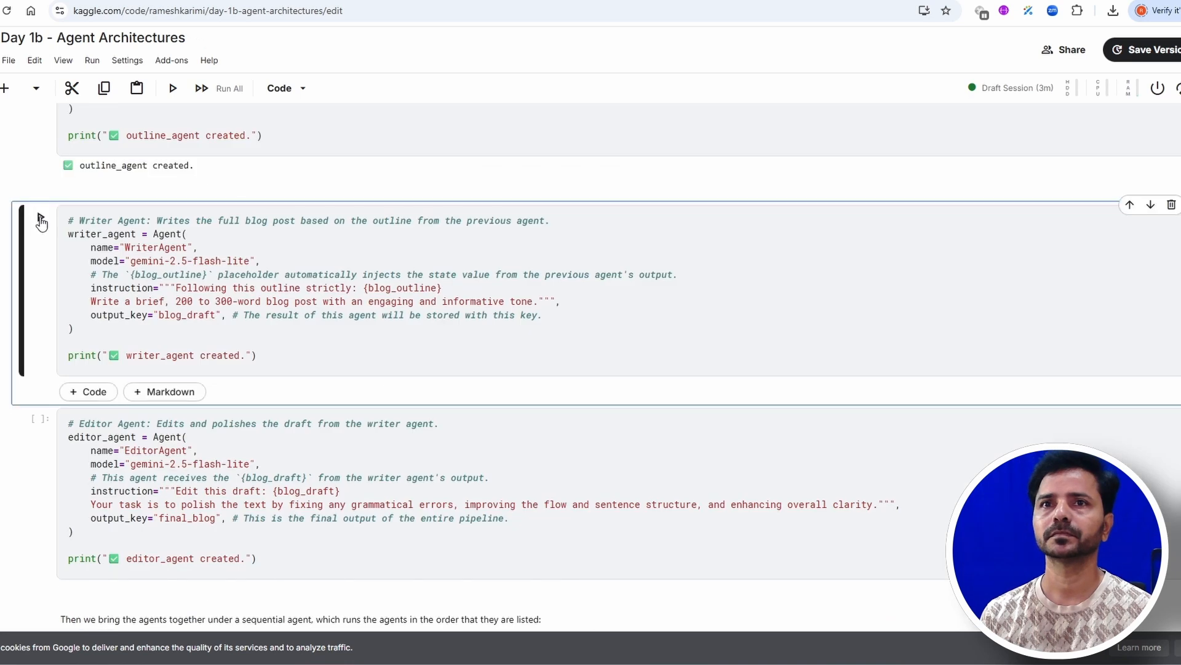
- Scroll through the blog pipeline cells and the 429 RESOURCE_EXHAUSTED traceback of the blog post request
{"action": "scroll", "scroll_direction": "down", "scroll_amount": 3}
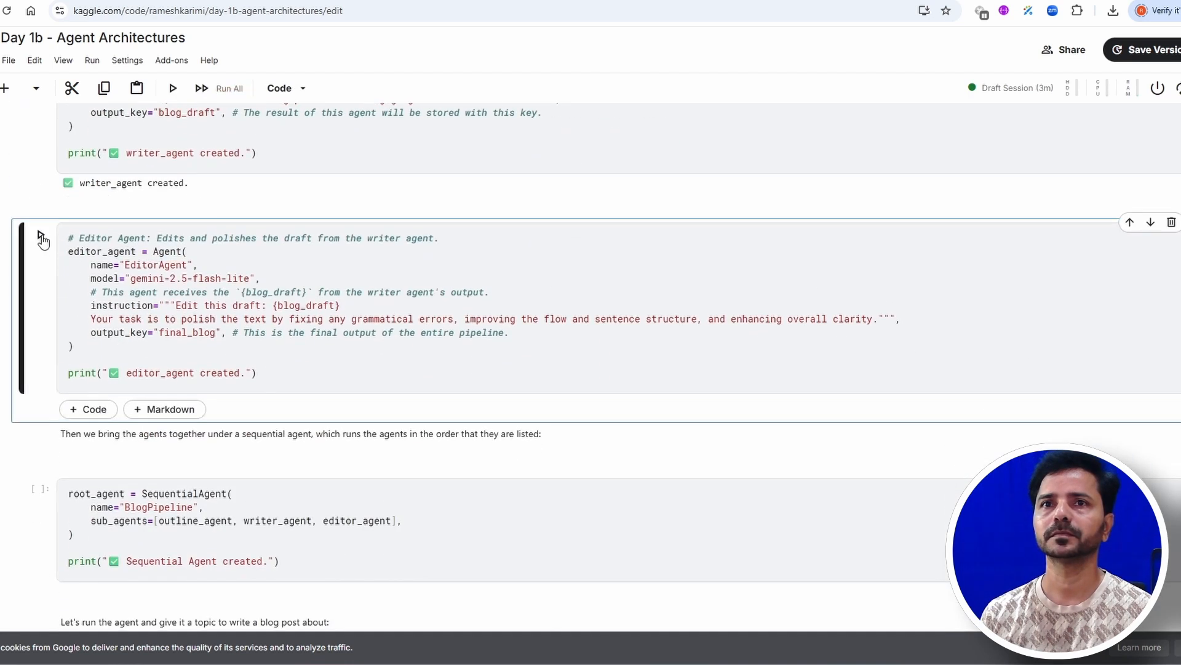
{"action": "scroll", "scroll_direction": "down", "scroll_amount": 3}
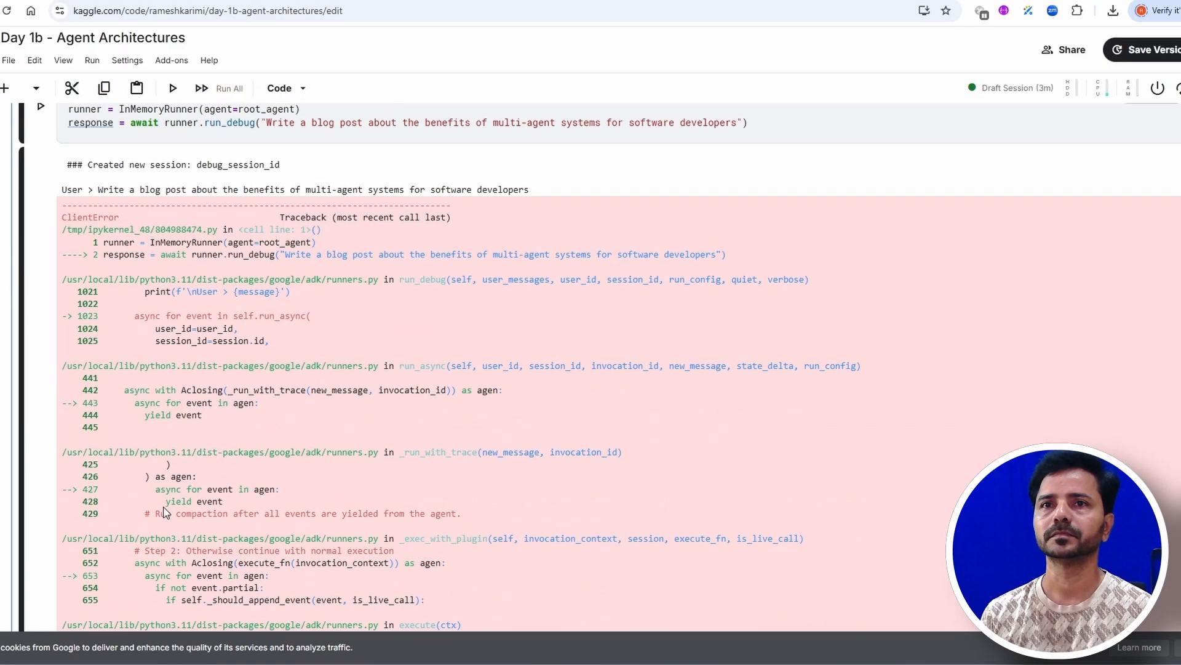
{"action": "scroll", "scroll_direction": "up", "scroll_amount": 3}
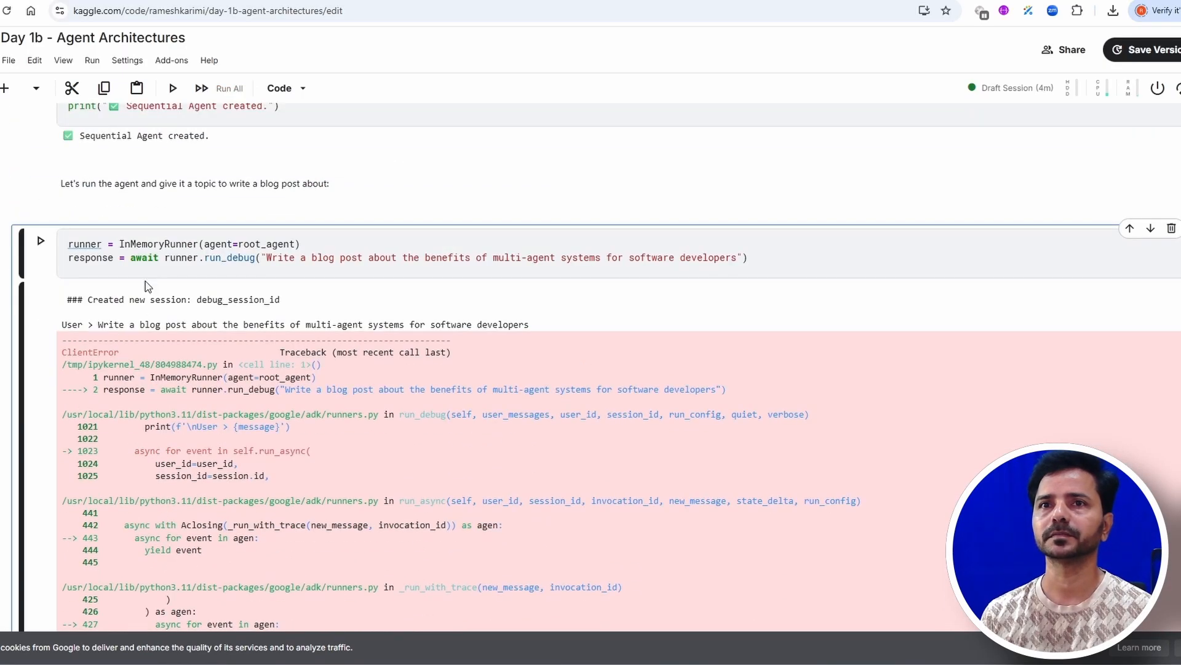
{"action": "scroll", "scroll_direction": "down", "scroll_amount": 3}
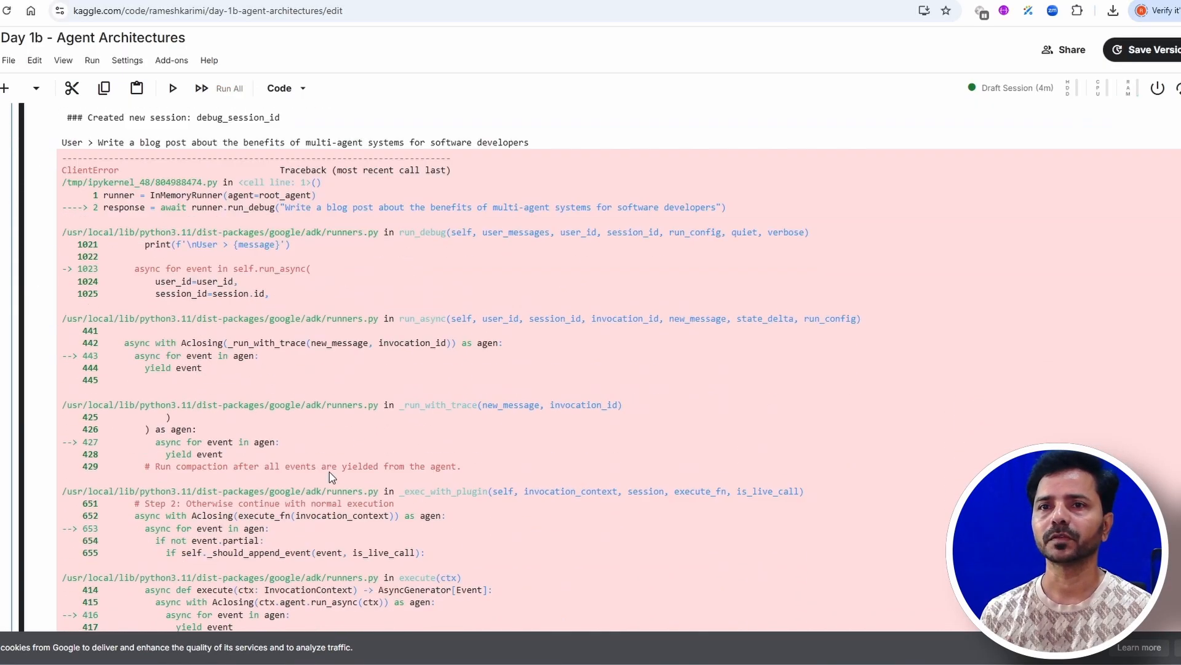
{"action": "scroll", "scroll_direction": "down", "scroll_amount": 3}
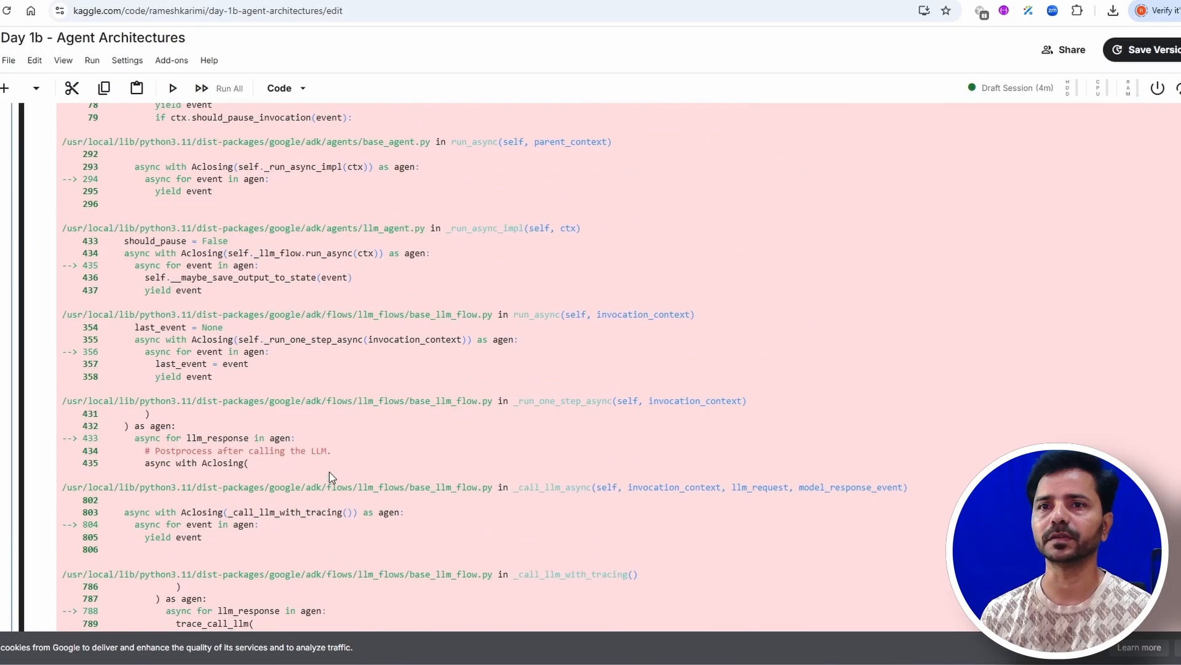
{"action": "scroll", "scroll_direction": "down", "scroll_amount": 3}
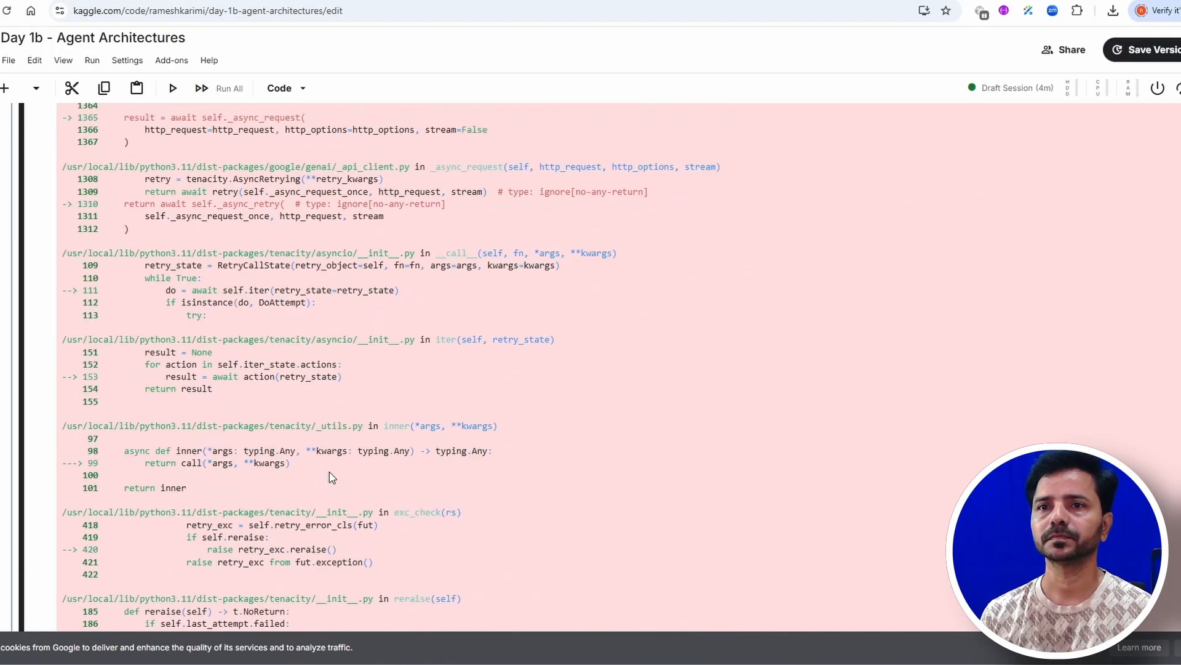
{"action": "scroll", "scroll_direction": "down", "scroll_amount": 3}
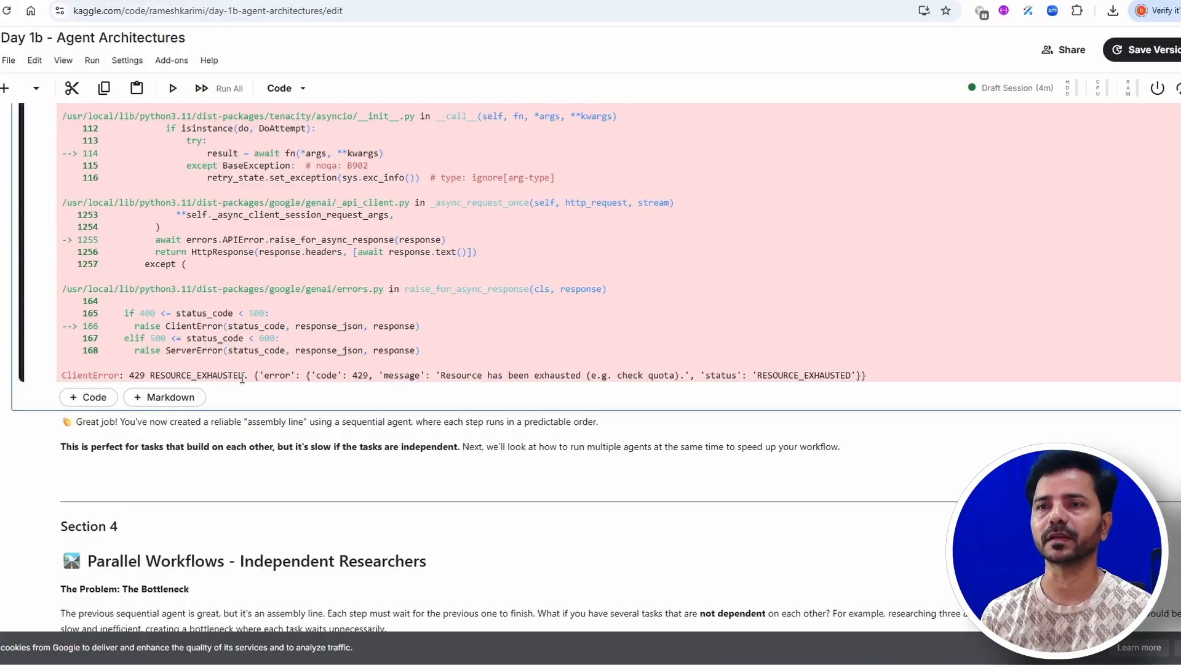
{"action": "mouse_move", "coordinate": [243, 529]}
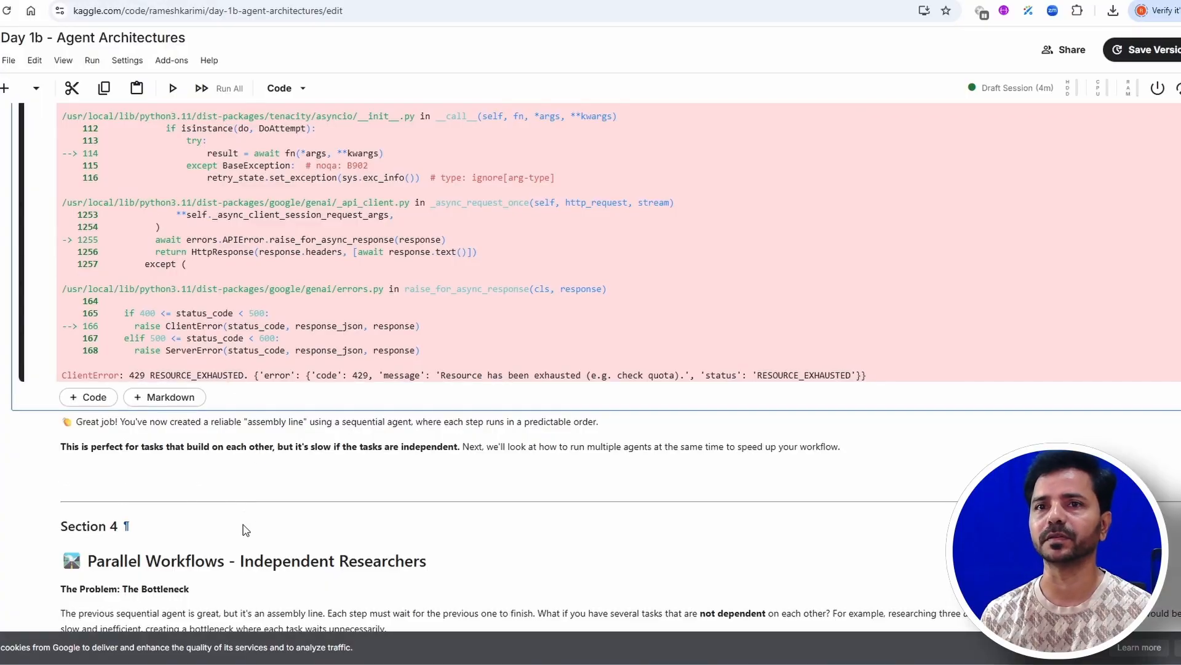
- Run the Tech Researcher agent cell and continue down through the health, finance and aggregator cells
{"action": "scroll", "scroll_direction": "down", "scroll_amount": 3}
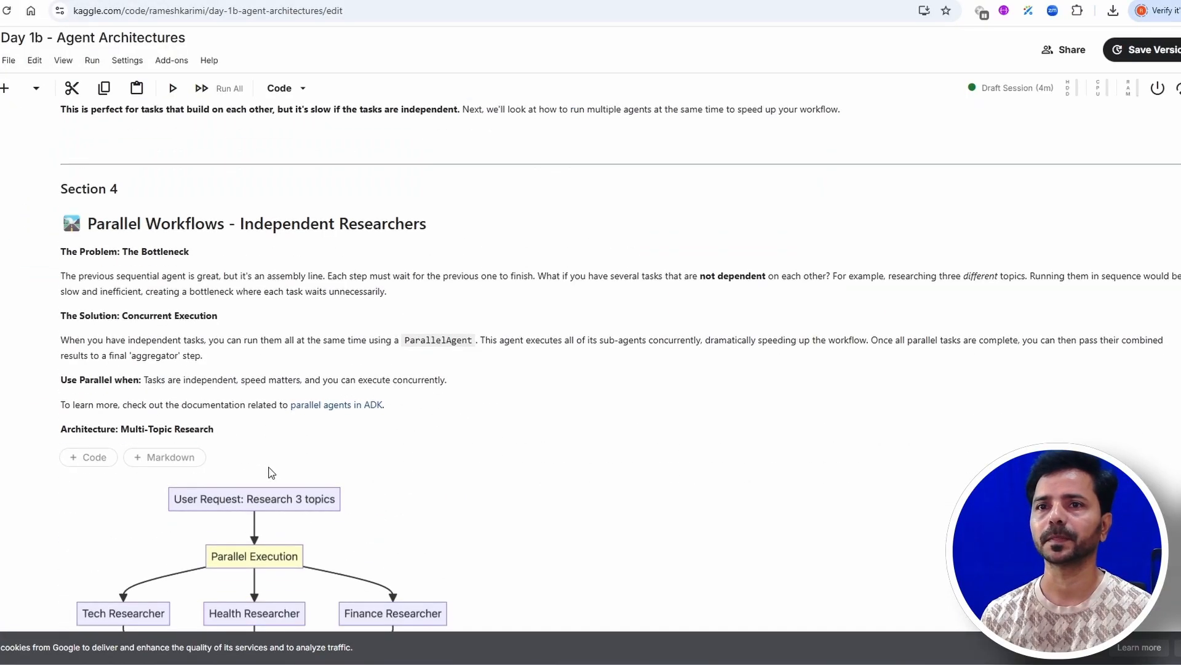
{"action": "scroll", "scroll_direction": "down", "scroll_amount": 3}
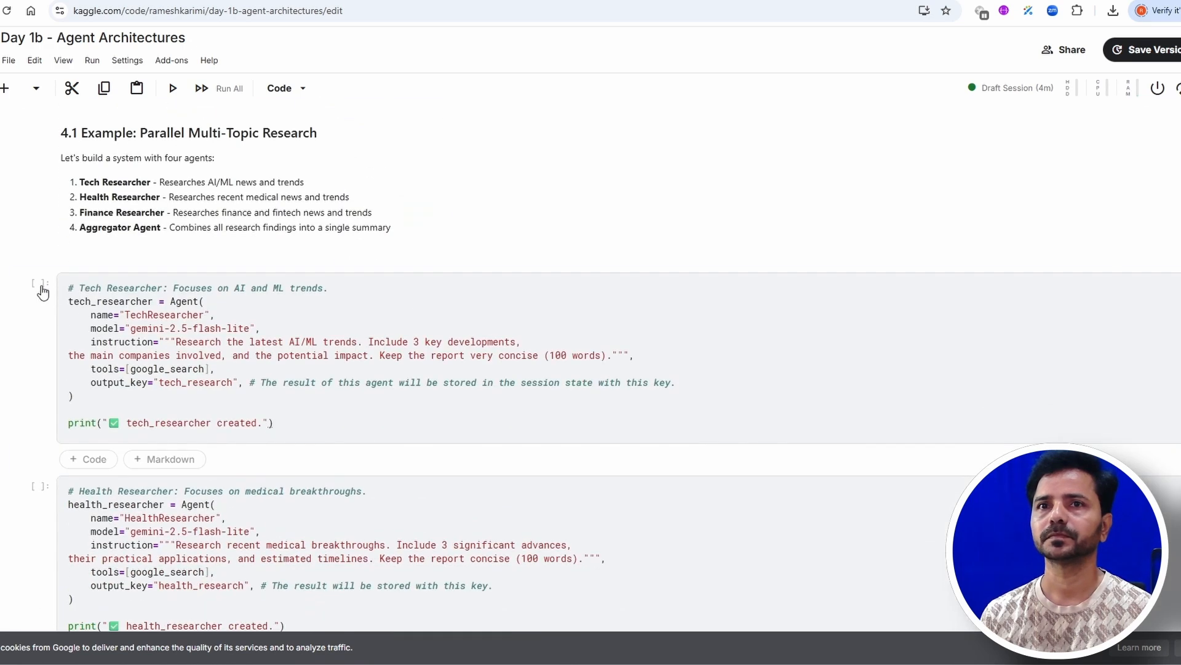
{"action": "left_click", "coordinate": [41, 300]}
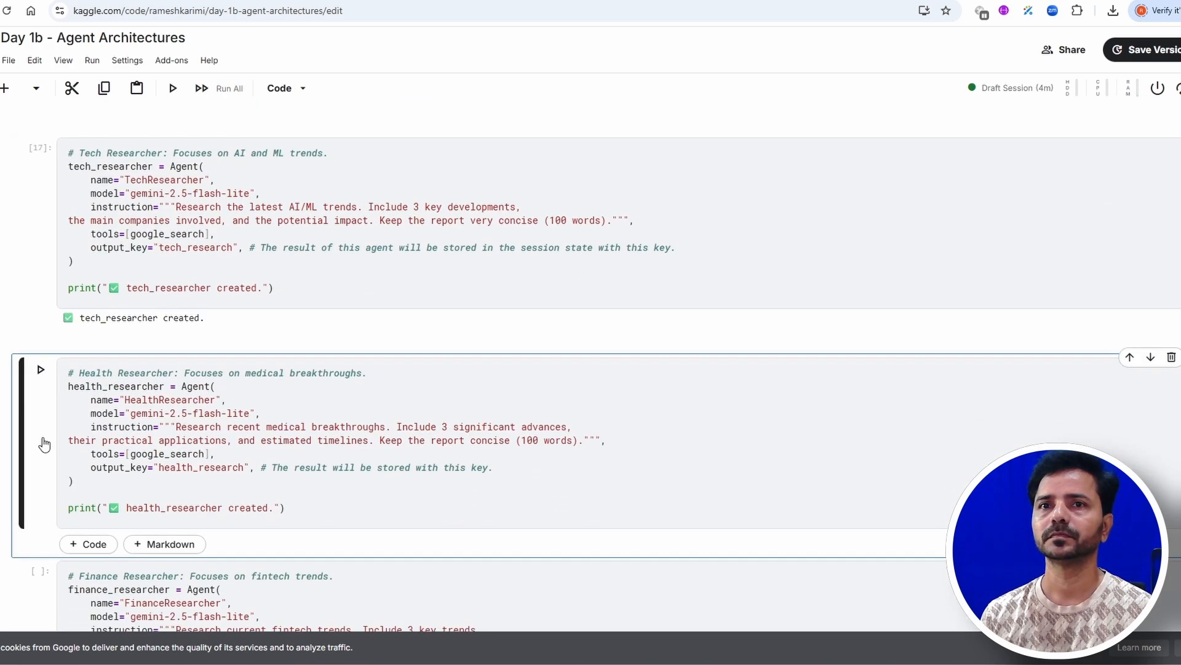
{"action": "scroll", "scroll_direction": "down", "scroll_amount": 3}
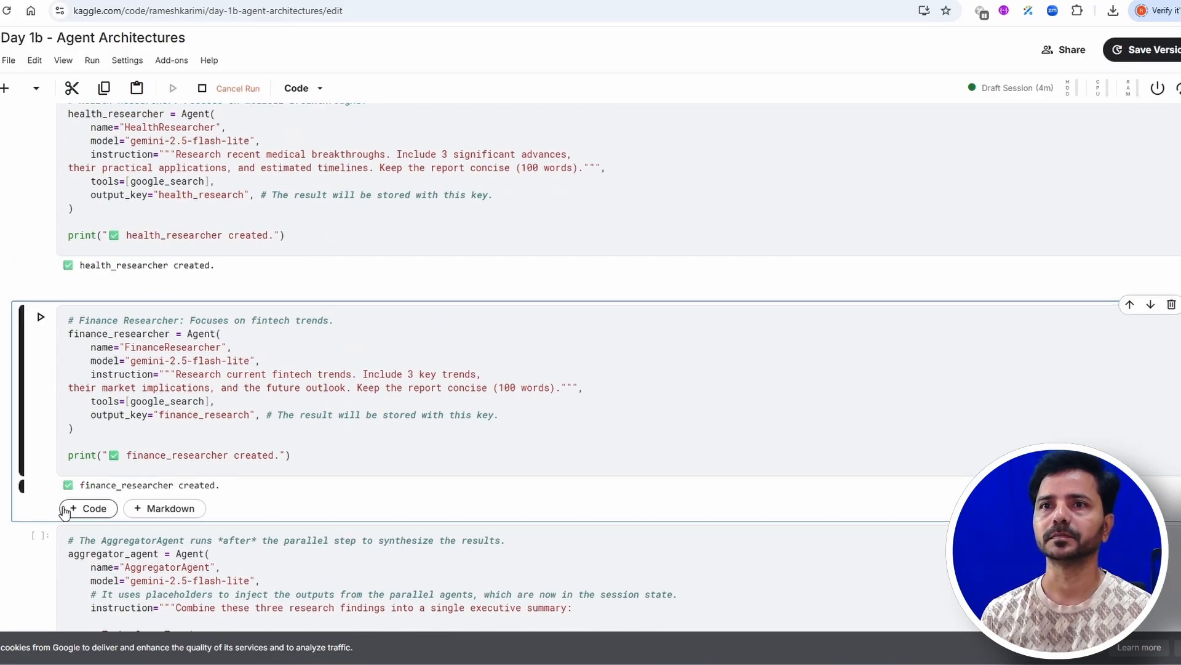
{"action": "scroll", "scroll_direction": "down", "scroll_amount": 3}
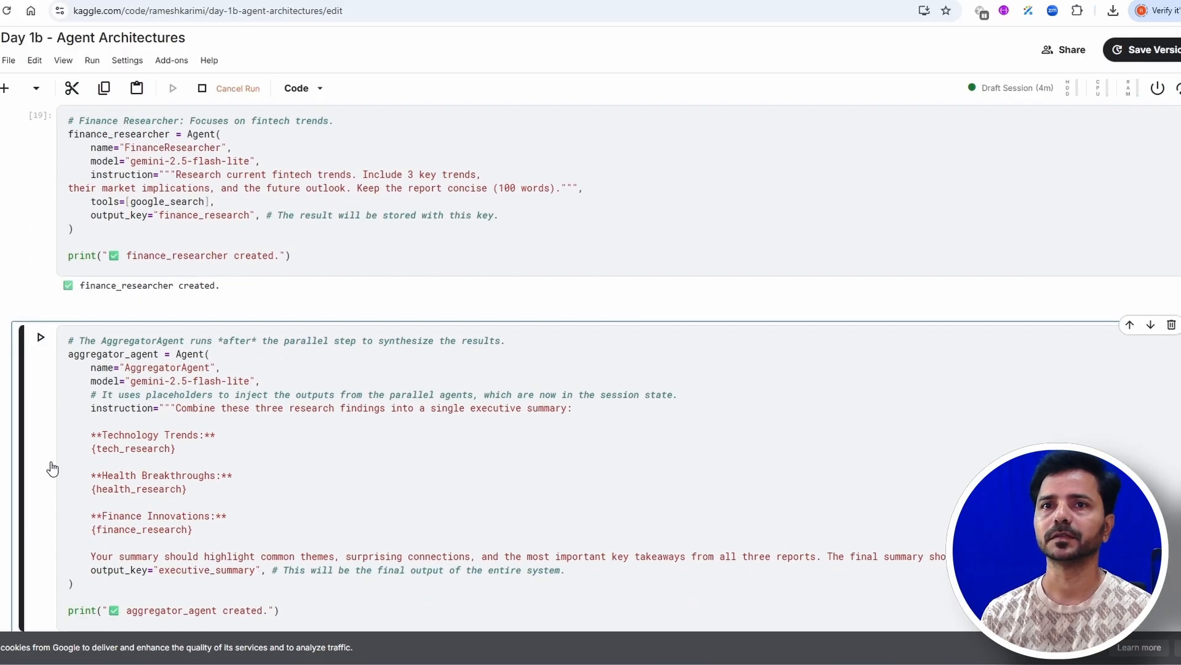
{"action": "scroll", "scroll_direction": "down", "scroll_amount": 3}
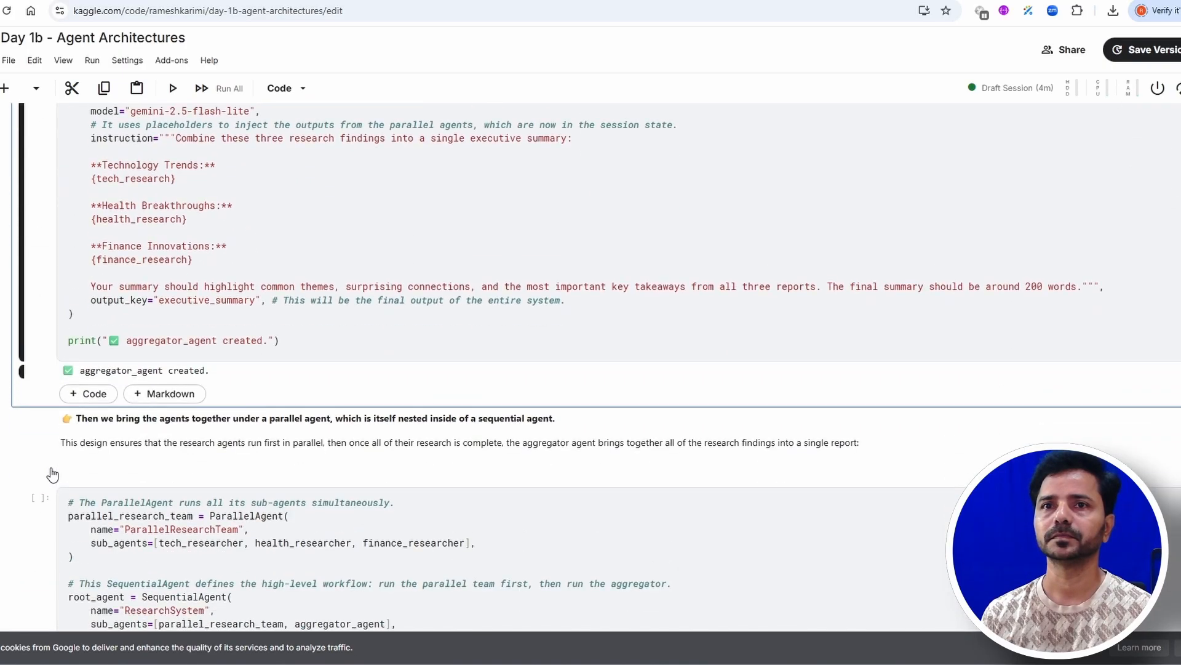
{"action": "scroll", "scroll_direction": "down", "scroll_amount": 3}
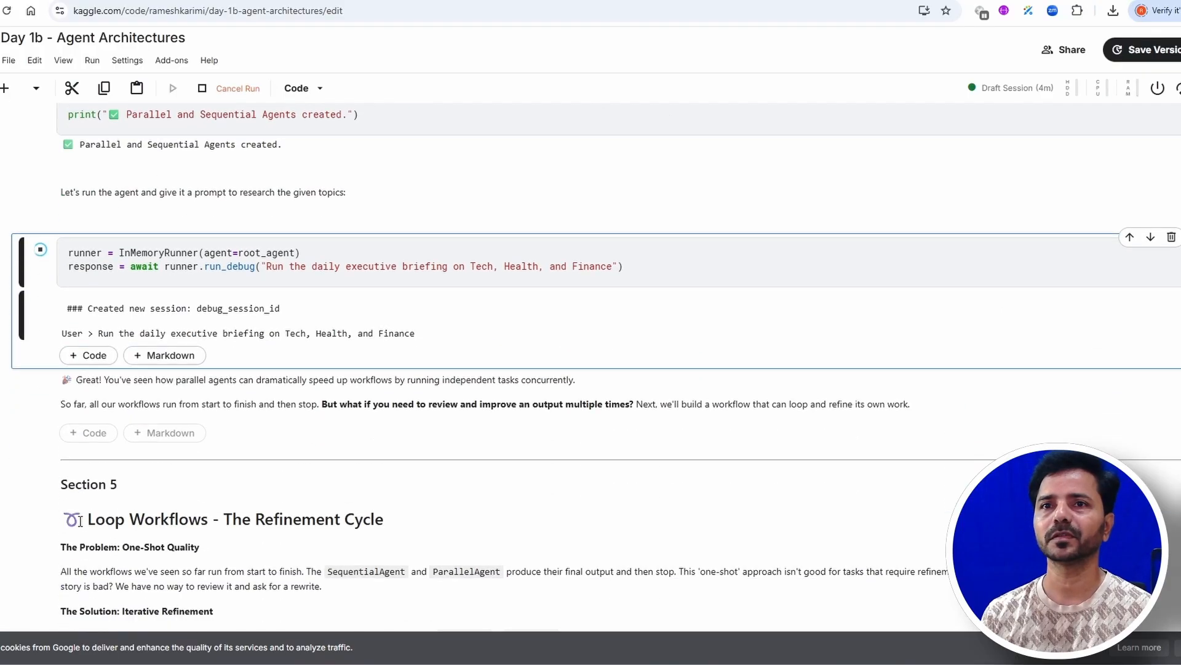
- Run the initial writer agent cell and move down through the critic, refiner and LoopAgent cells
{"action": "scroll", "scroll_direction": "down", "scroll_amount": 3}
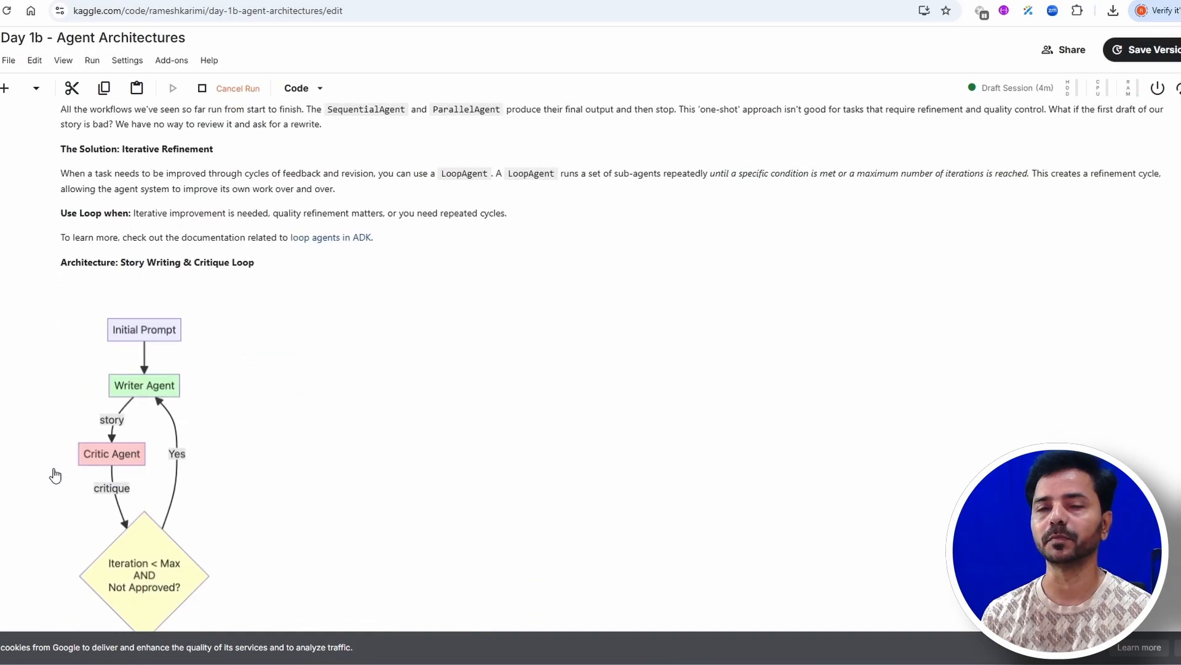
{"action": "scroll", "scroll_direction": "down", "scroll_amount": 3}
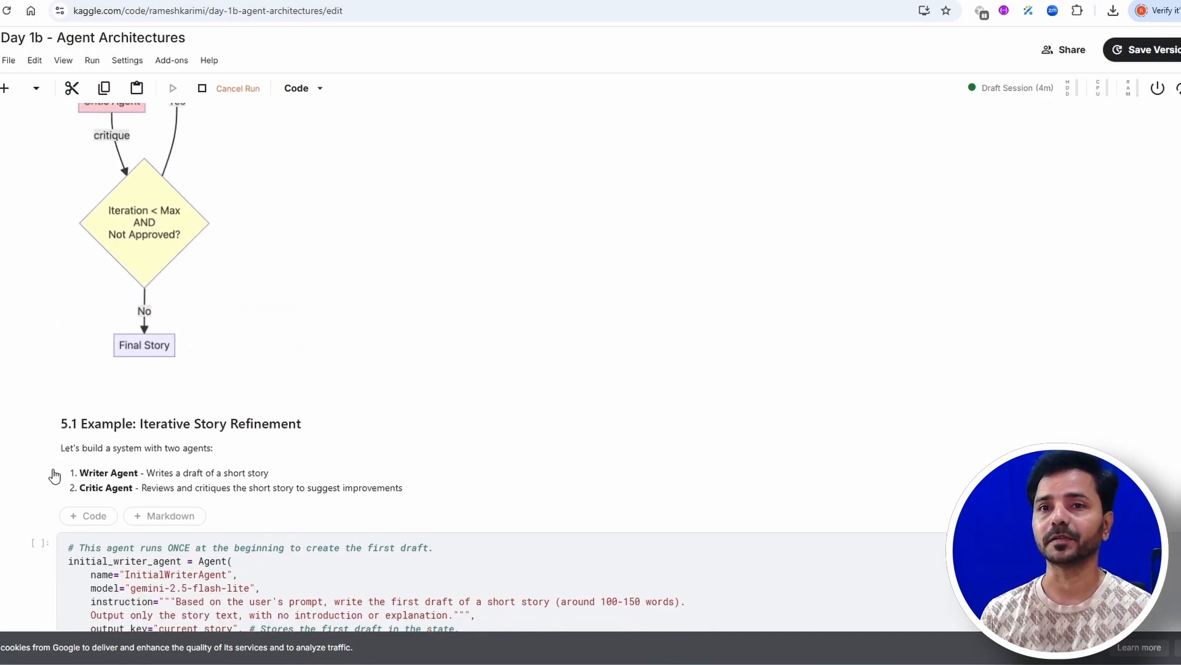
{"action": "scroll", "scroll_direction": "down", "scroll_amount": 3}
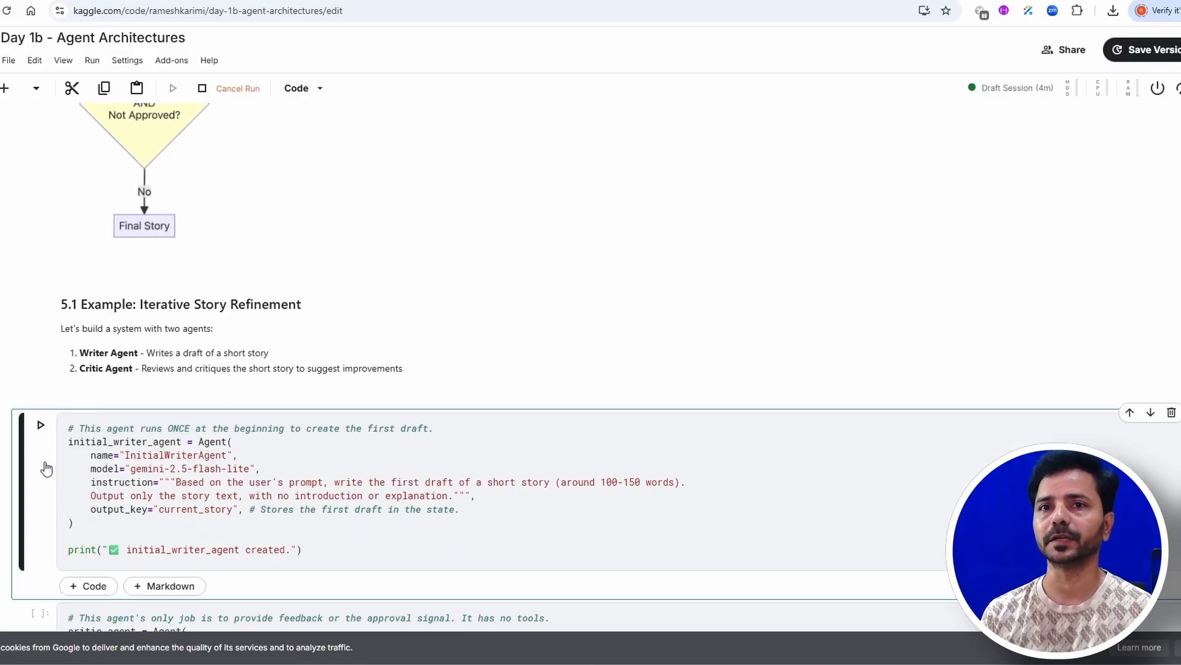
{"action": "left_click", "coordinate": [41, 425]}
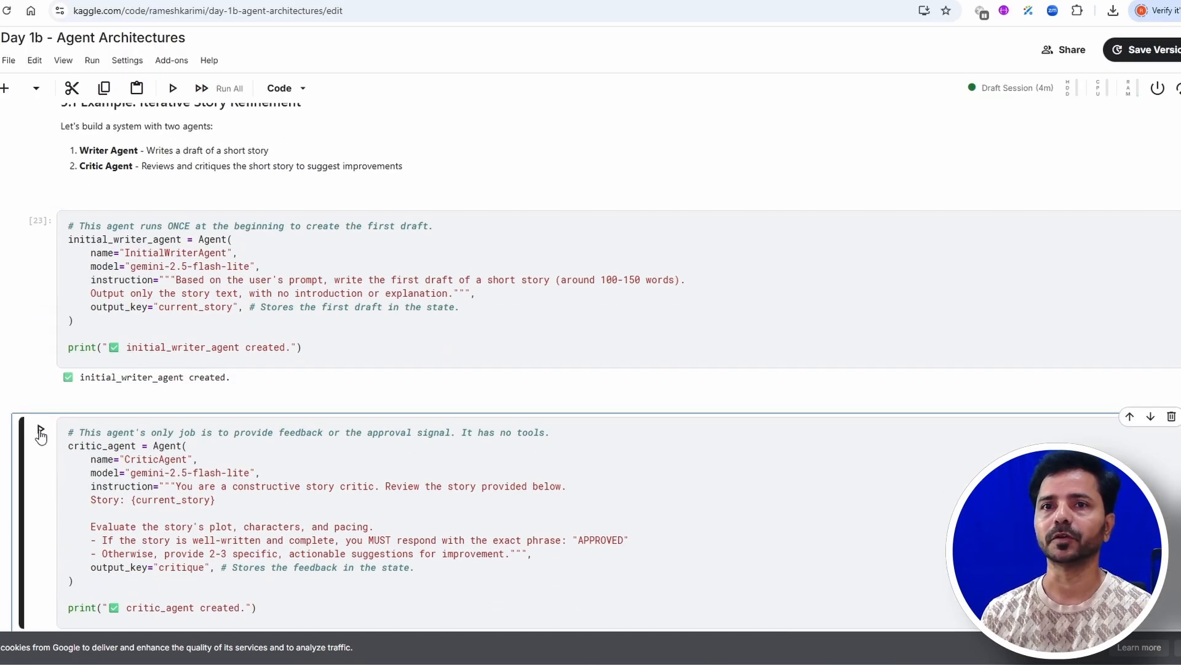
{"action": "scroll", "scroll_direction": "down", "scroll_amount": 3}
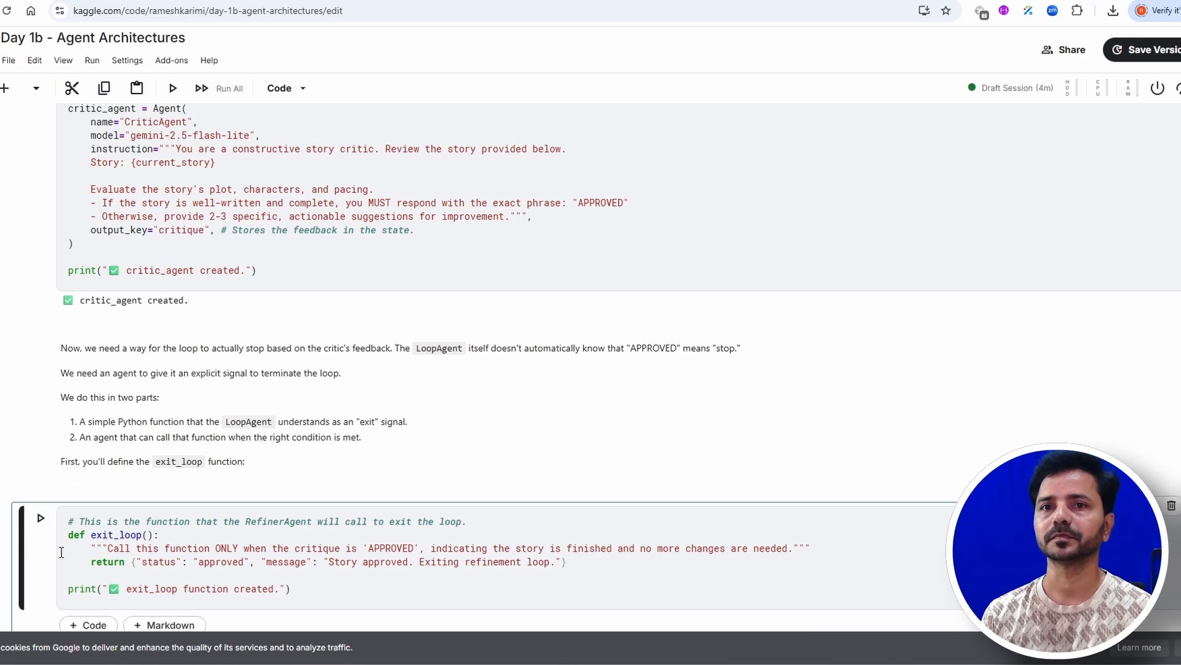
{"action": "scroll", "scroll_direction": "down", "scroll_amount": 3}
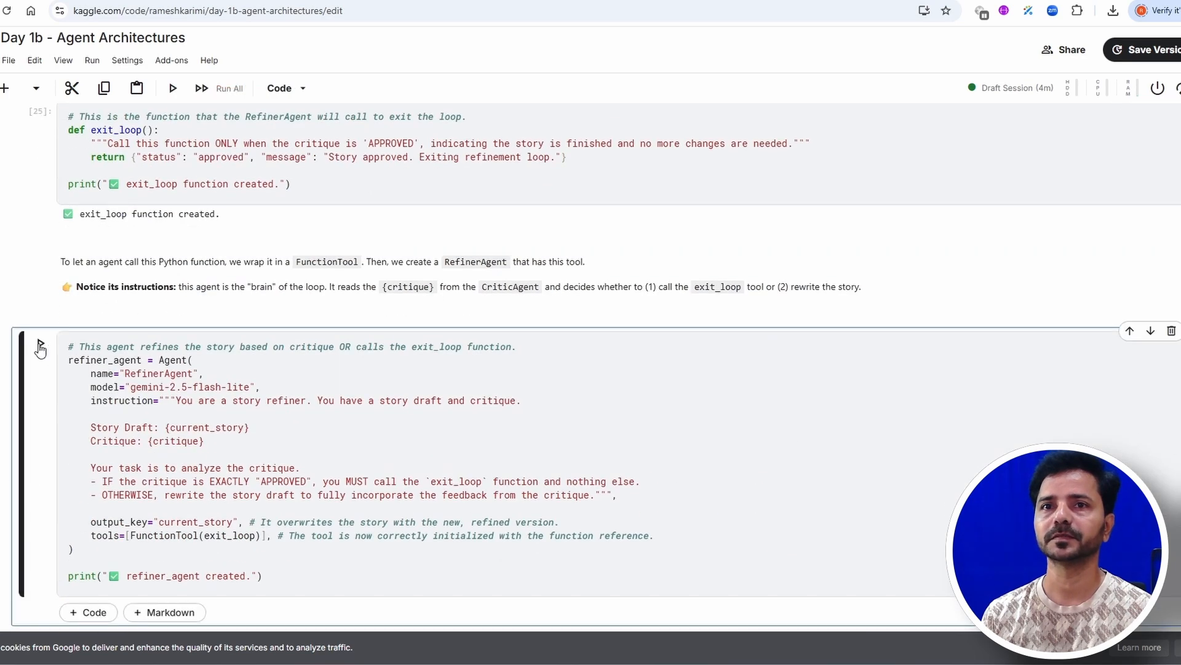
{"action": "scroll", "scroll_direction": "down", "scroll_amount": 3}
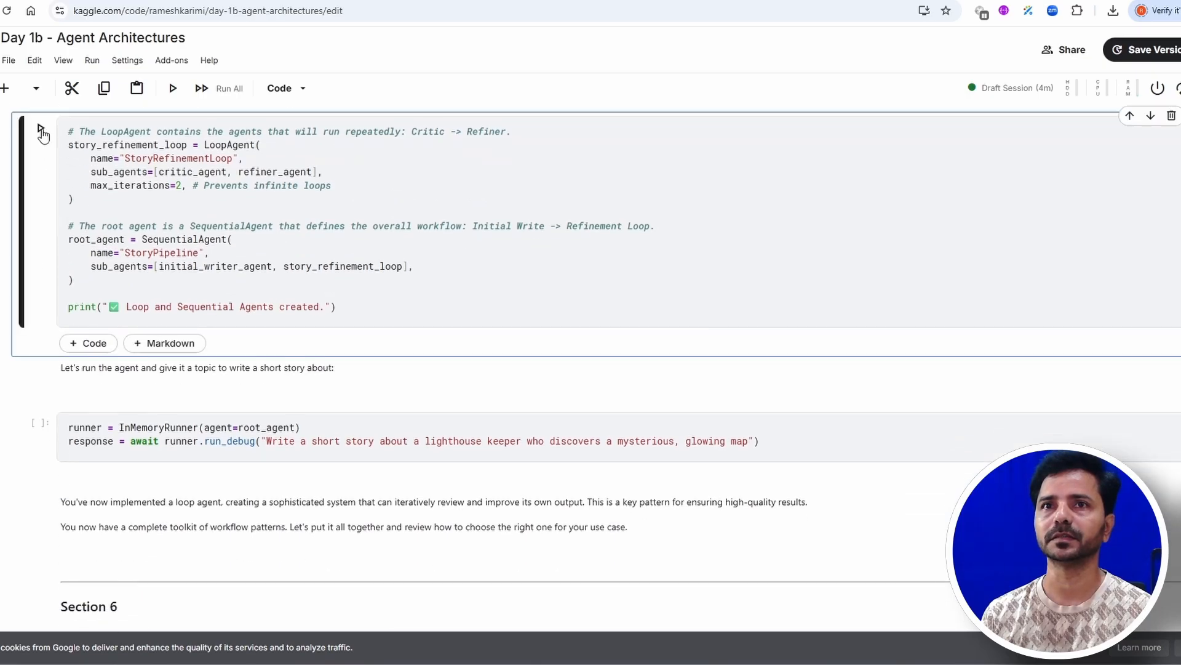
- Review the lighthouse keeper story run's 429 RESOURCE_EXHAUSTED traceback
{"action": "scroll", "scroll_direction": "down", "scroll_amount": 3}
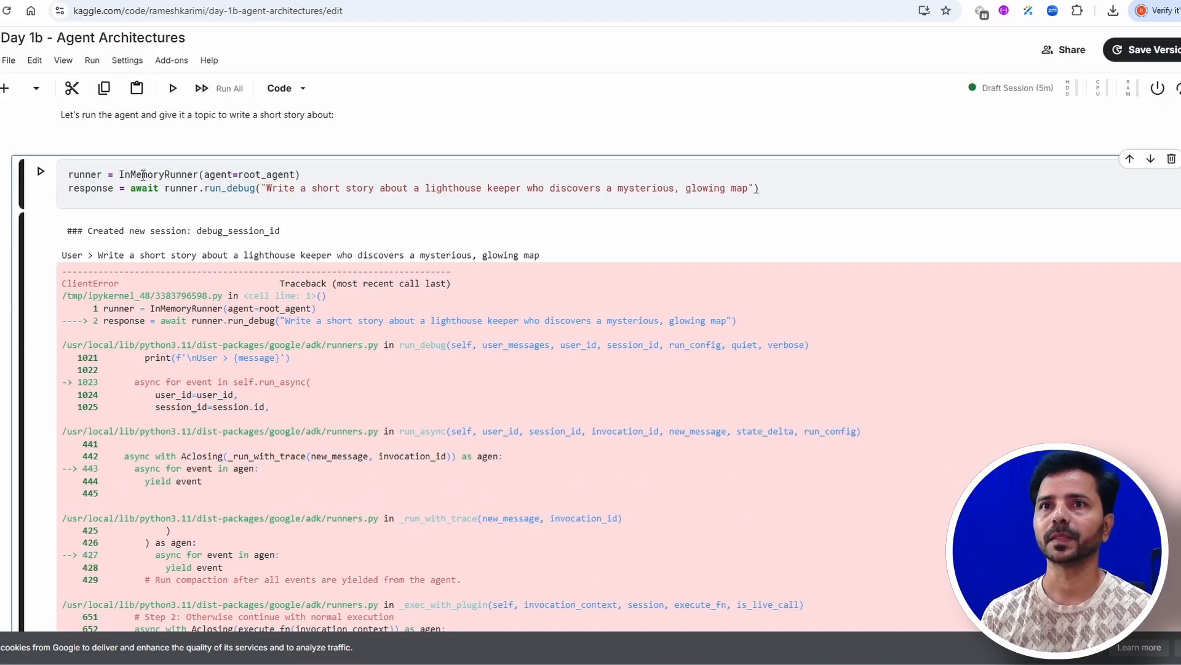
{"action": "mouse_move", "coordinate": [199, 250]}
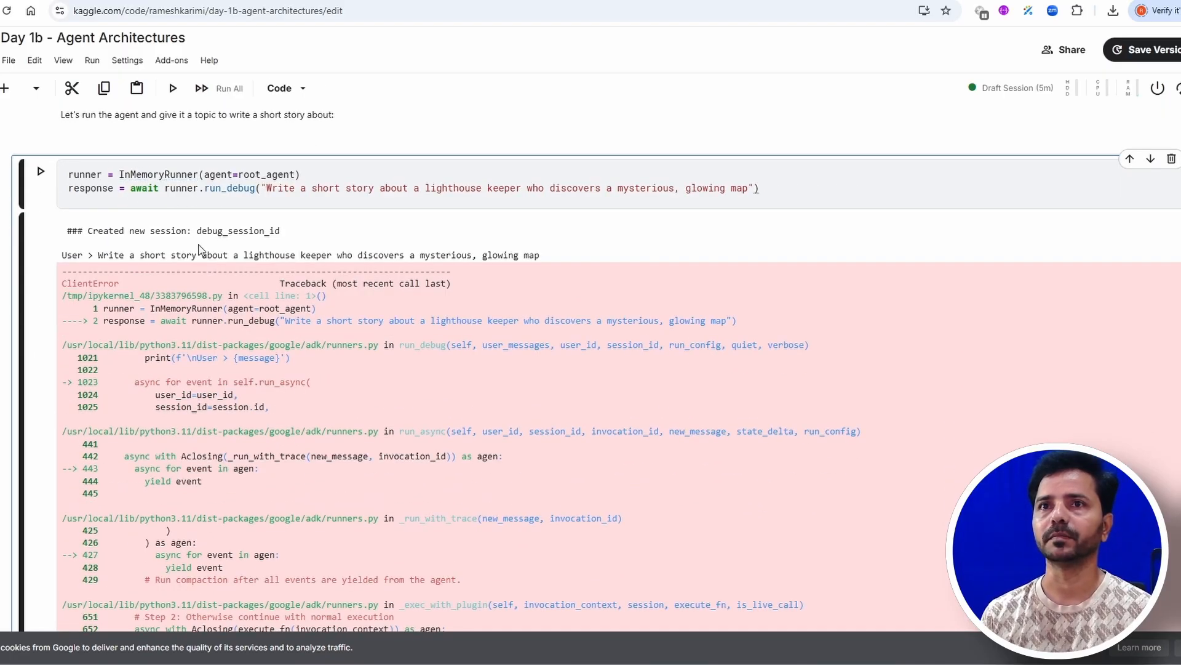
{"action": "scroll", "scroll_direction": "down", "scroll_amount": 3}
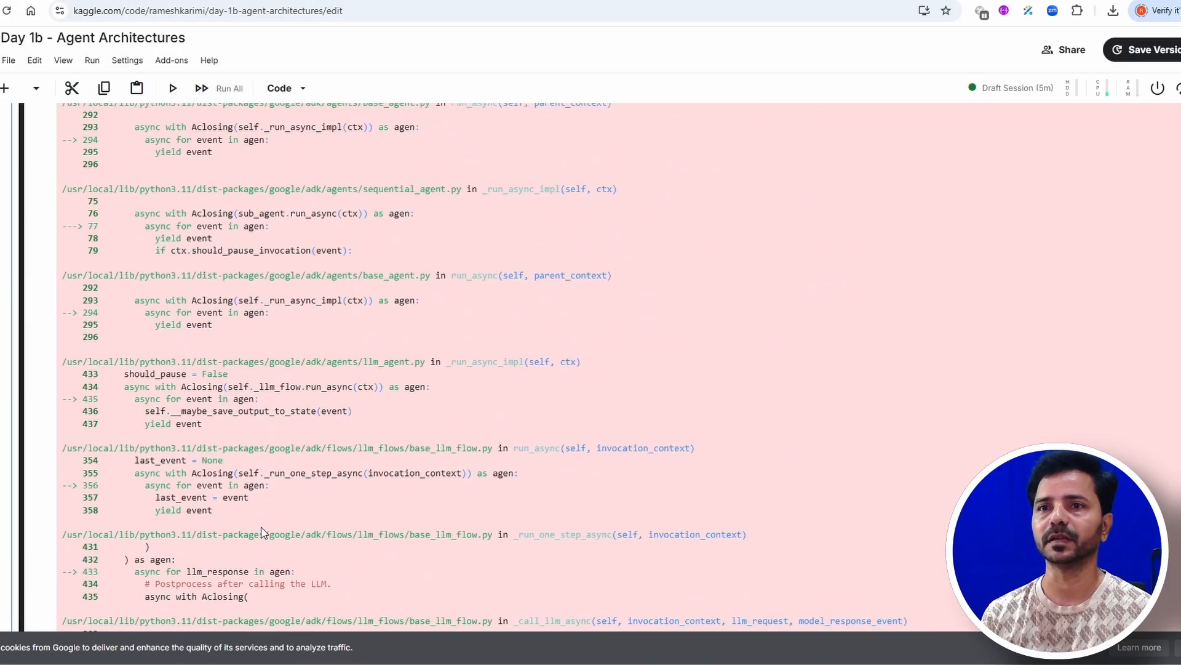
{"action": "scroll", "scroll_direction": "down", "scroll_amount": 3}
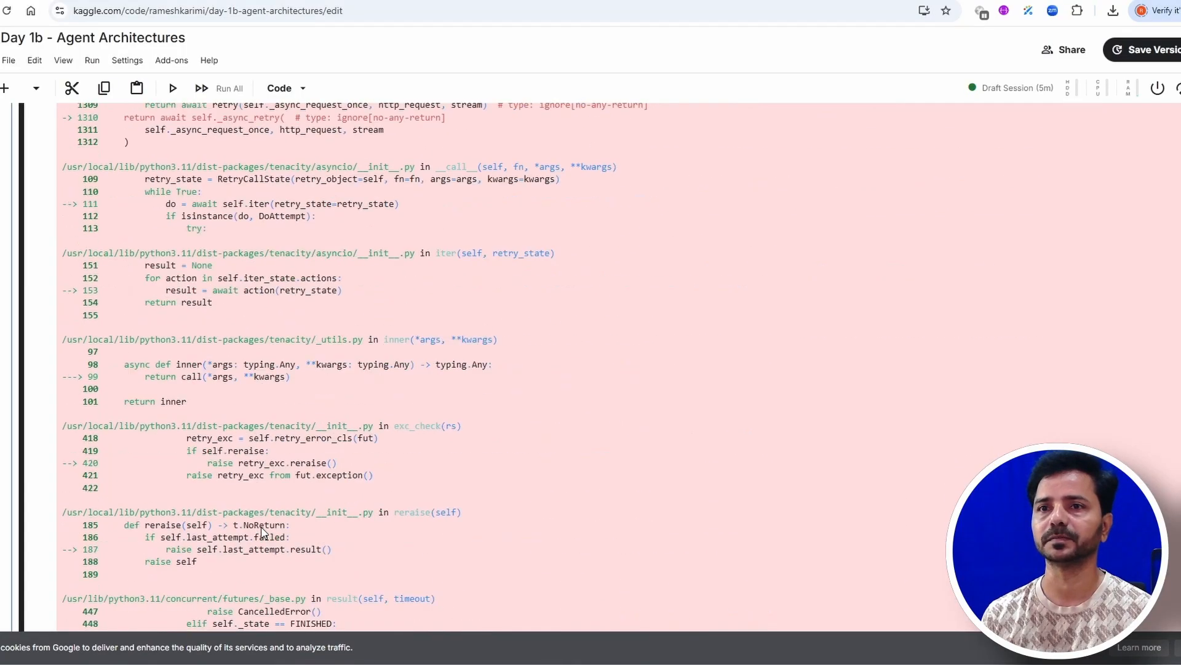
{"action": "scroll", "scroll_direction": "down", "scroll_amount": 3}
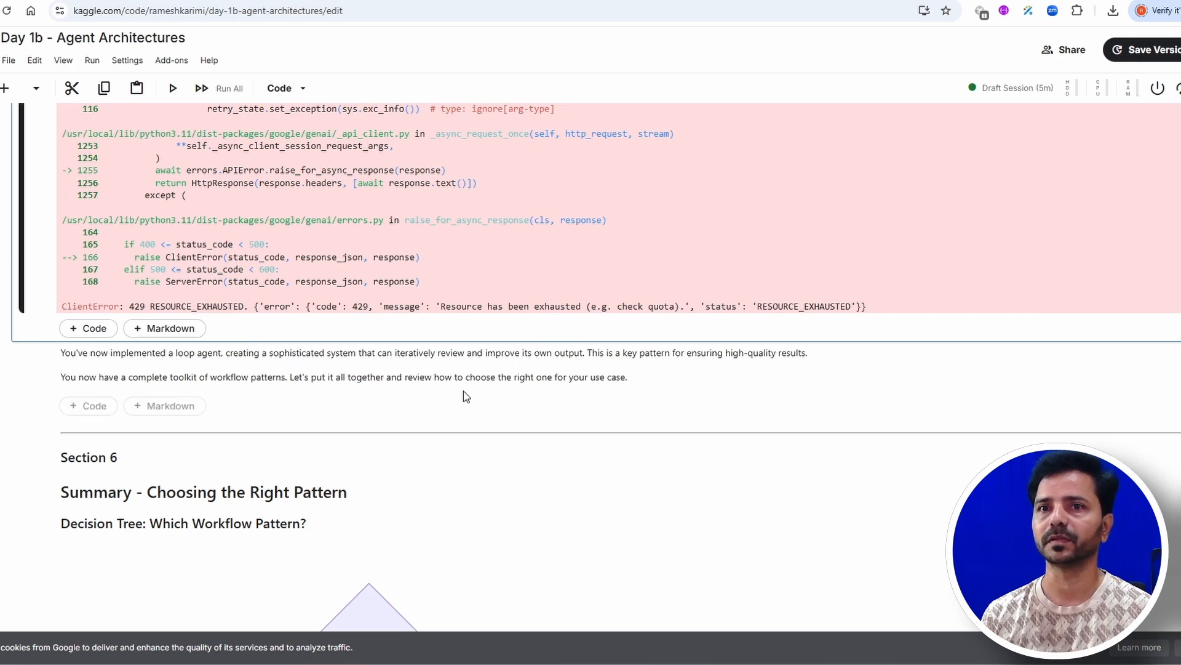
- Scroll past the workflow decision tree and reference table to the Congratulations ending
{"action": "scroll", "scroll_direction": "down", "scroll_amount": 3}
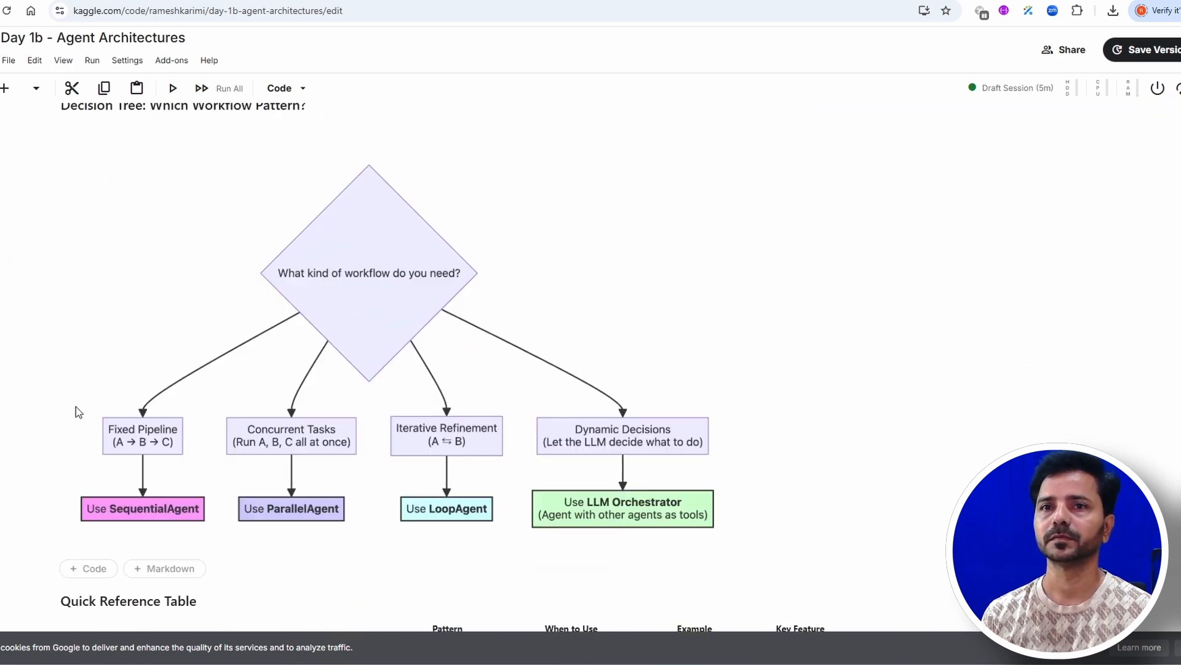
{"action": "scroll", "scroll_direction": "down", "scroll_amount": 3}
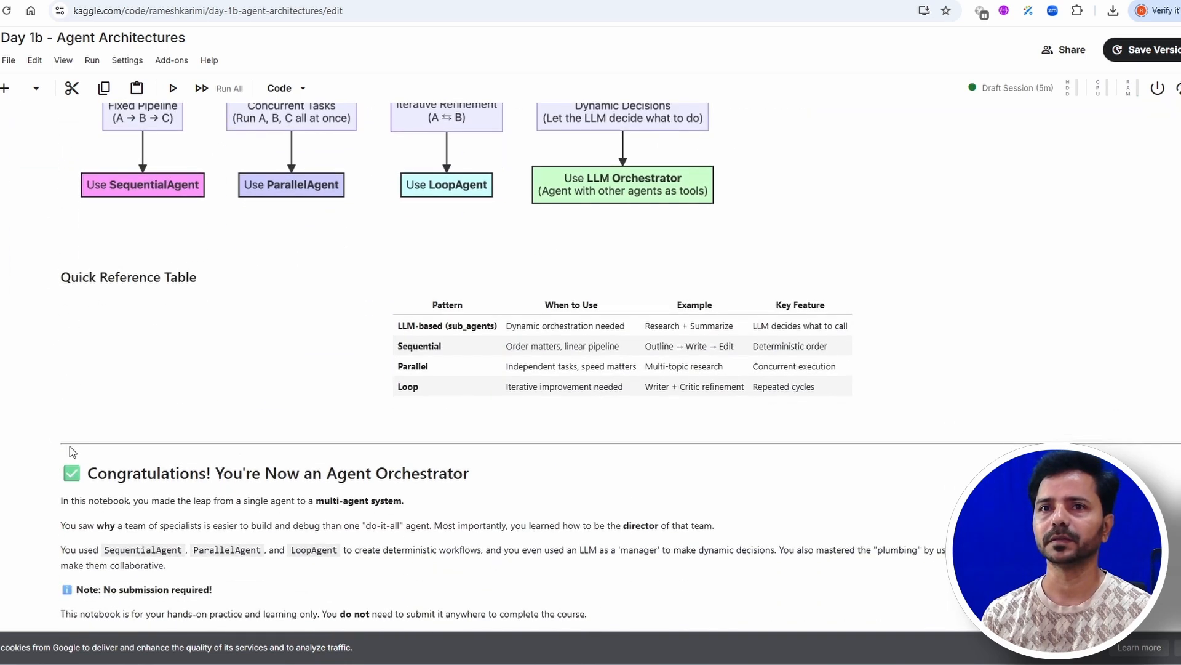
{"action": "scroll", "scroll_direction": "down", "scroll_amount": 3}
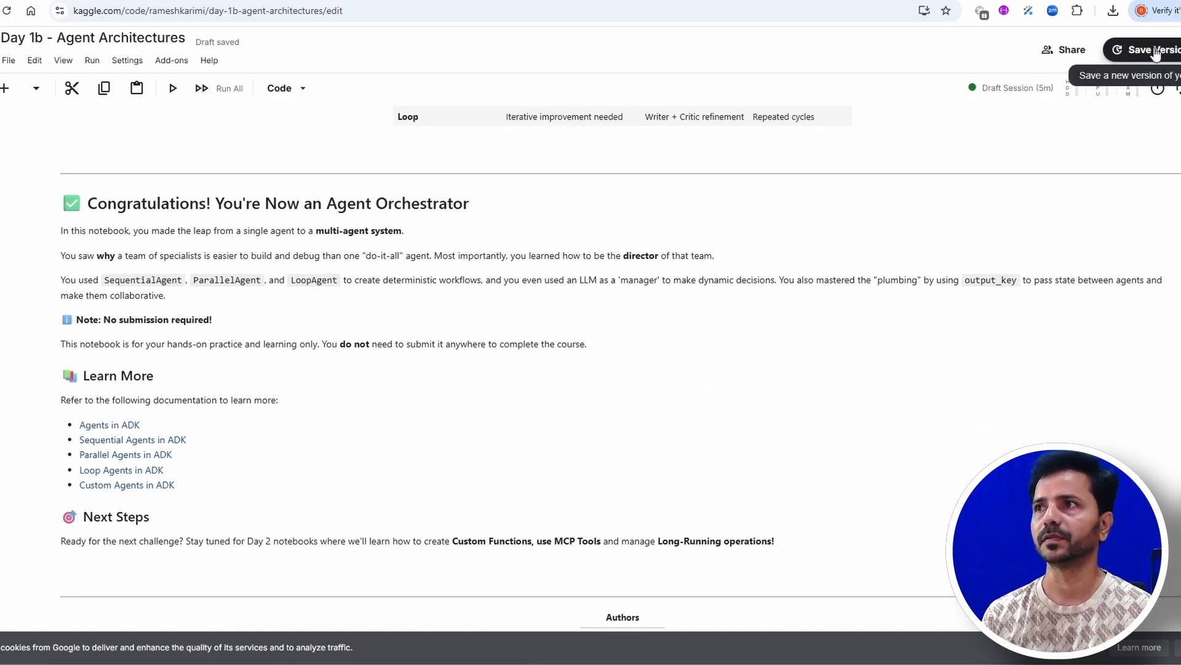
- Save a new version of the Day 1b notebook, entering a name beginning 'Day1- Ass'
{"action": "left_click", "coordinate": [1142, 49]}
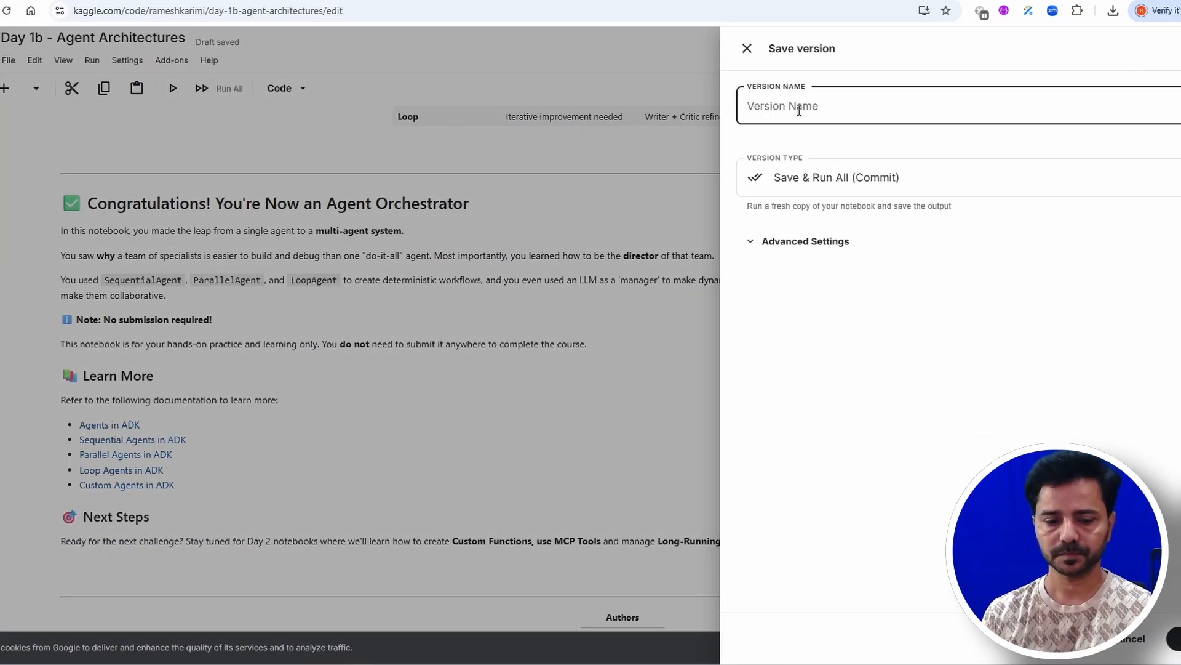
{"action": "type", "text": "Day"}
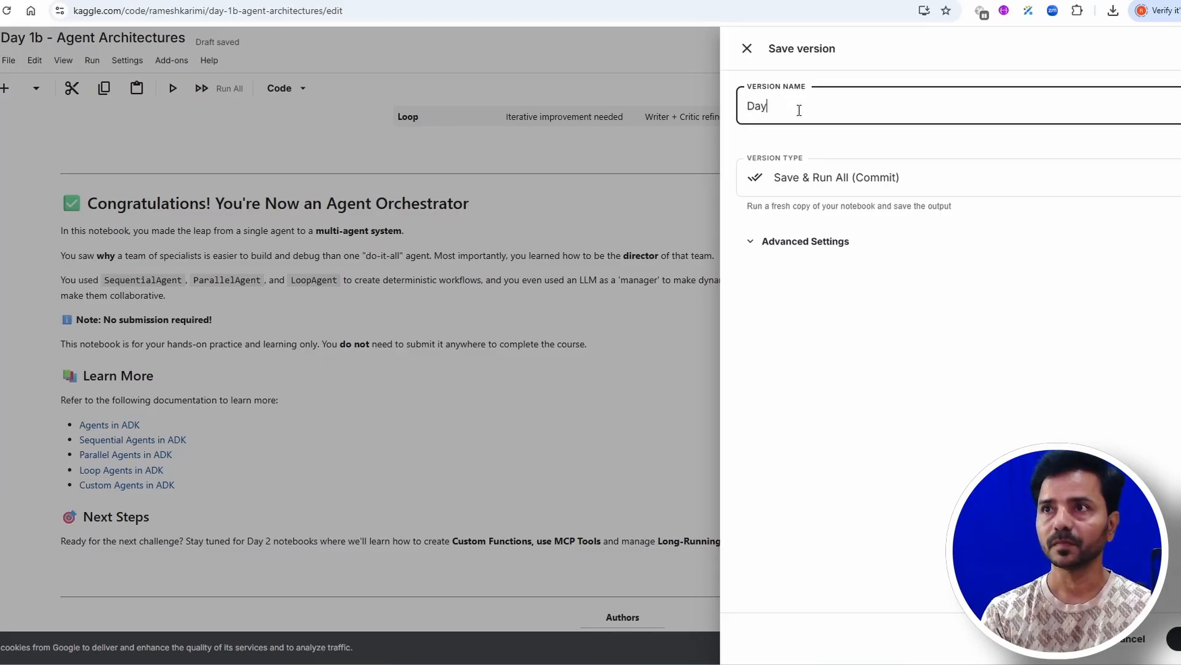
{"action": "type", "text": "1"}
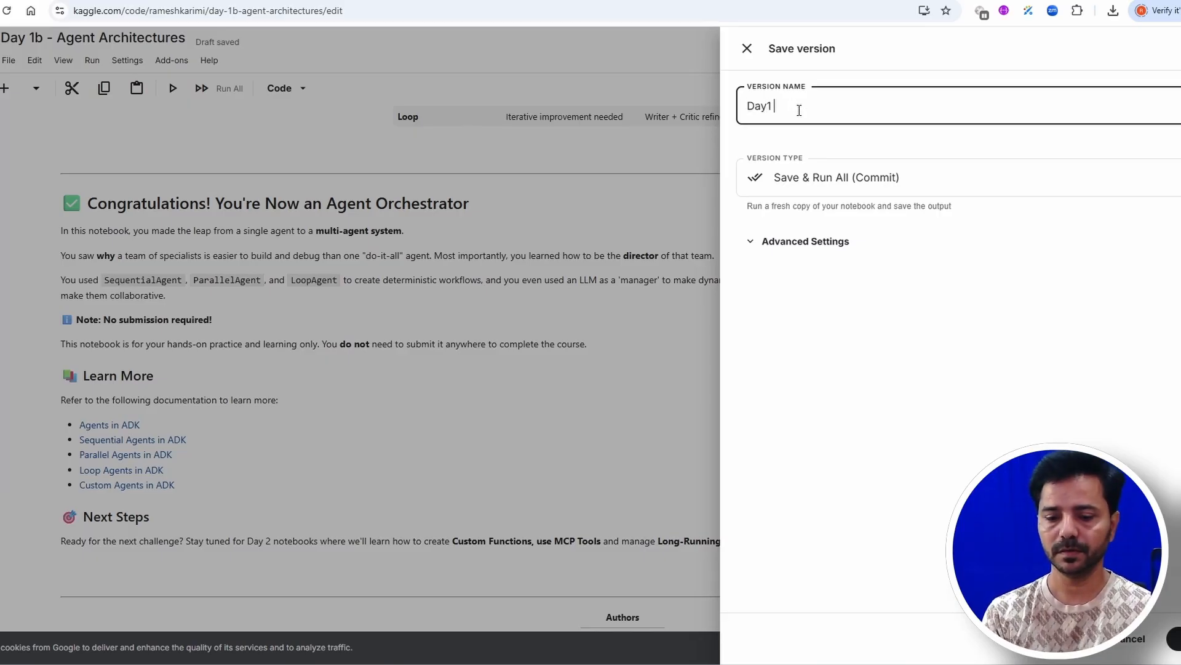
{"action": "type", "text": "- Ass"}
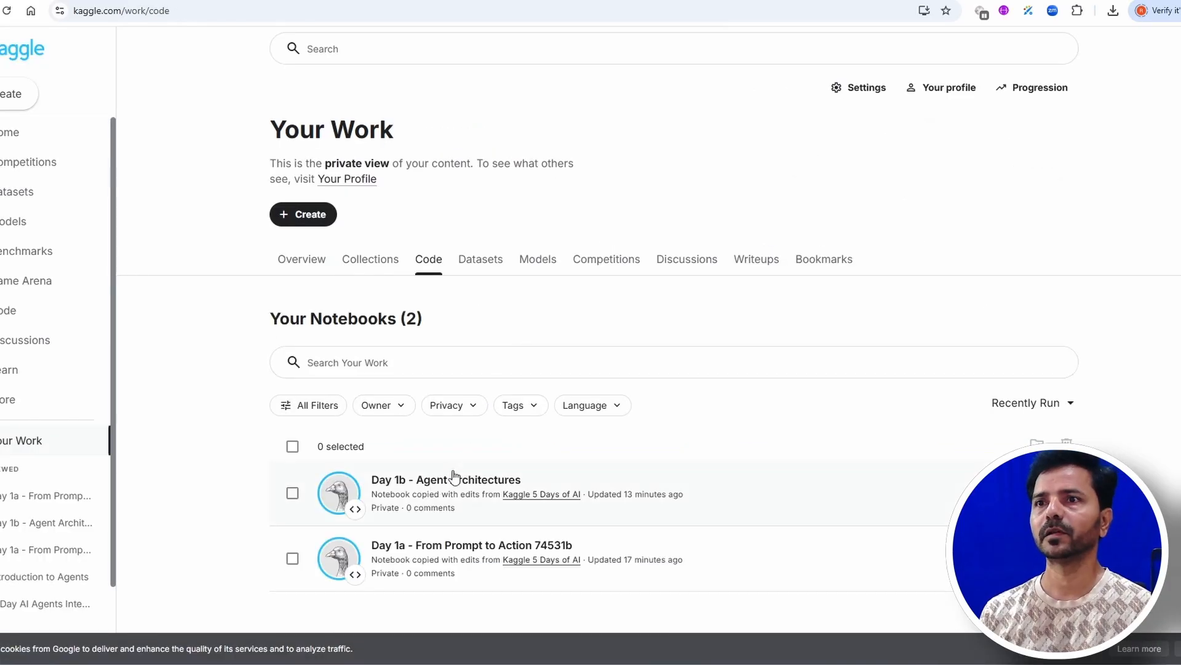
{"action": "mouse_move", "coordinate": [673, 539]}
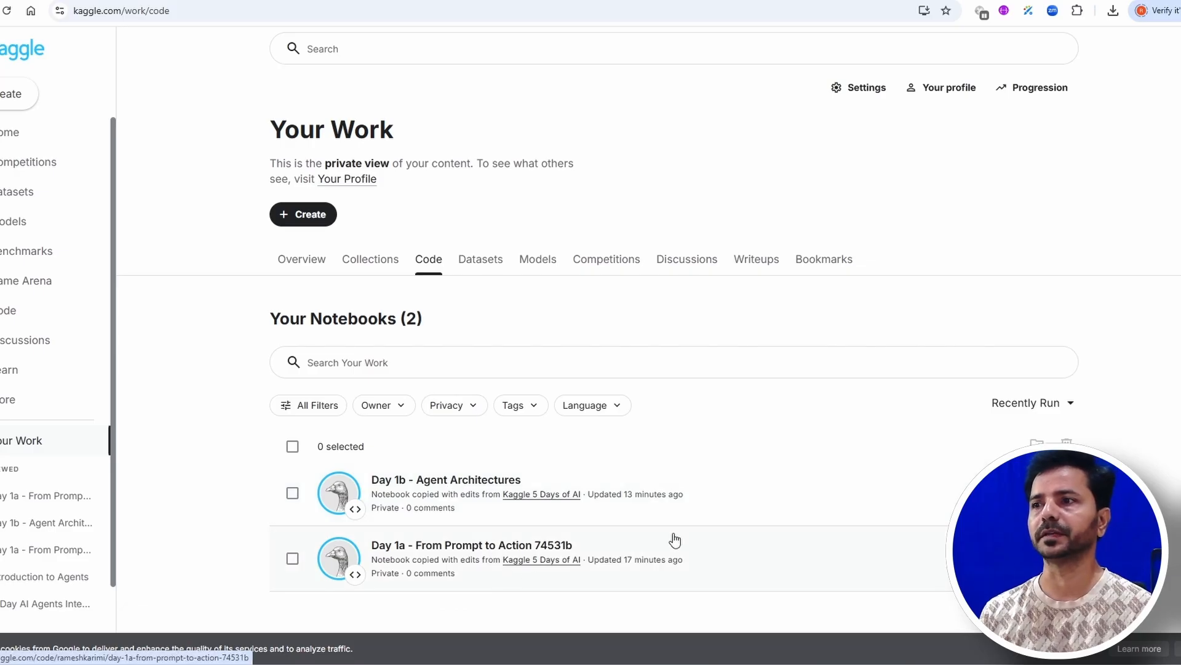
{"action": "mouse_move", "coordinate": [468, 547]}
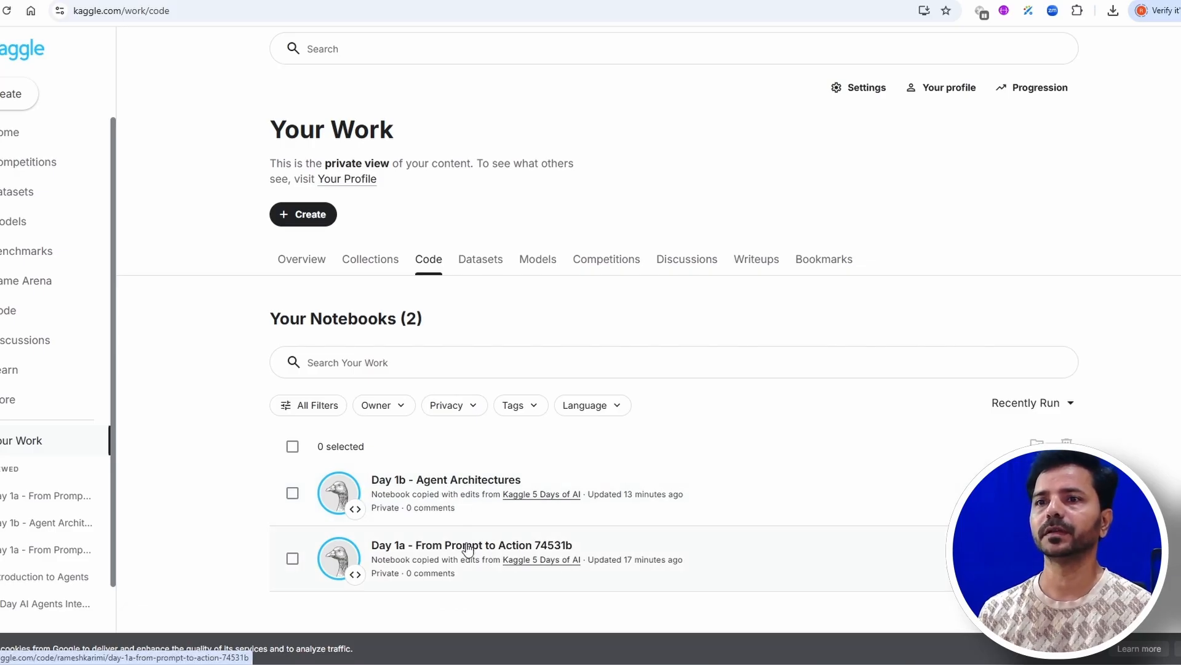
{"action": "mouse_move", "coordinate": [218, 19]}
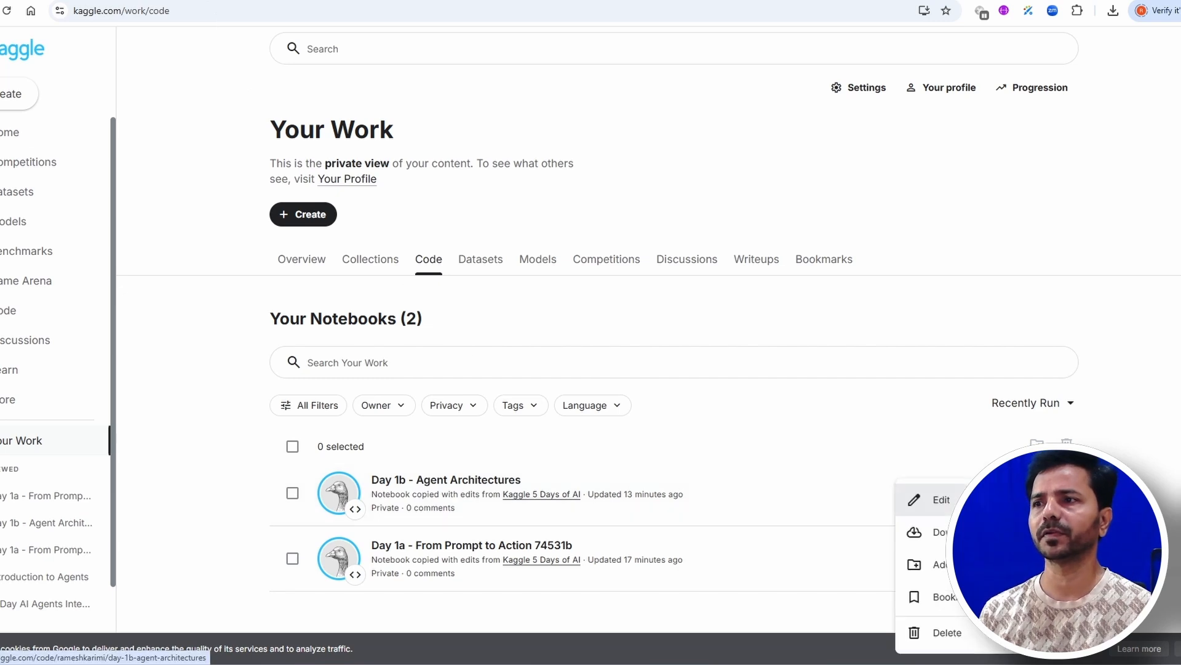
- Return to the 5-day agents course guide from the Your Work listing
{"action": "left_click", "coordinate": [941, 500]}
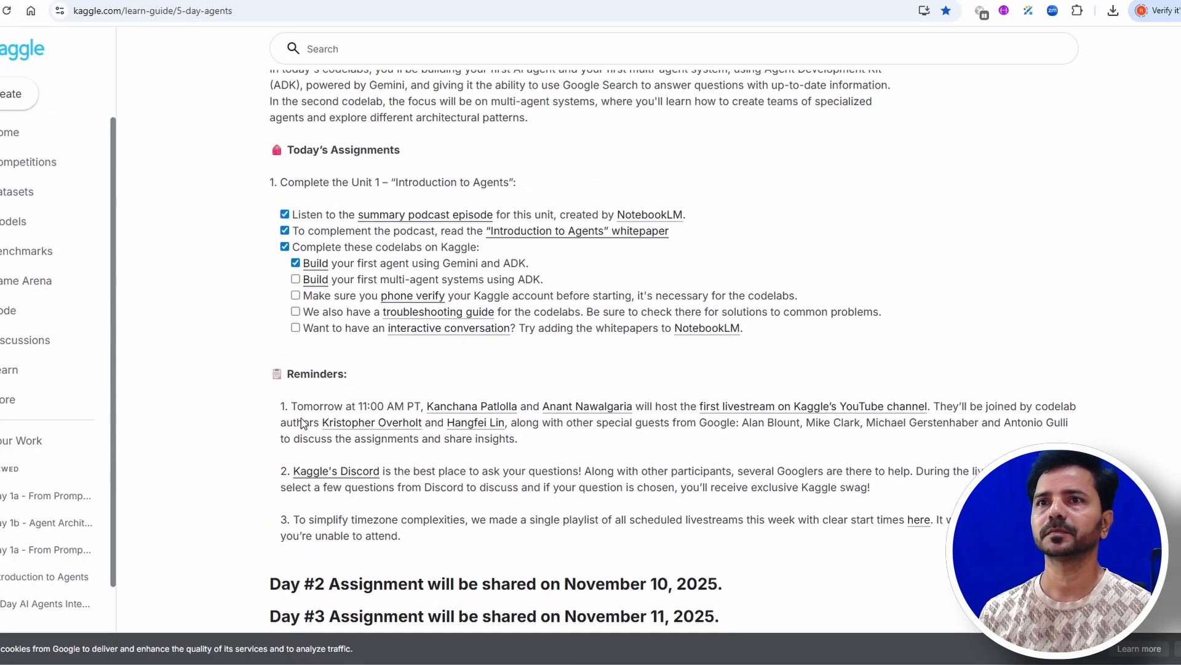
- Tick the phone verify and troubleshooting guide items in the Unit 1 assignment checklist
{"action": "scroll", "scroll_direction": "up", "scroll_amount": 3}
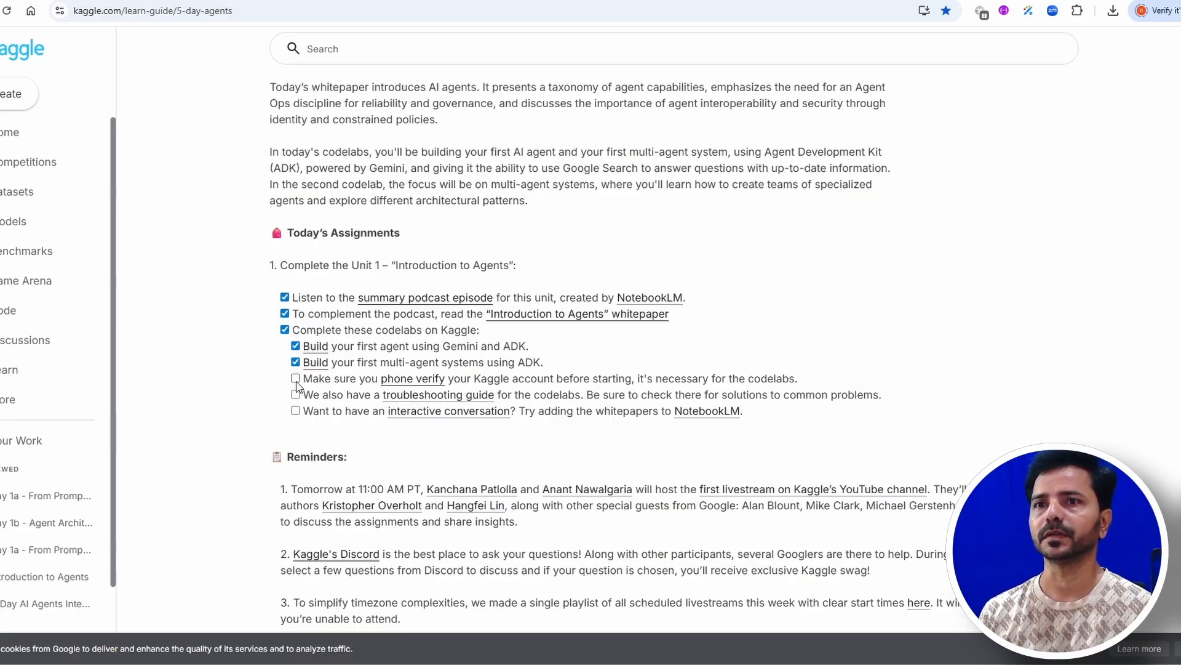
{"action": "left_click", "coordinate": [295, 378]}
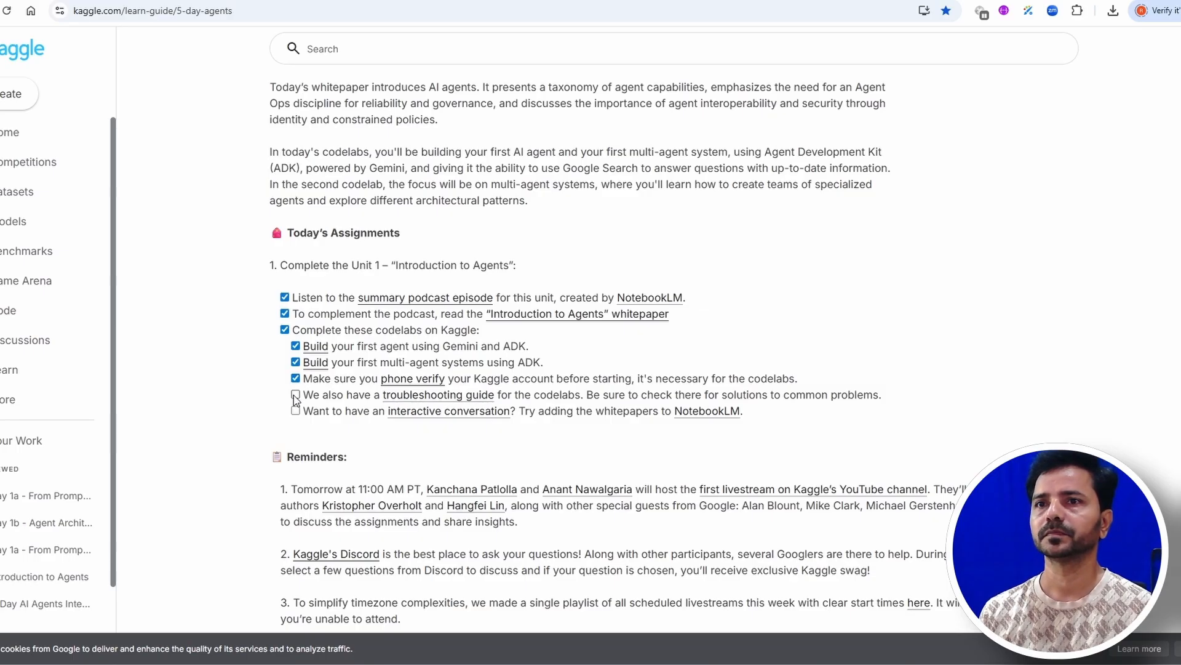
{"action": "left_click", "coordinate": [294, 395]}
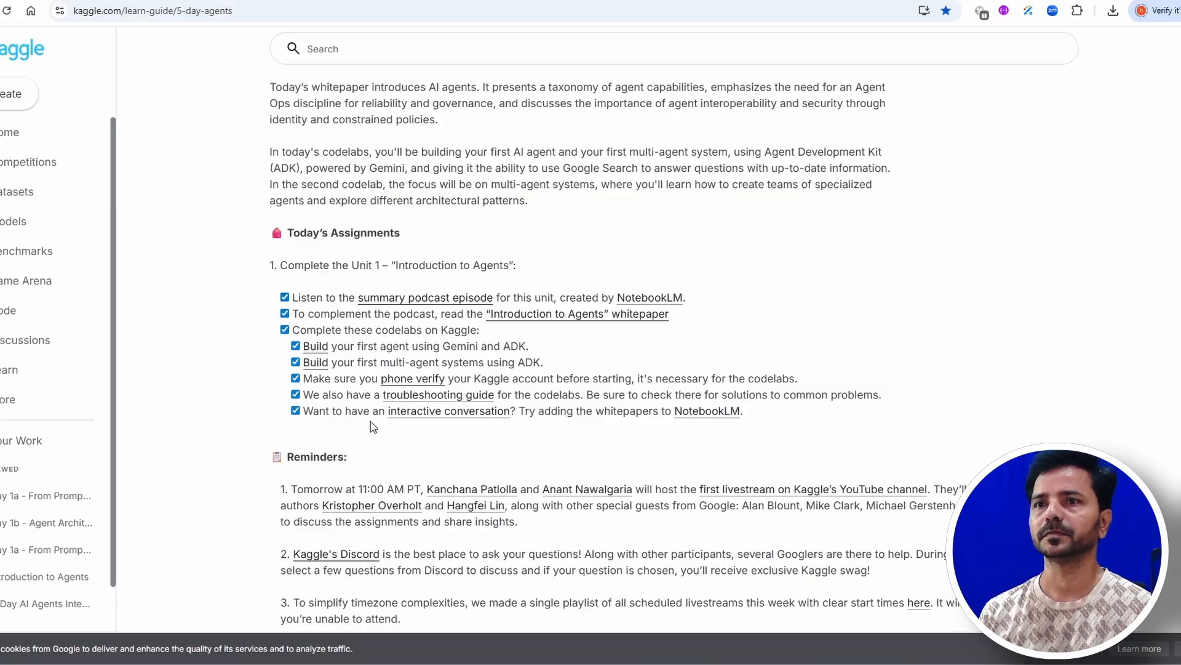